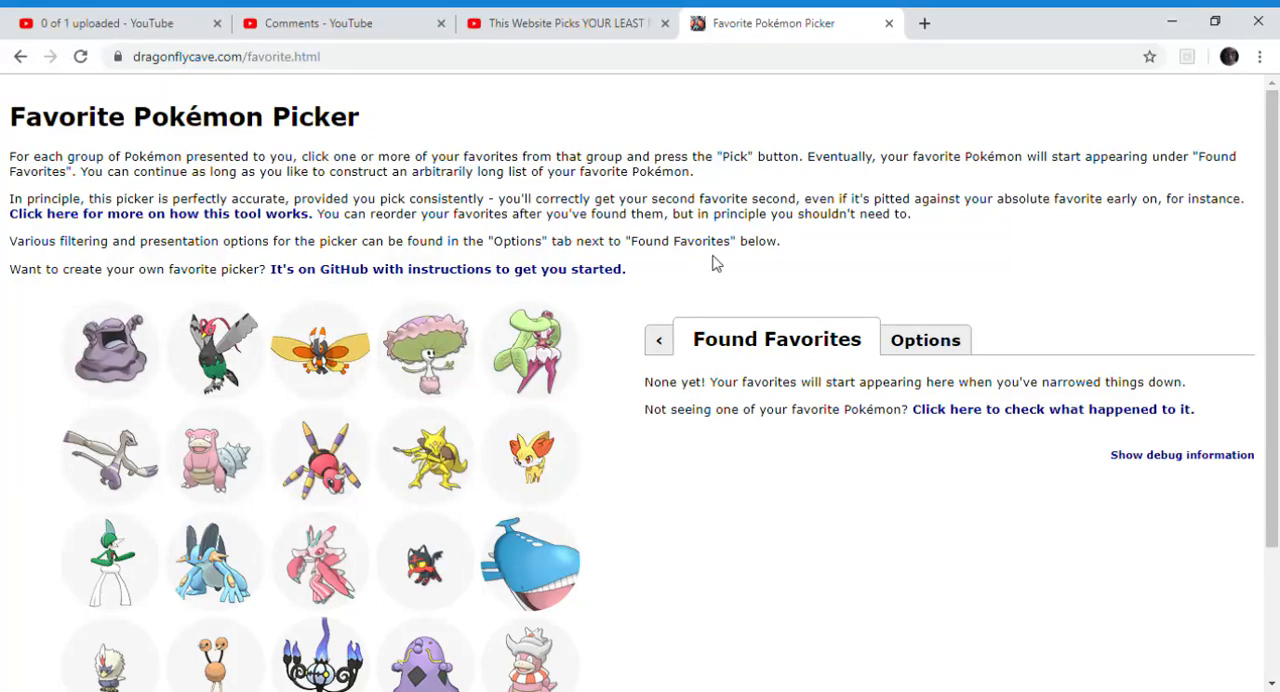
Scroll down to bring the first twenty-Pokémon group and the Pick button into view.
scroll("down", 3)
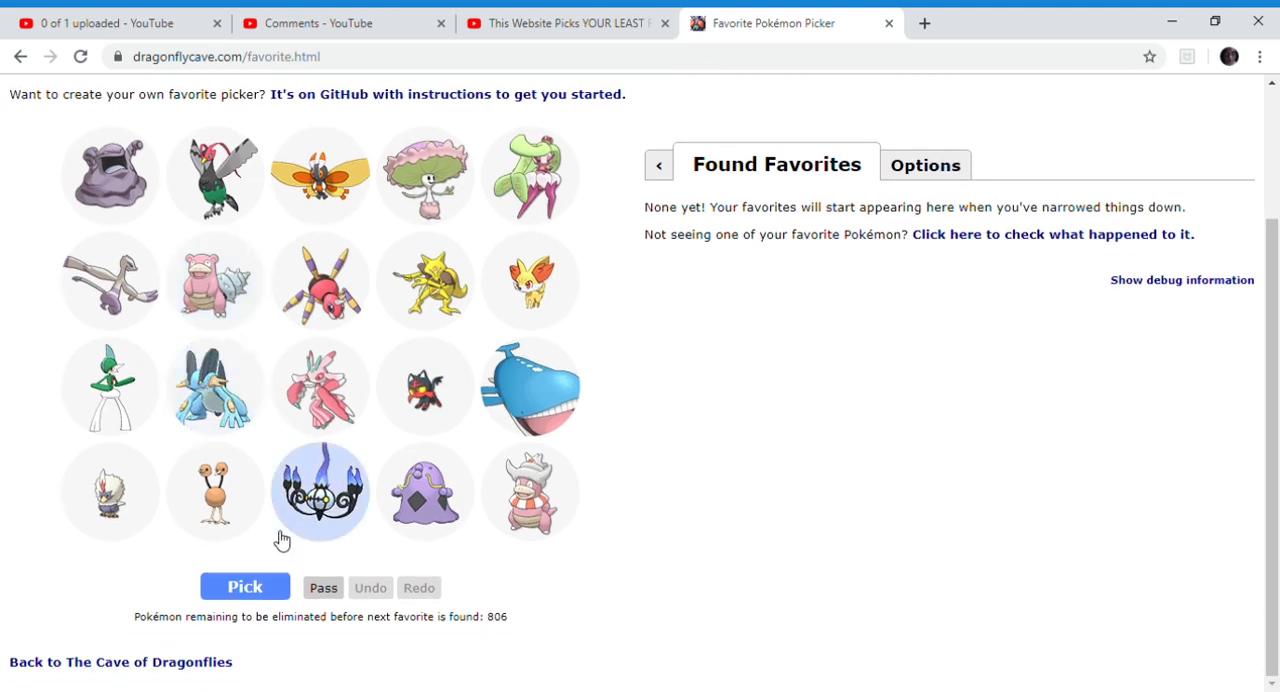
Select Gallade in row three and highlight the 'no favourites yet' message.
left_click(215, 280)
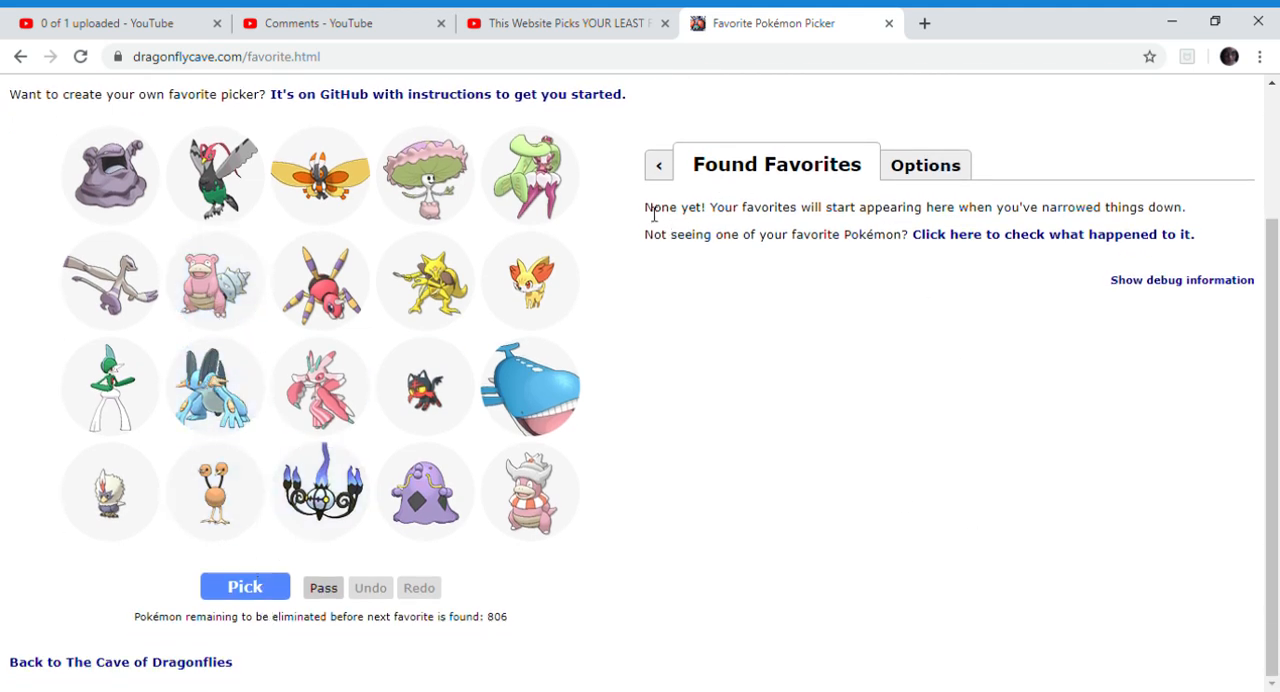
left_click_drag(645, 207, 990, 207)
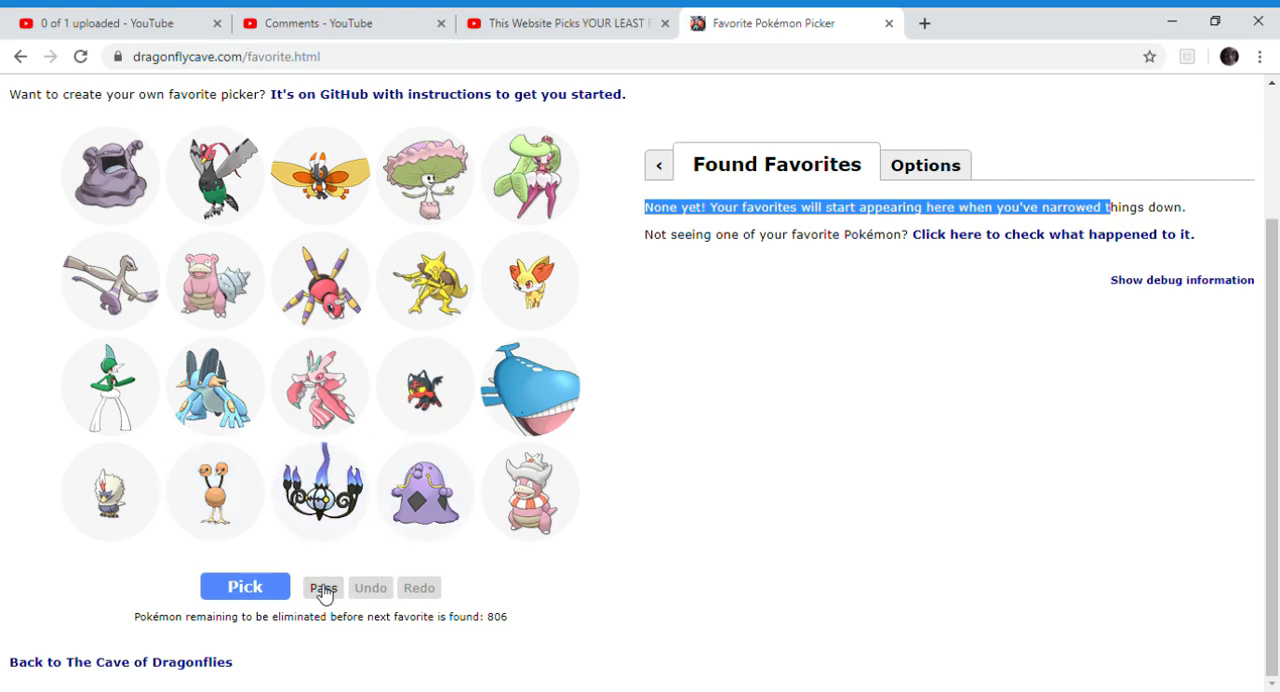
mouse_move(395, 560)
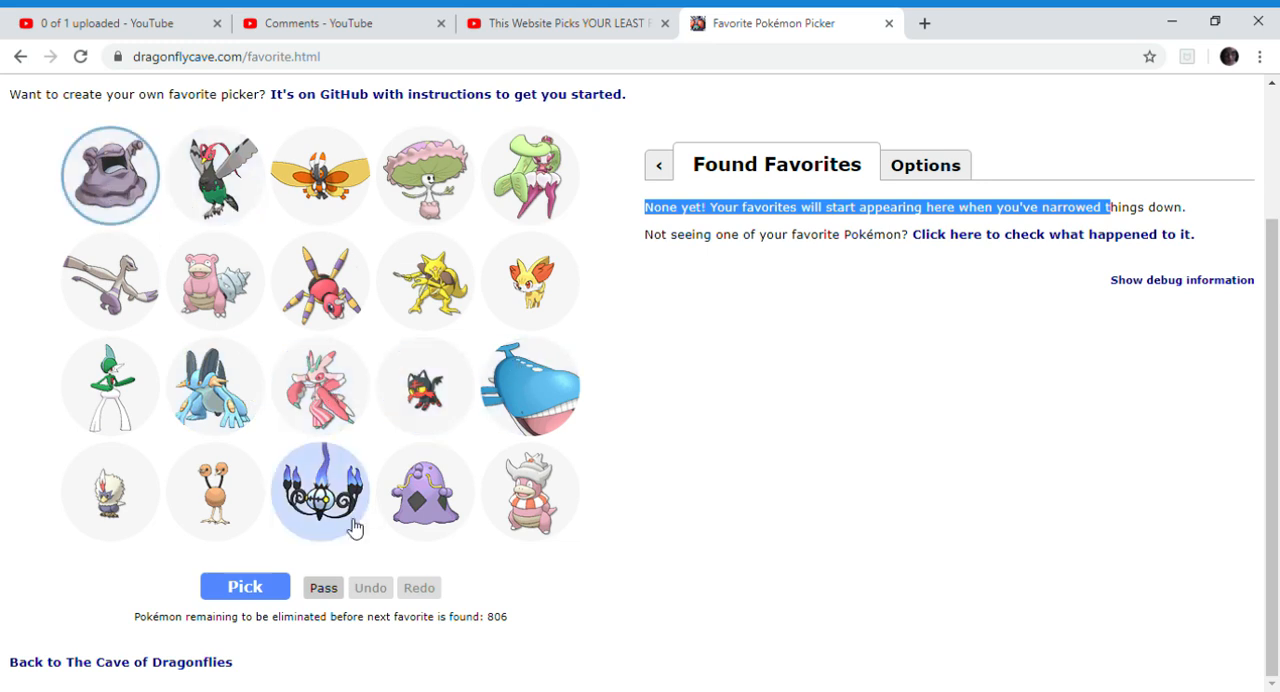
mouse_move(75, 190)
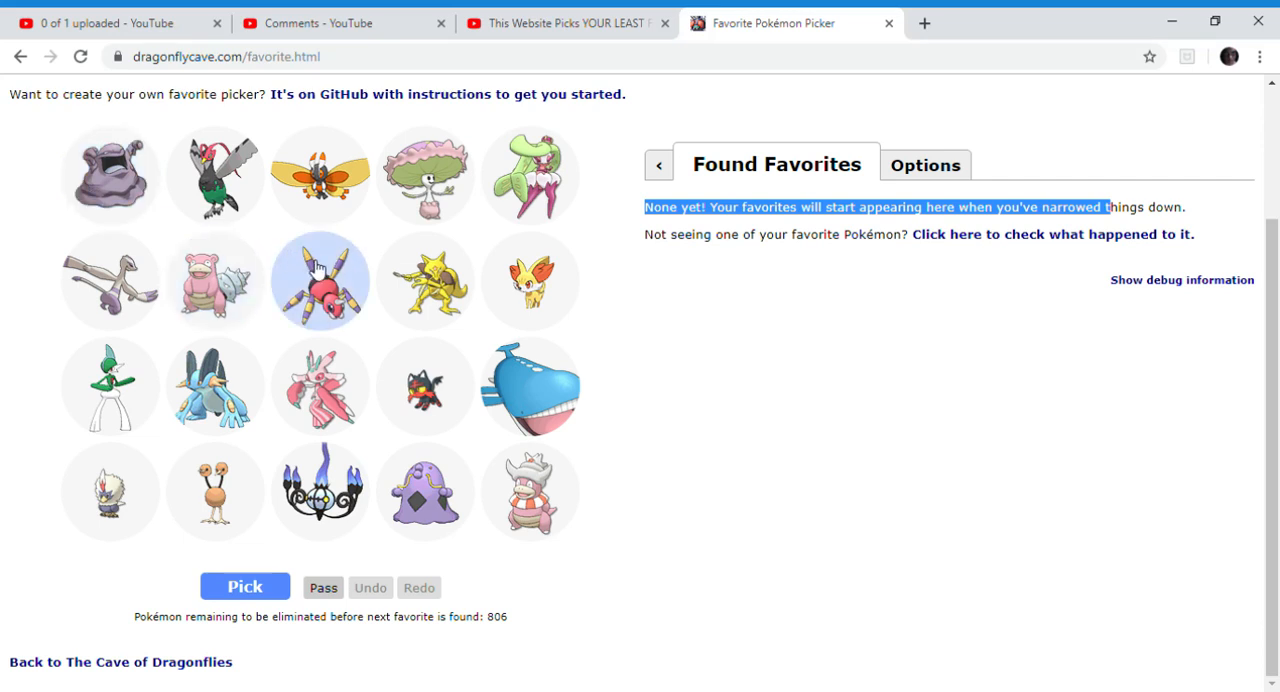
mouse_move(425, 495)
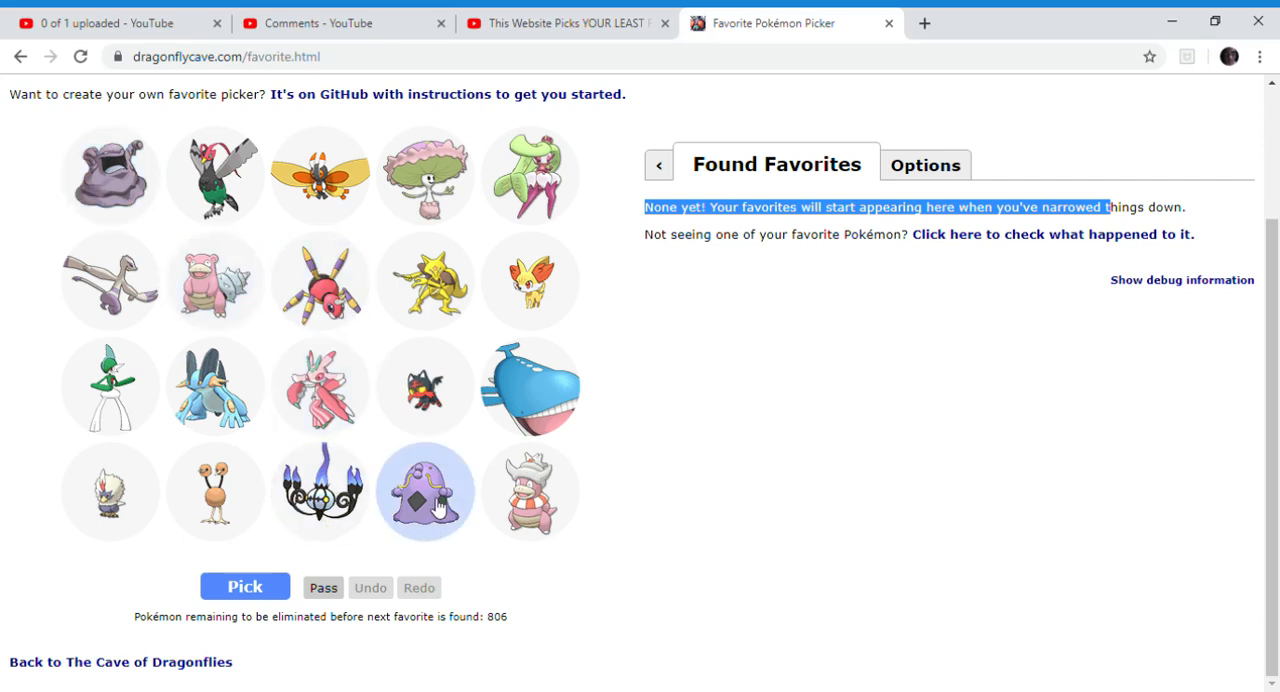
mouse_move(232, 506)
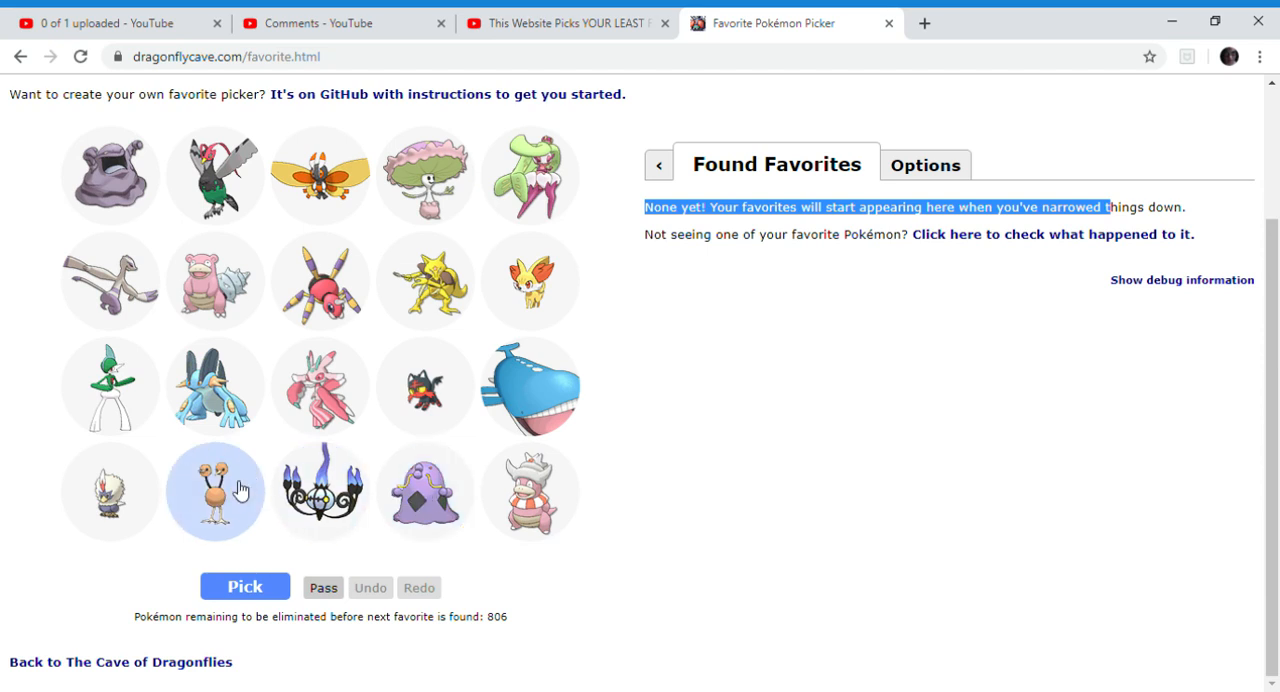
mouse_move(195, 501)
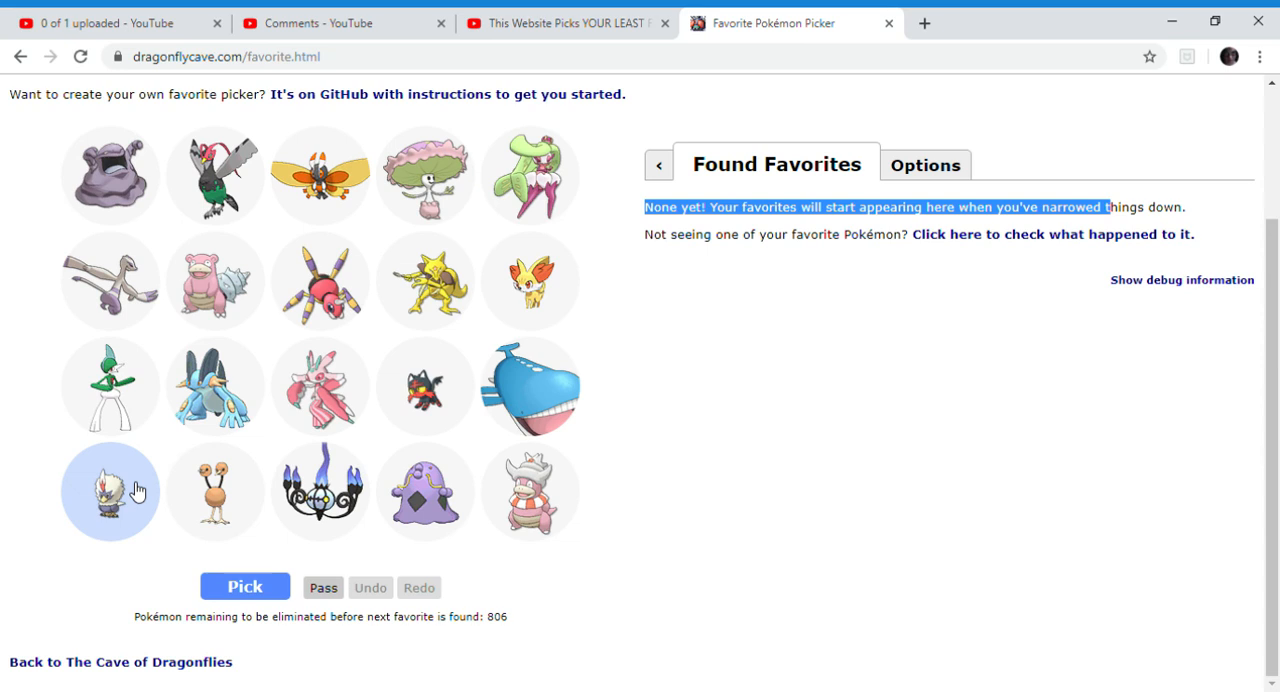
mouse_move(320, 180)
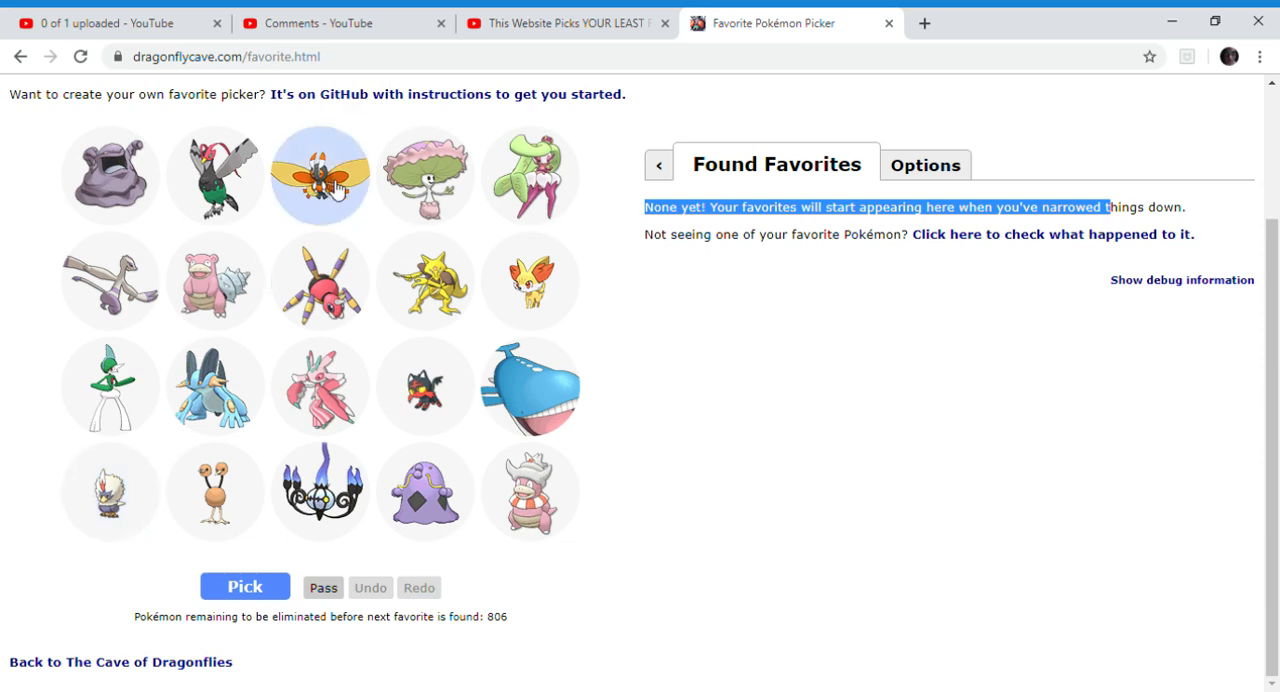
mouse_move(400, 193)
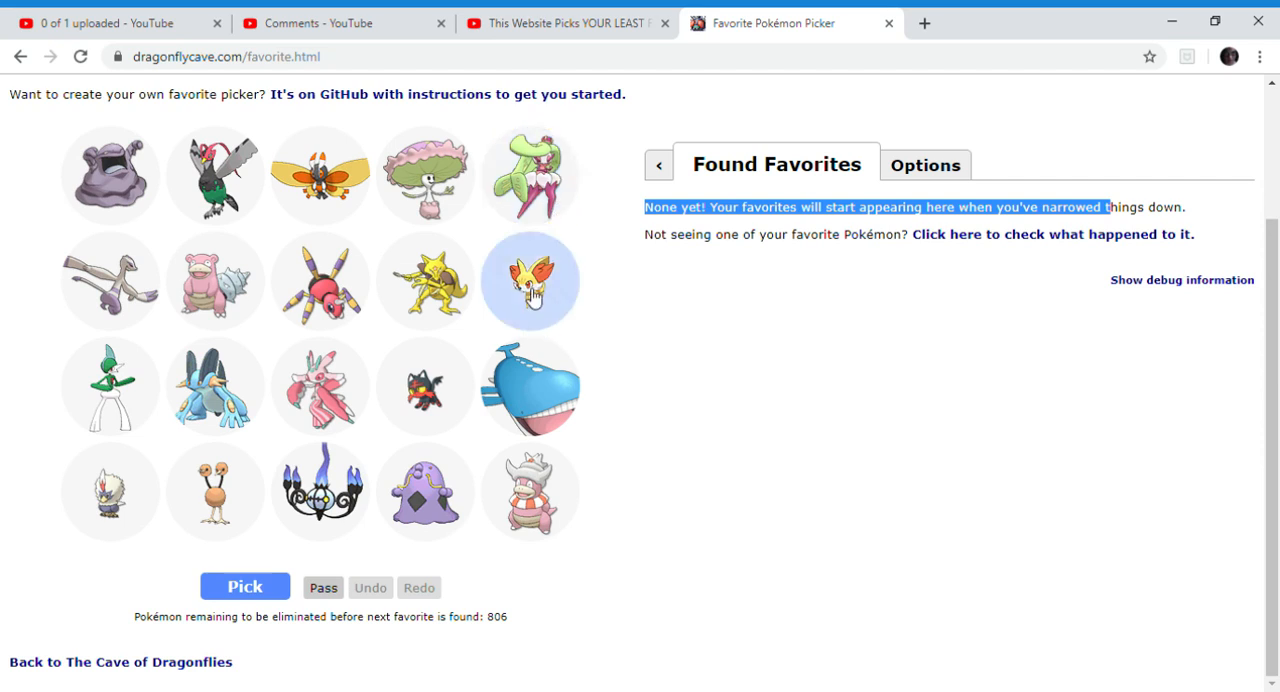
mouse_move(350, 295)
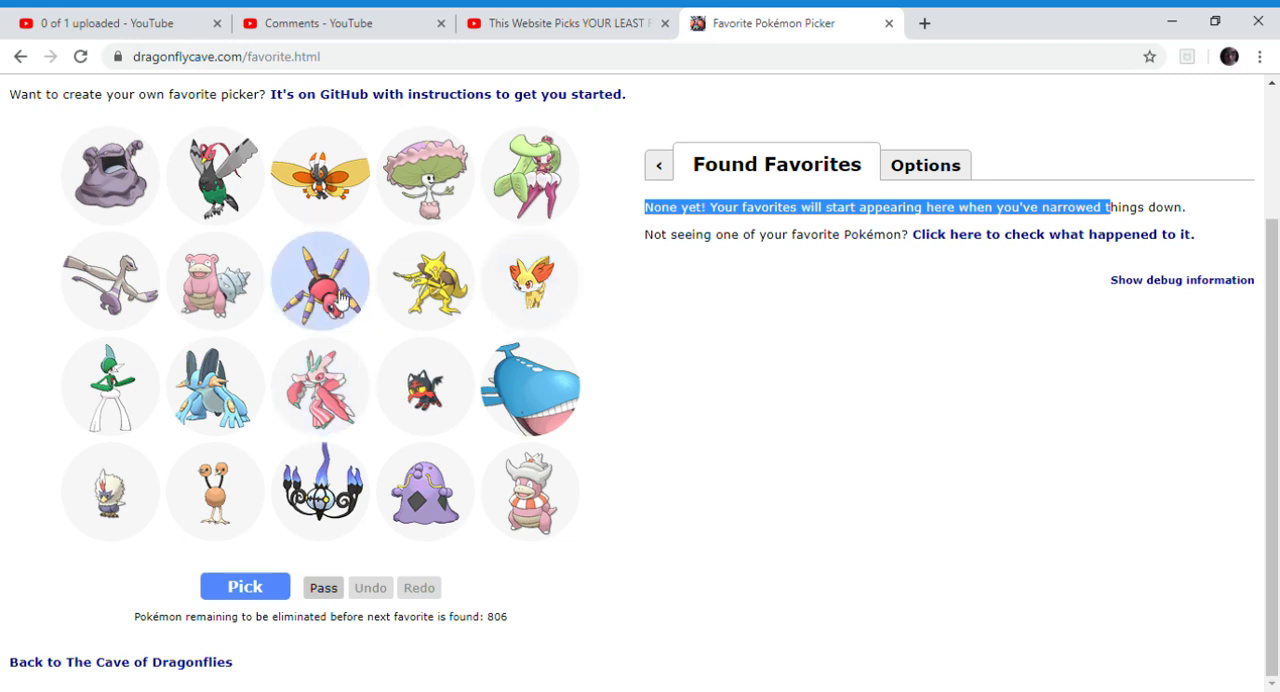
mouse_move(110, 285)
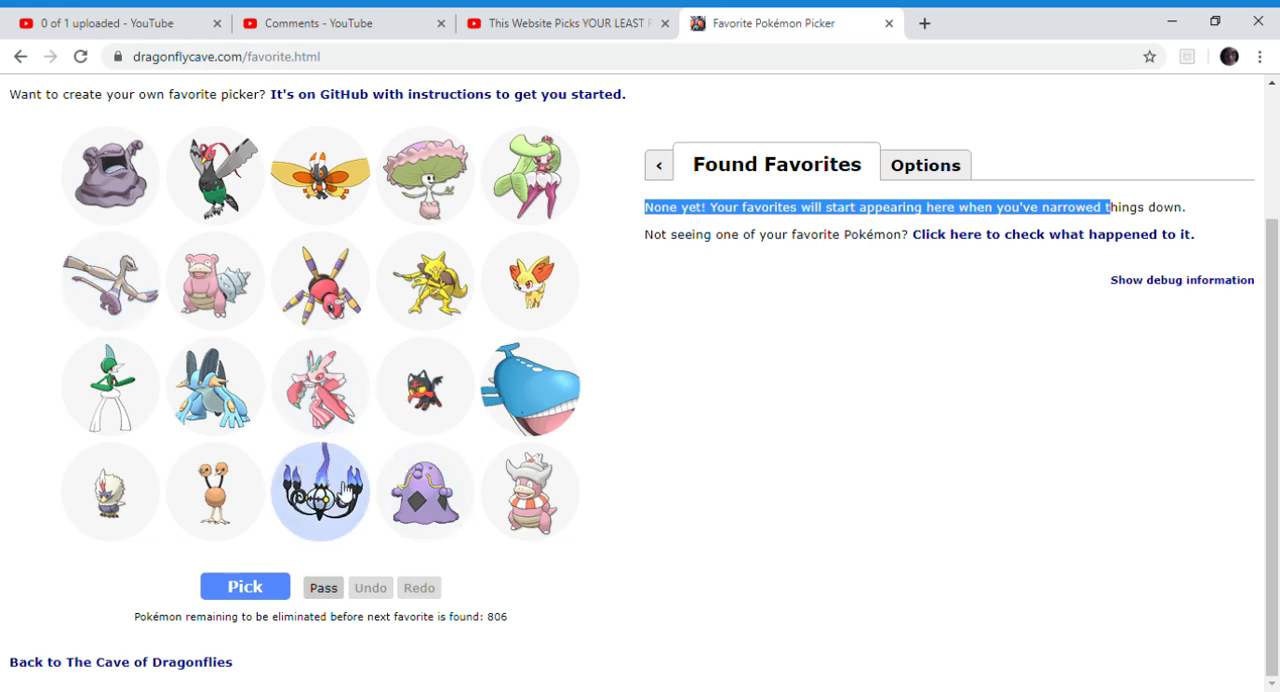
mouse_move(340, 505)
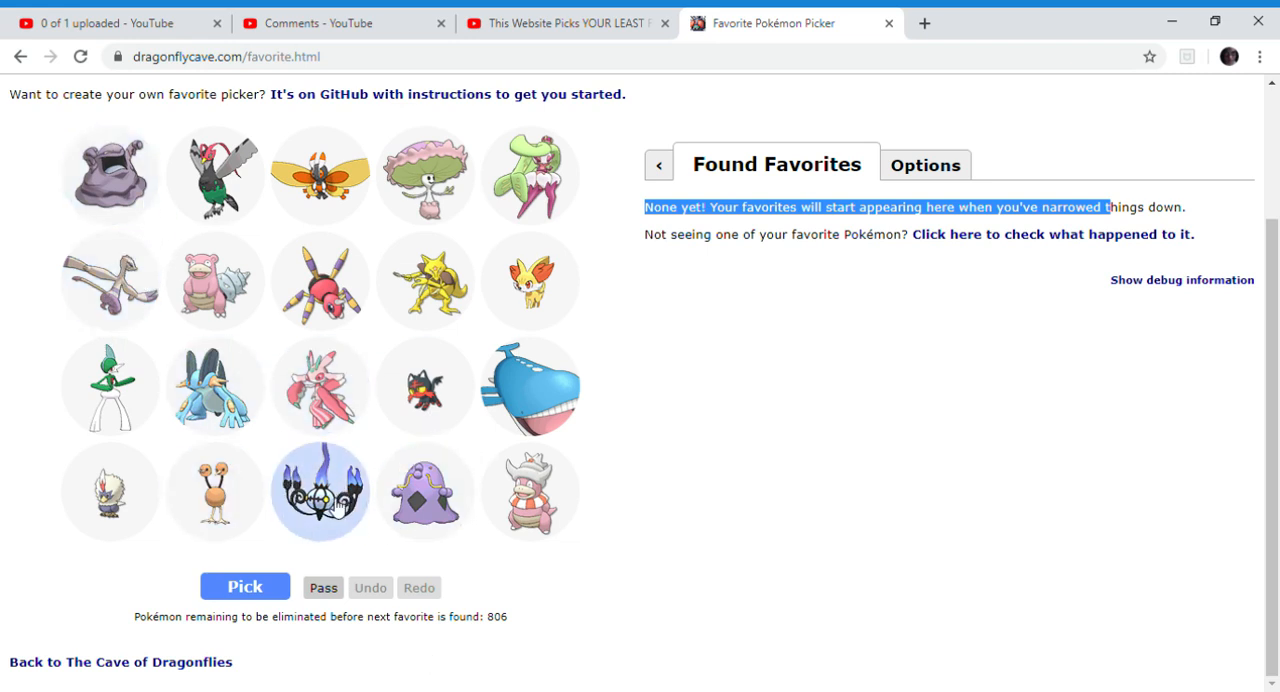
mouse_move(305, 485)
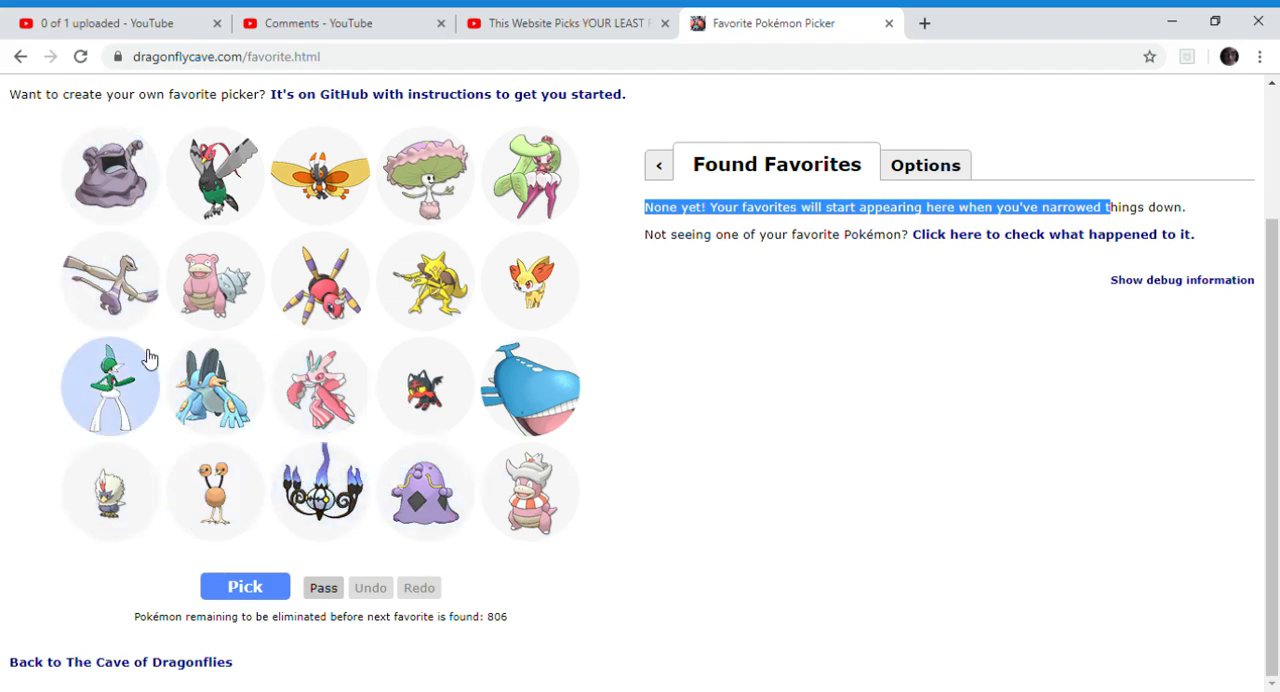
mouse_move(110, 402)
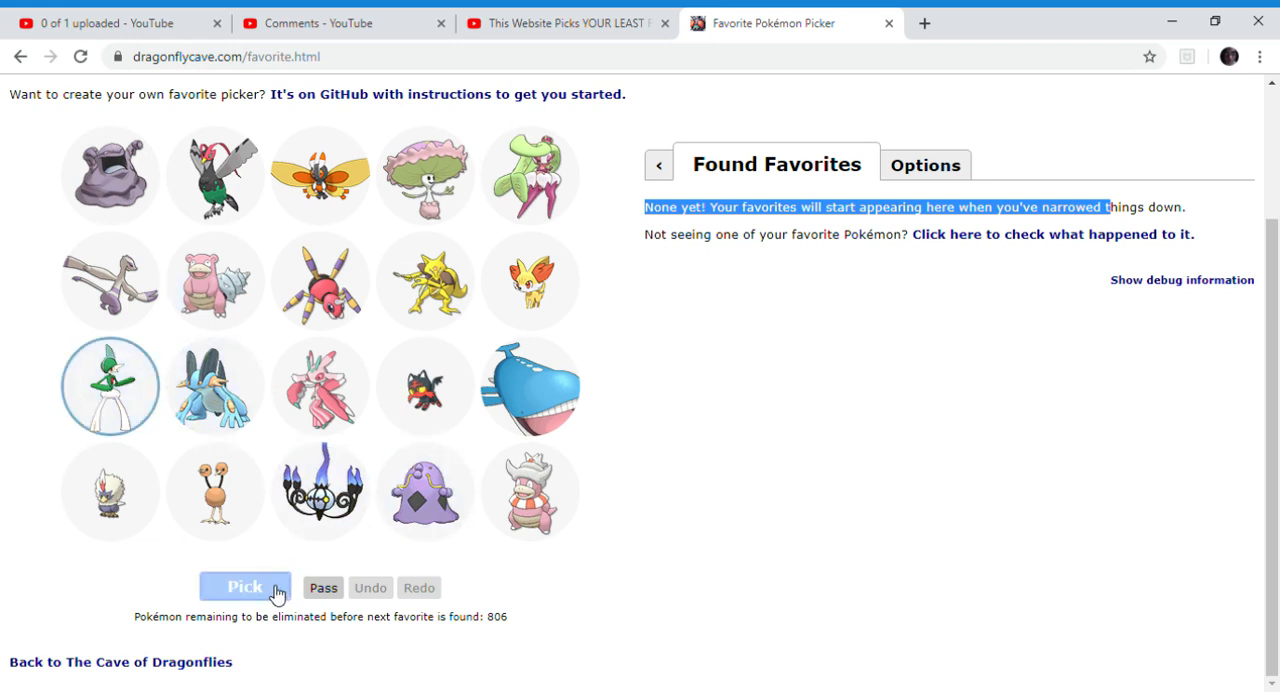
Submit Gallade, then mark the two red Pokémon in the new group (787 remaining).
left_click(245, 587)
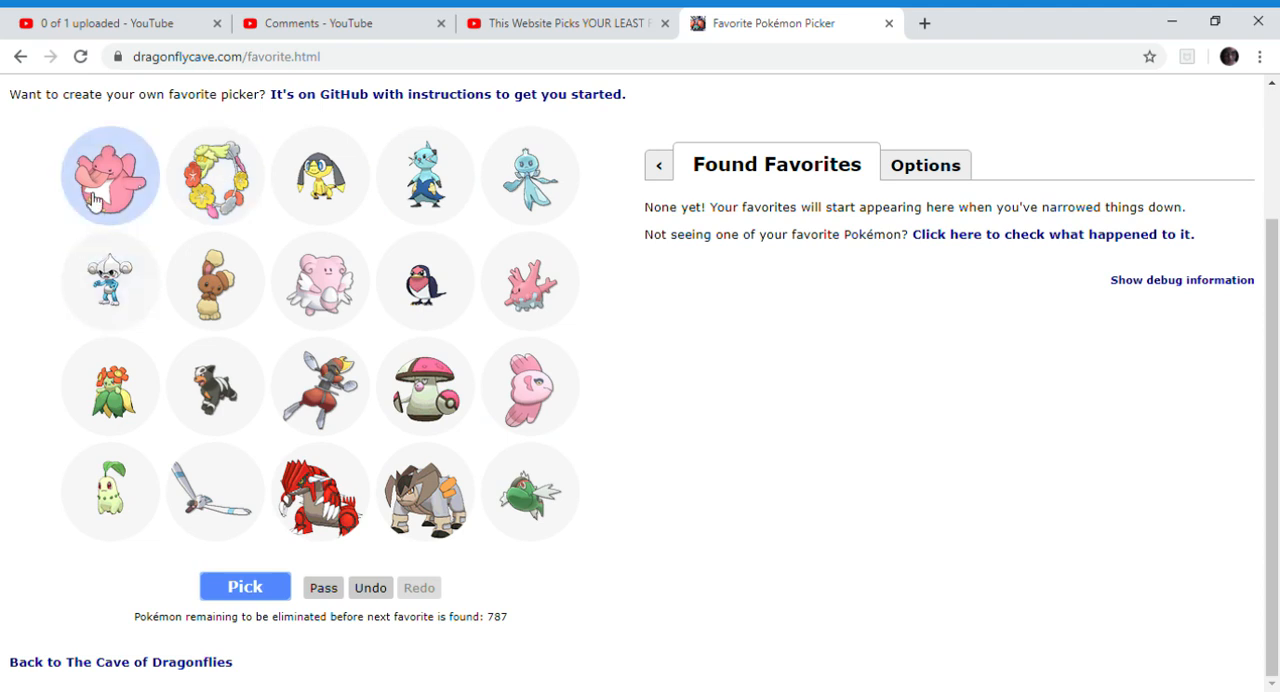
mouse_move(150, 220)
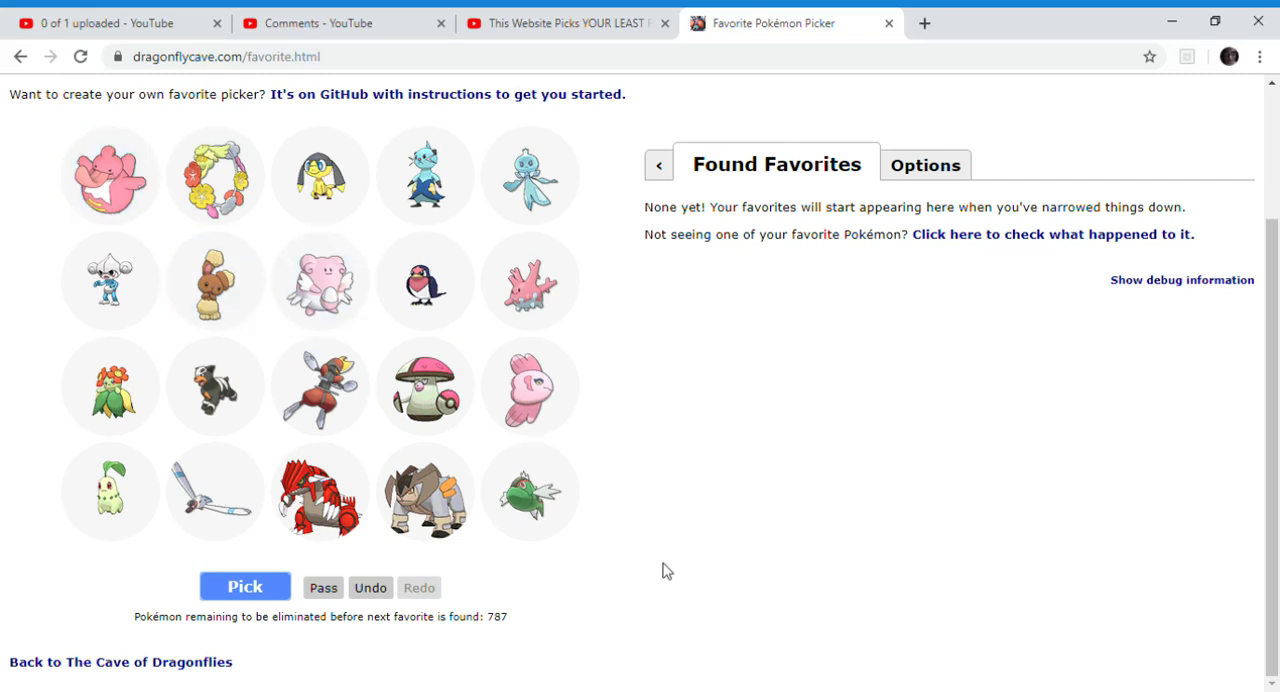
left_click(111, 392)
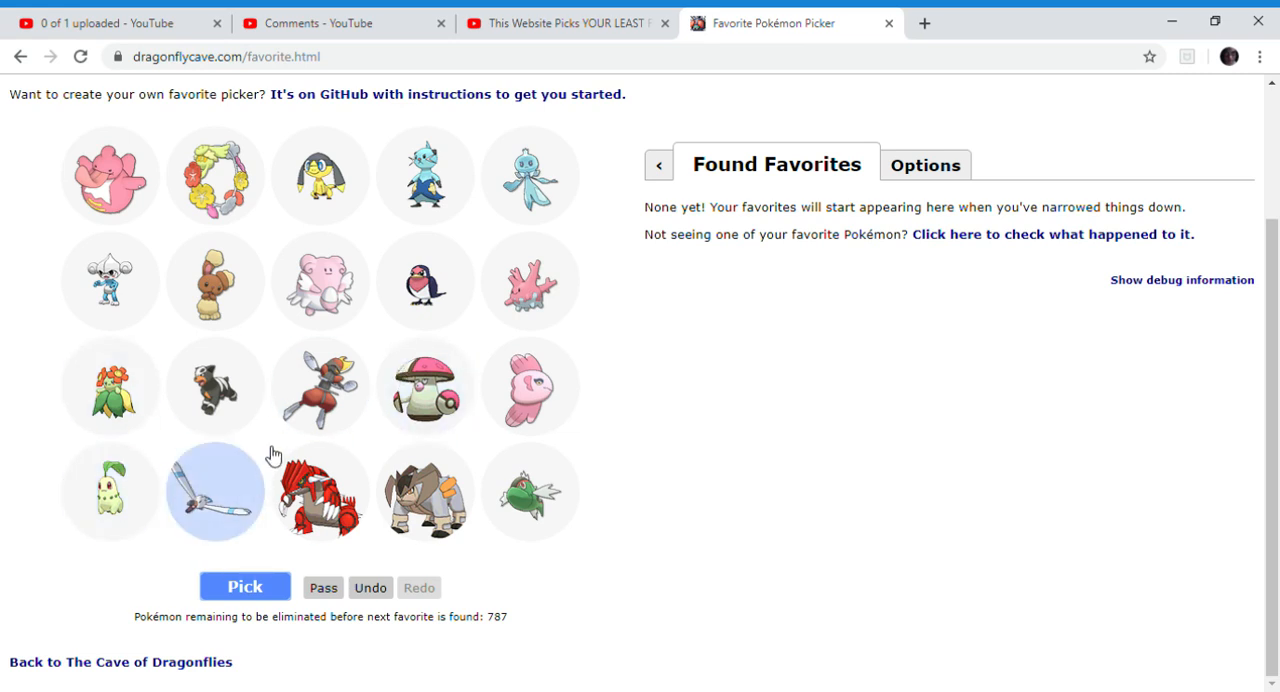
mouse_move(228, 517)
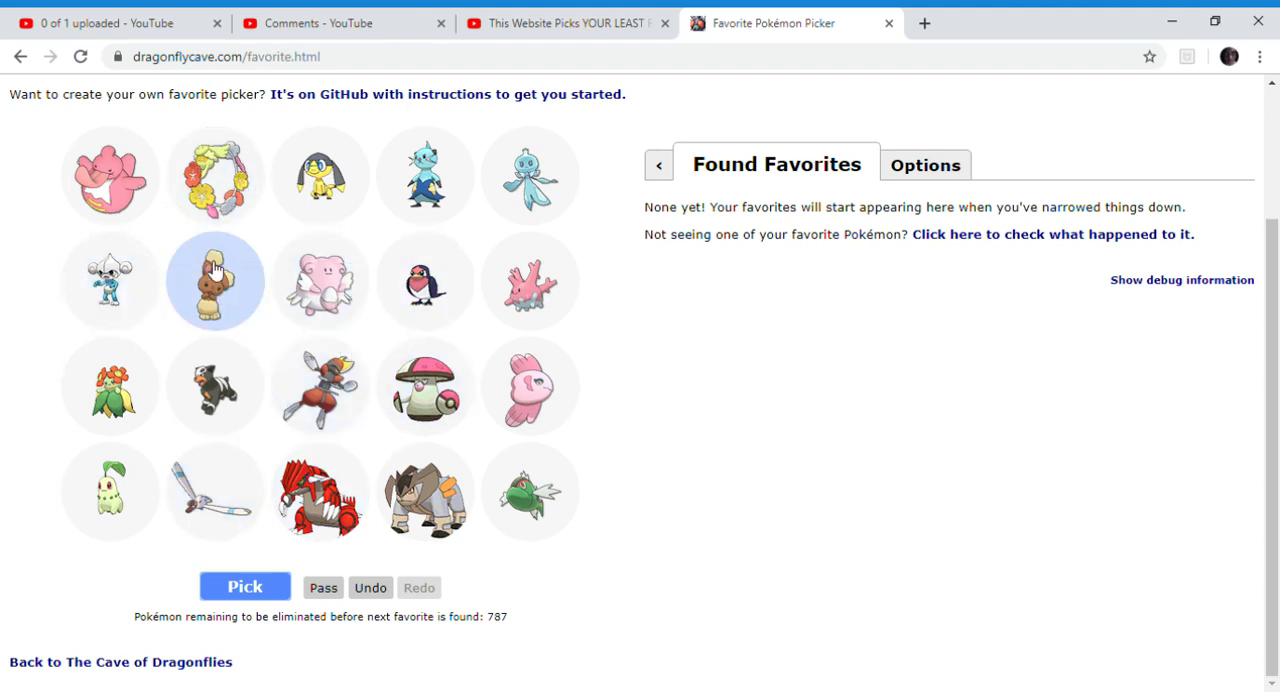
mouse_move(320, 175)
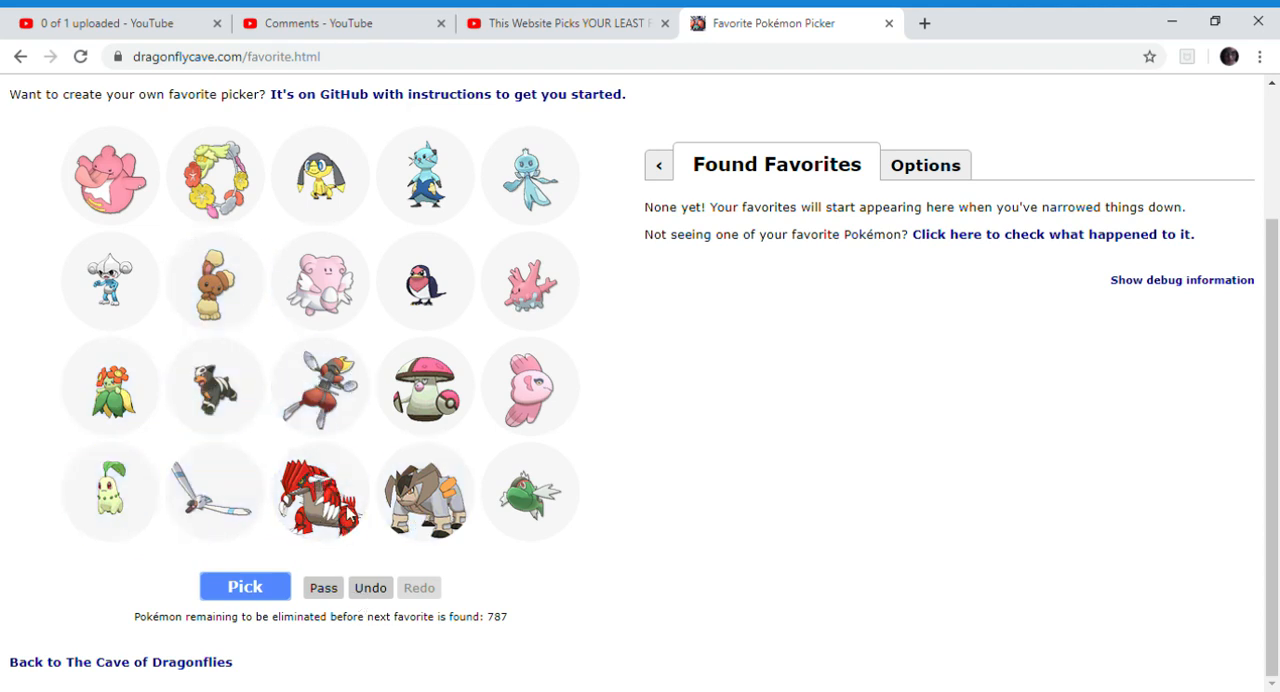
left_click(320, 500)
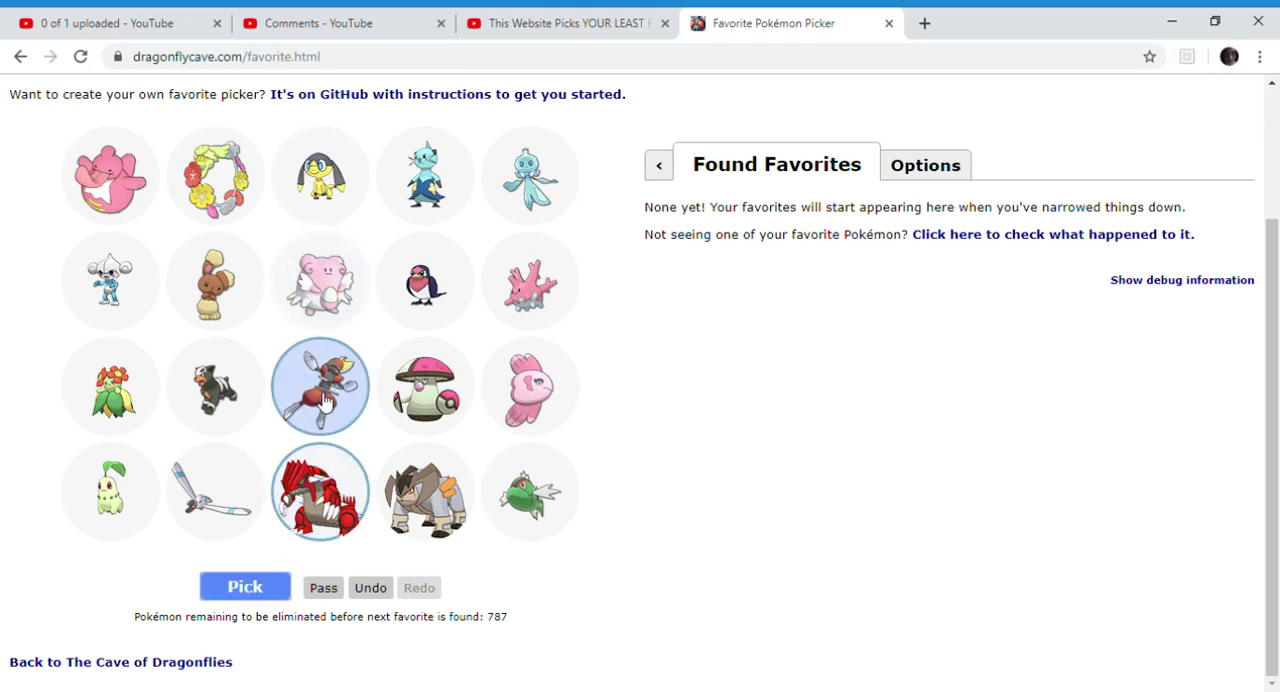
Submit the two marked red Pokémon to reach the third group with 769 remaining.
left_click(245, 587)
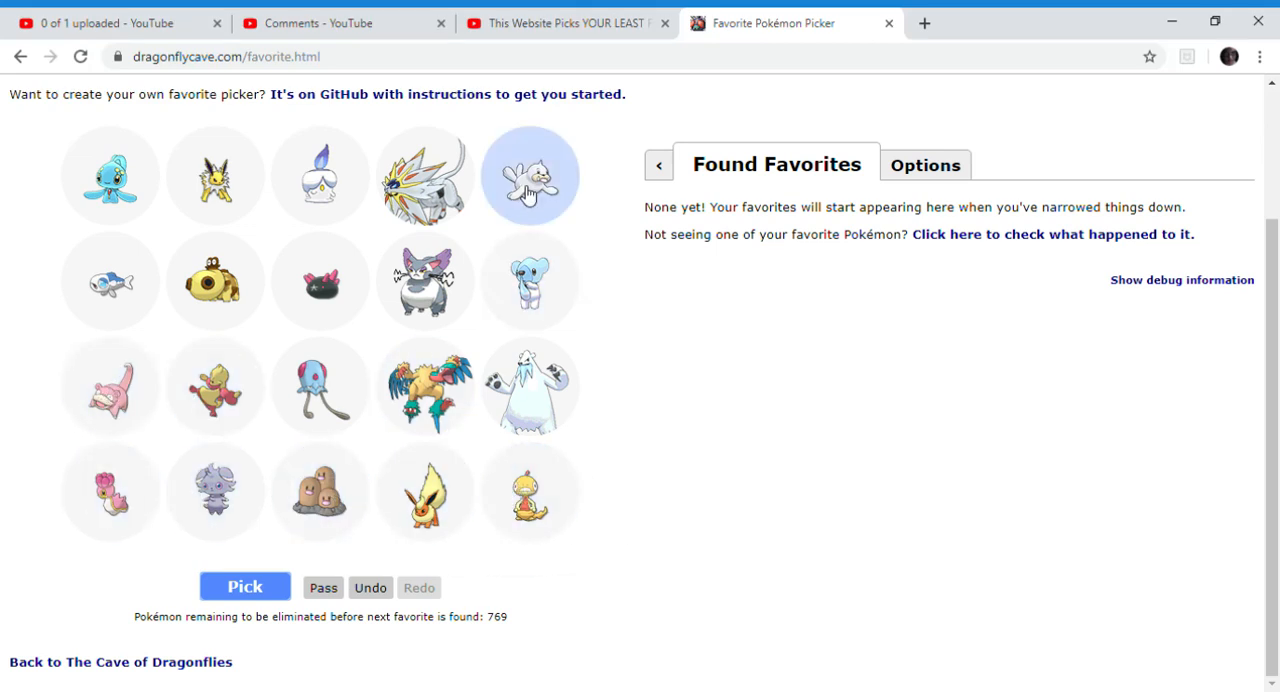
mouse_move(542, 387)
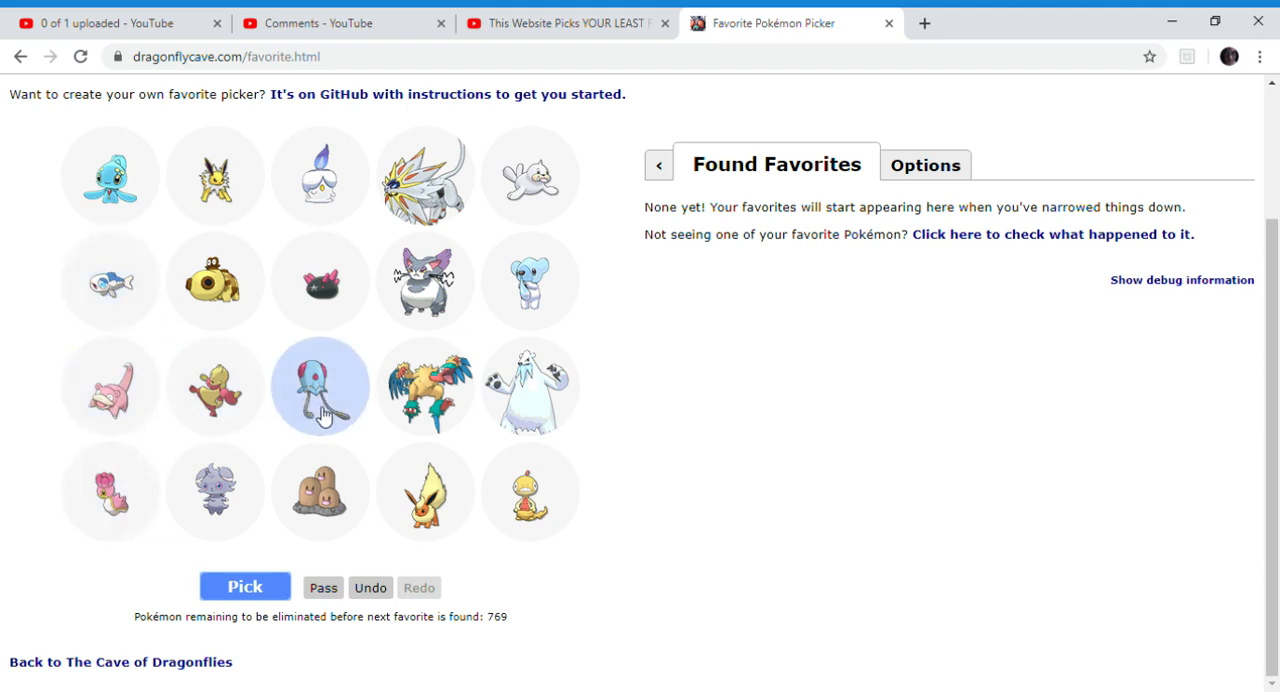
mouse_move(315, 370)
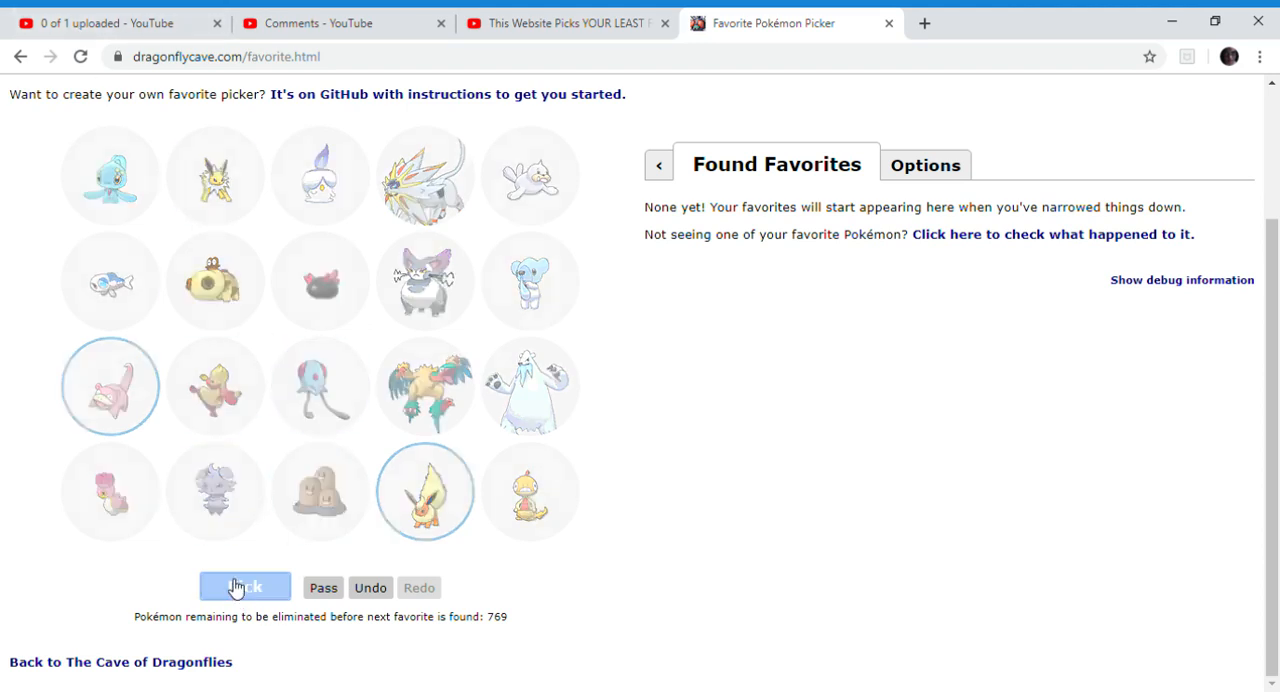
Submit two more groups, marking another Pokémon between them, reaching 720 remaining.
left_click(244, 587)
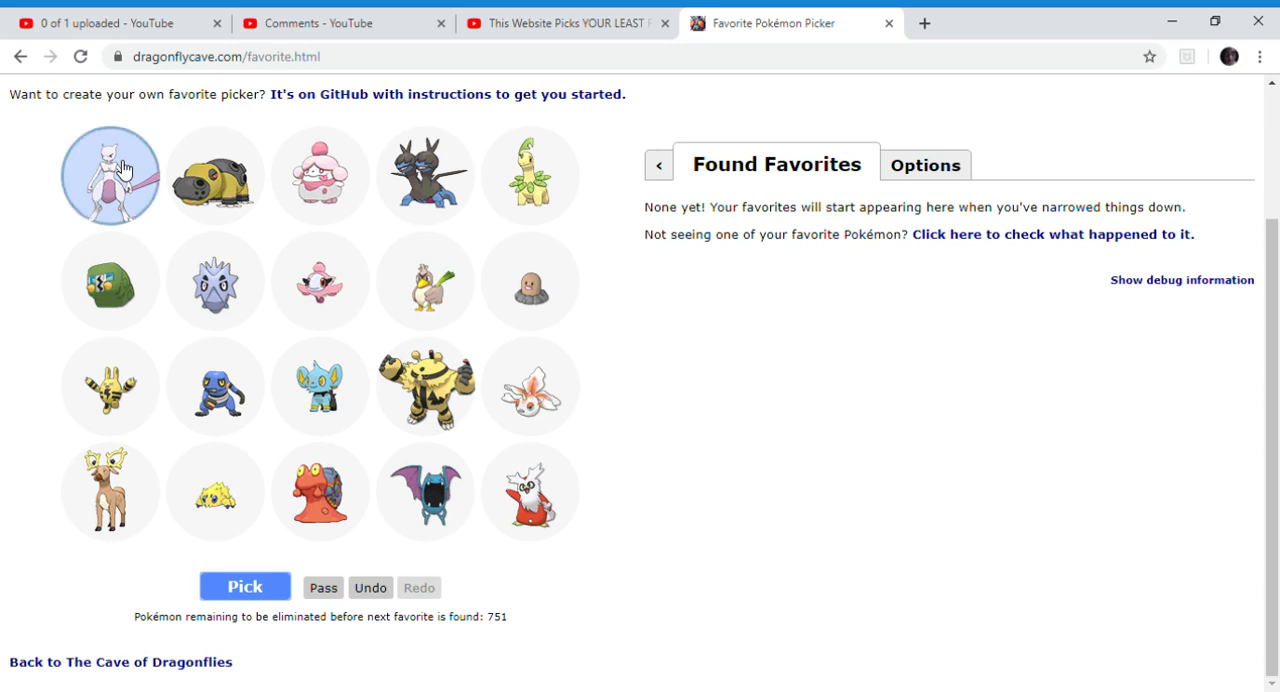
mouse_move(183, 230)
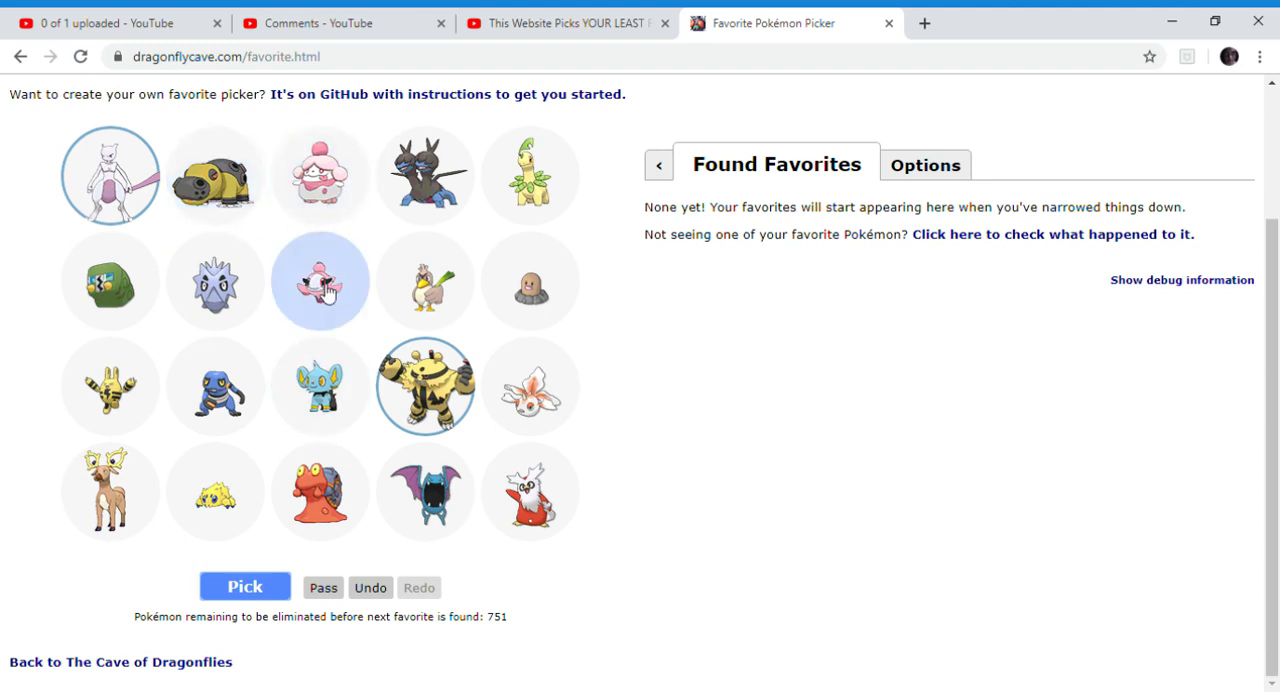
mouse_move(530, 281)
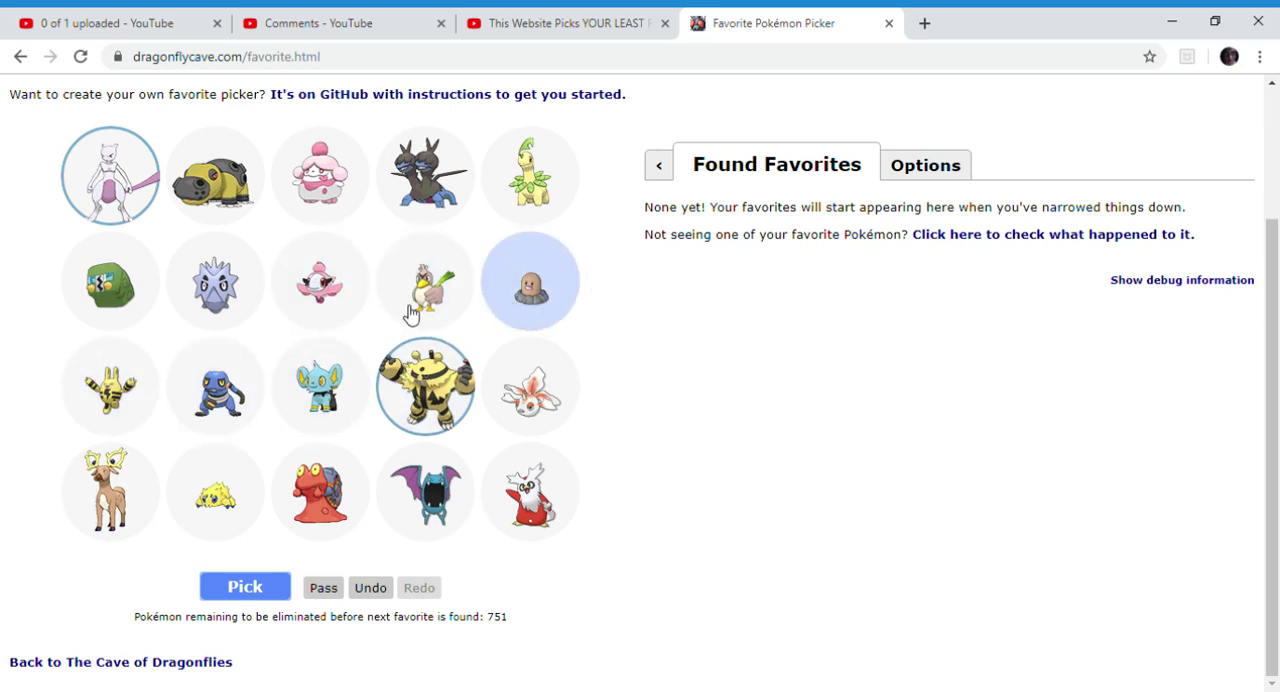
left_click(110, 281)
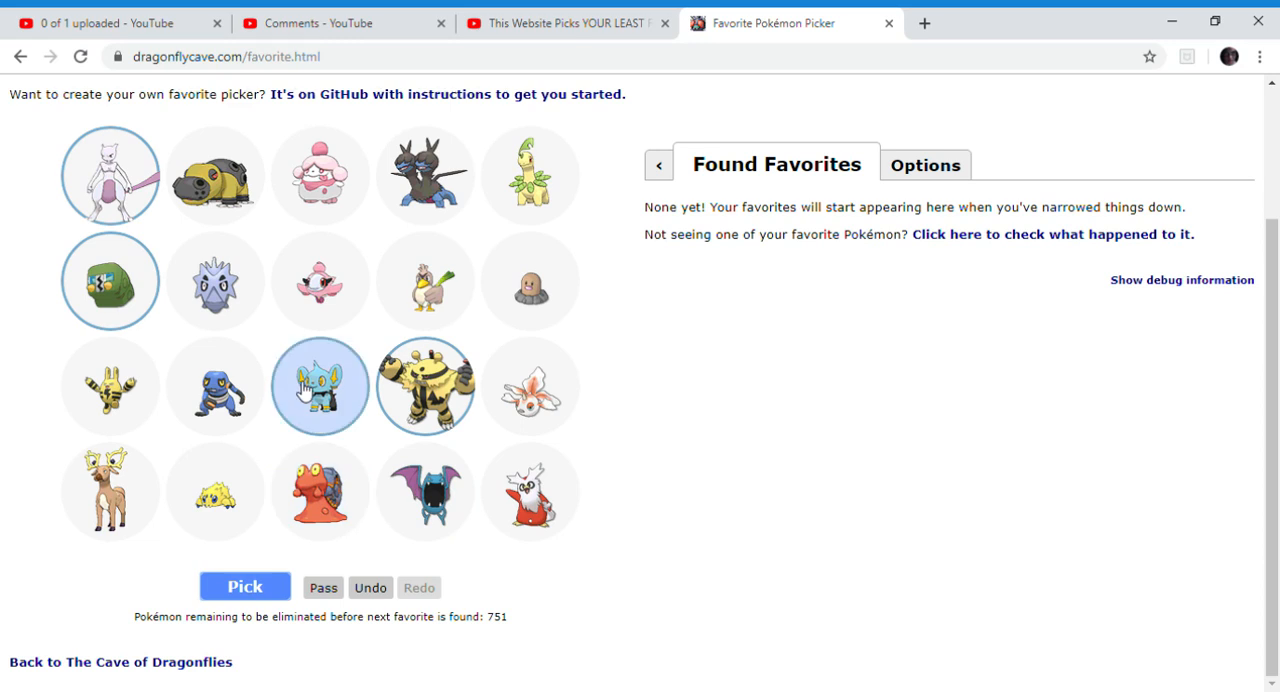
left_click(245, 587)
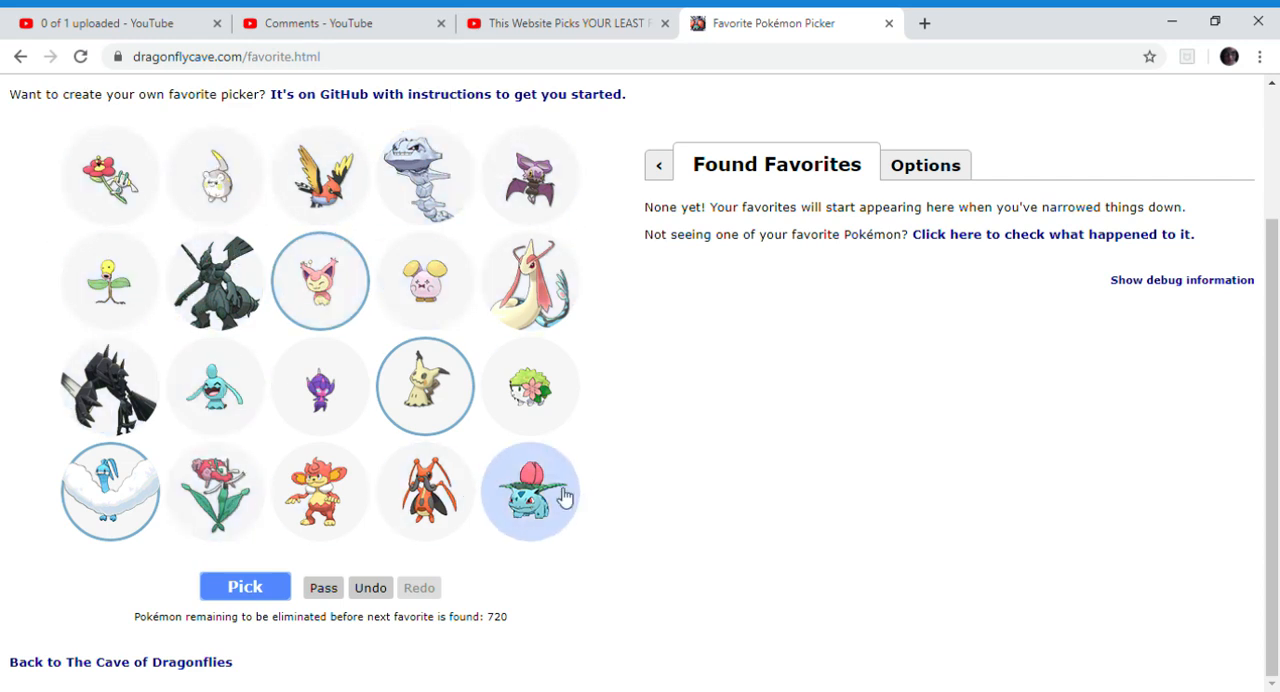
Submit the three marked Pokémon and the following round, marking new picks, reaching 685 remaining.
left_click(245, 587)
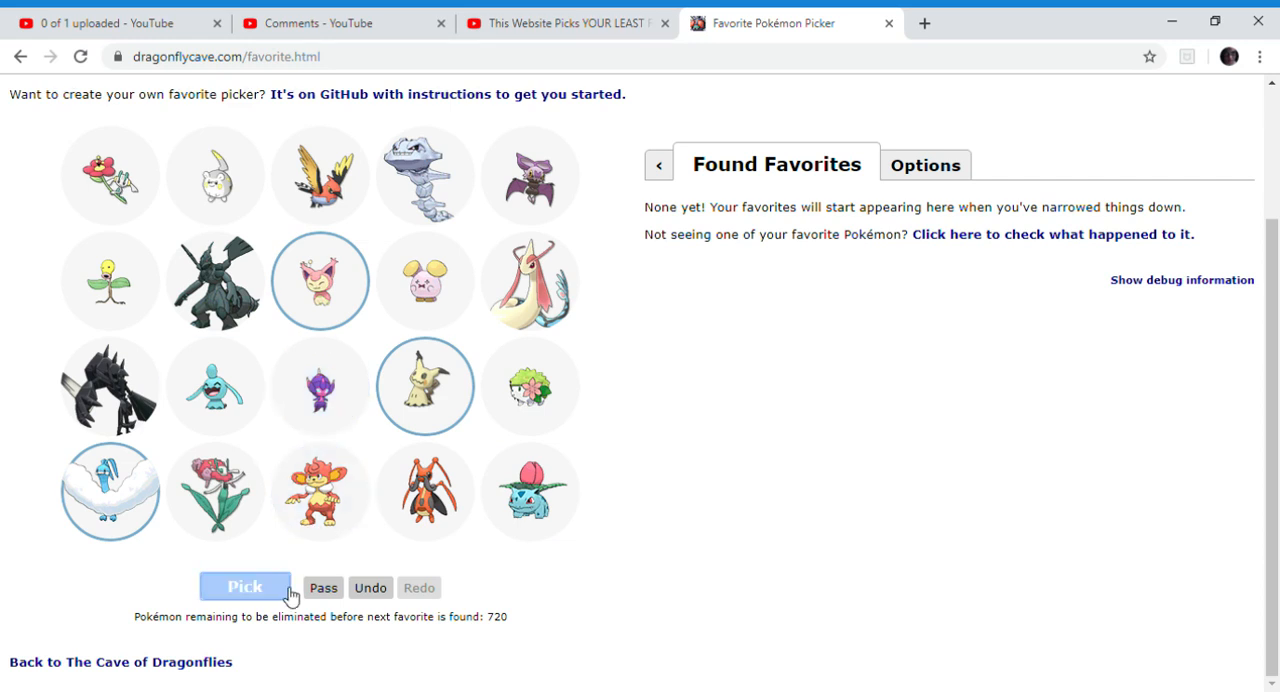
left_click(244, 587)
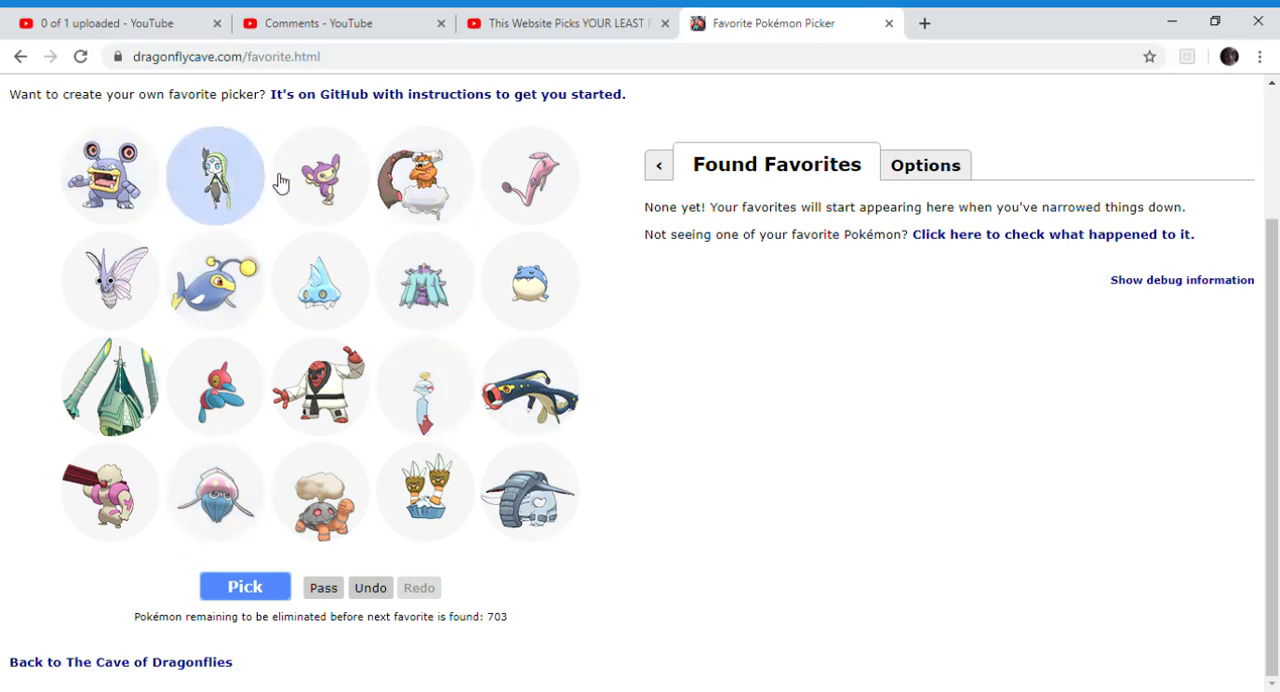
left_click(110, 175)
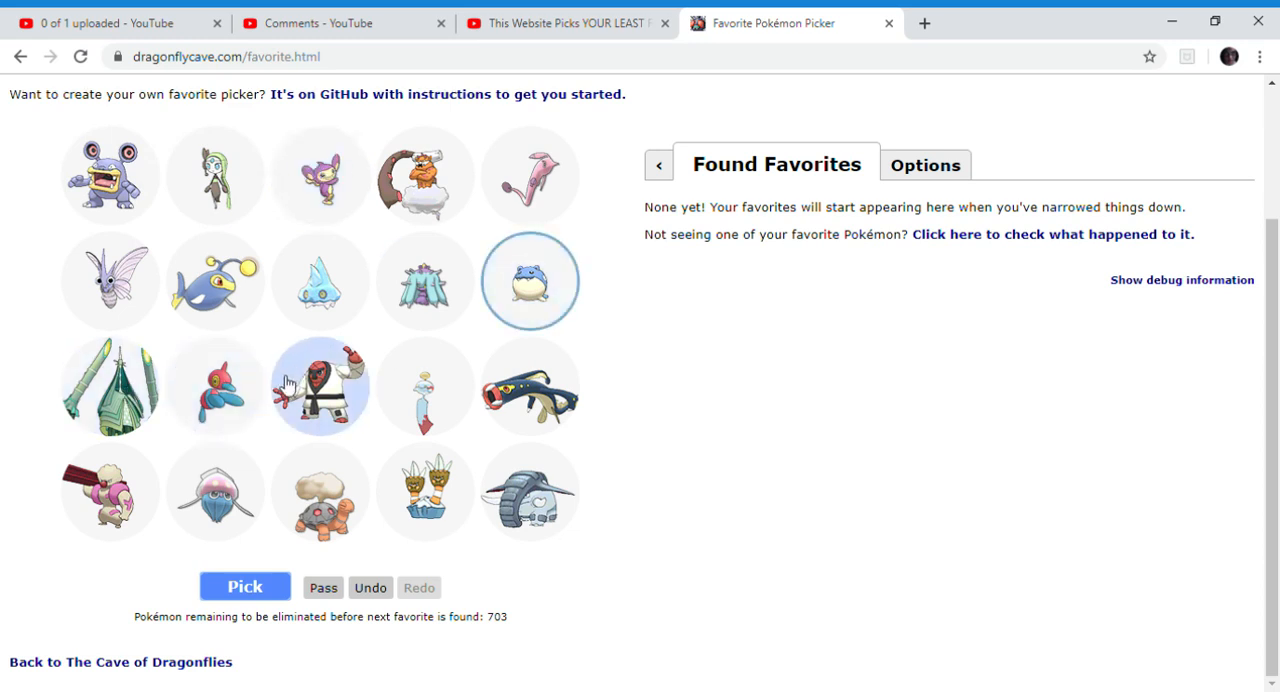
mouse_move(215, 392)
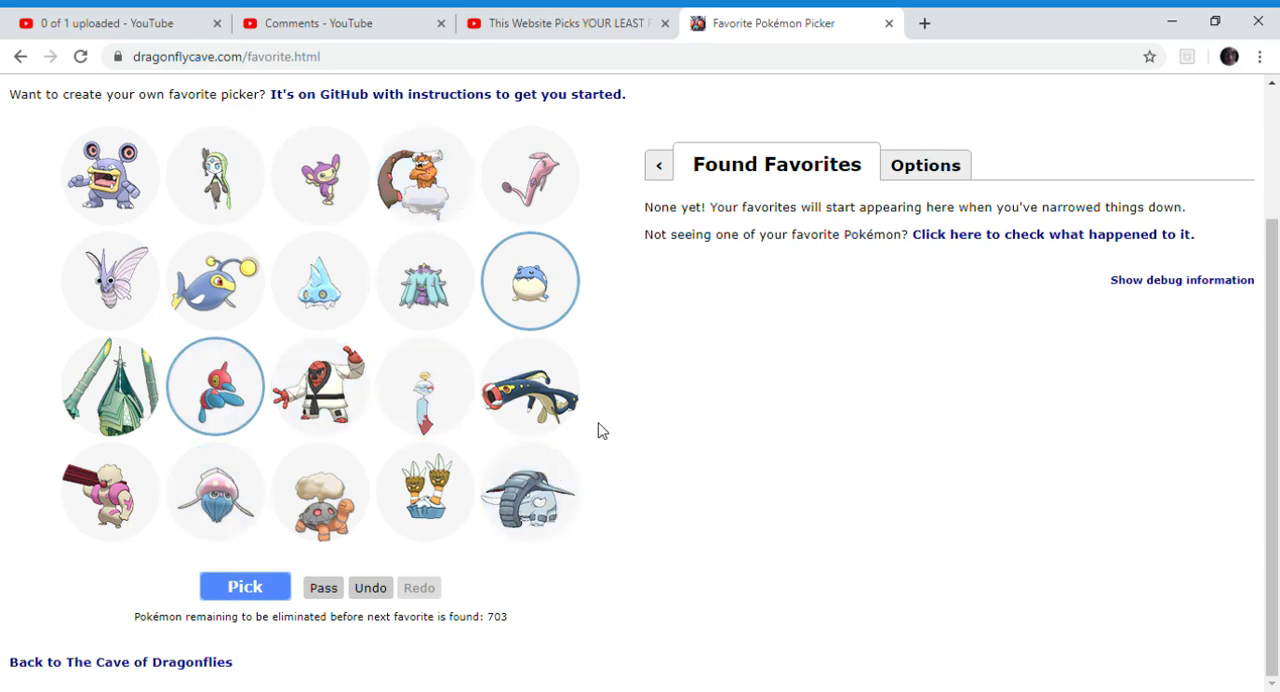
mouse_move(591, 418)
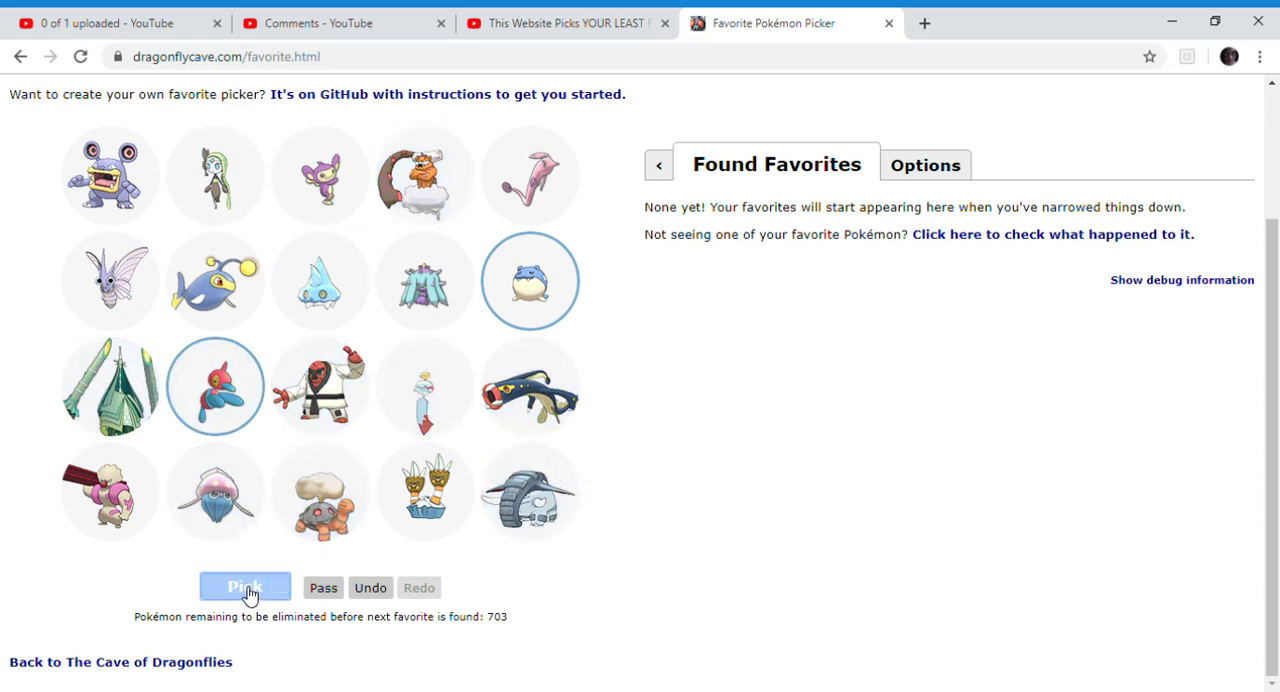
left_click(245, 587)
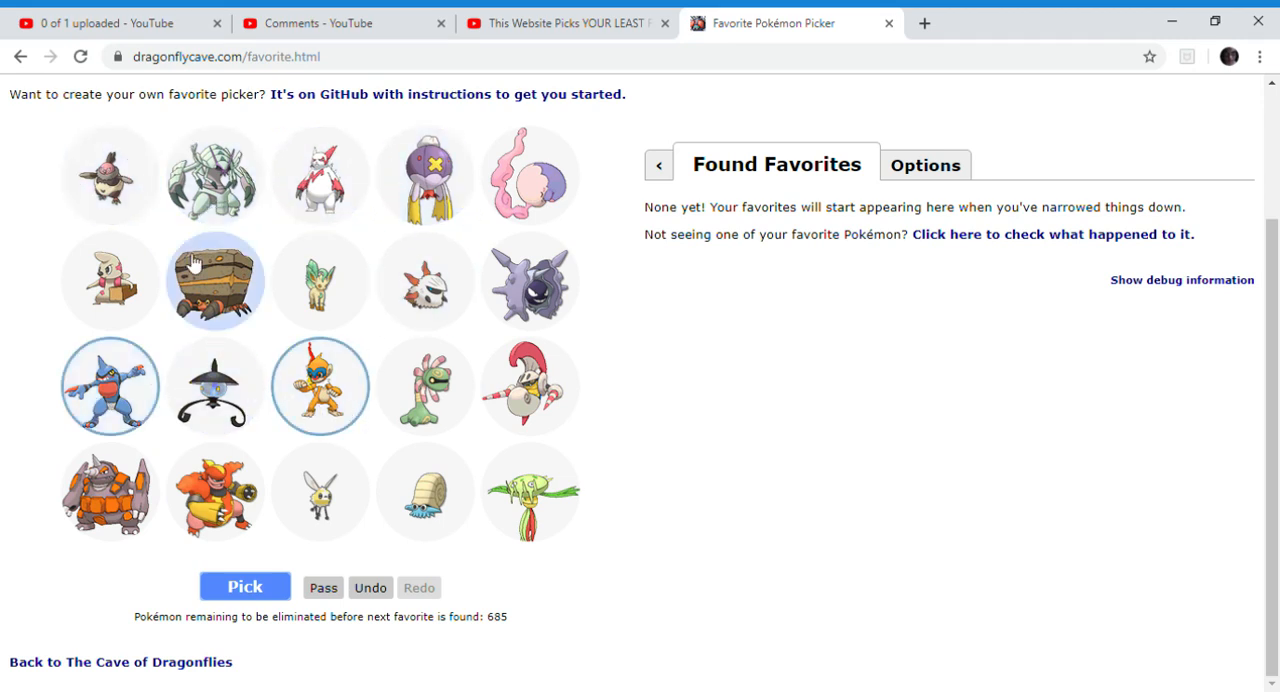
left_click(320, 176)
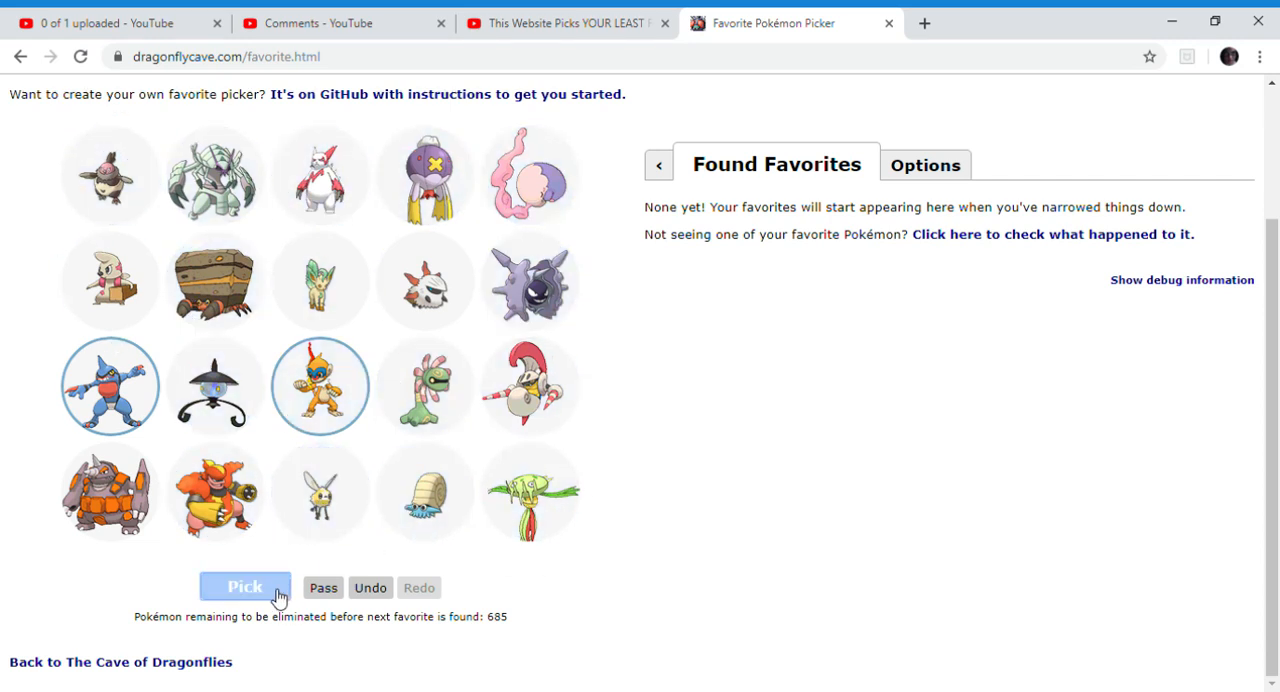
Submit several rounds, marking Scizor as a favourite along the way.
left_click(247, 587)
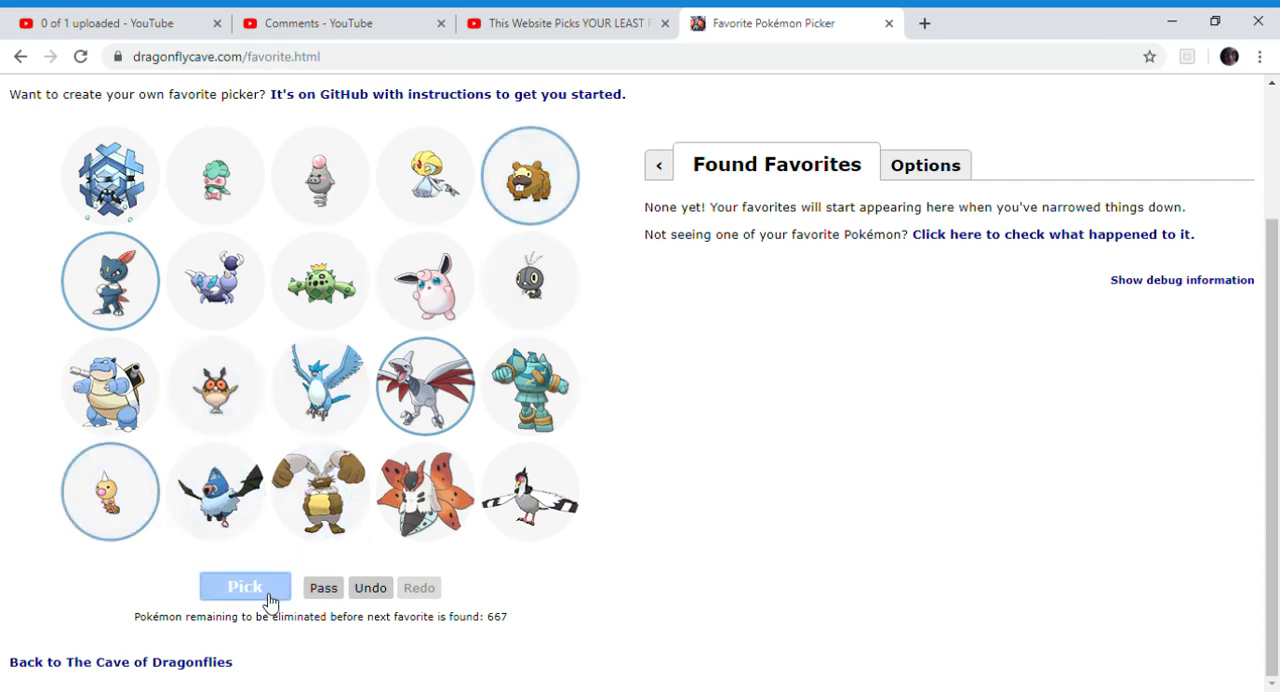
left_click(245, 587)
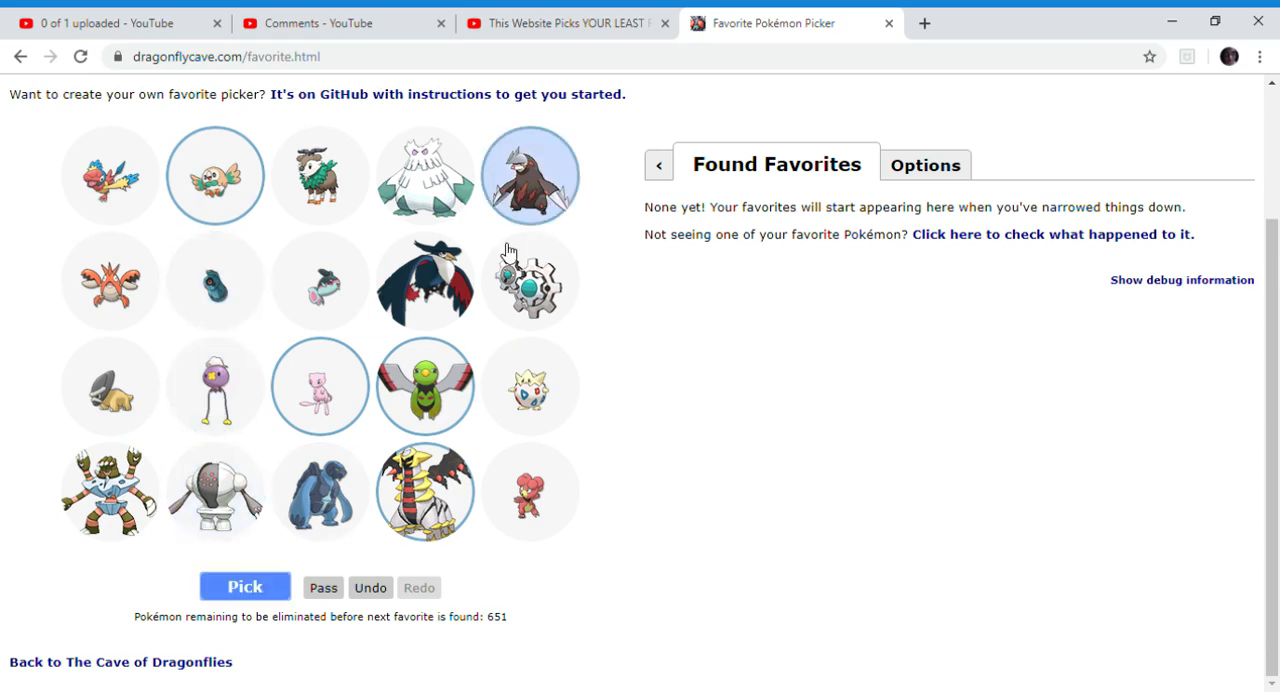
left_click(244, 588)
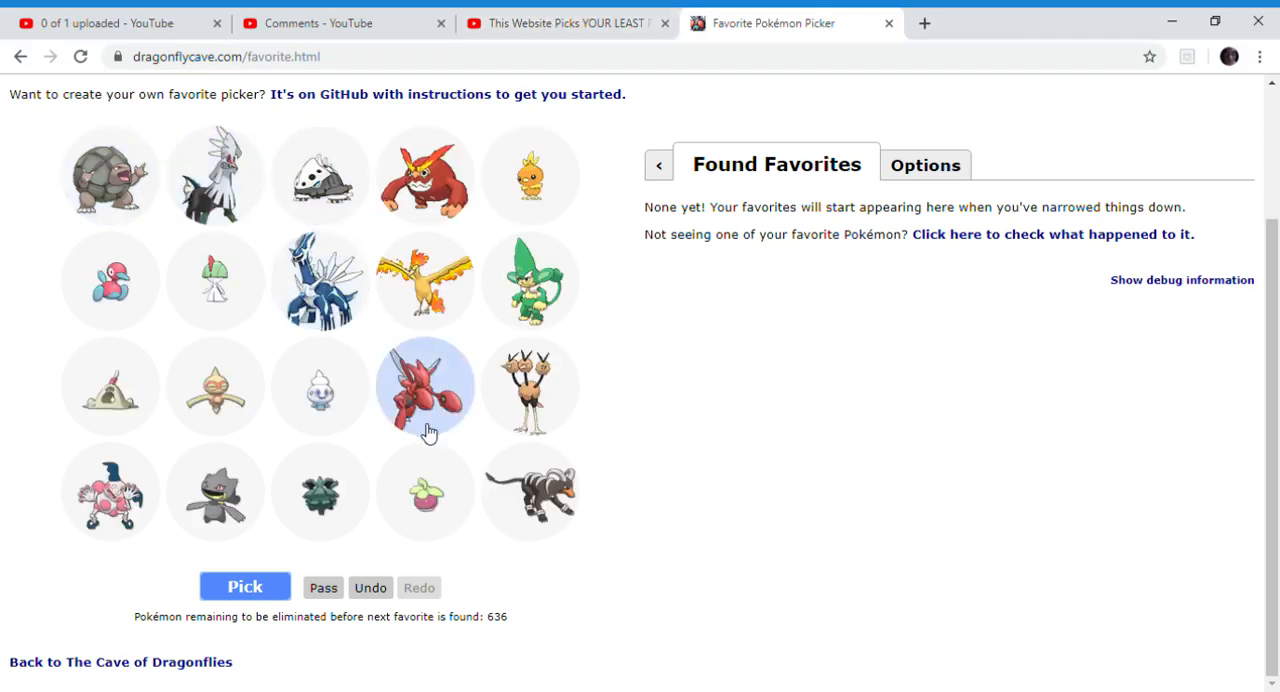
left_click(425, 389)
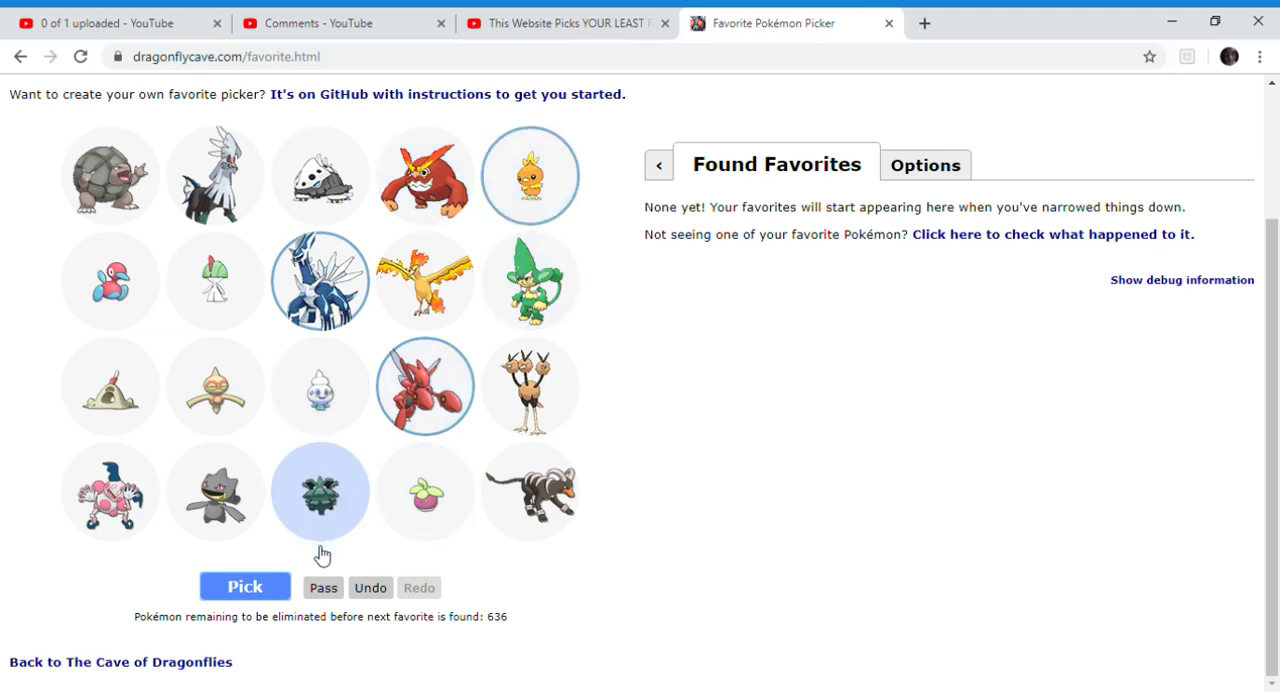
left_click(243, 587)
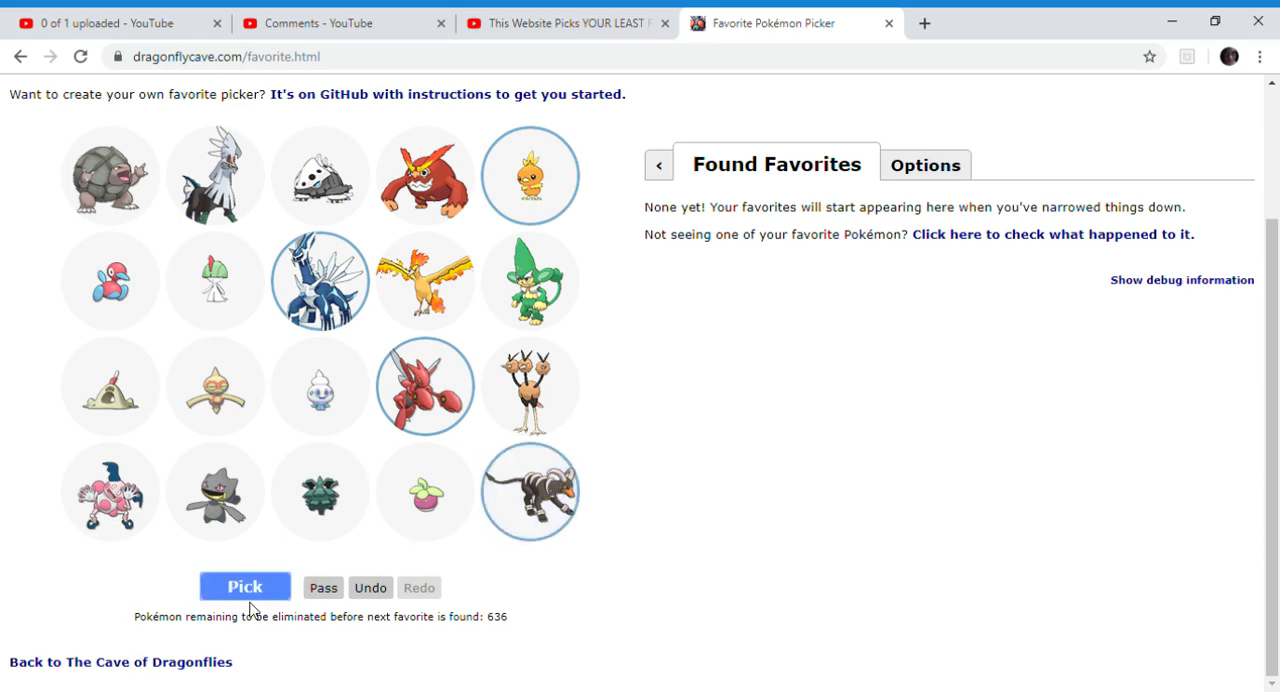
left_click(243, 586)
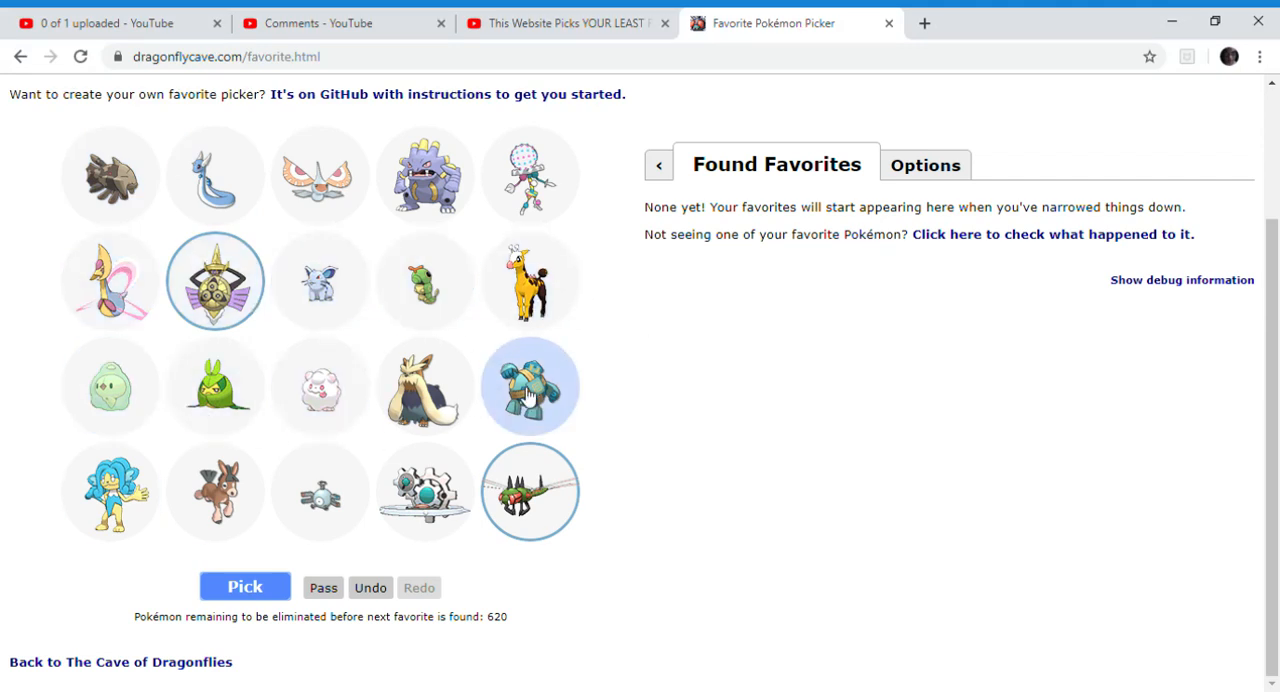
mouse_move(490, 370)
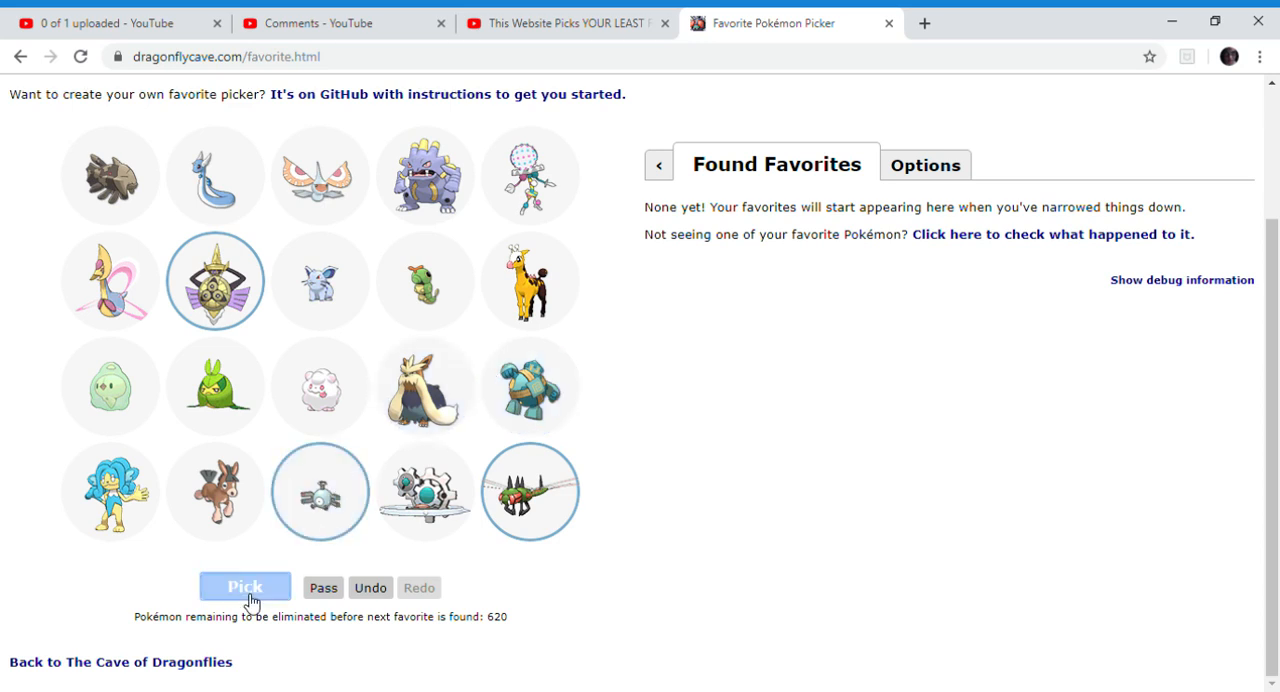
Submit more rounds marking the yellow snake-like Pokémon and Tornadus, then mark Snorlax.
left_click(244, 586)
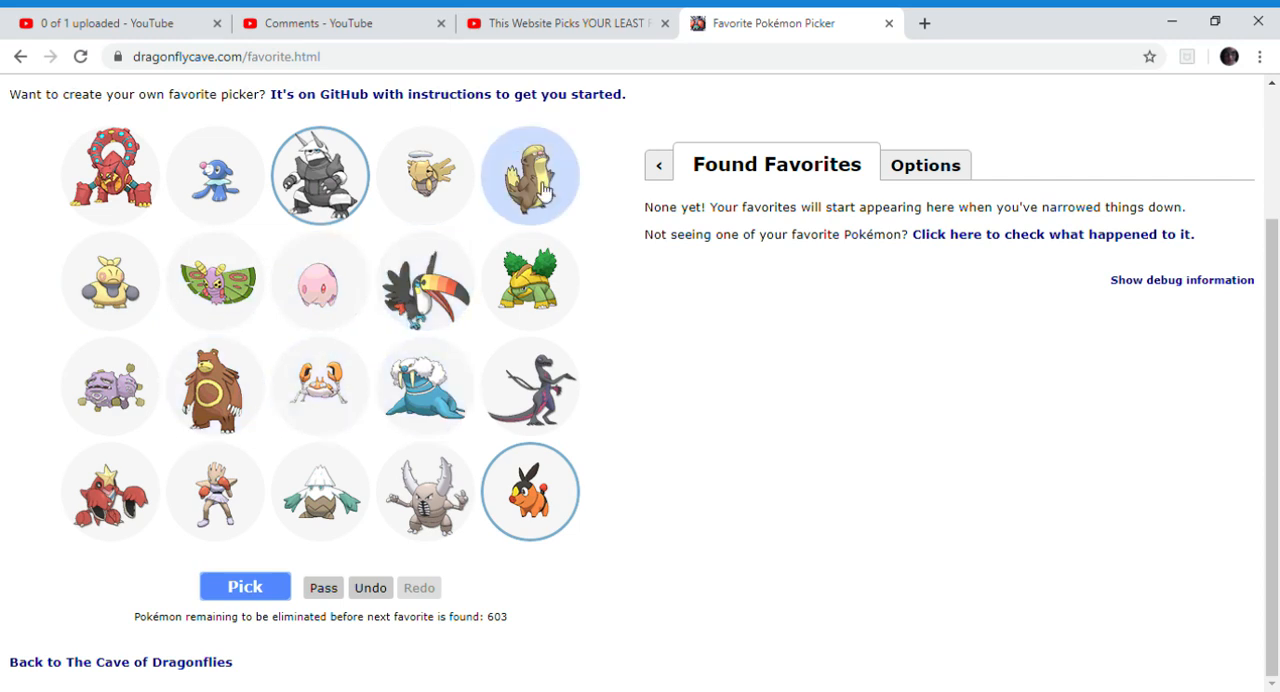
left_click(244, 586)
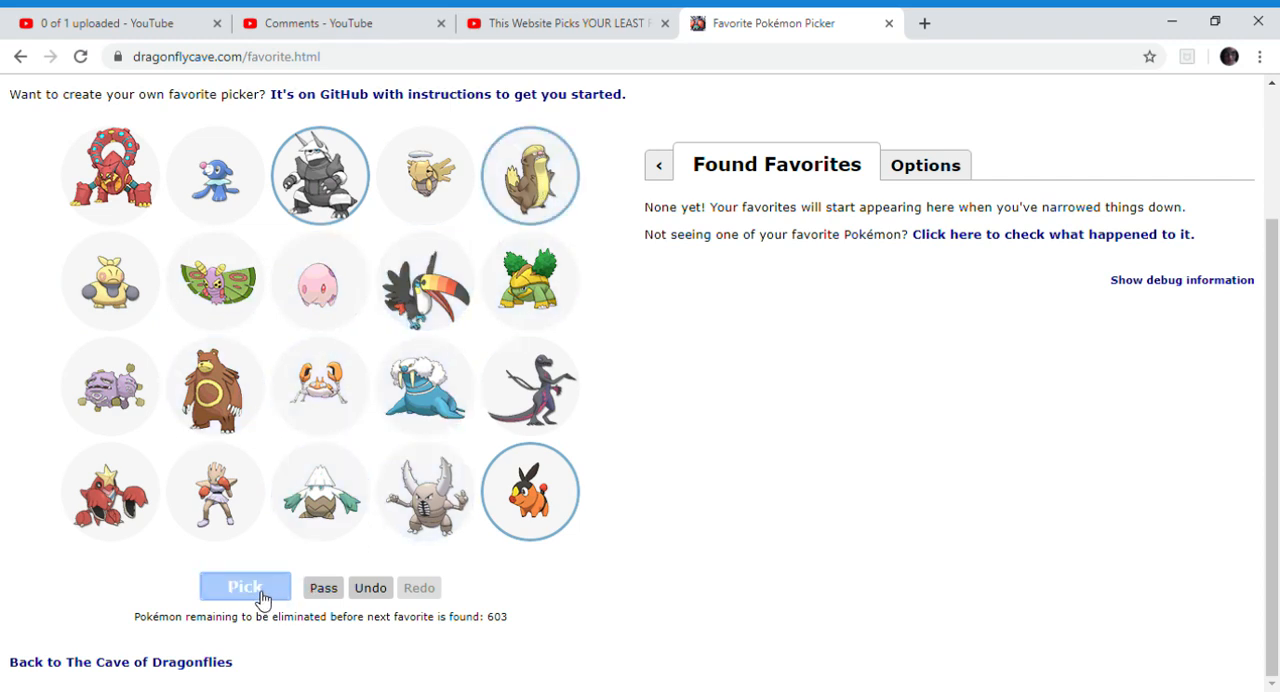
left_click(245, 587)
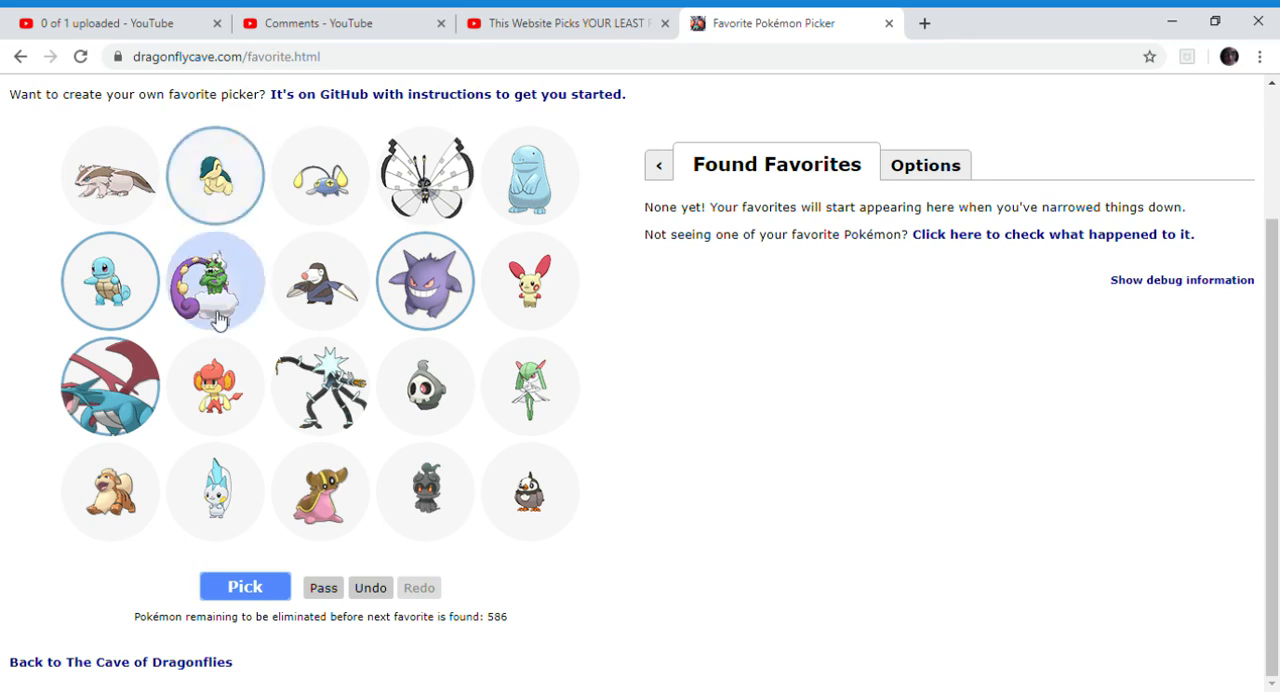
left_click(245, 587)
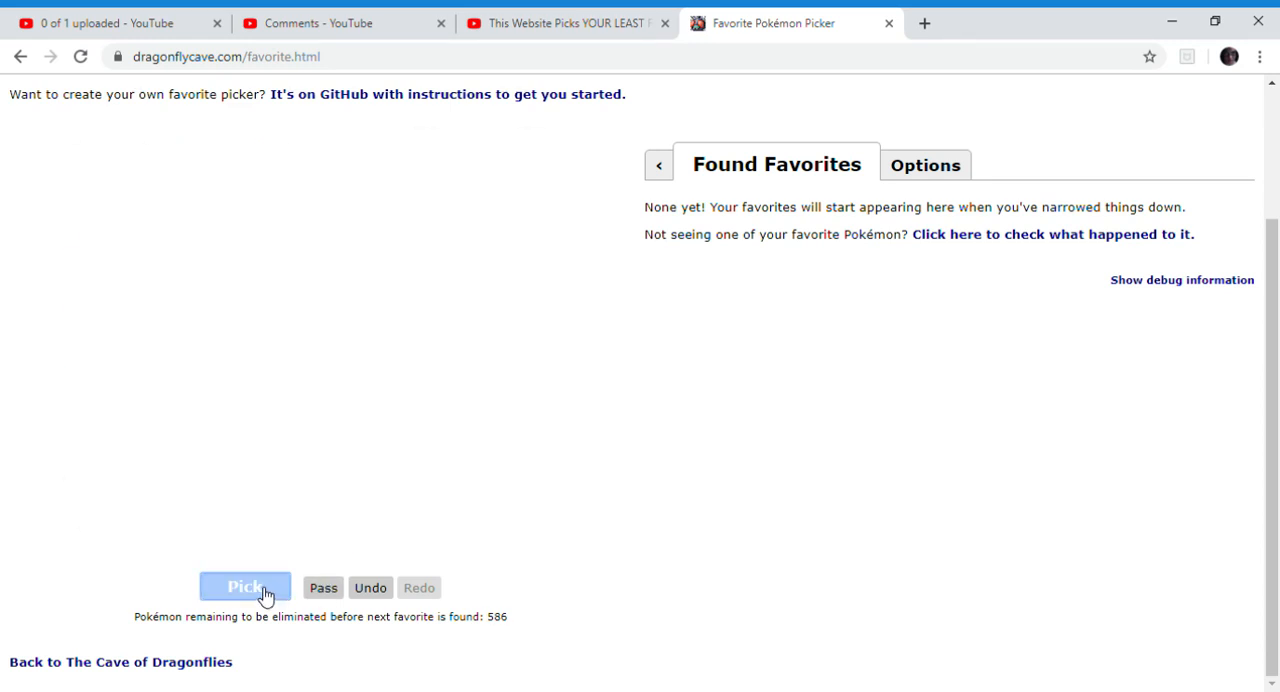
left_click(245, 587)
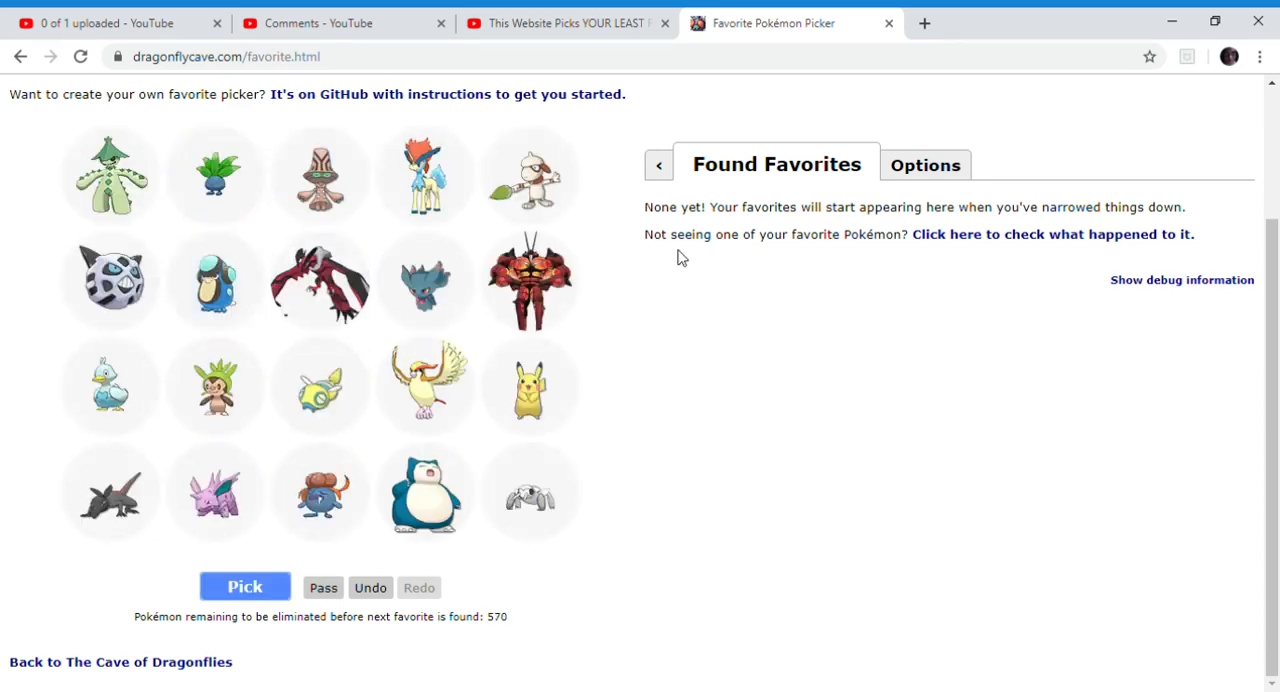
left_click(320, 281)
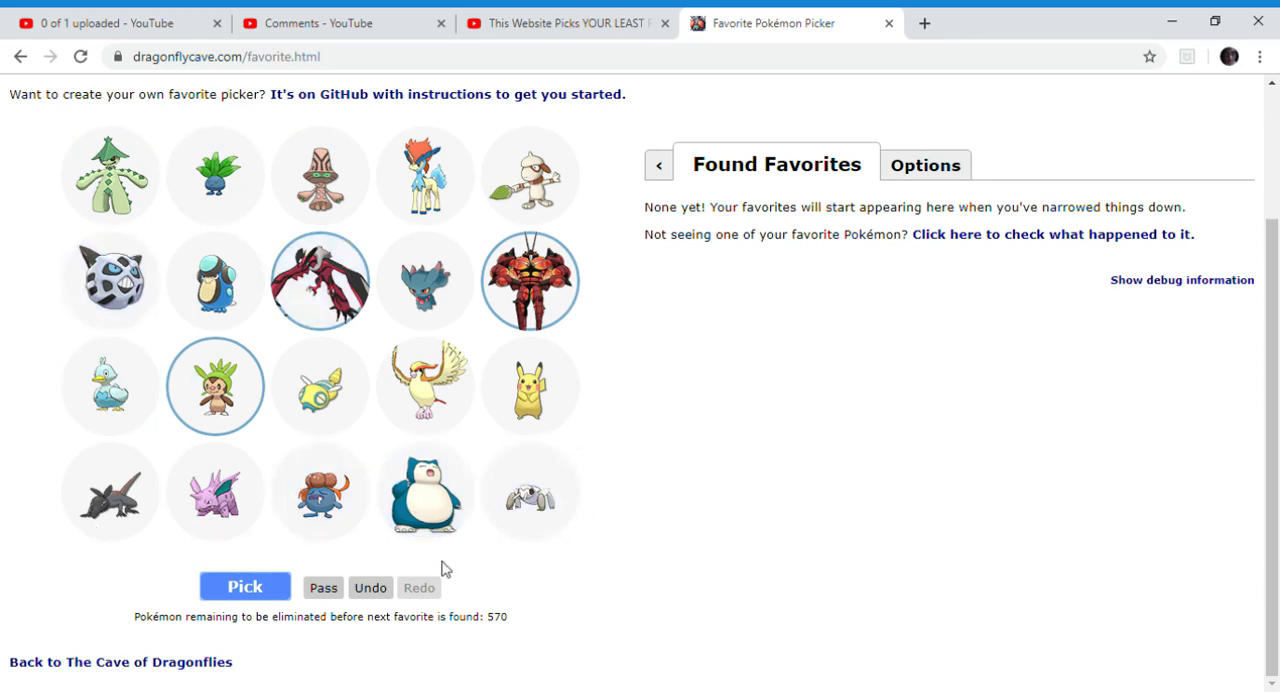
left_click(245, 586)
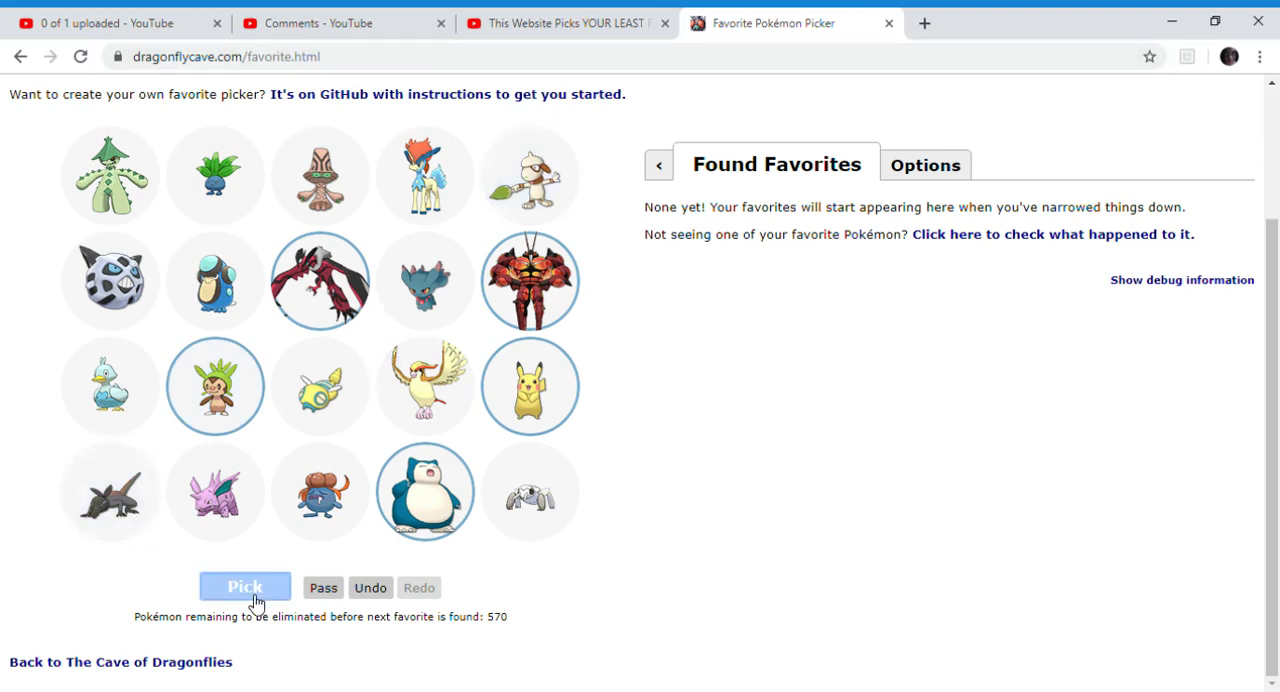
Submit three more rounds of marked Pokémon, bringing the count to 520 remaining.
left_click(243, 587)
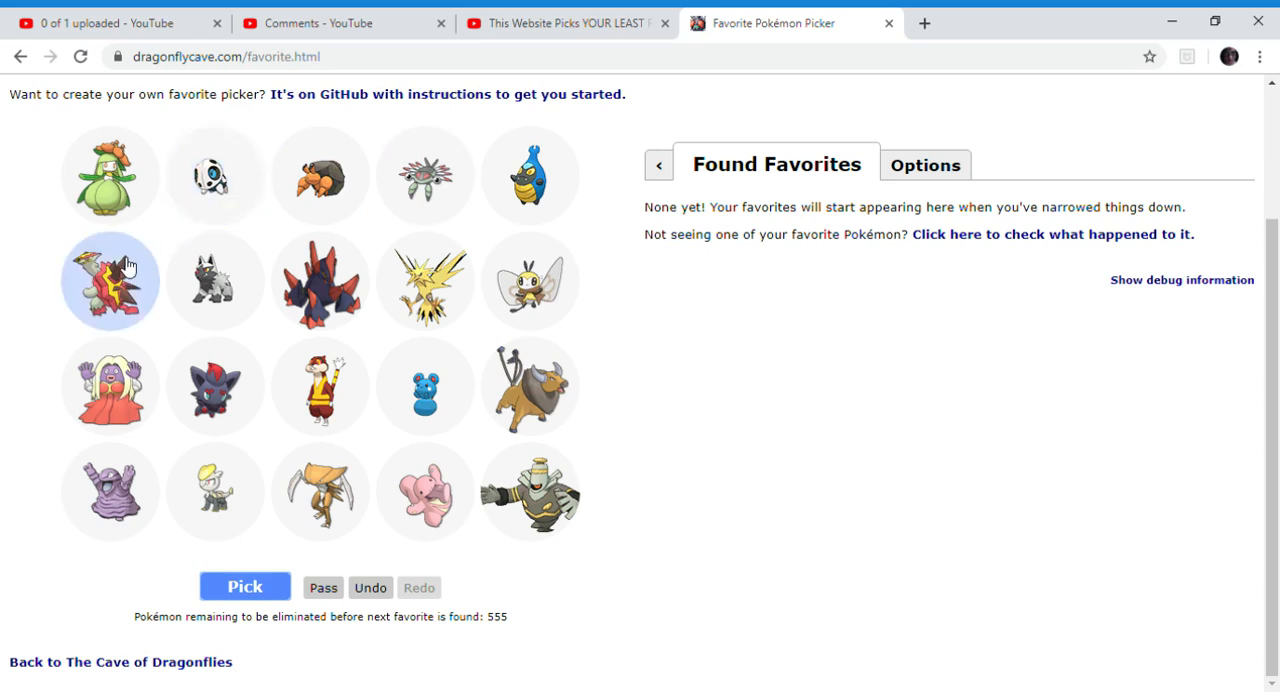
mouse_move(133, 420)
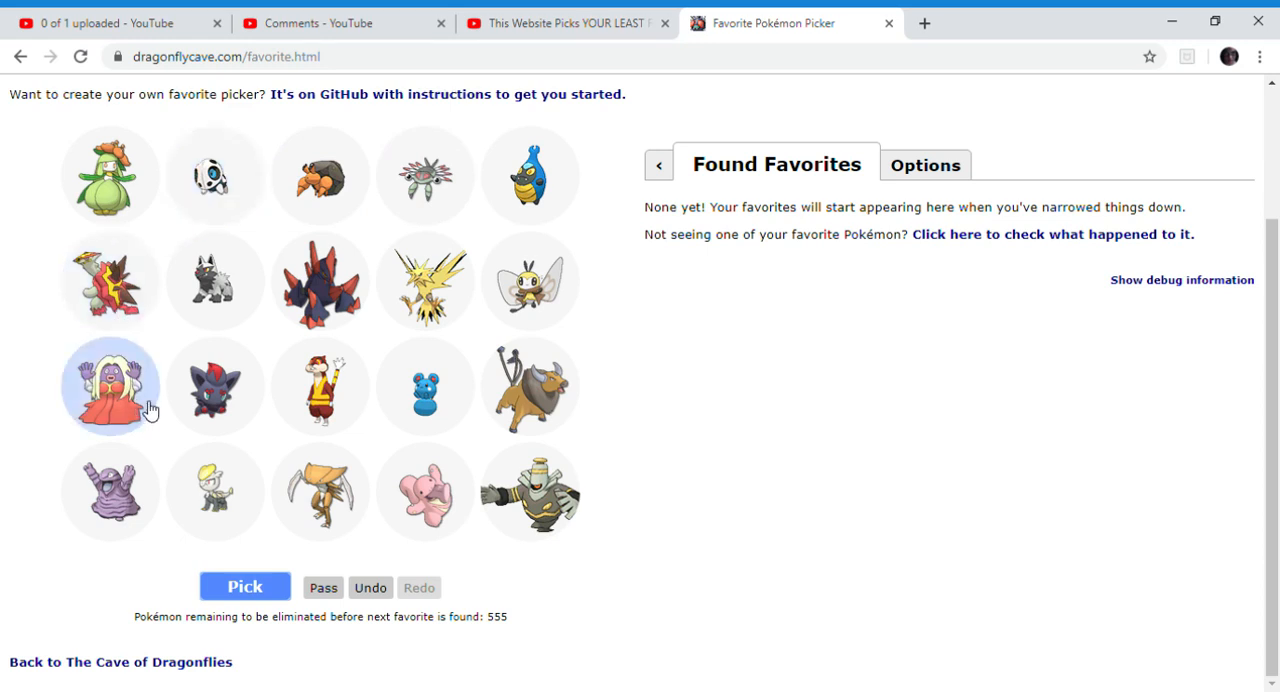
mouse_move(151, 410)
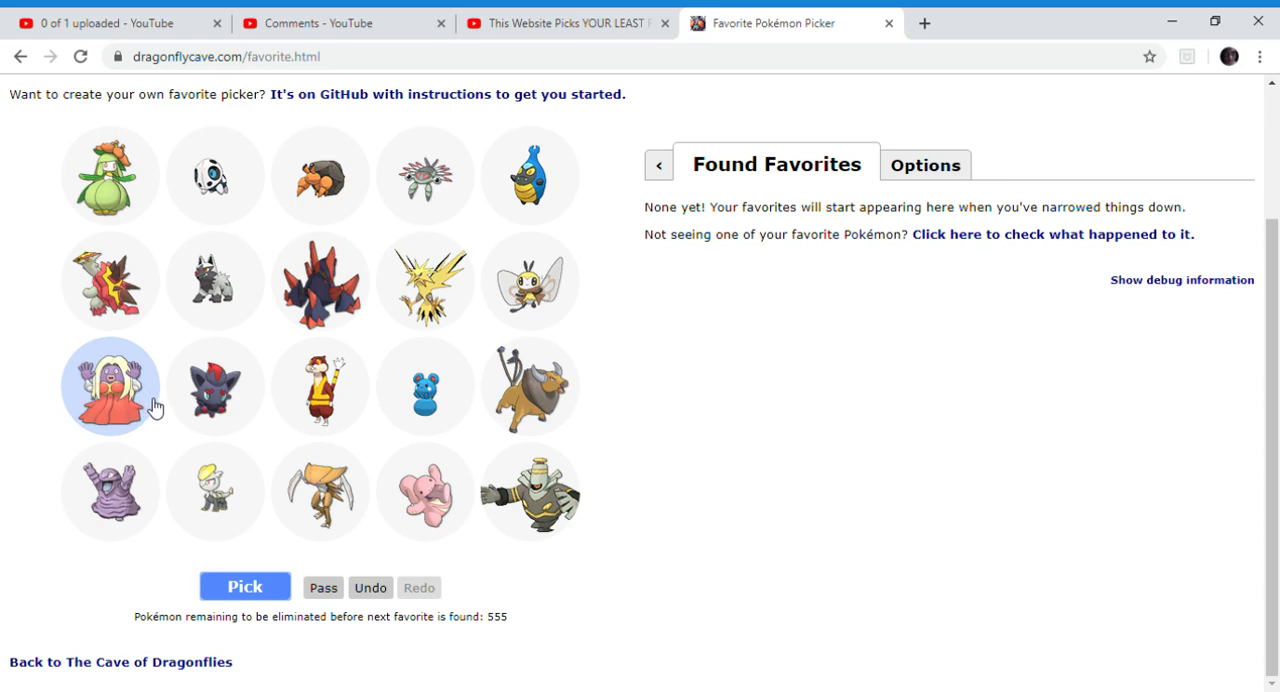
mouse_move(150, 380)
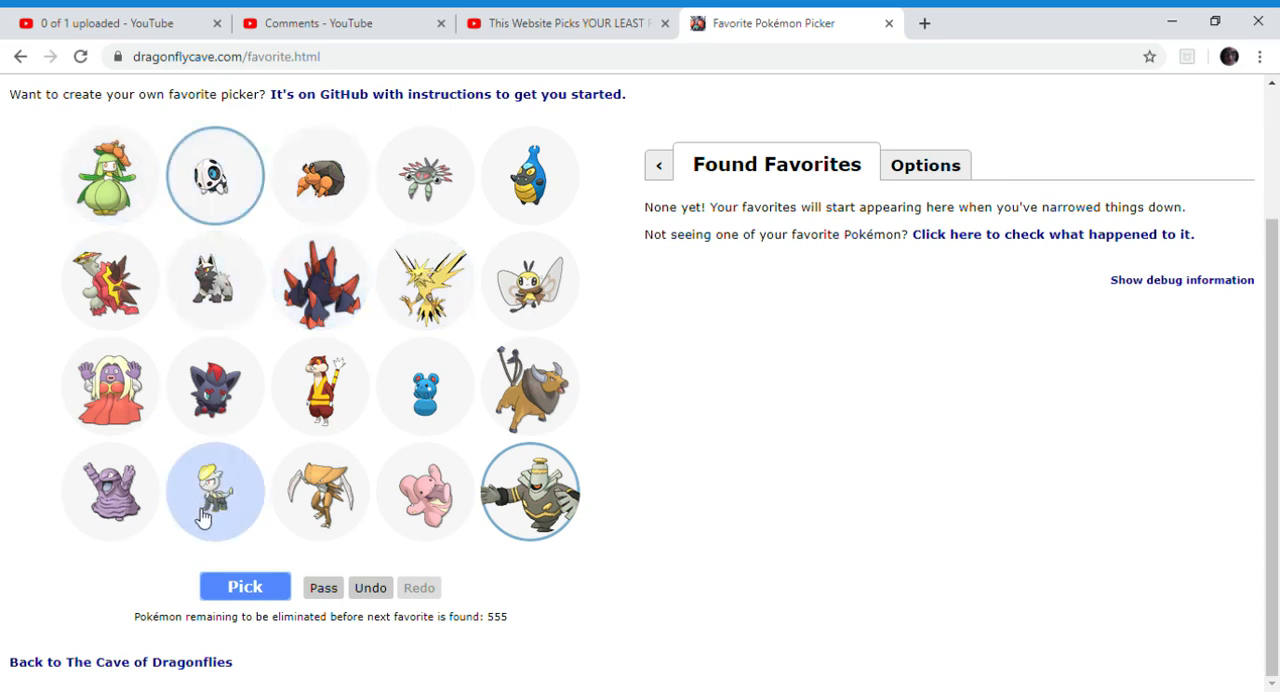
left_click(243, 587)
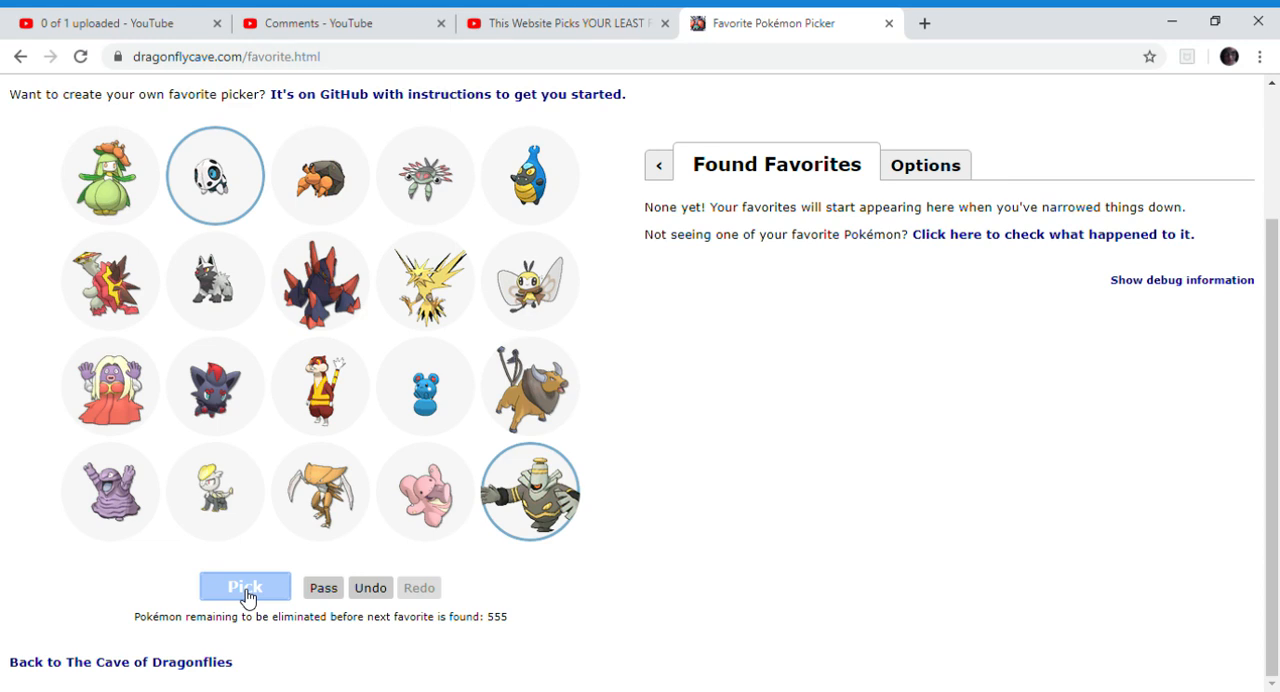
left_click(245, 587)
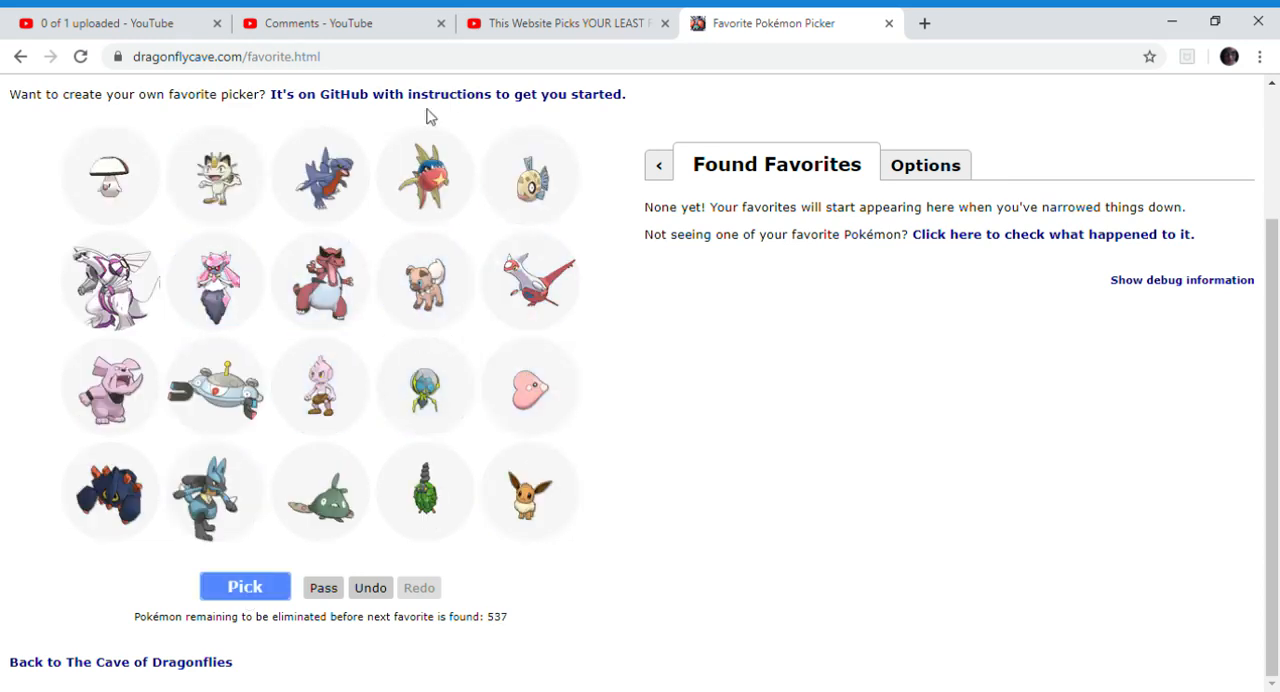
mouse_move(428, 290)
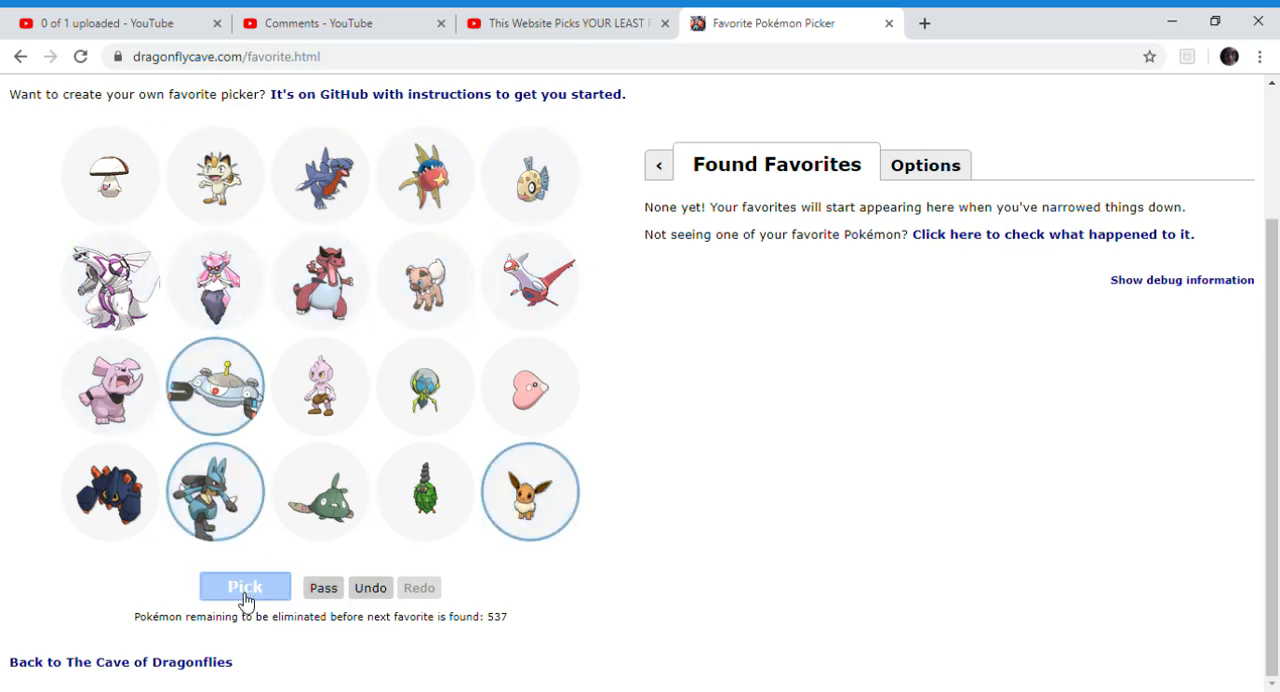
left_click(244, 586)
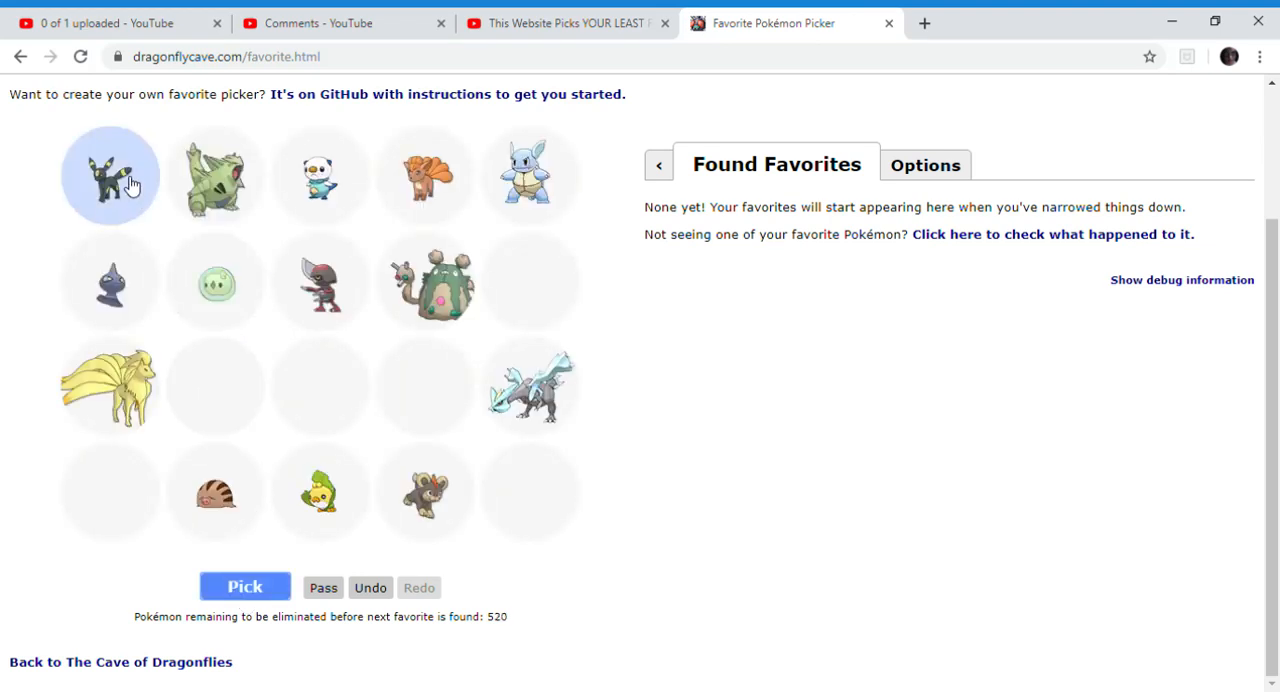
Mark Umbreon and Dratini, submitting each round, reaching 488 remaining.
left_click(215, 175)
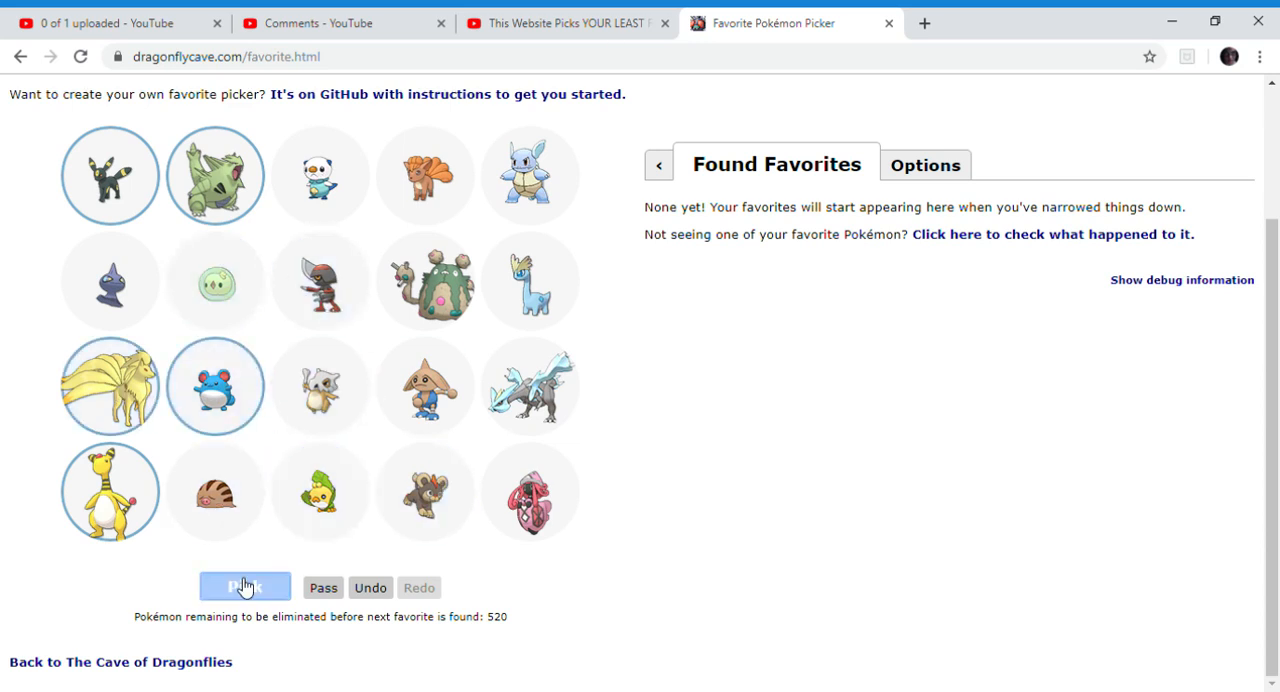
left_click(244, 587)
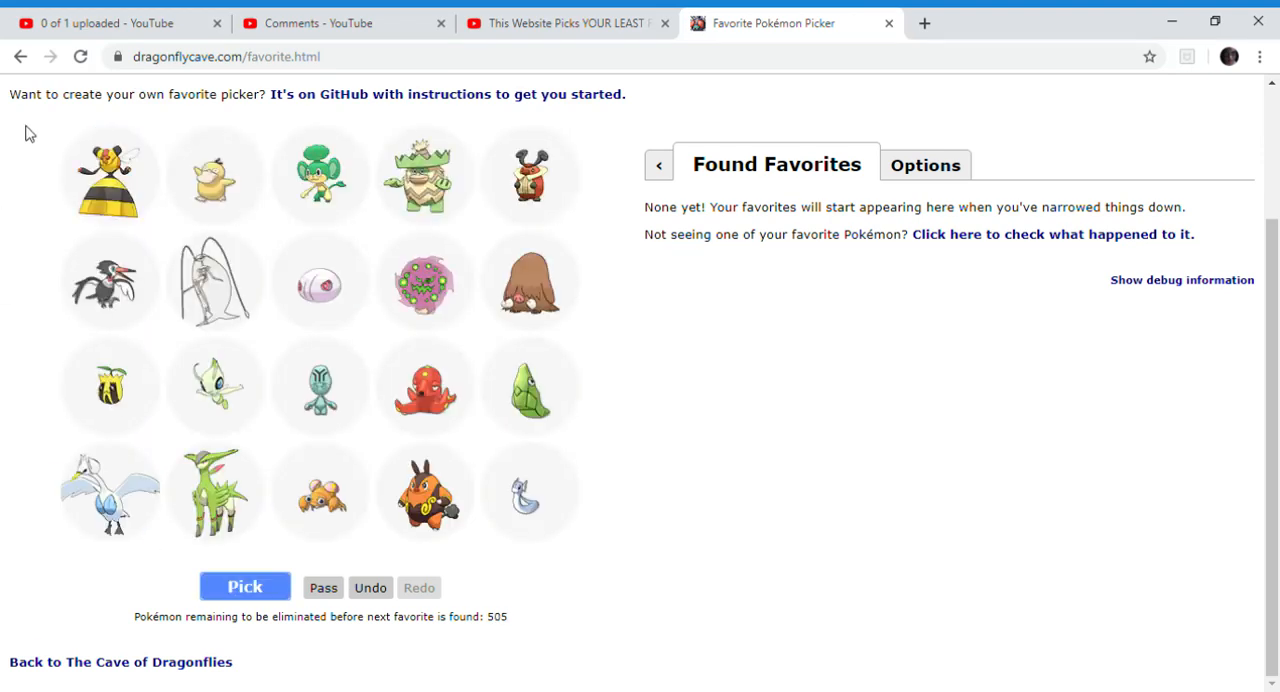
mouse_move(440, 280)
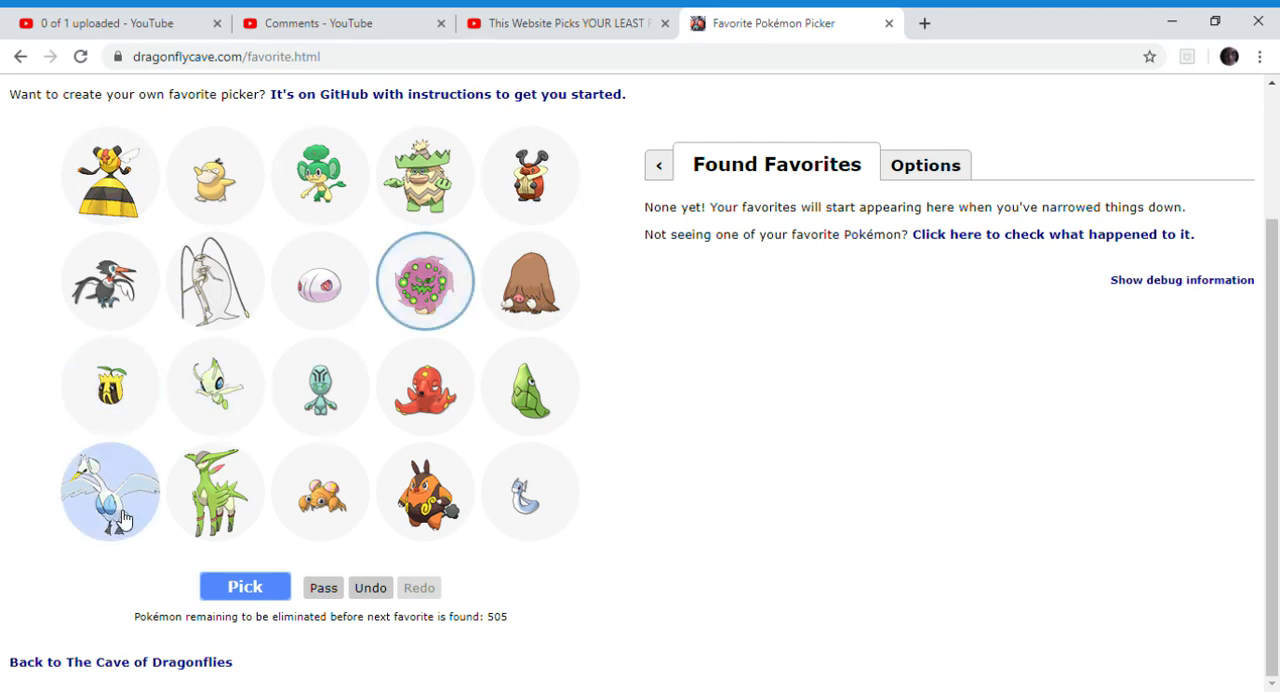
mouse_move(145, 518)
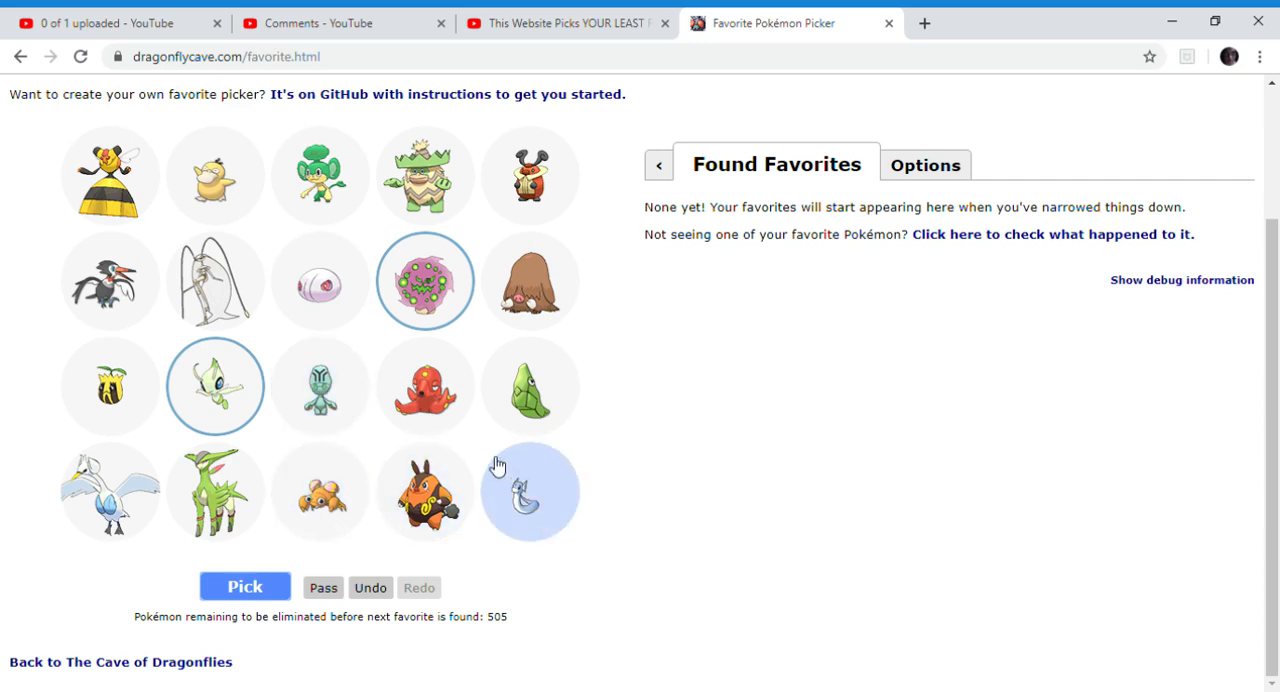
left_click(245, 587)
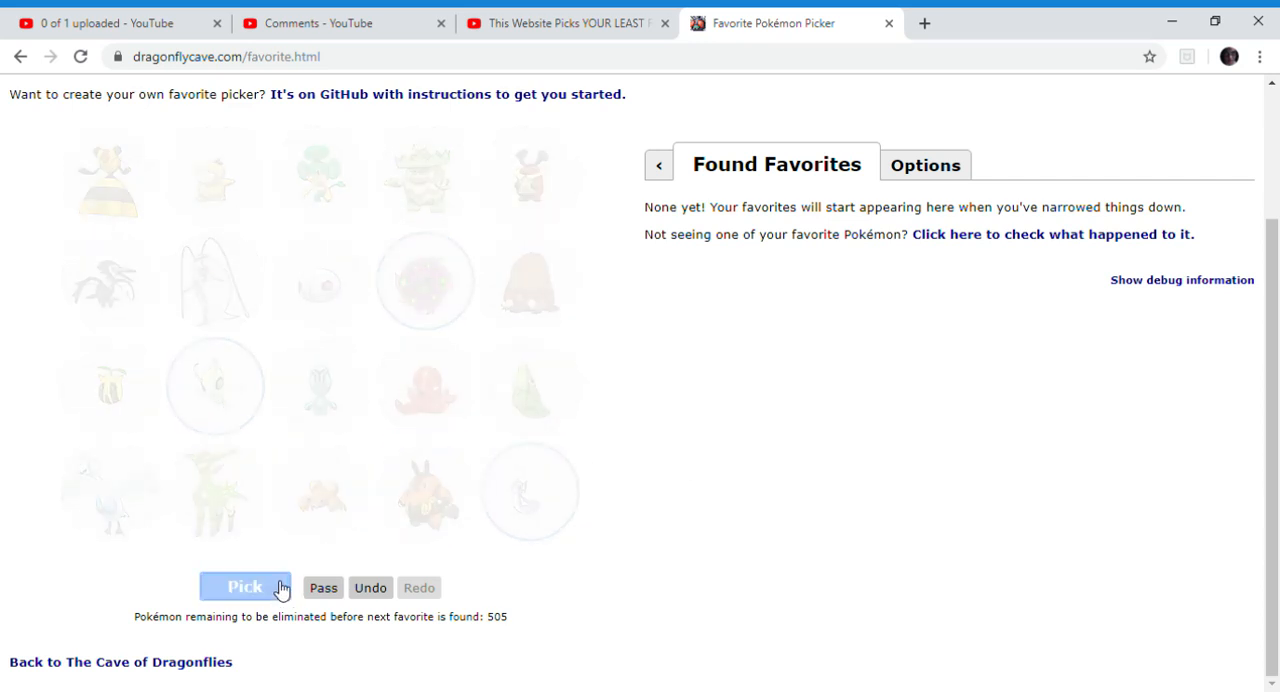
left_click(245, 587)
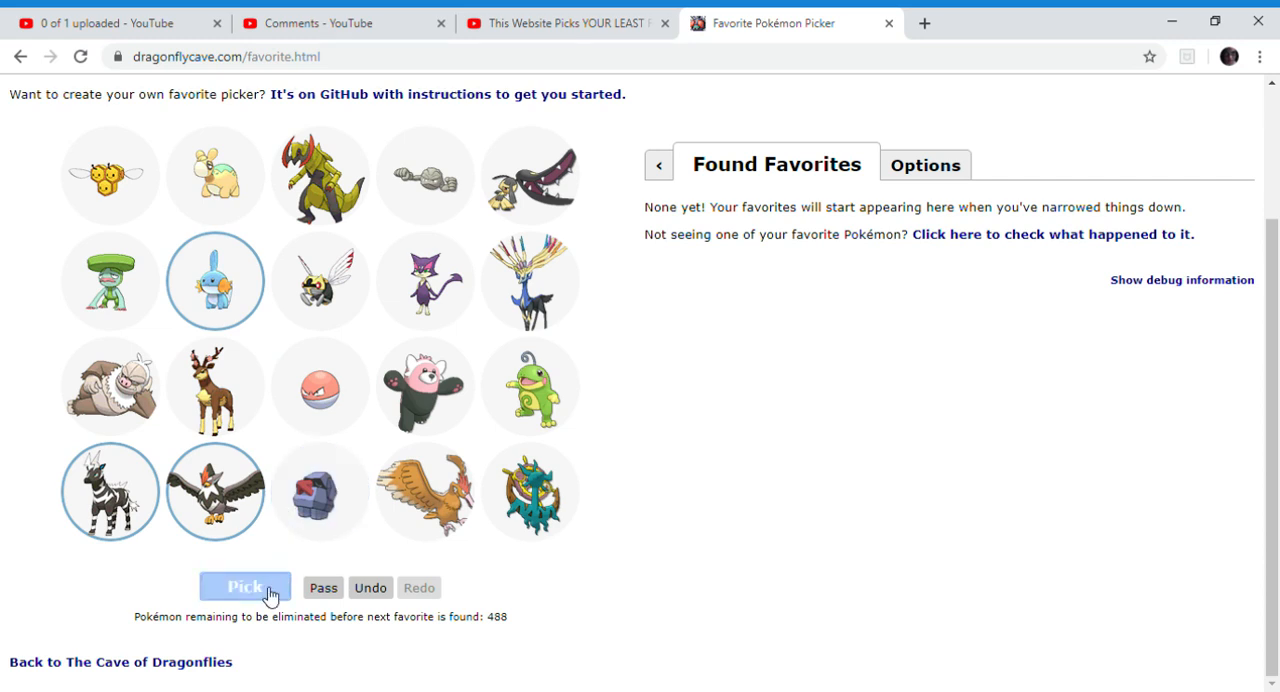
Submit three batches, marking a green Pokémon along the way, reaching 439 remaining.
left_click(246, 588)
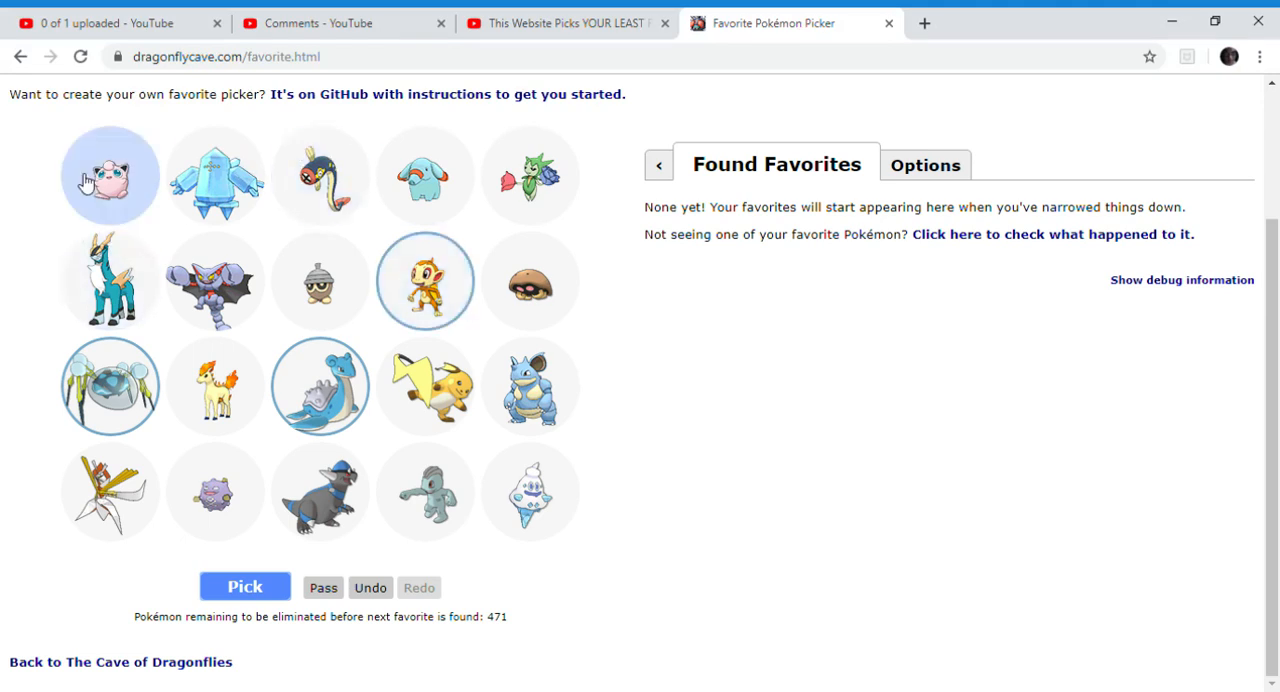
mouse_move(508, 508)
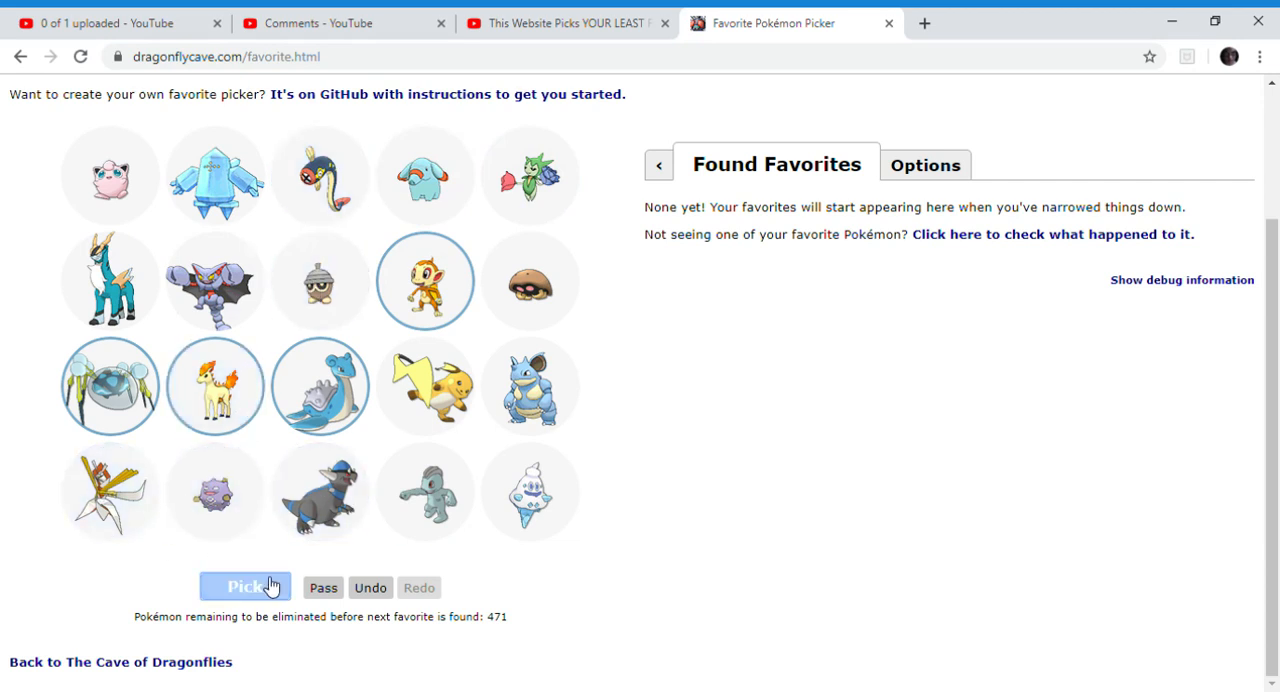
left_click(245, 587)
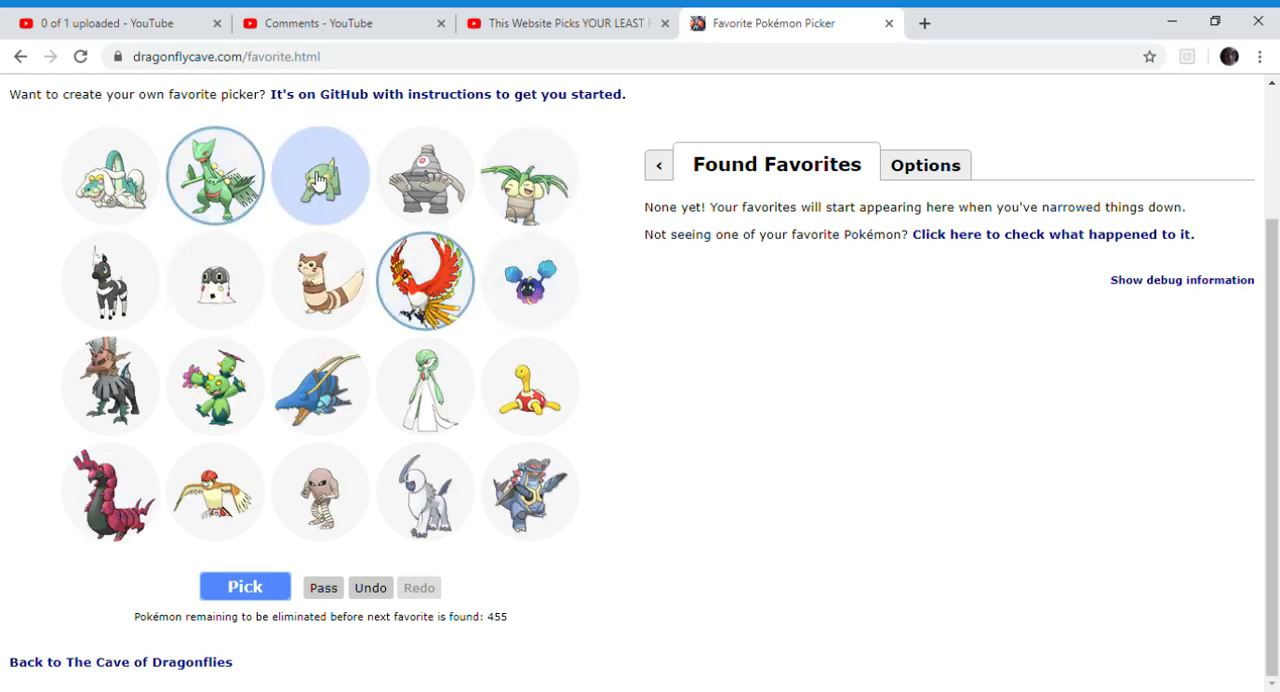
left_click(320, 175)
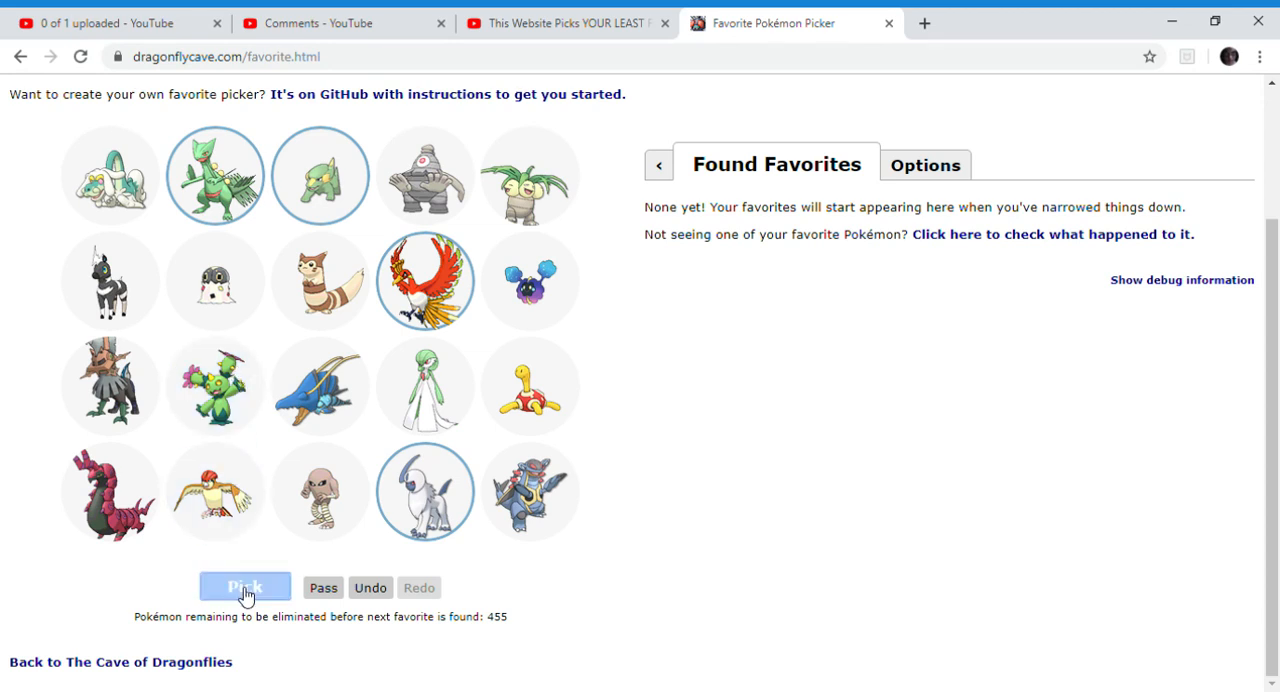
left_click(245, 587)
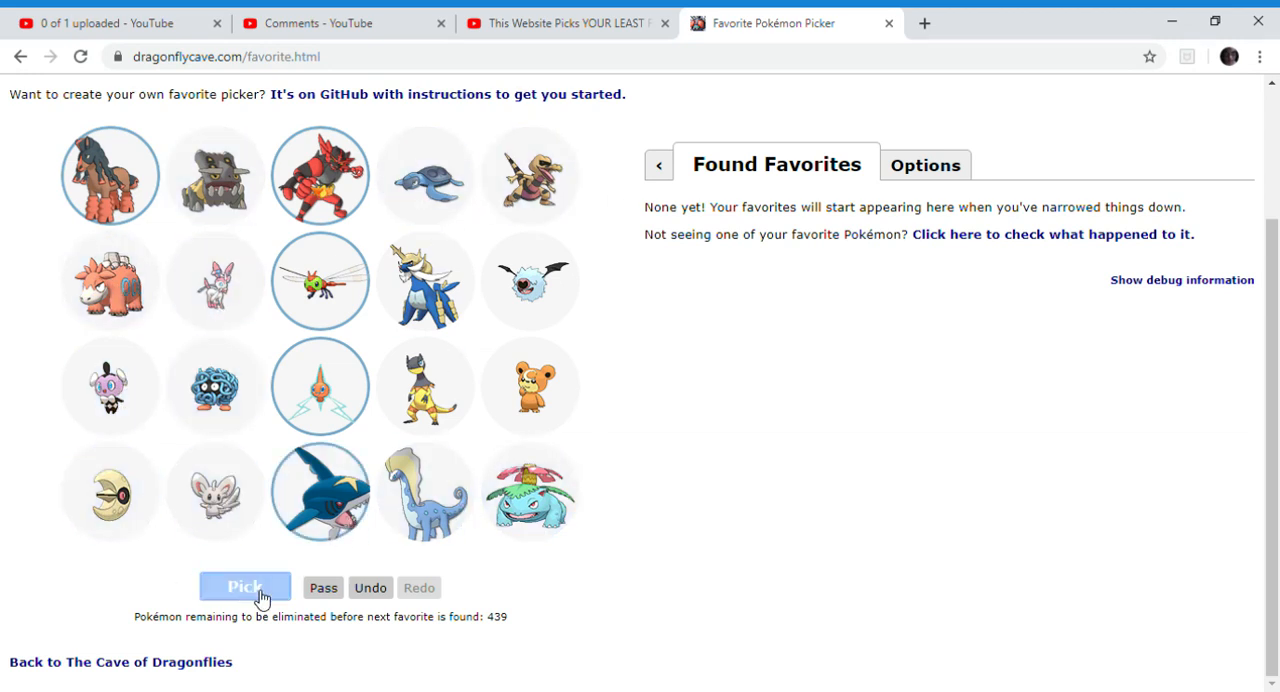
Submit three more batches, marking another liked Pokémon, until 395 remain.
left_click(245, 588)
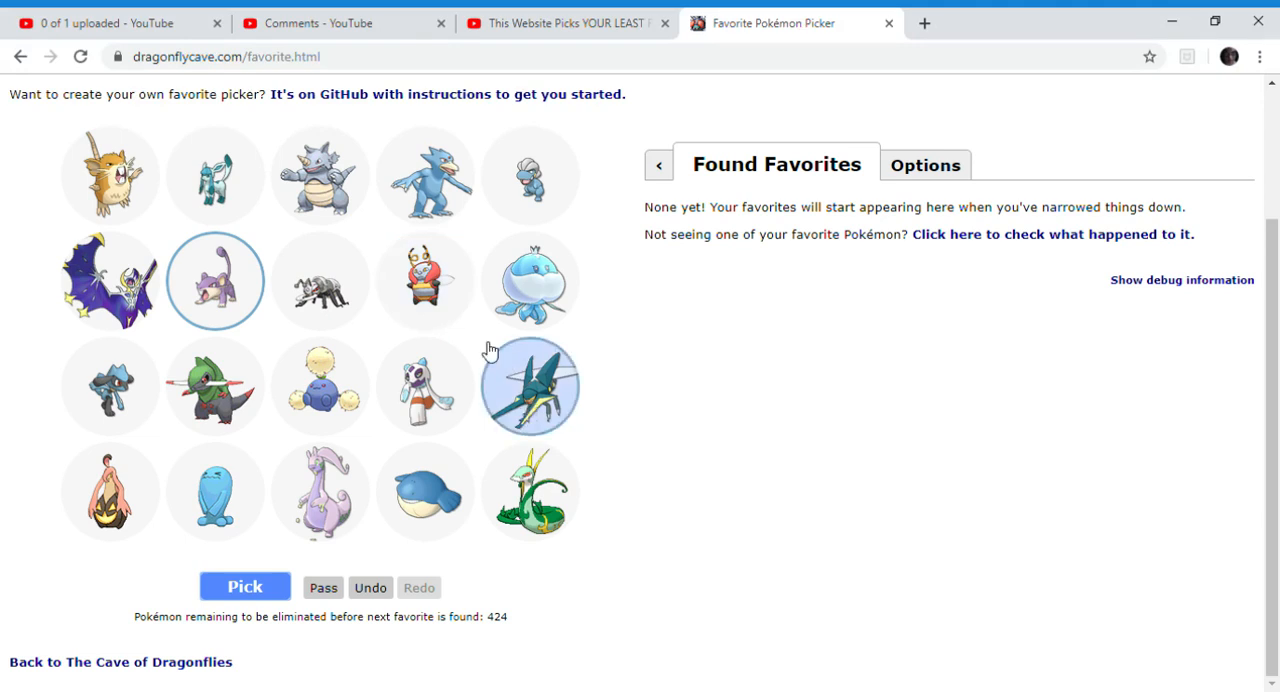
mouse_move(340, 195)
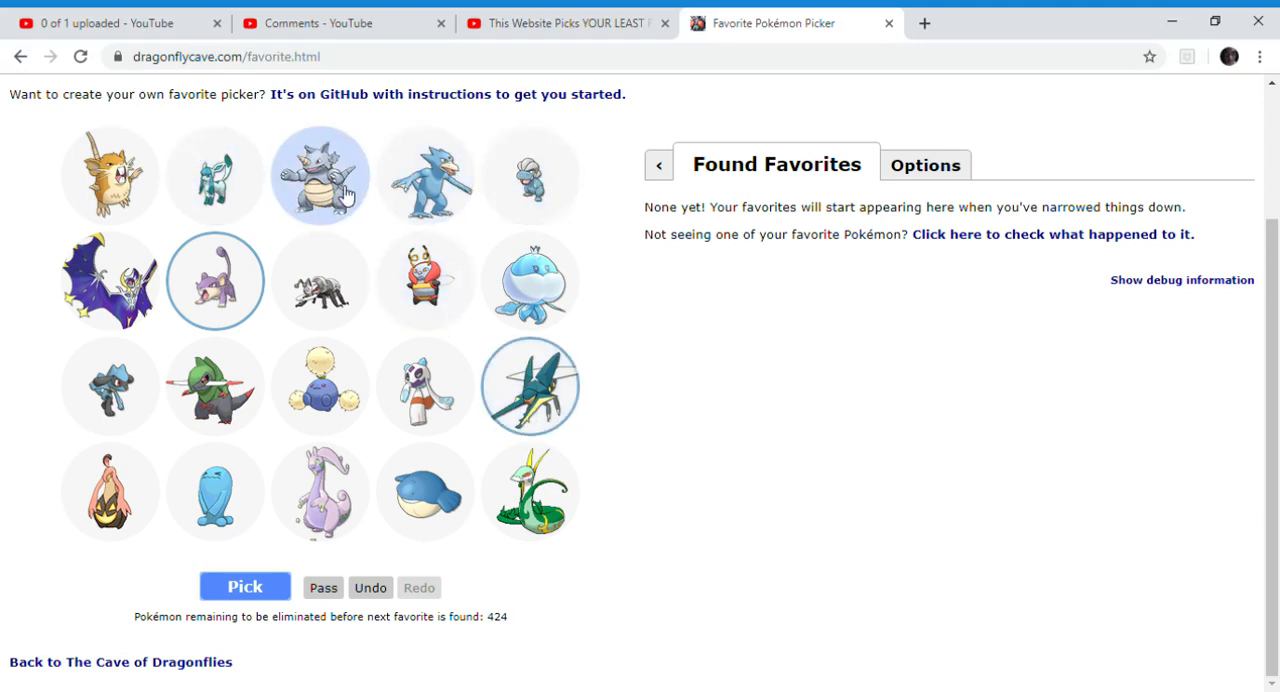
mouse_move(300, 195)
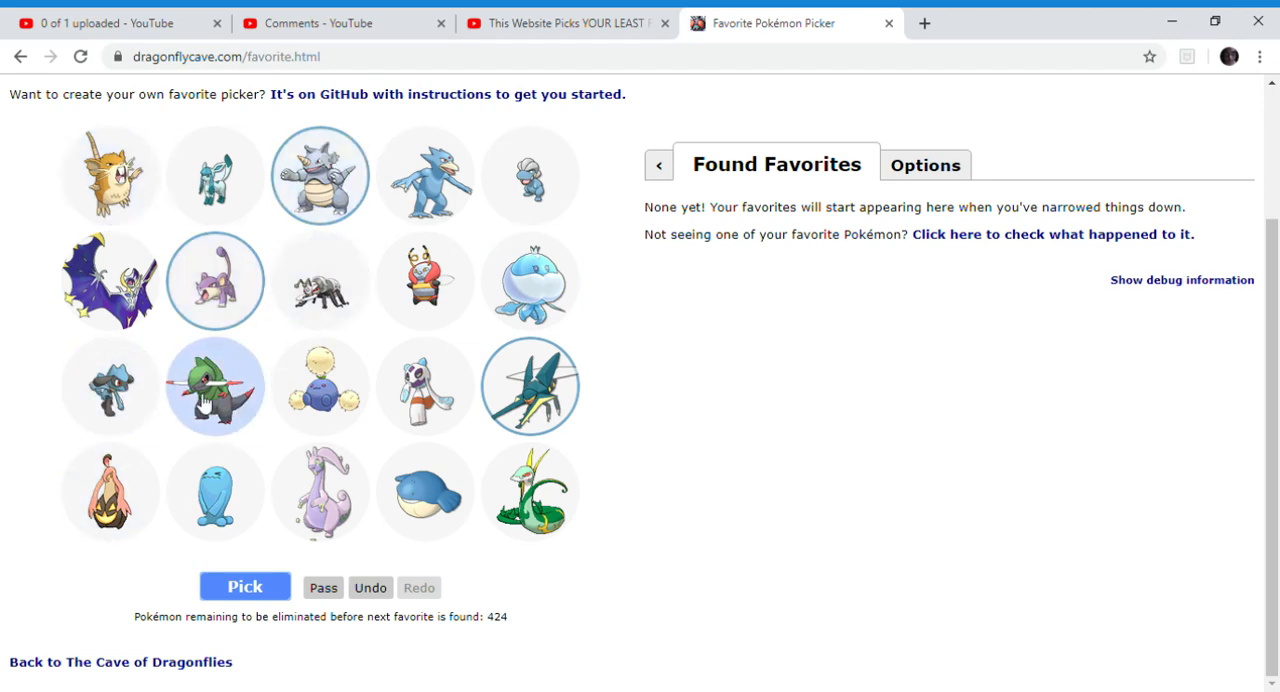
left_click(110, 394)
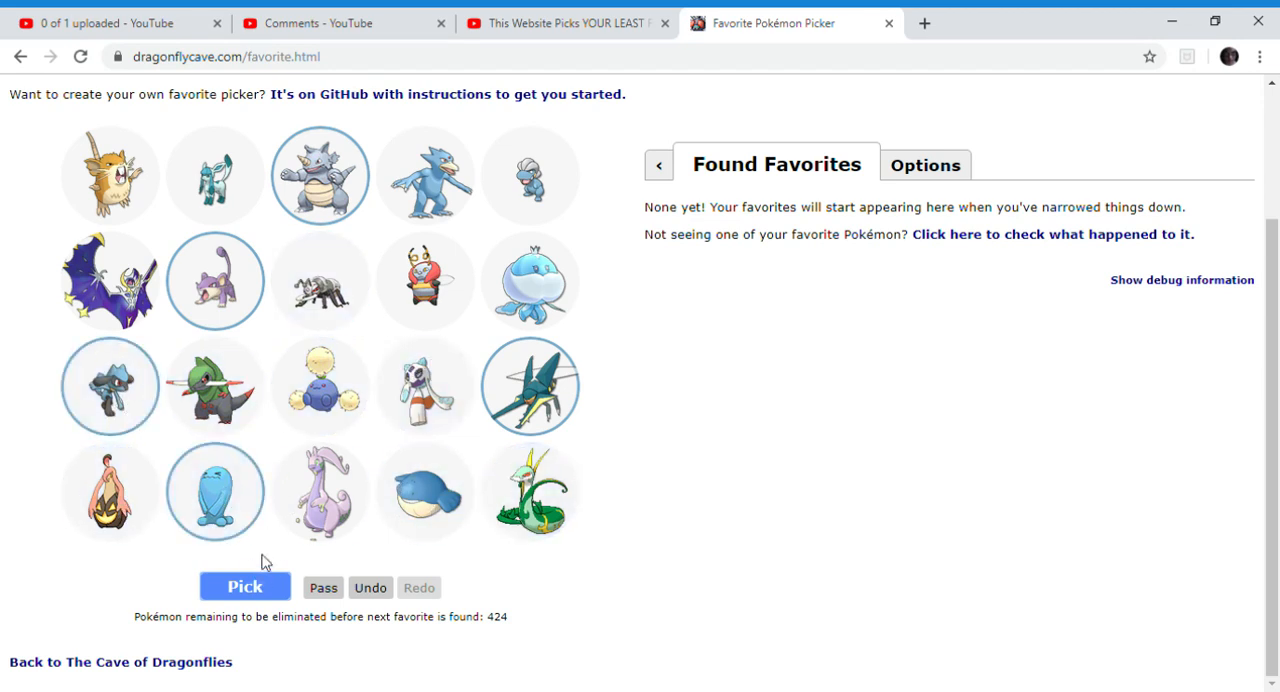
left_click(244, 586)
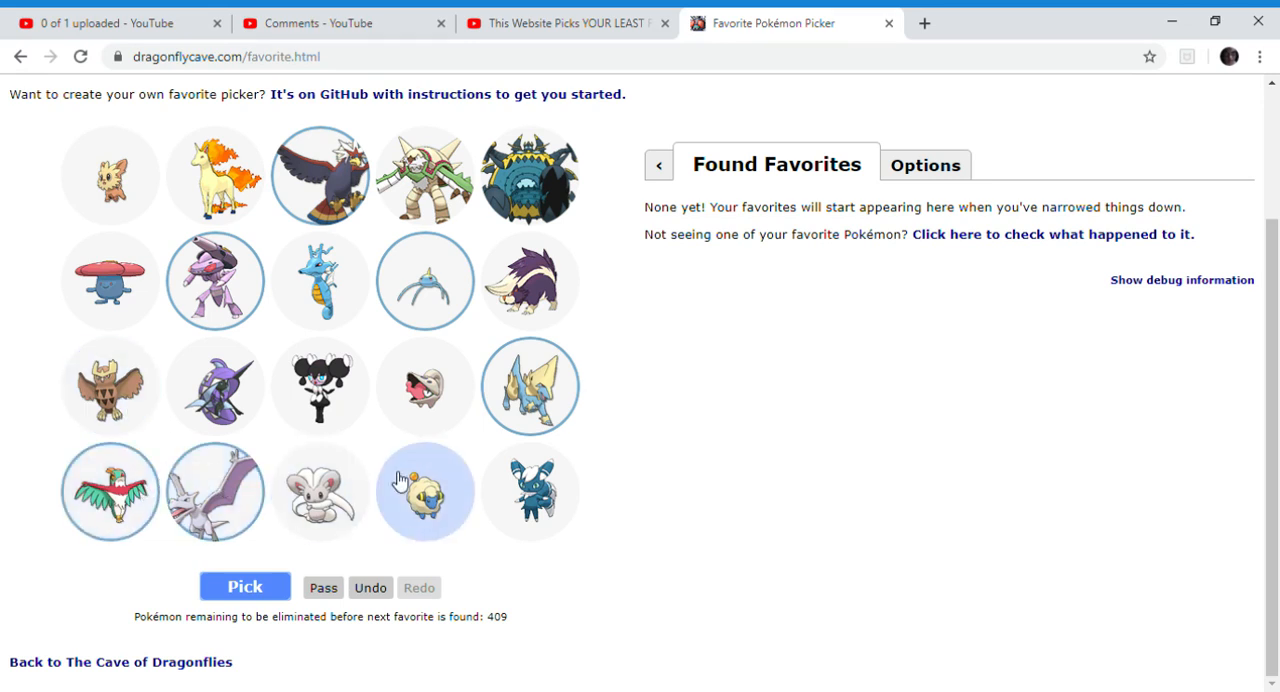
left_click(242, 587)
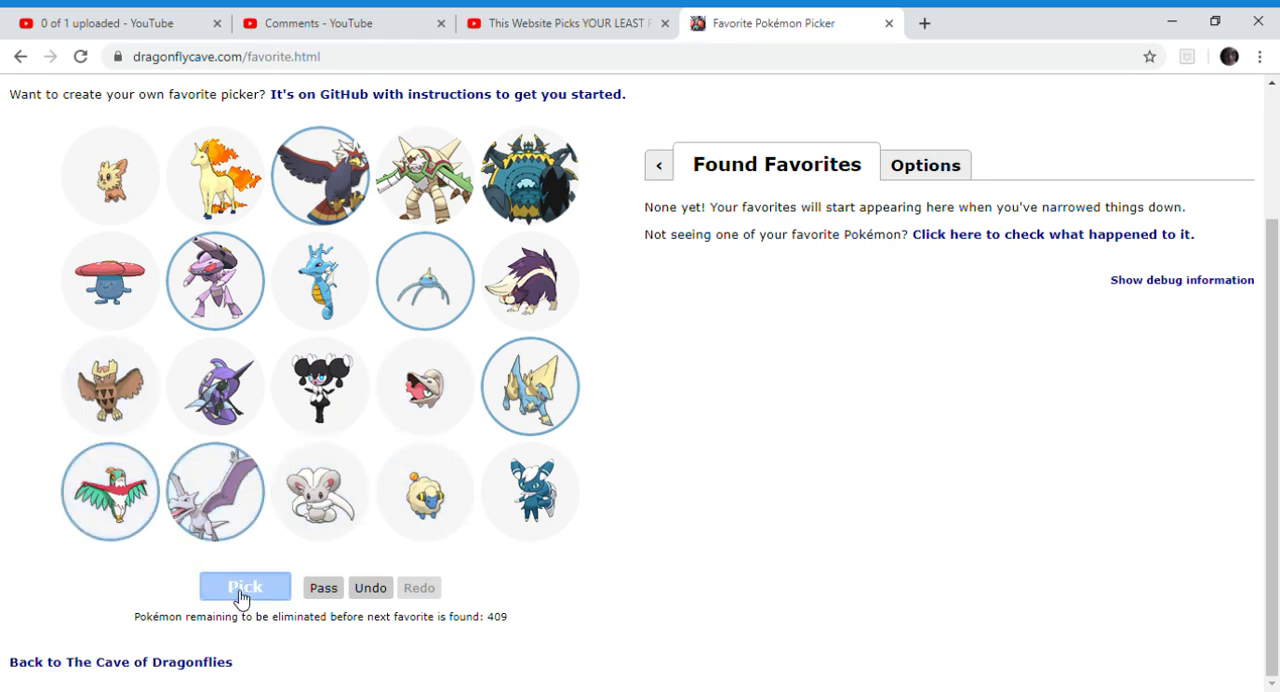
left_click(245, 587)
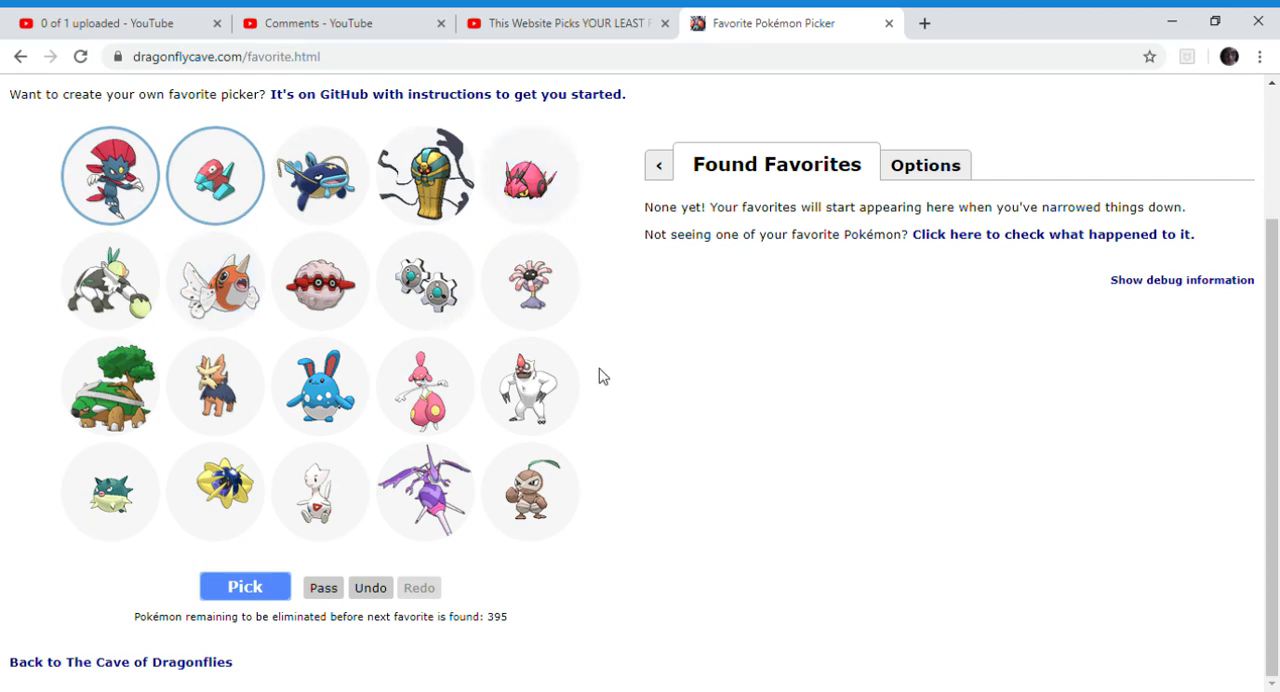
Submit two more batches of liked Pokémon, bringing the count to 359.
left_click(244, 586)
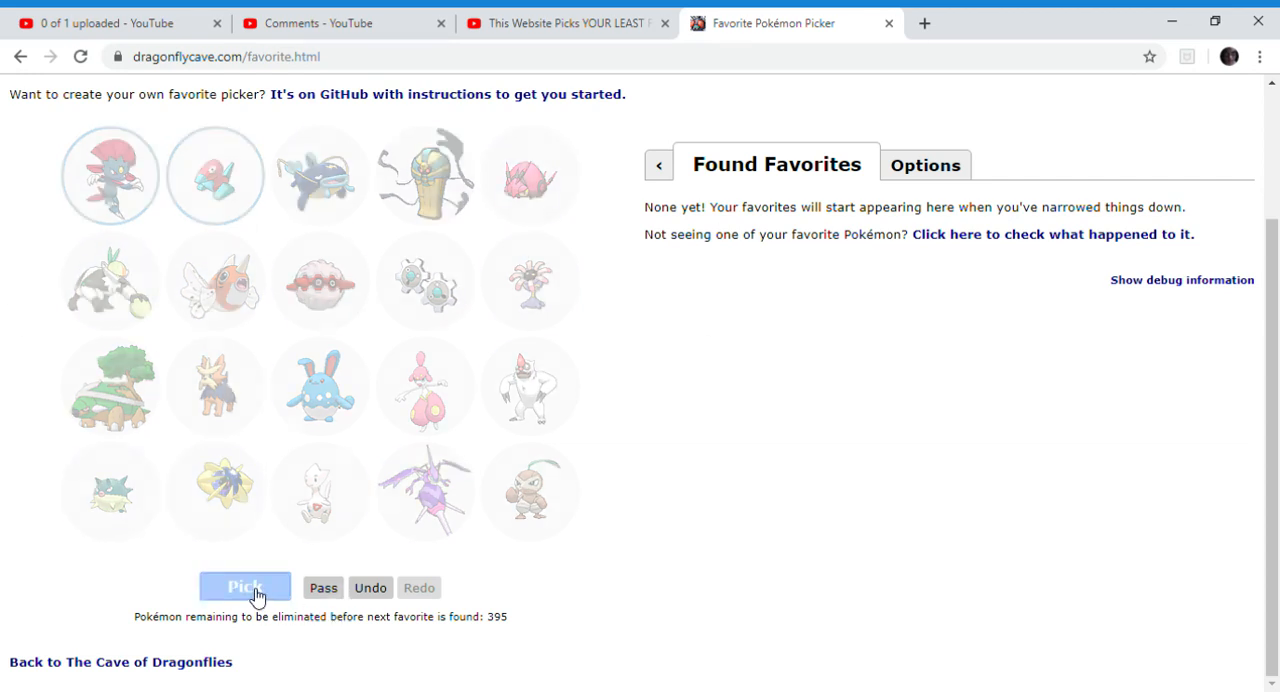
left_click(245, 587)
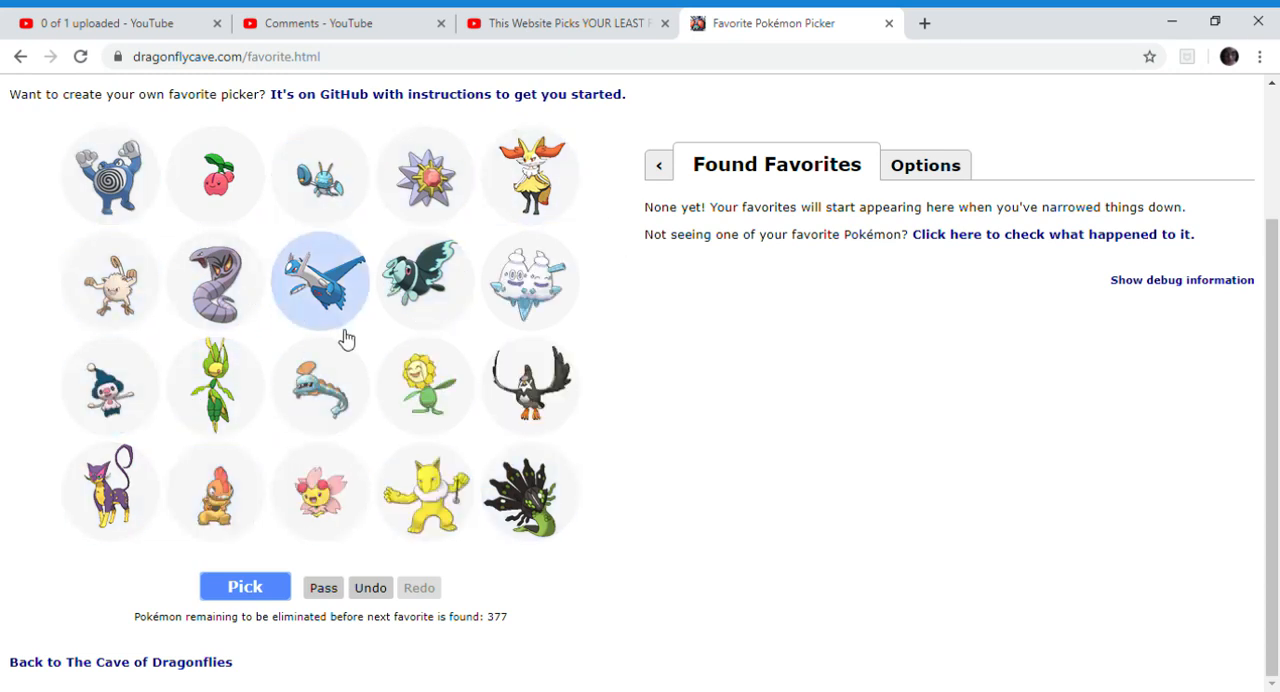
mouse_move(228, 502)
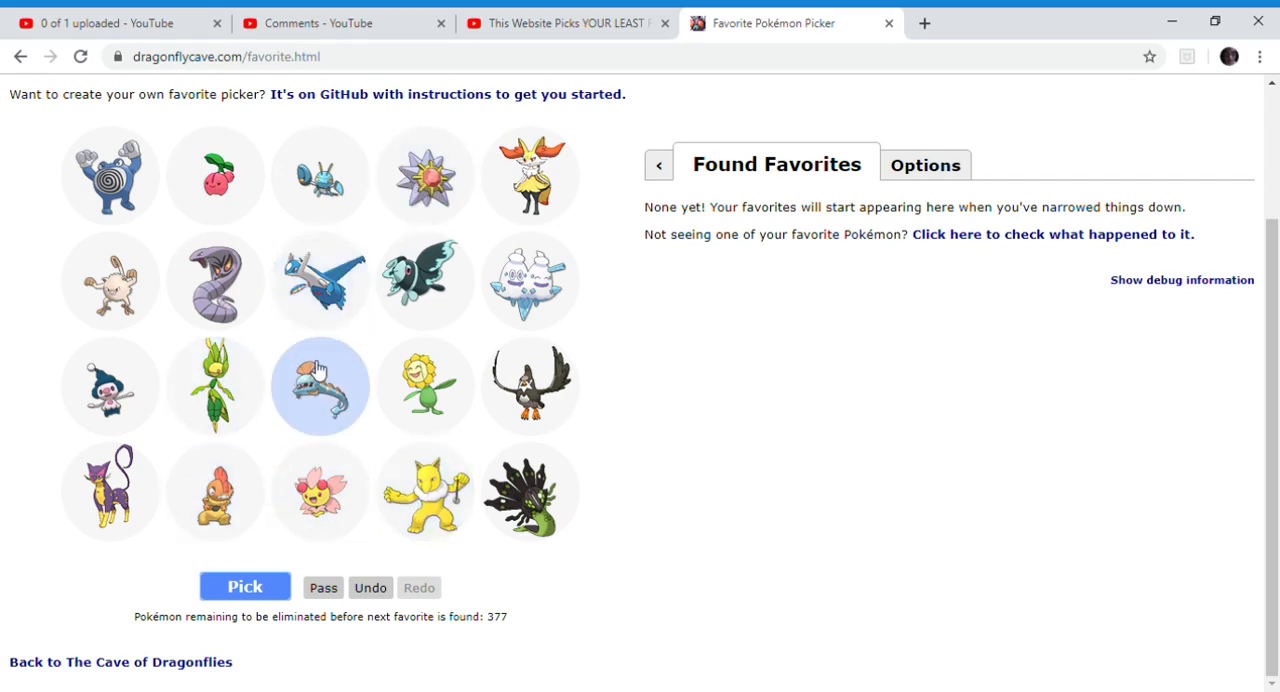
mouse_move(157, 439)
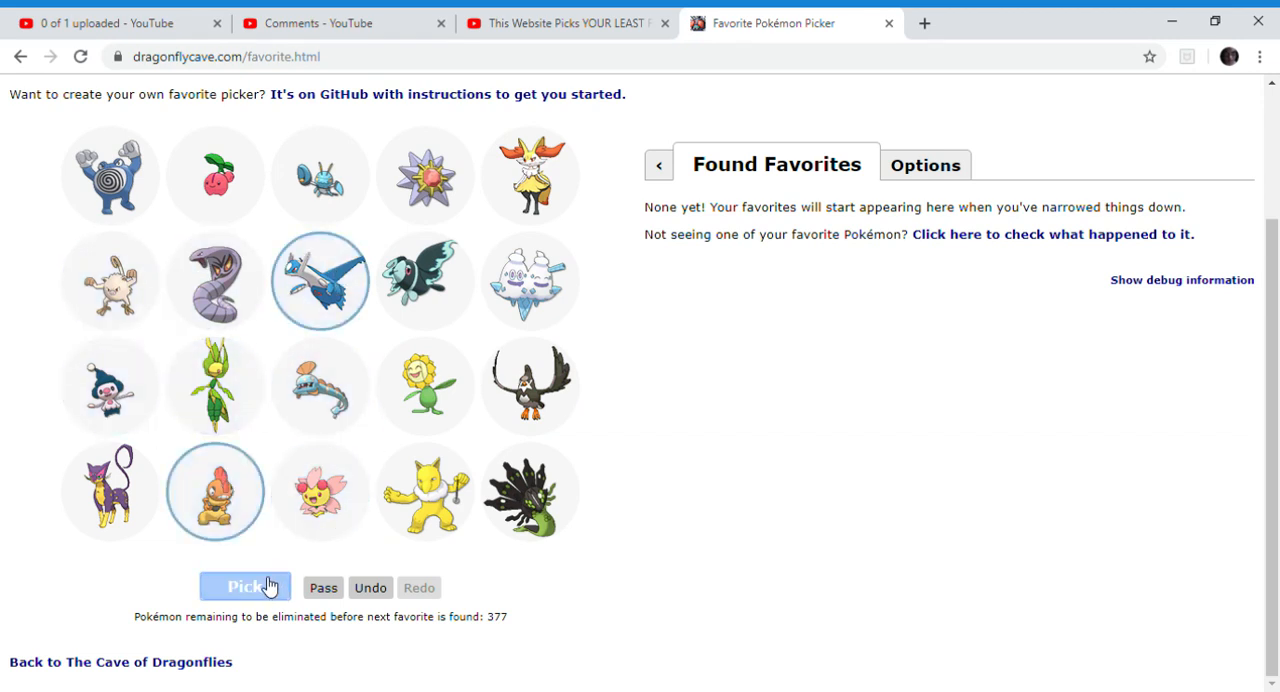
left_click(245, 587)
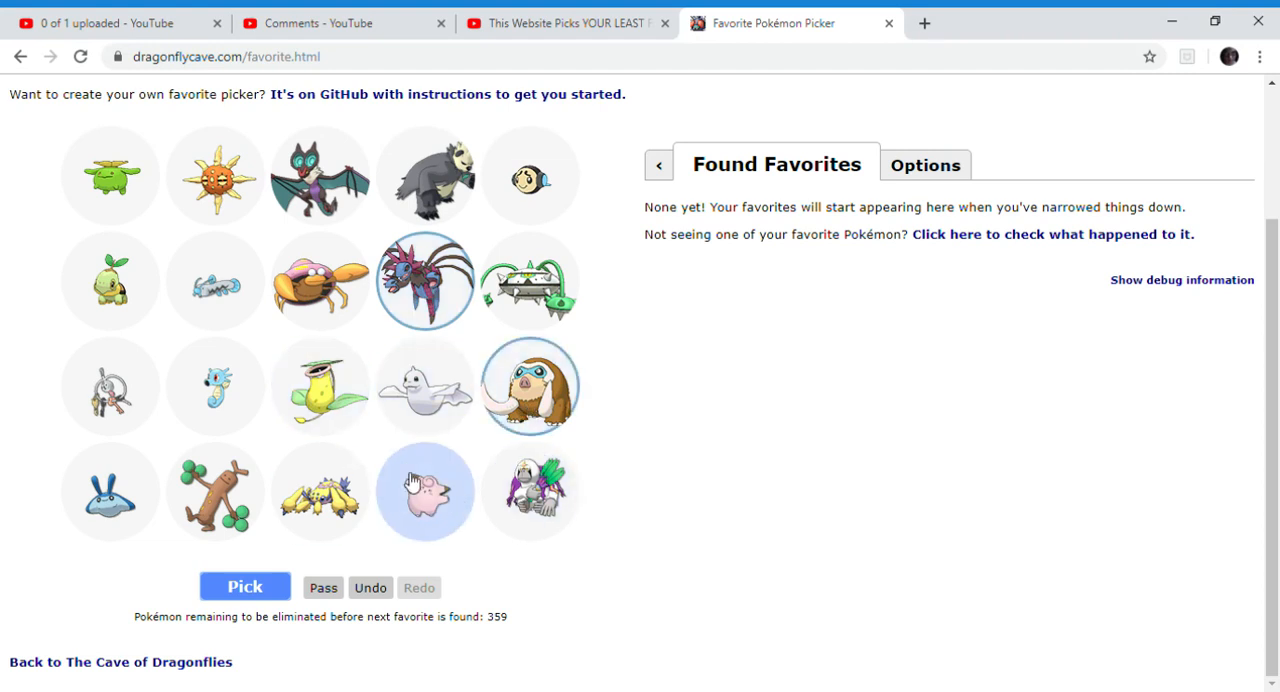
mouse_move(137, 313)
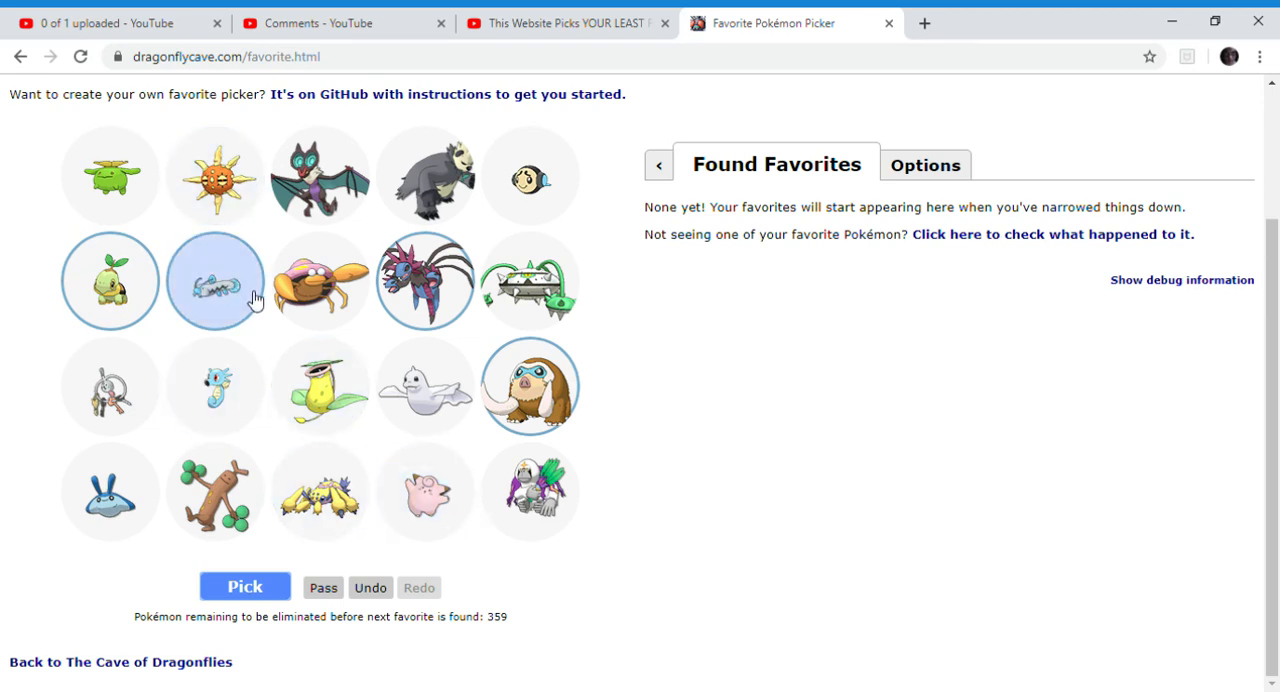
mouse_move(228, 290)
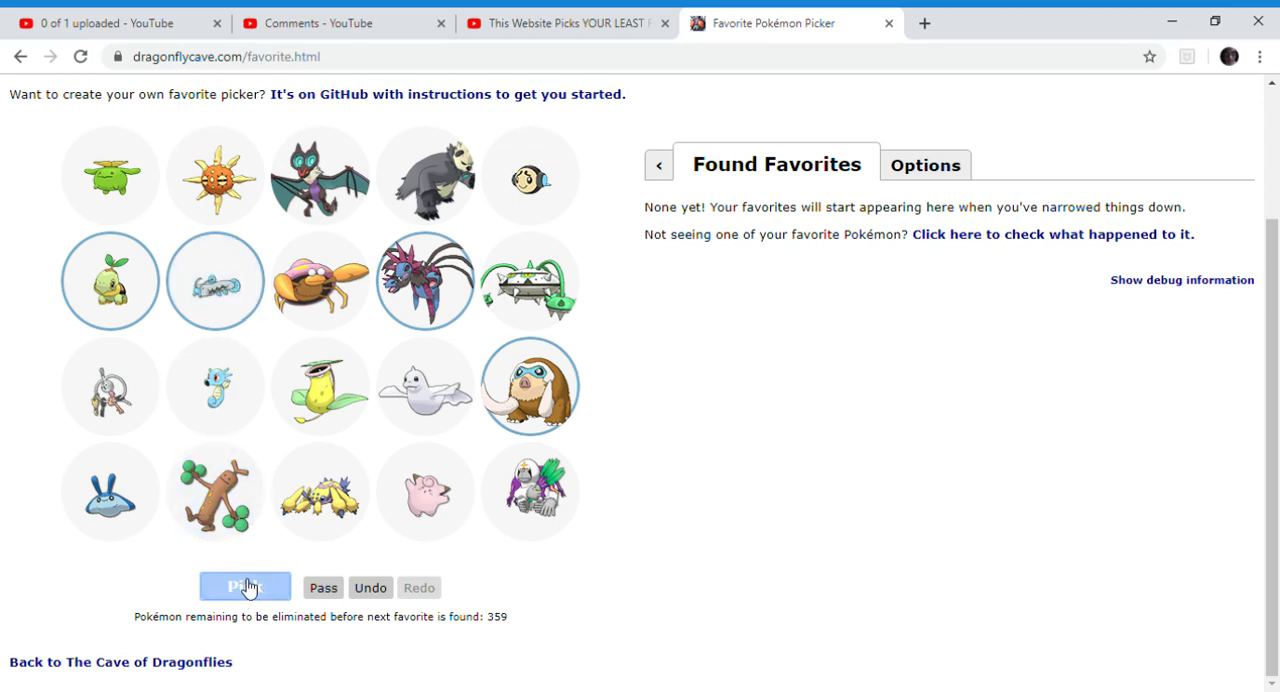
Mark liked Pokémon and submit several more batches until 296 remain.
left_click(244, 587)
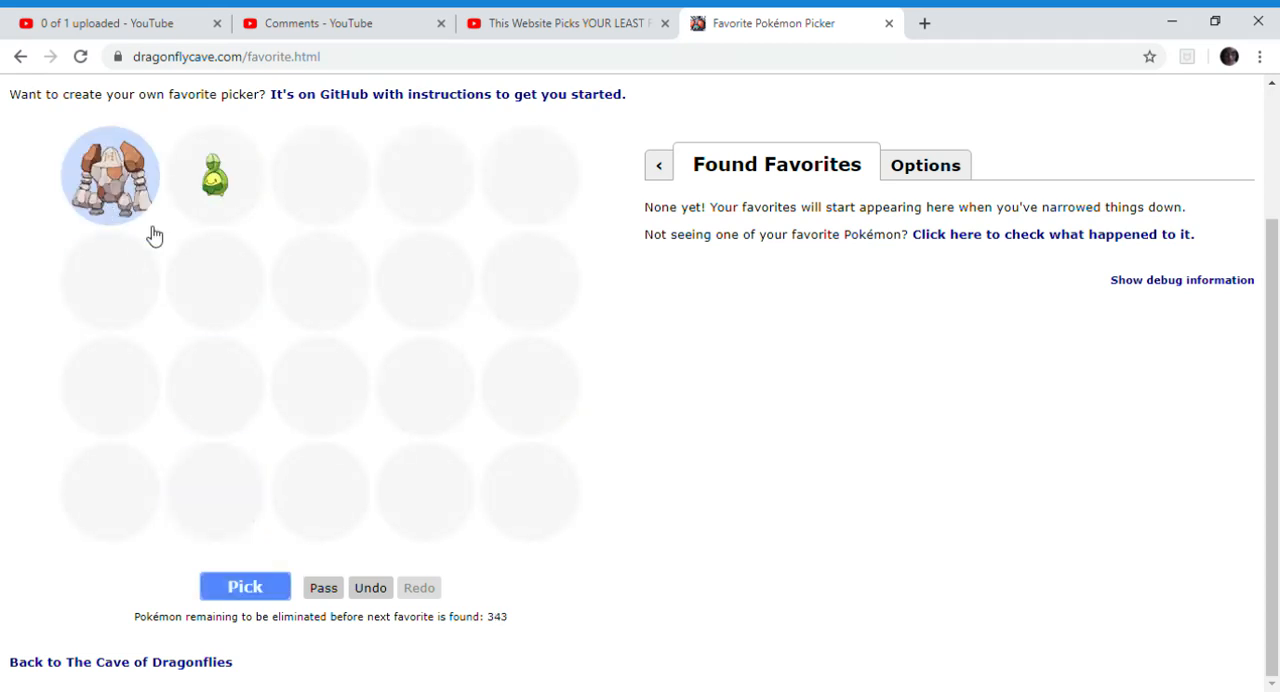
mouse_move(502, 202)
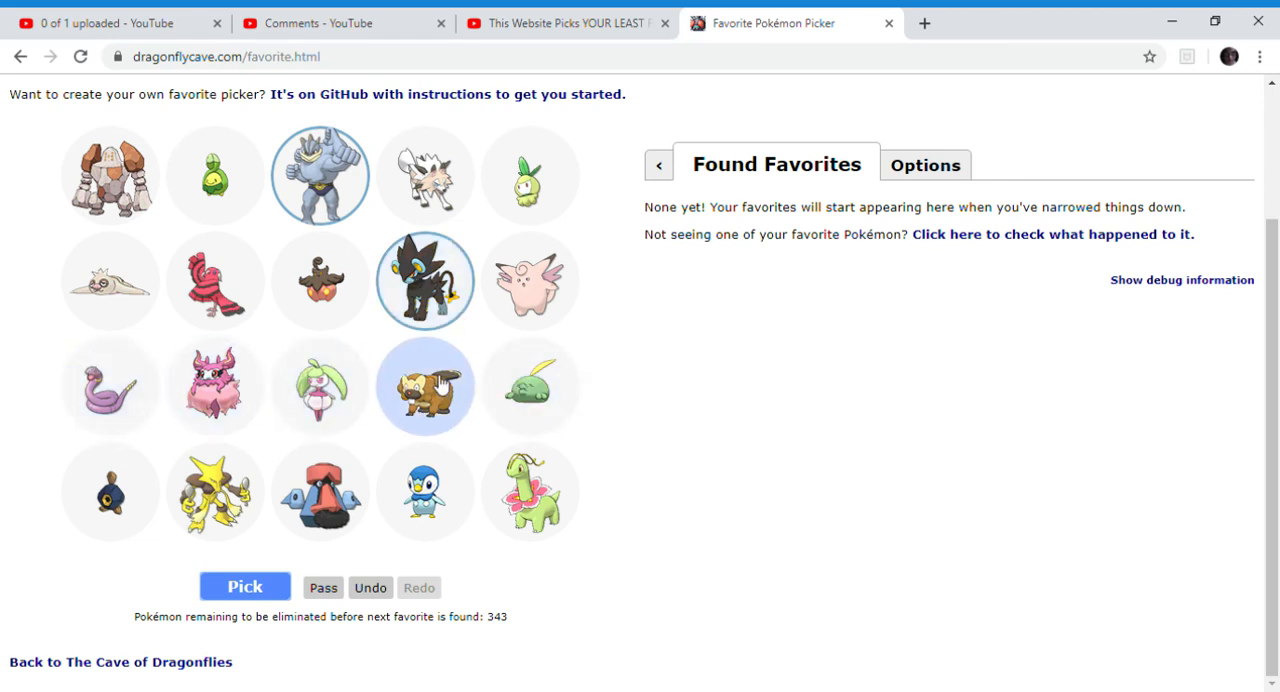
mouse_move(230, 287)
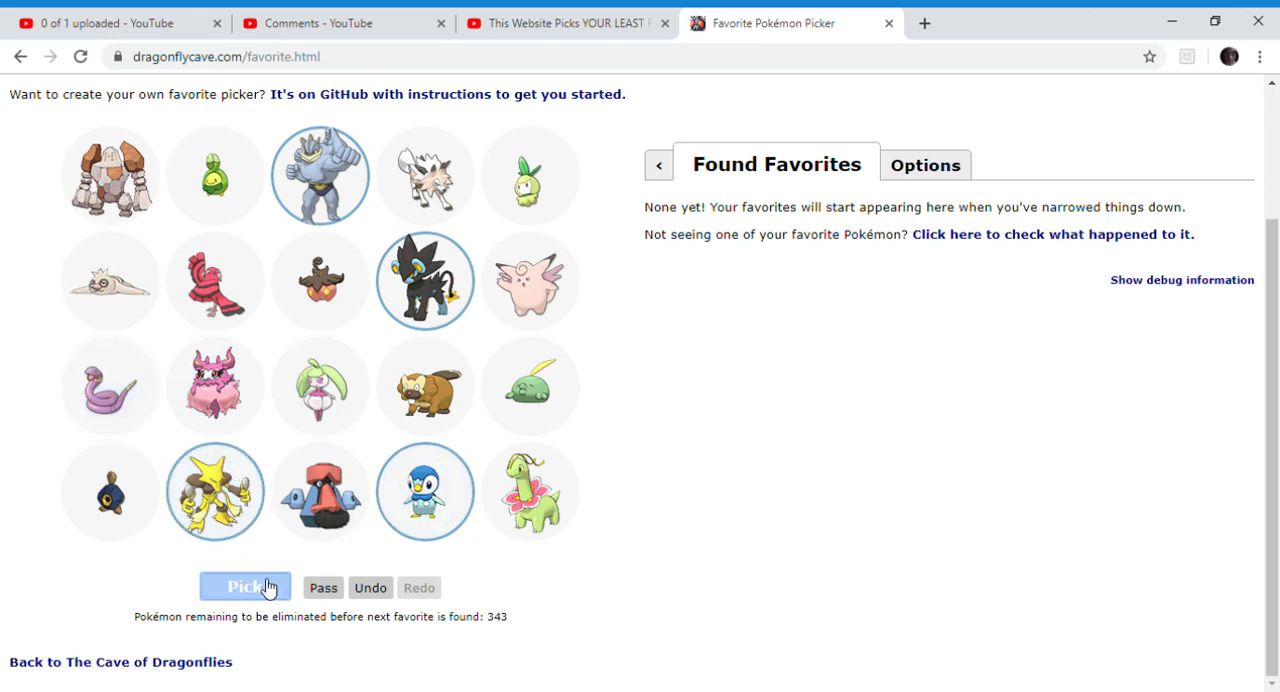
left_click(245, 586)
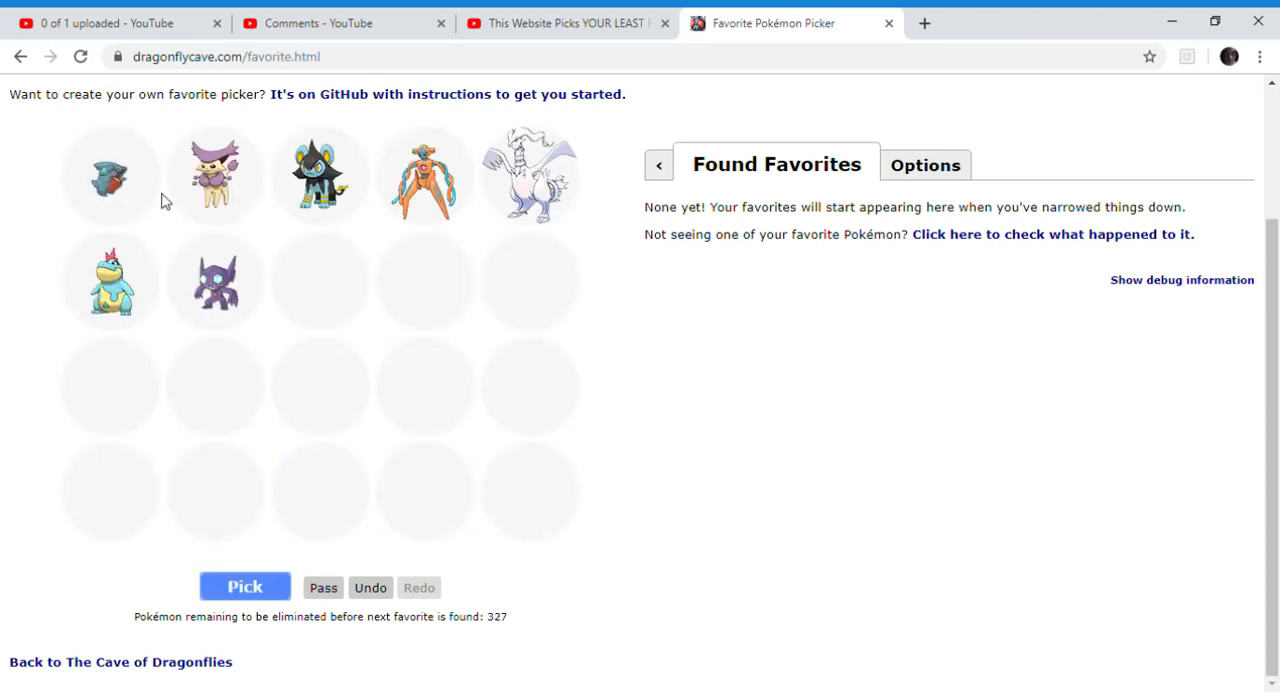
left_click(320, 178)
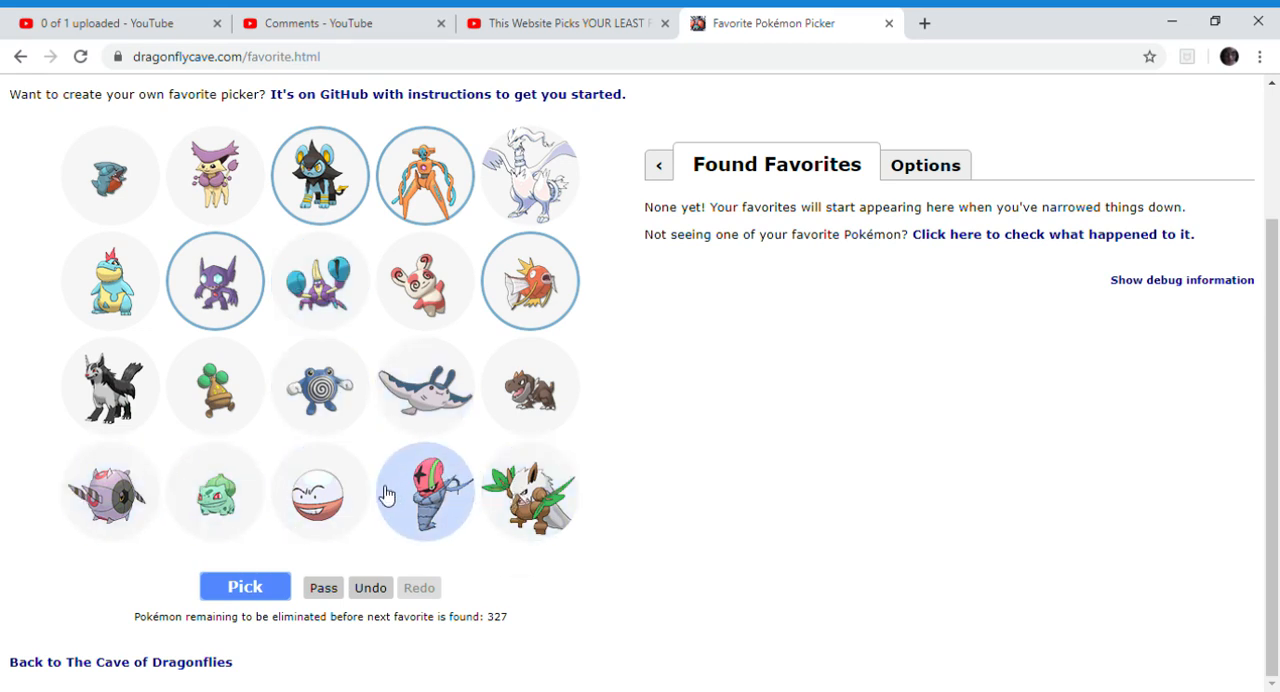
left_click(215, 504)
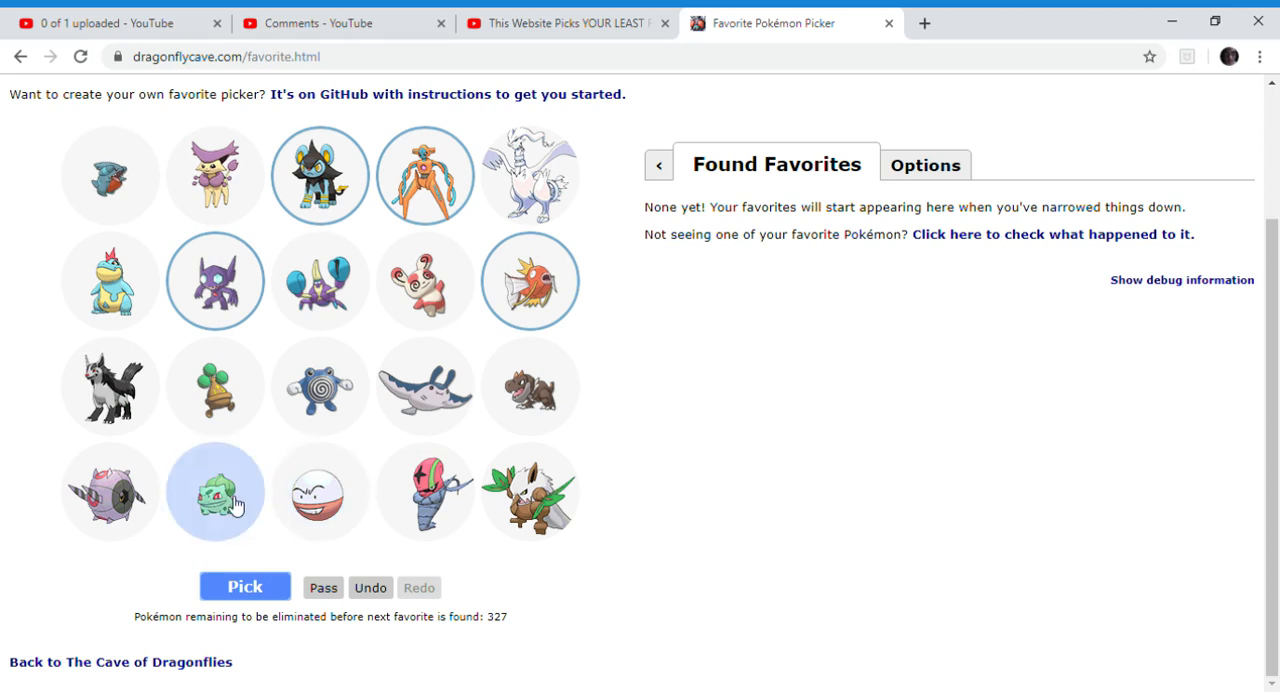
left_click(245, 587)
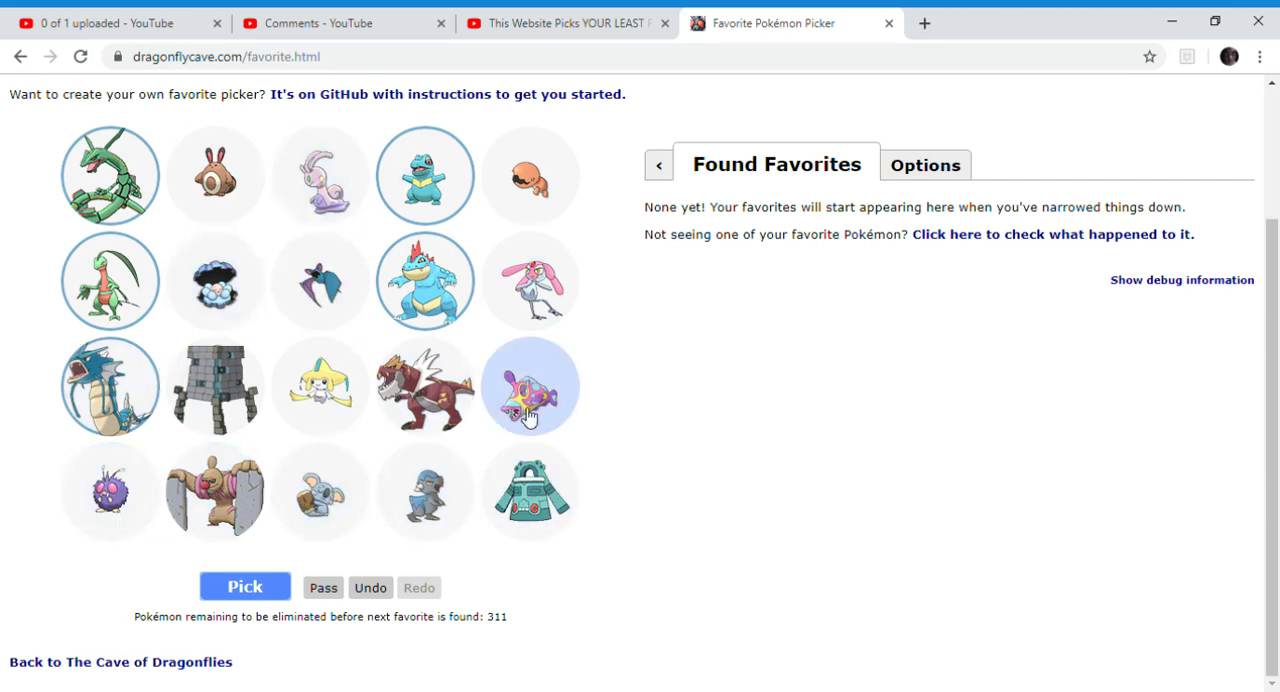
mouse_move(529, 423)
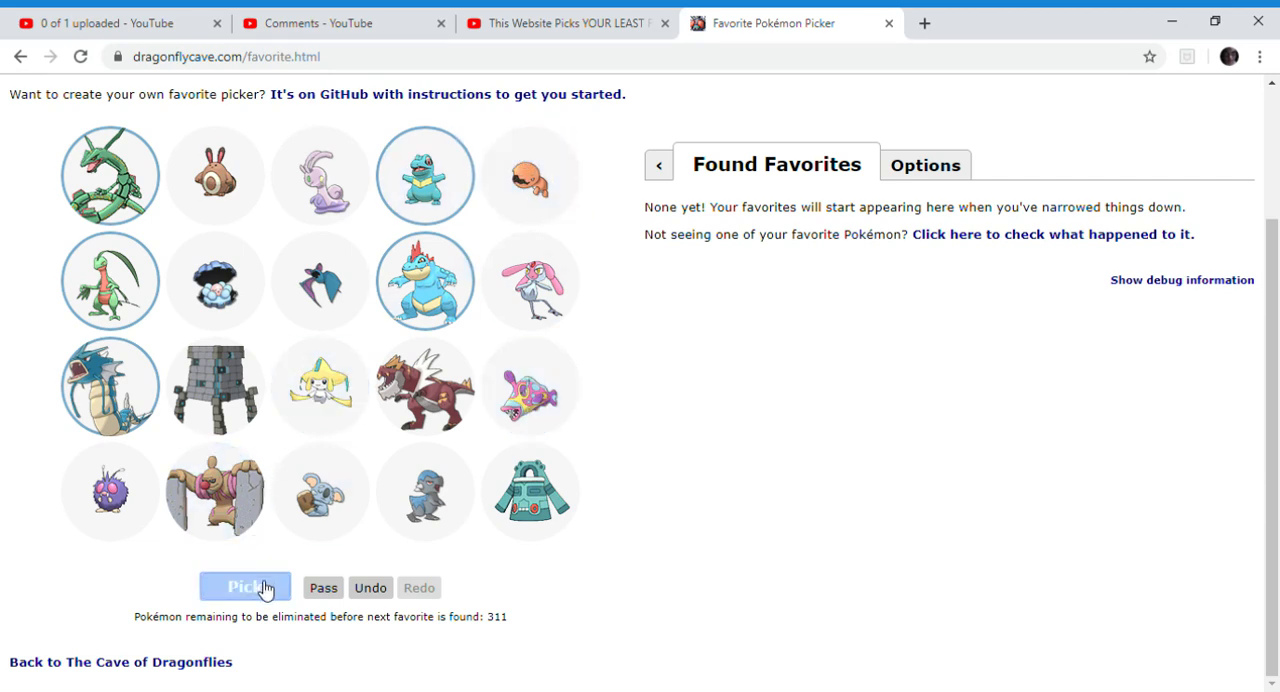
left_click(245, 587)
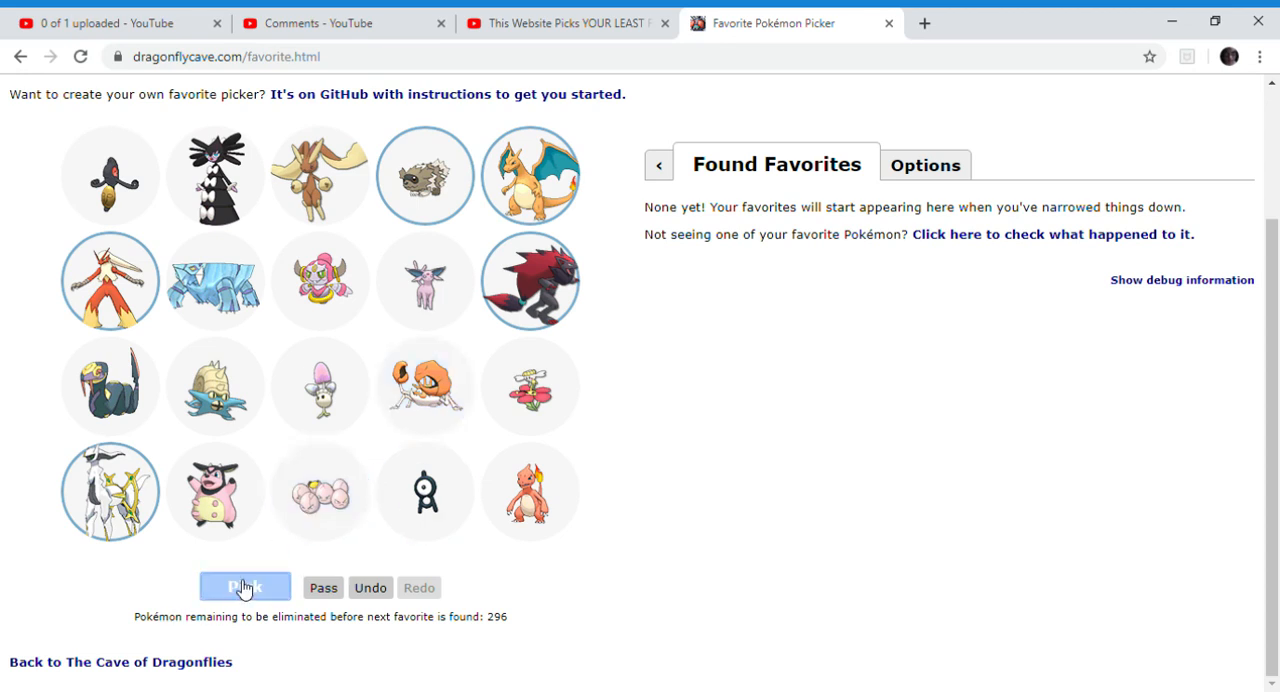
Submit four more sets of chosen Pokémon, reaching 231 remaining.
left_click(245, 588)
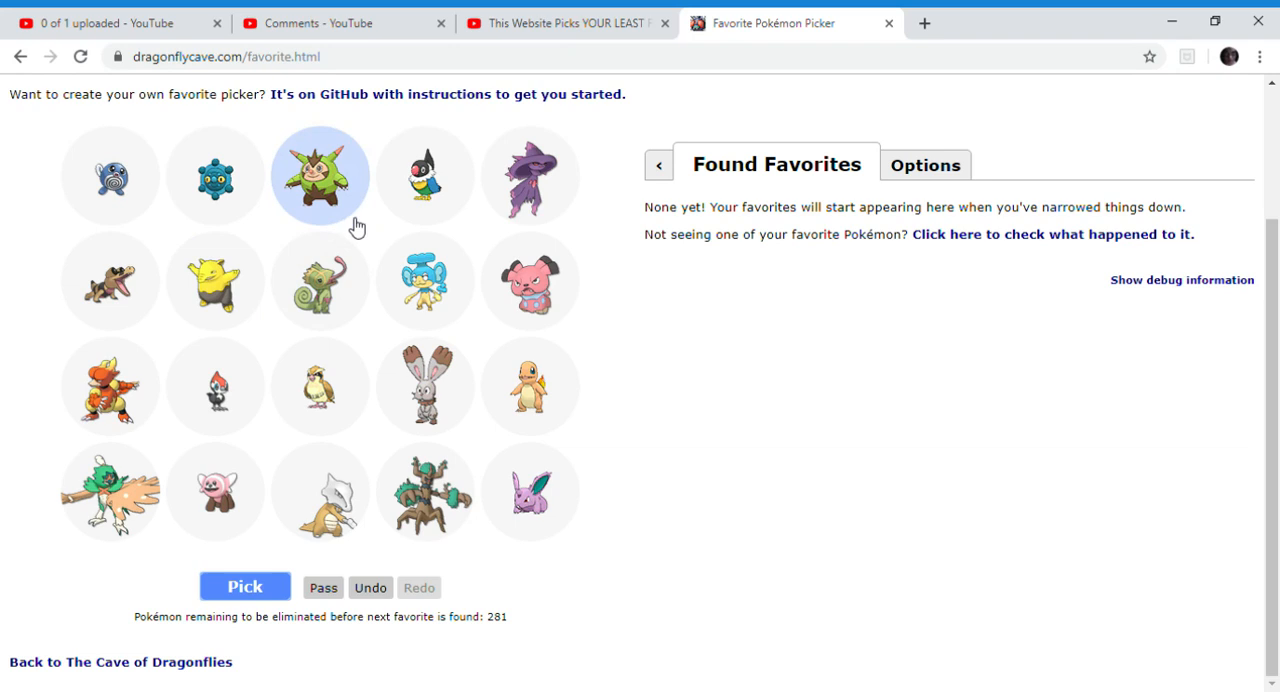
mouse_move(218, 282)
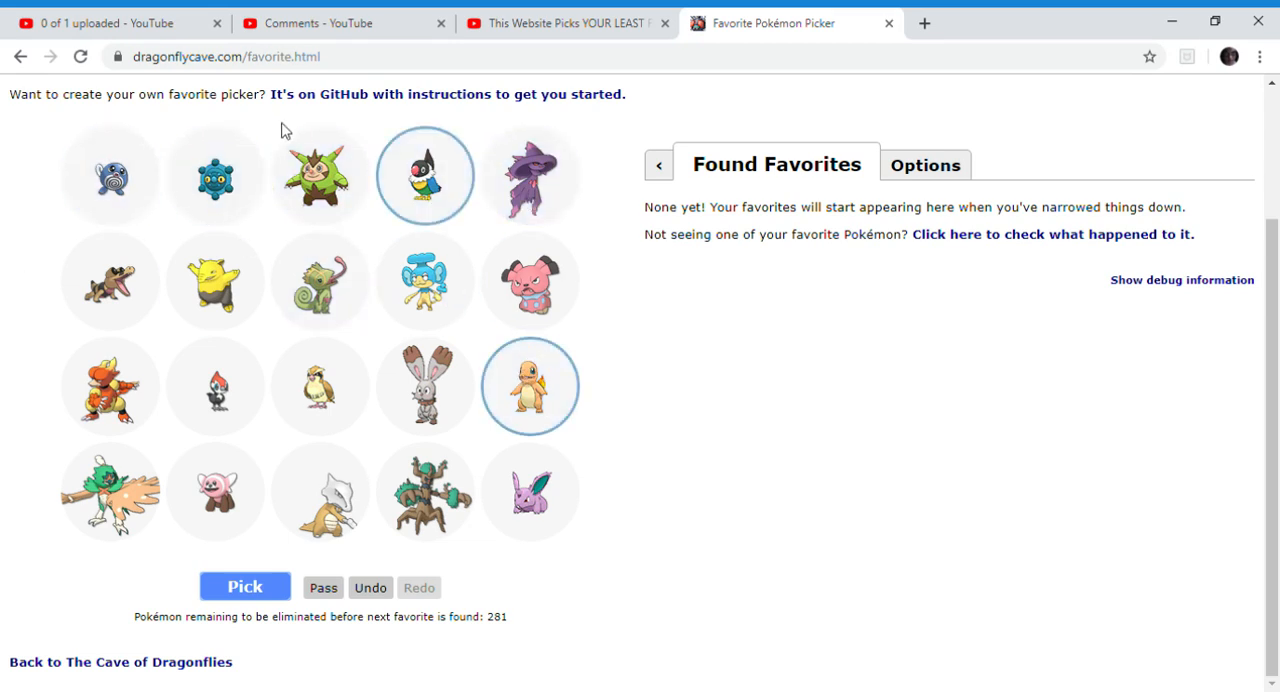
mouse_move(118, 289)
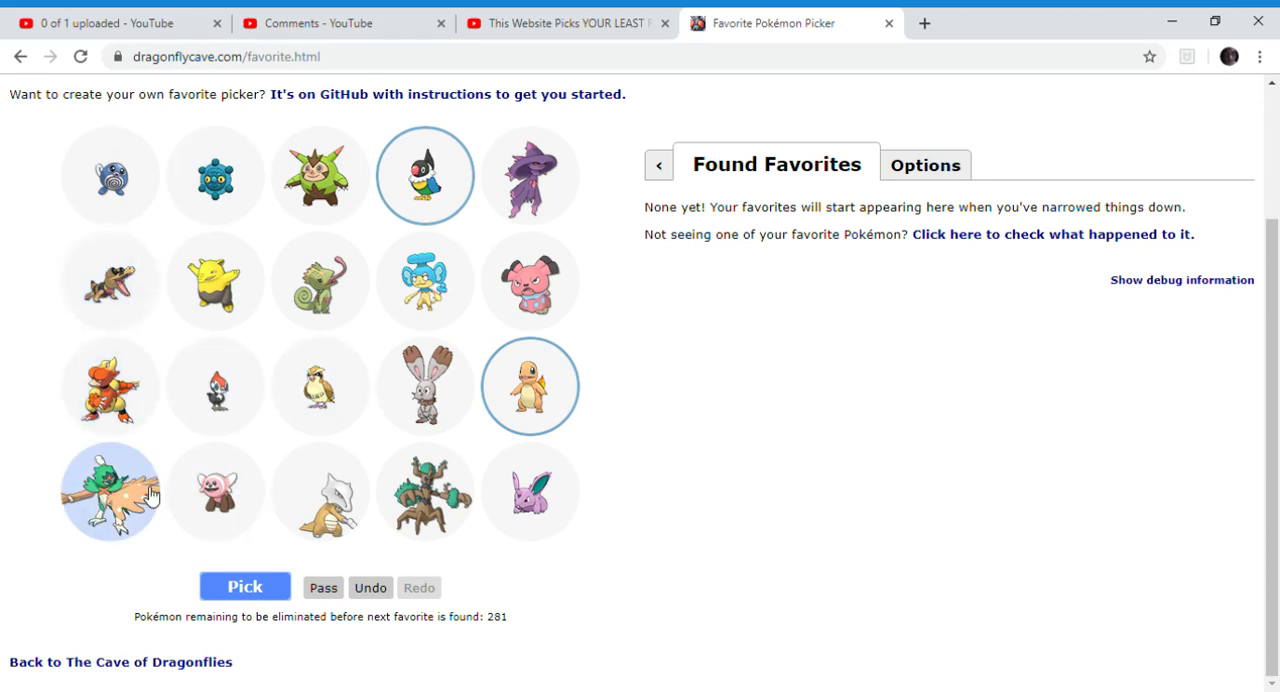
mouse_move(530, 493)
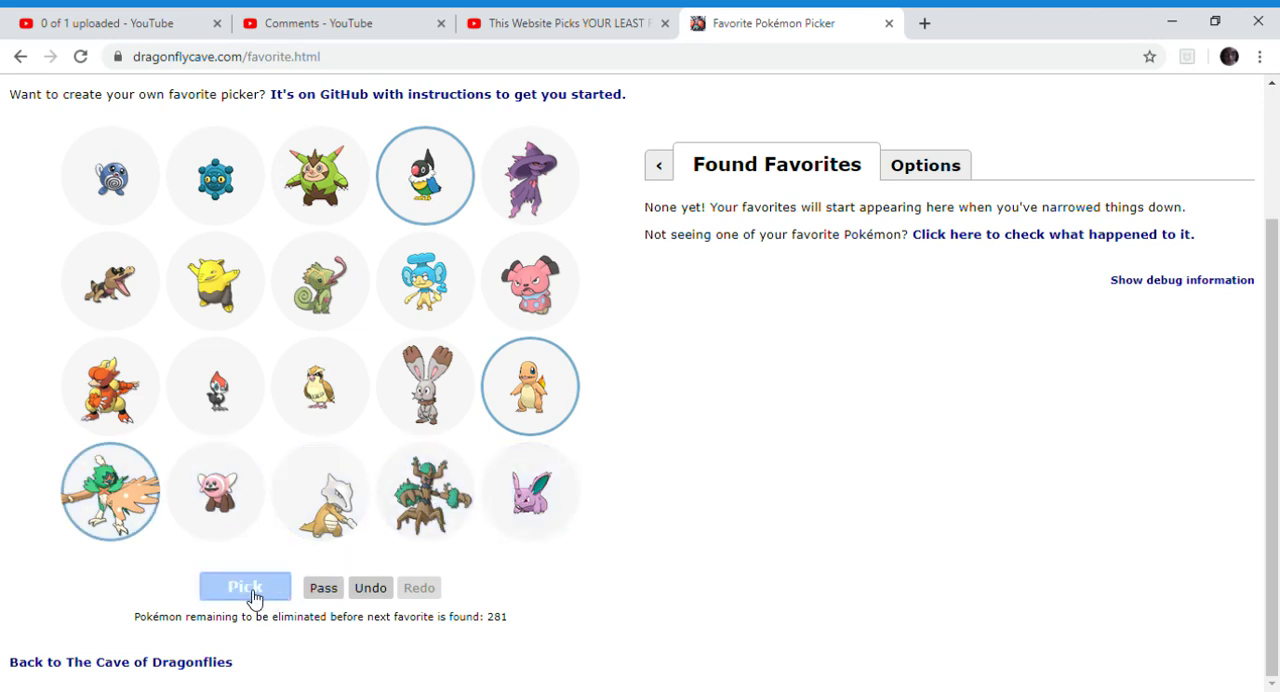
left_click(245, 587)
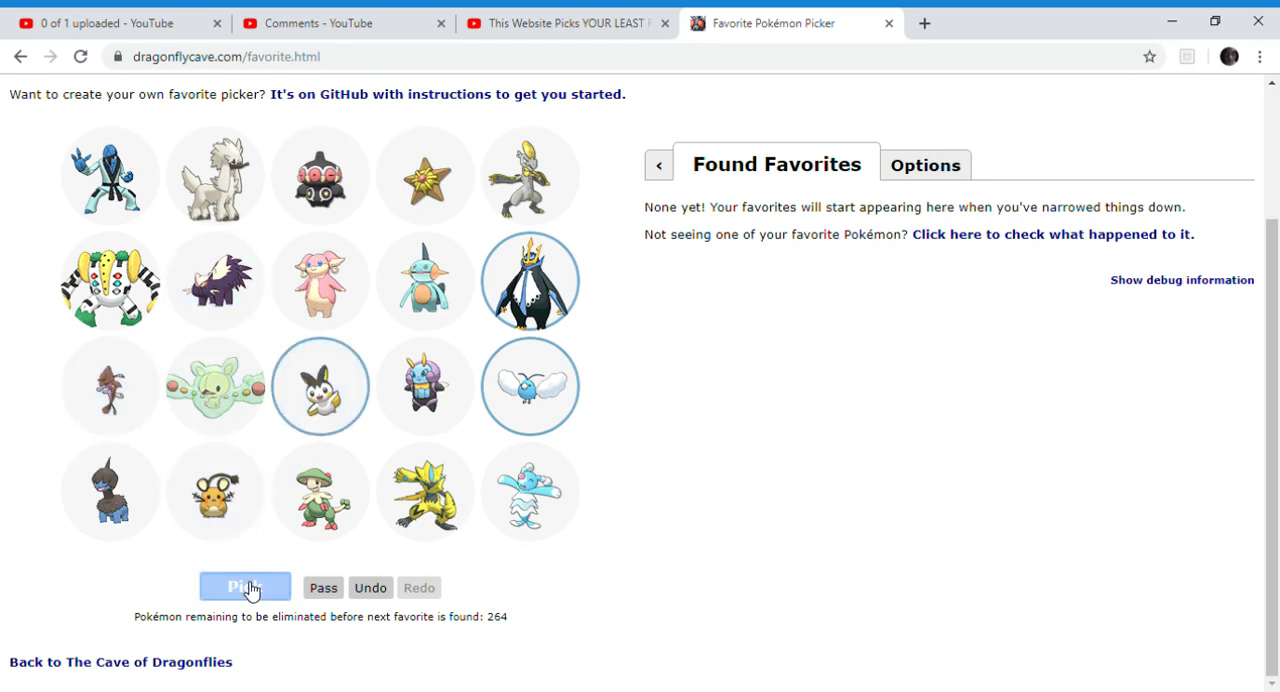
left_click(245, 587)
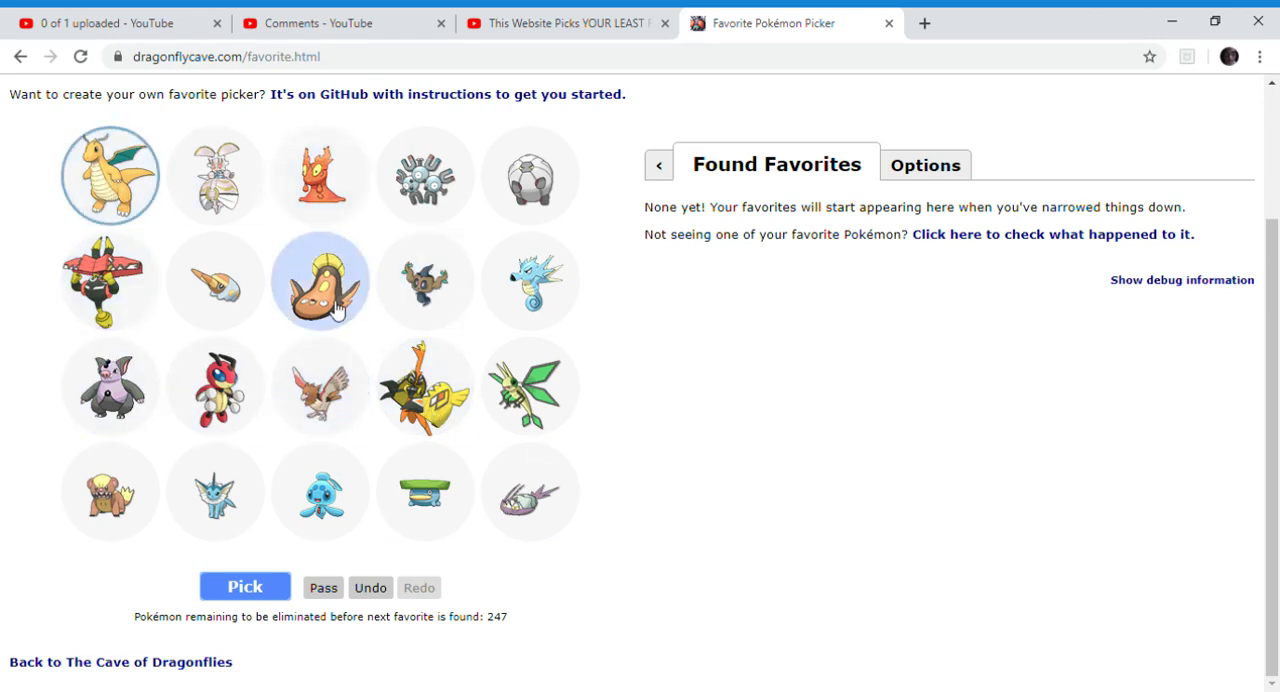
mouse_move(215, 508)
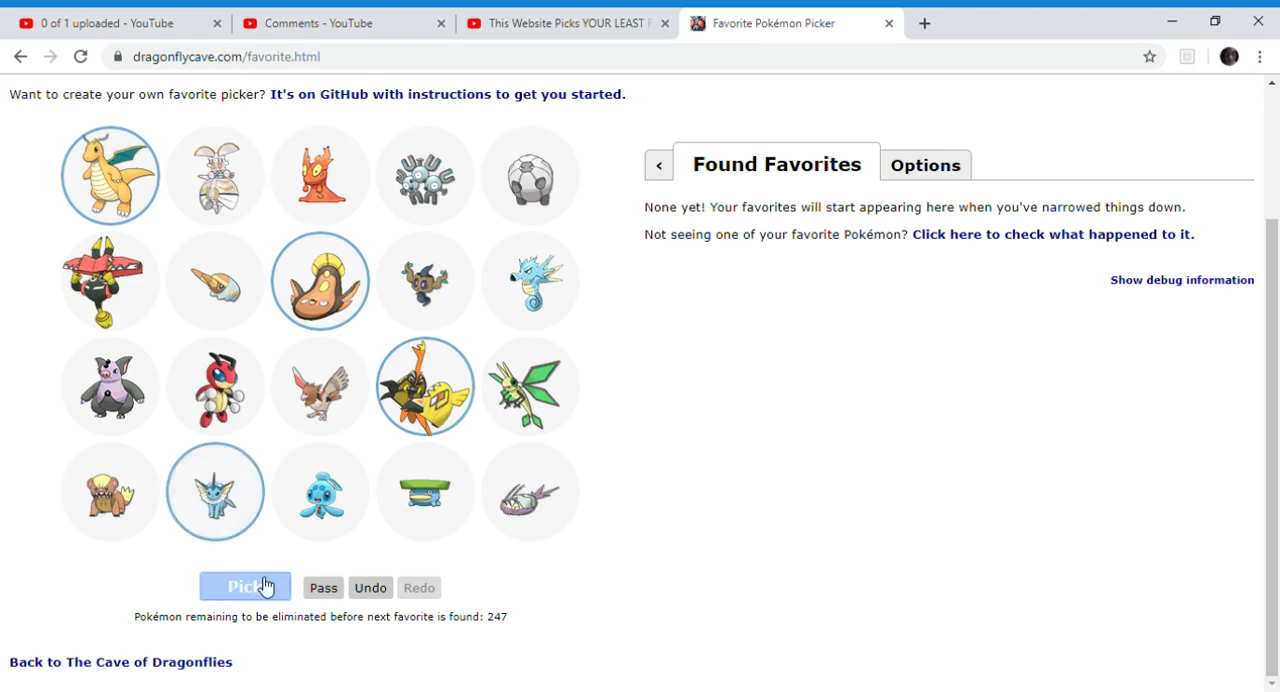
left_click(247, 587)
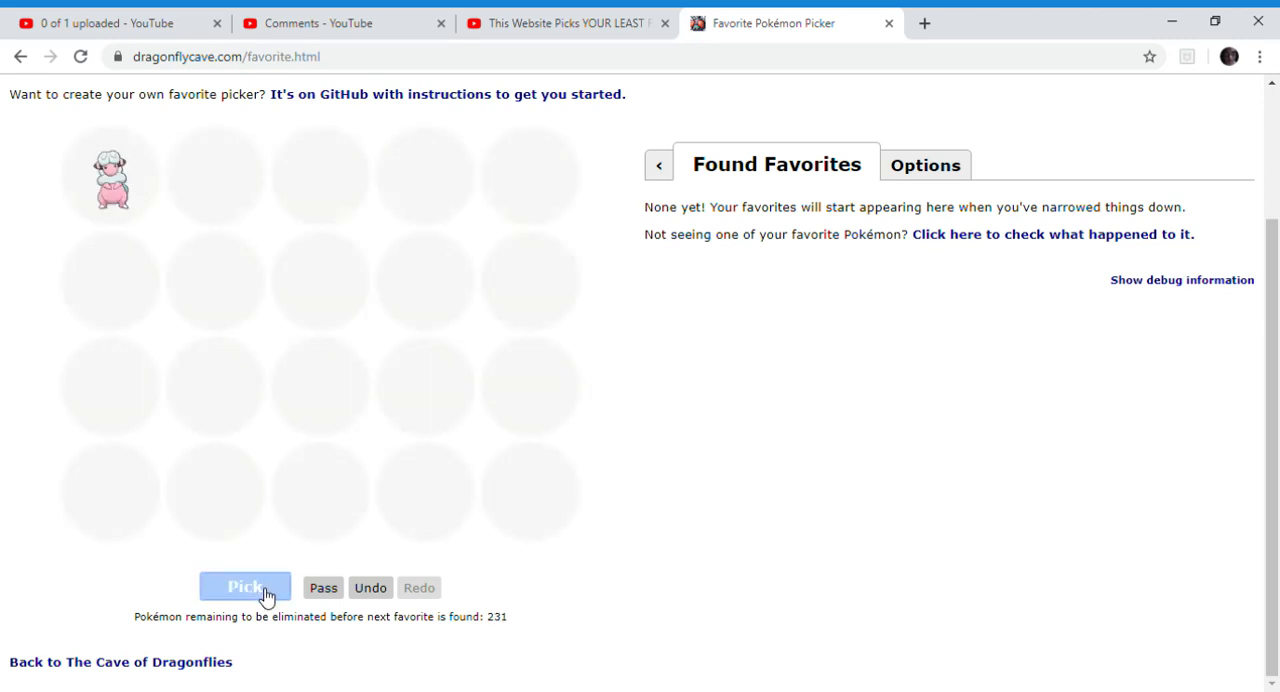
Mark Larvitar and Greninja as favourites and submit two sets, reaching 197.
left_click(245, 587)
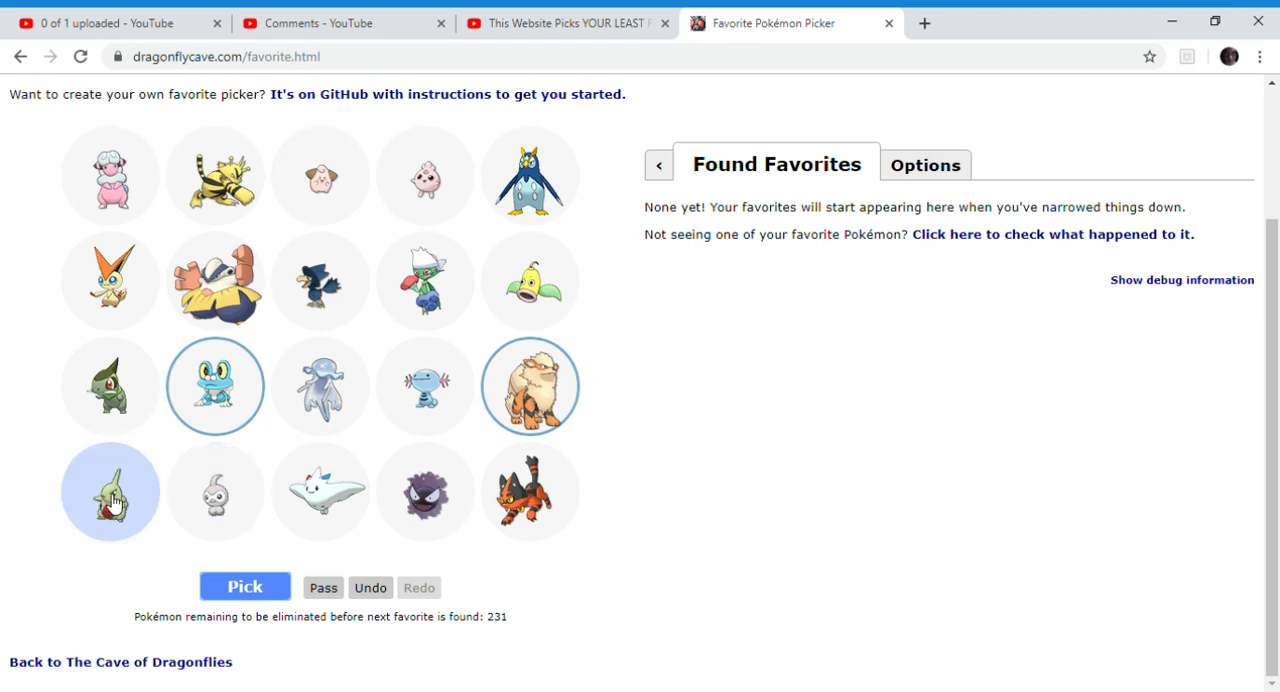
left_click(320, 493)
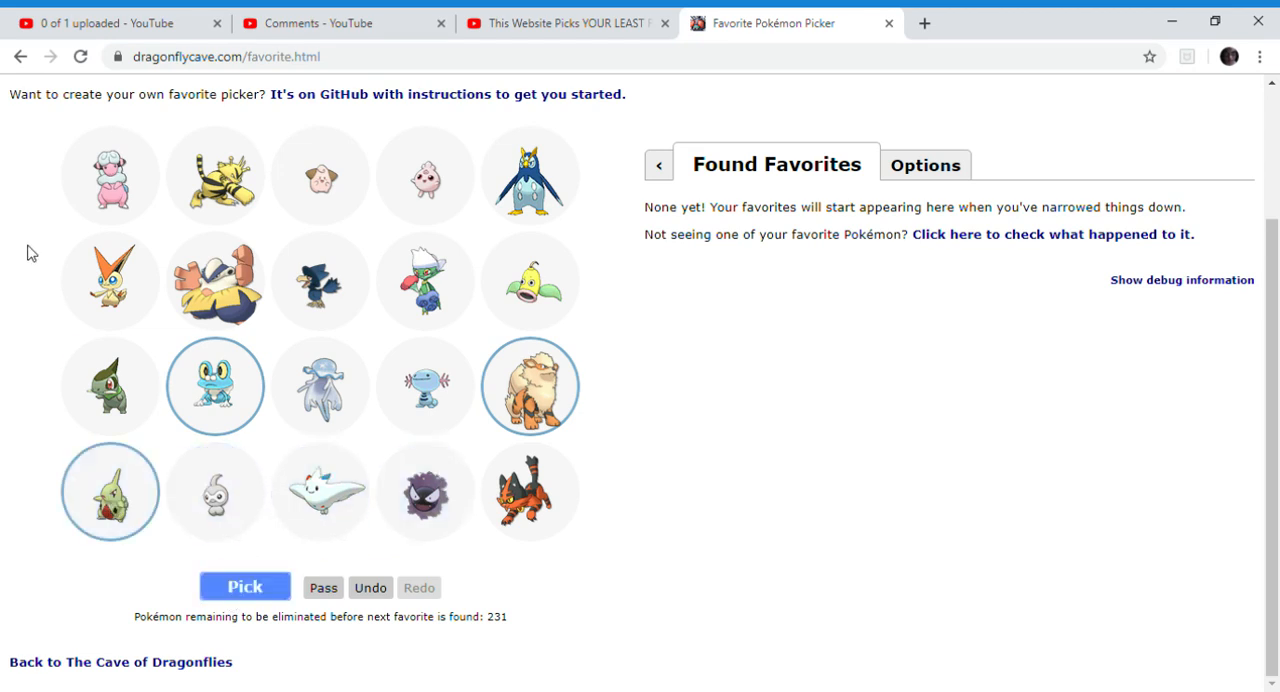
mouse_move(258, 582)
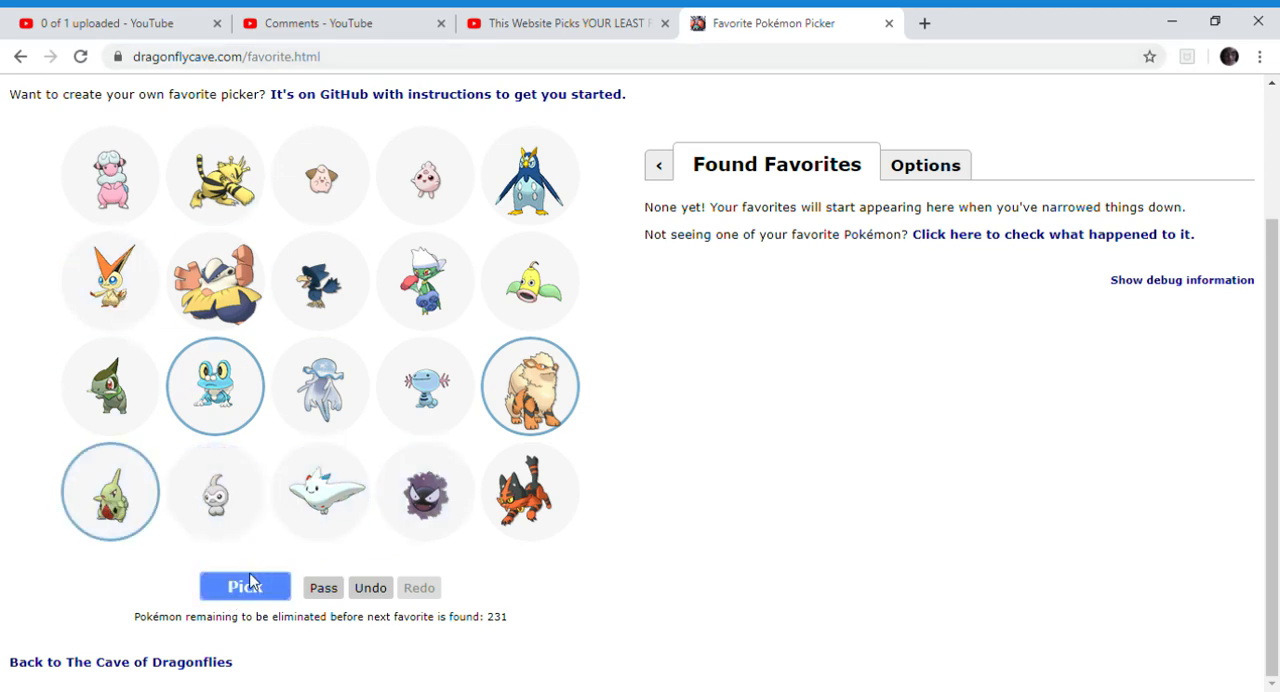
left_click(245, 587)
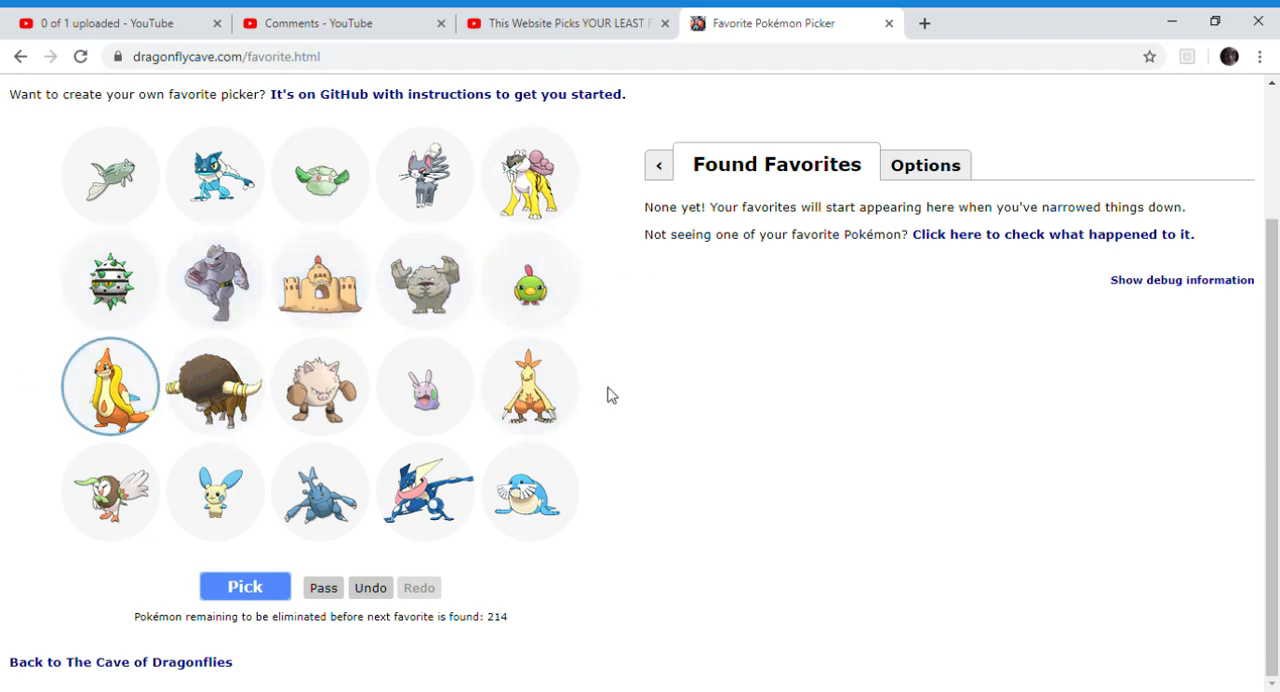
mouse_move(470, 542)
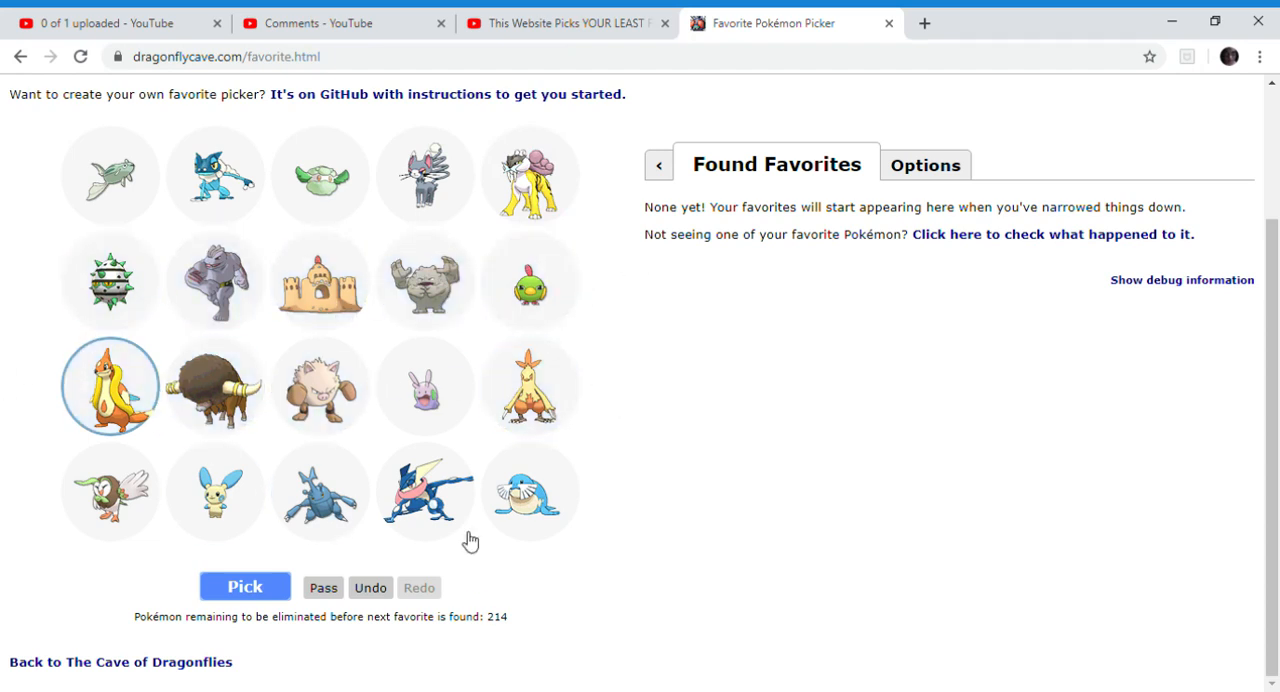
left_click(424, 492)
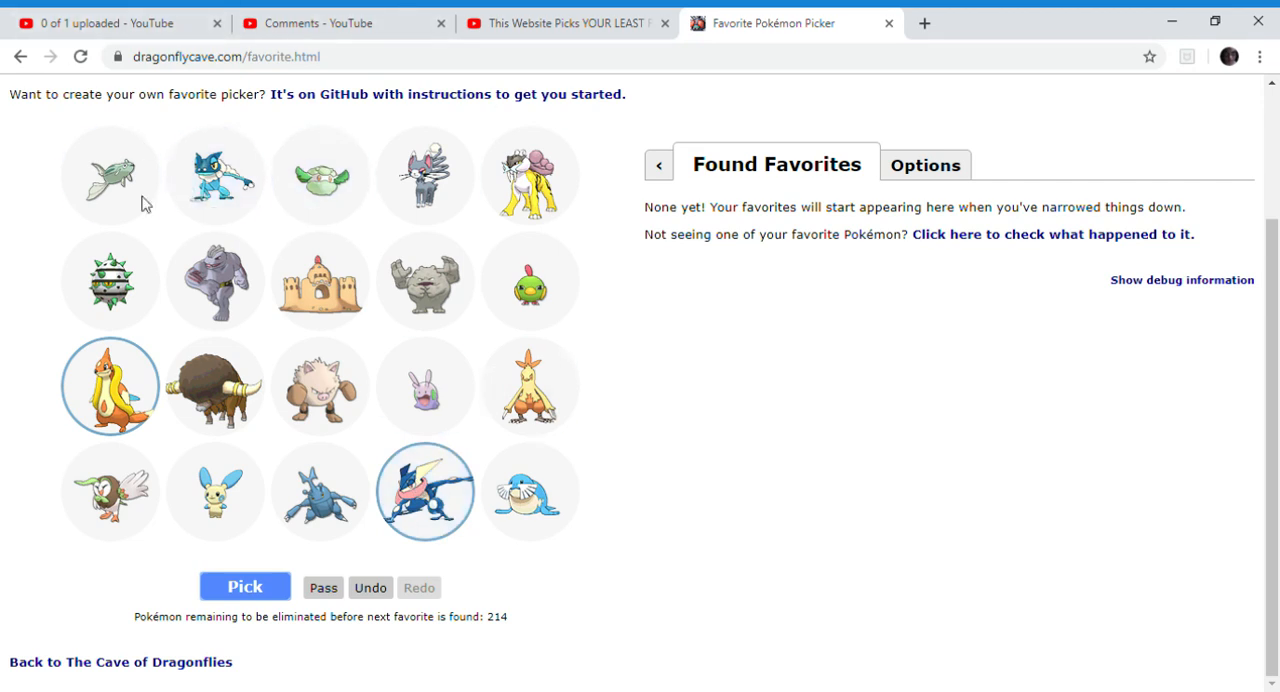
mouse_move(351, 344)
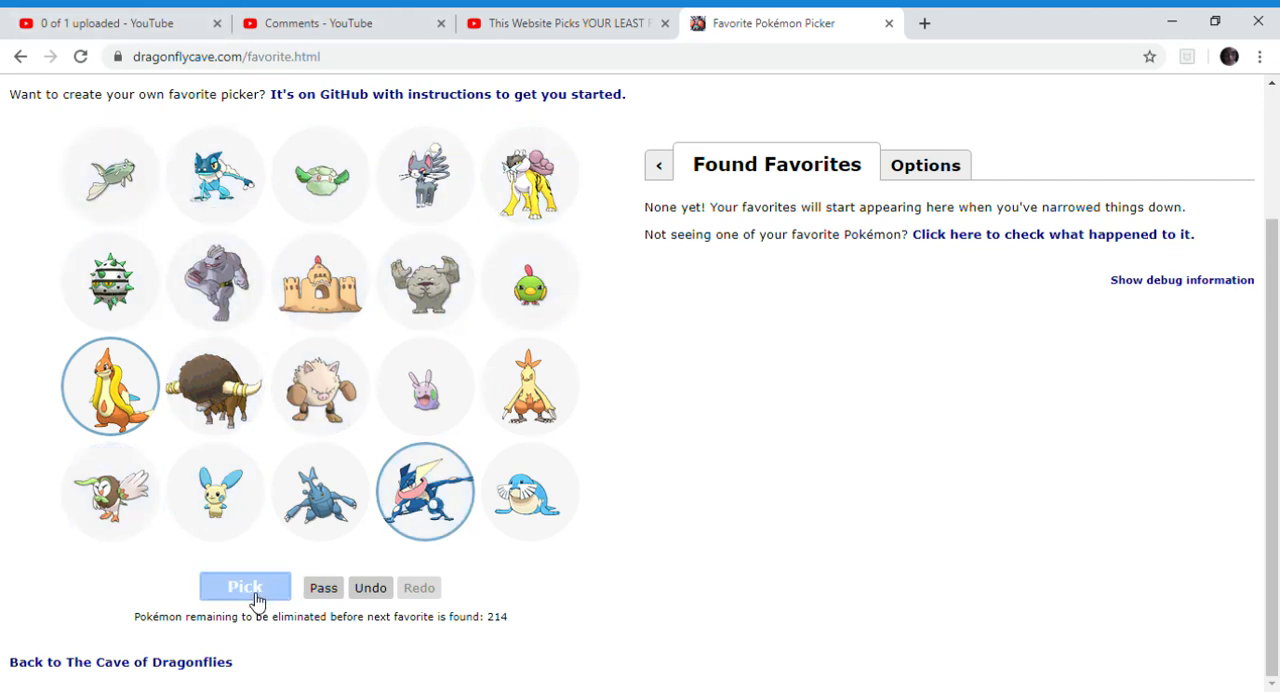
left_click(245, 587)
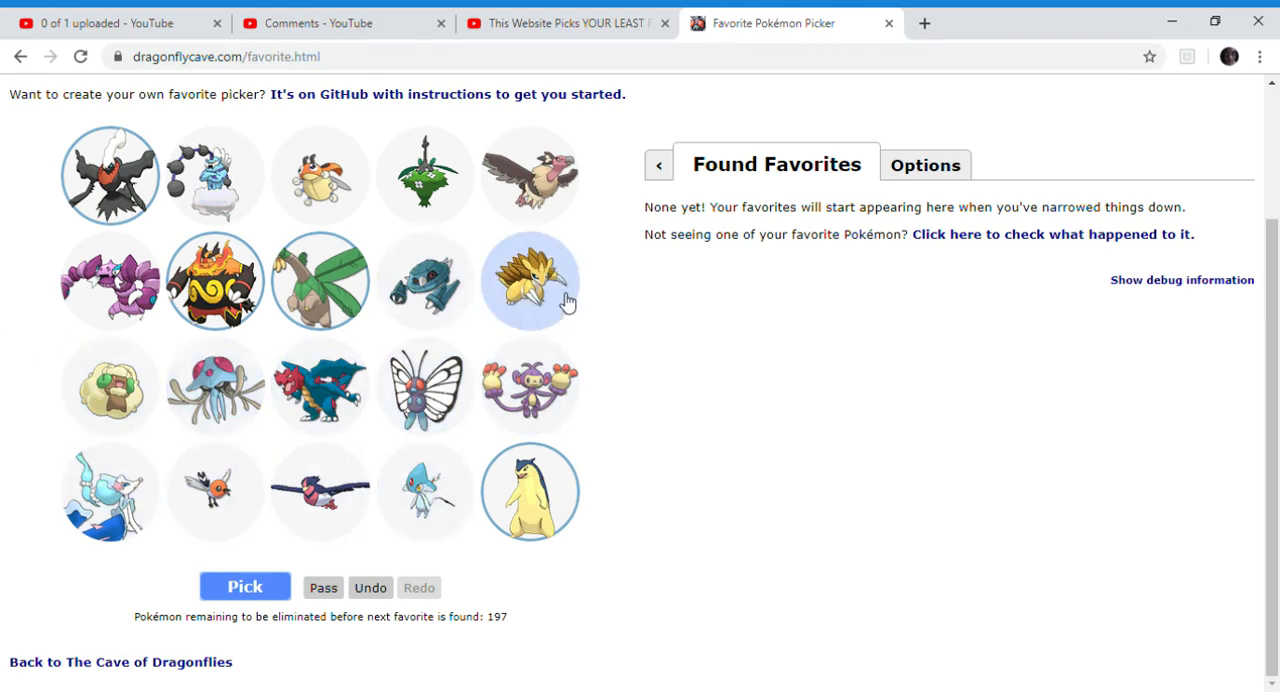
mouse_move(298, 515)
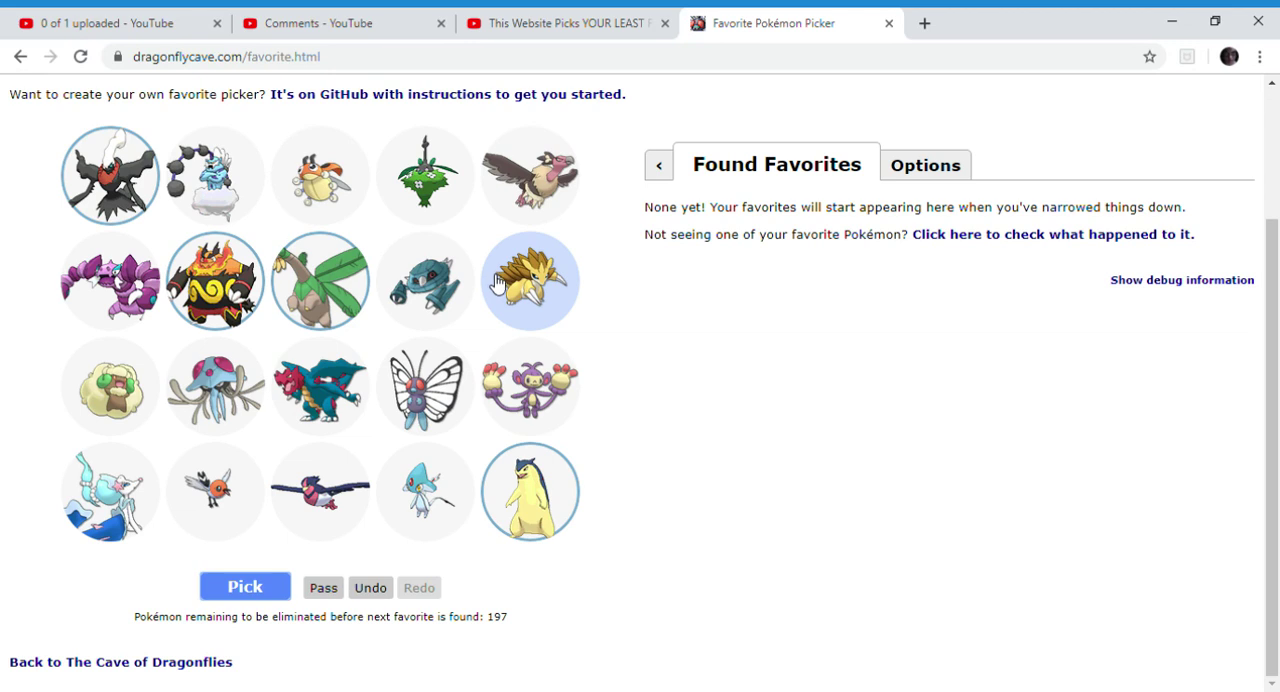
mouse_move(508, 290)
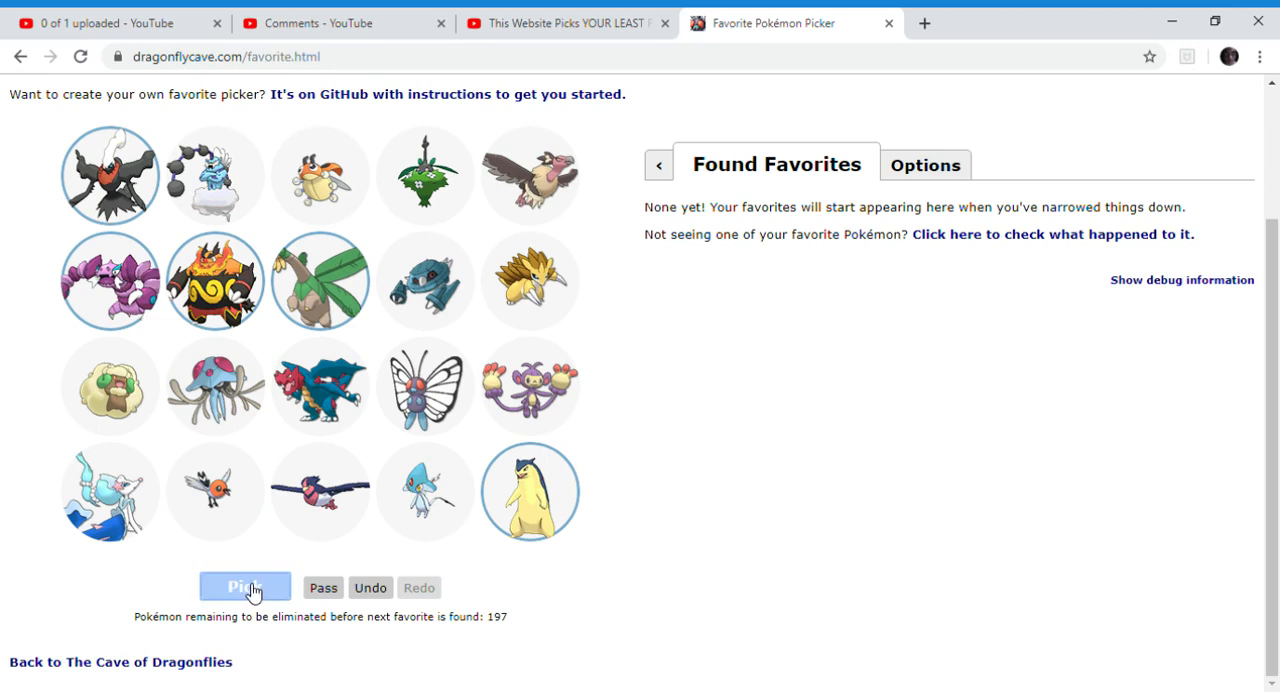
Submit a set, mark Buizel as liked, and submit again, down to 168.
left_click(245, 588)
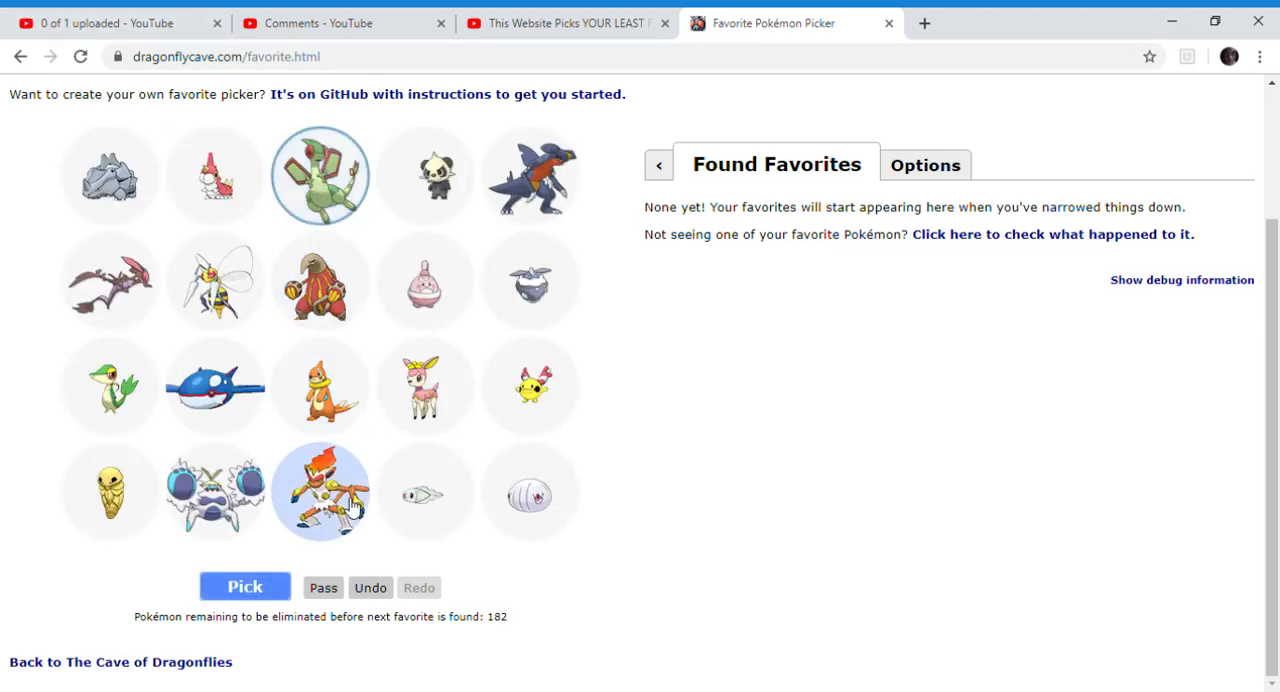
mouse_move(320, 387)
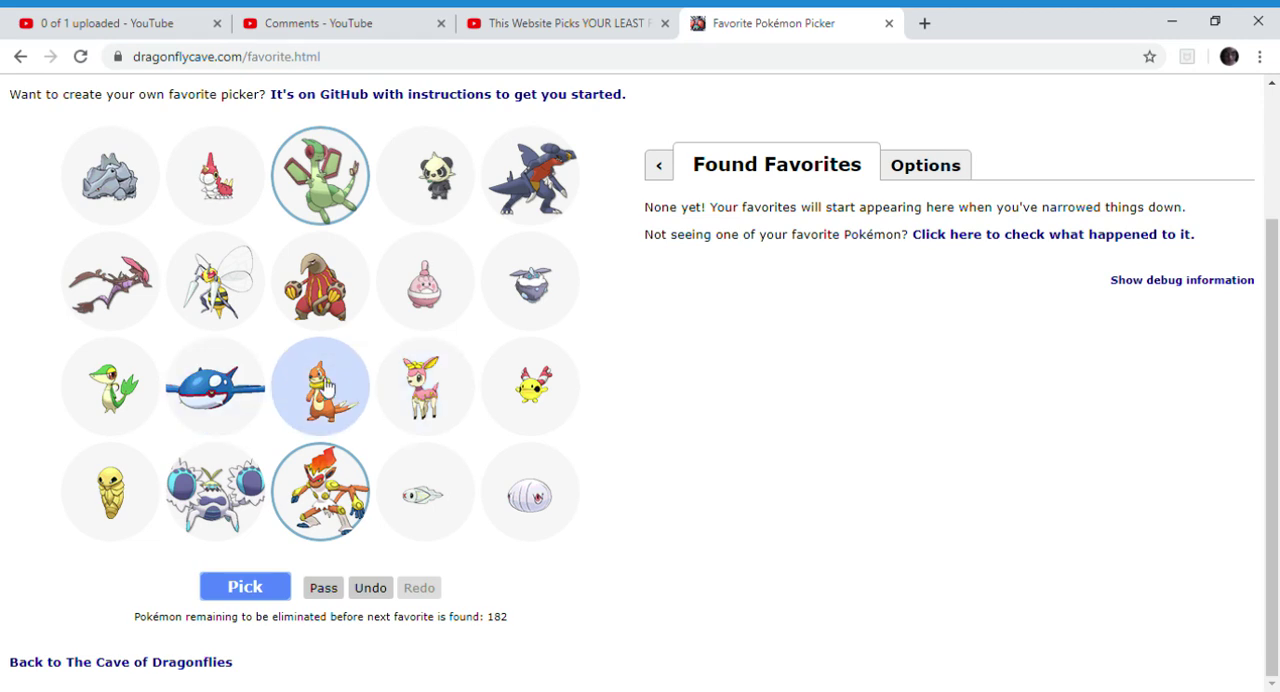
left_click(214, 385)
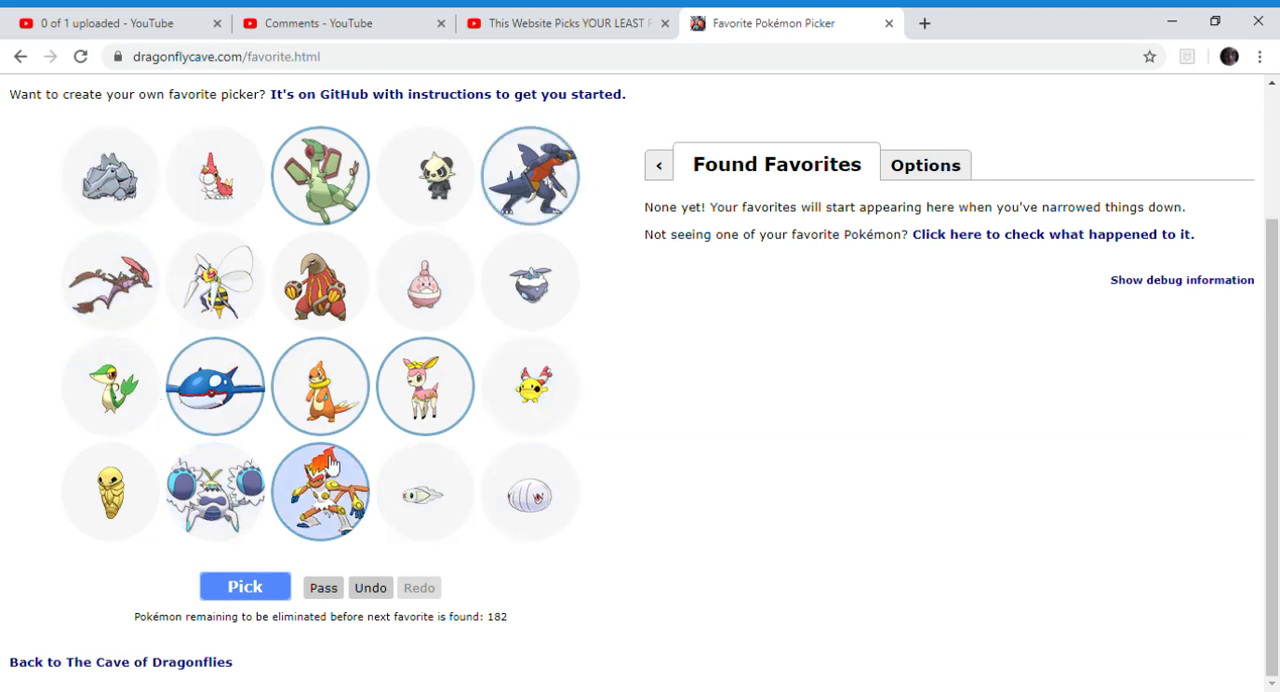
left_click(243, 586)
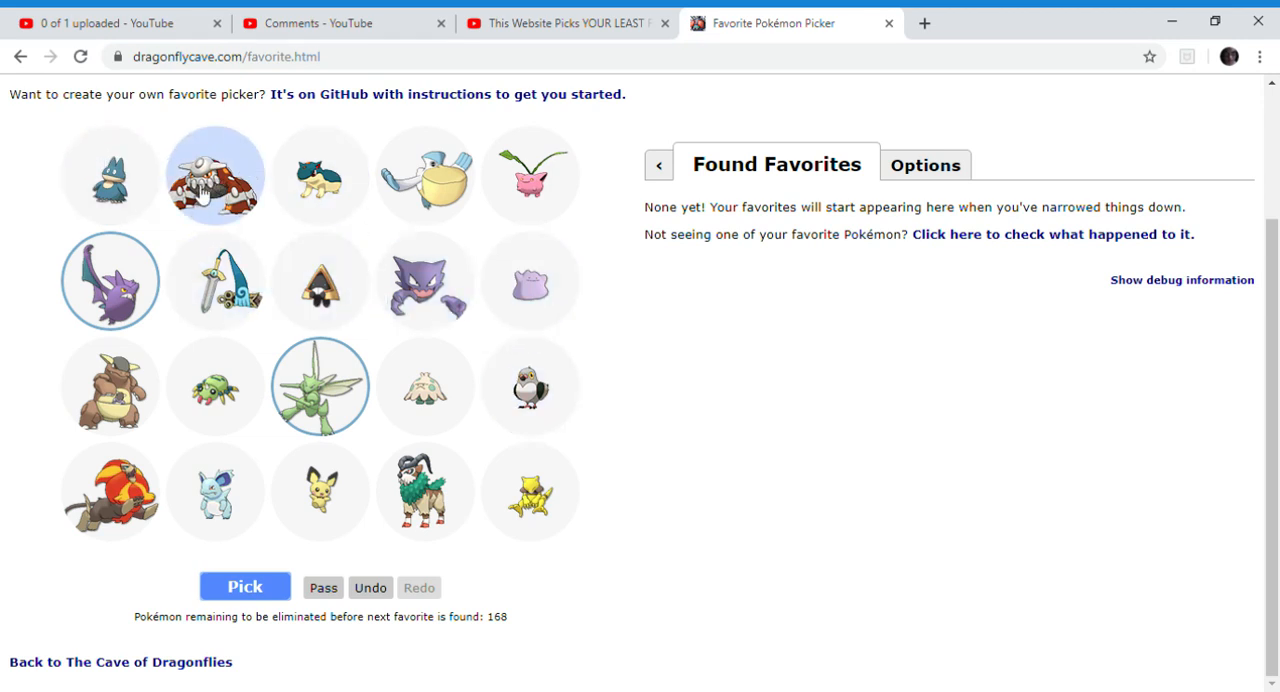
mouse_move(247, 261)
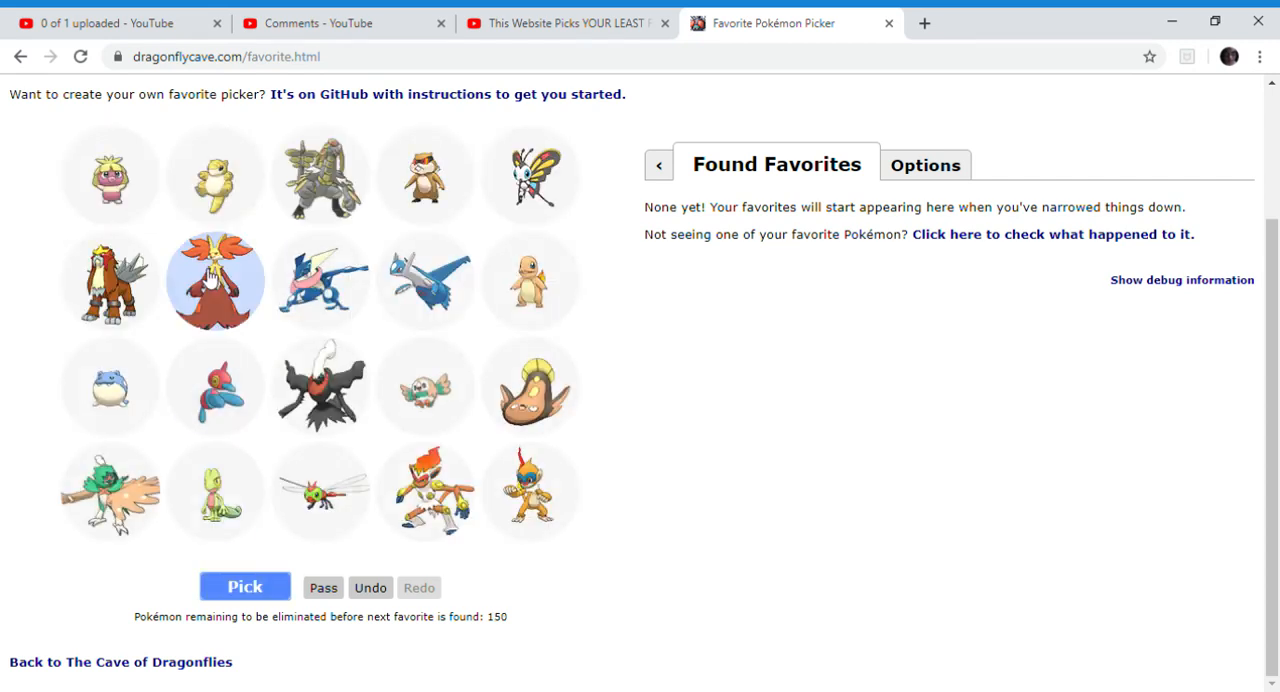
mouse_move(320, 280)
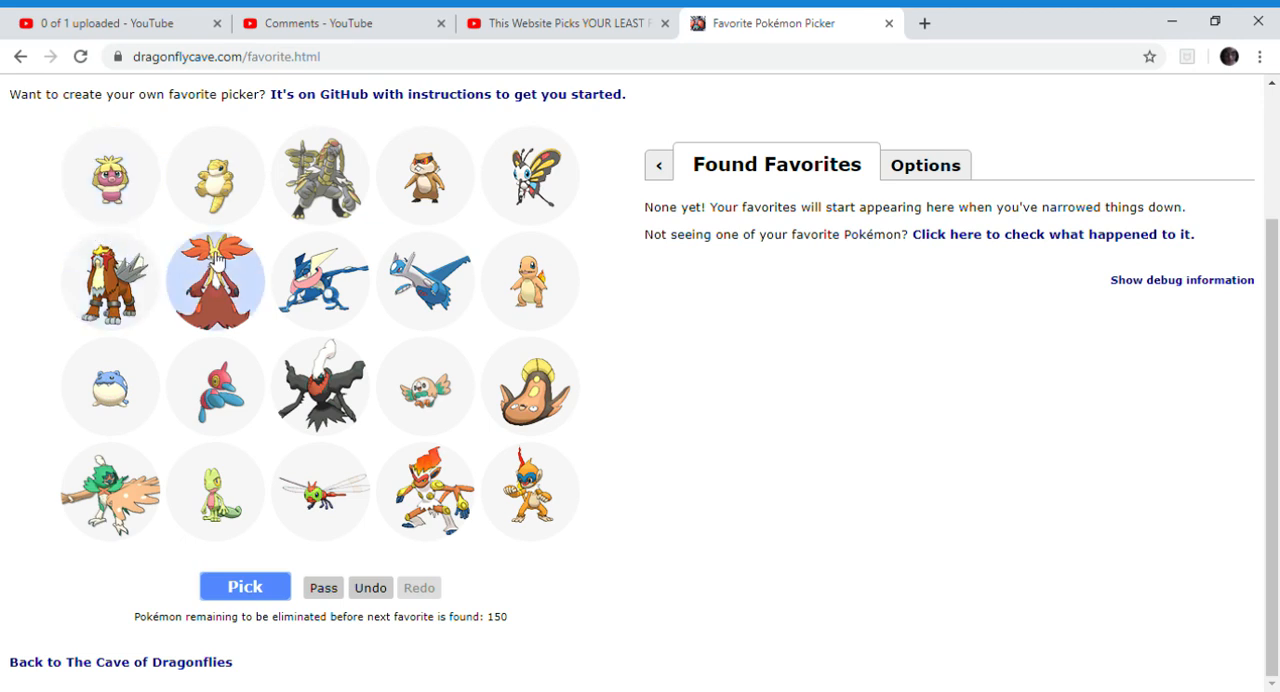
mouse_move(440, 178)
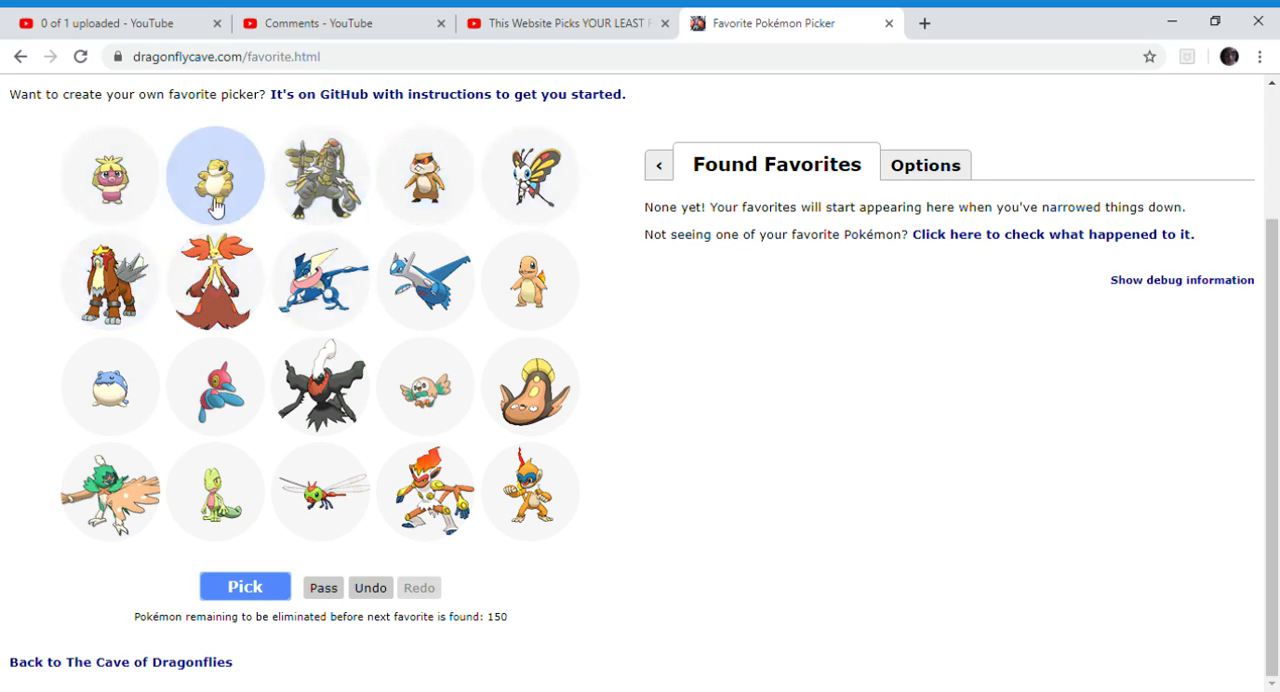
mouse_move(215, 283)
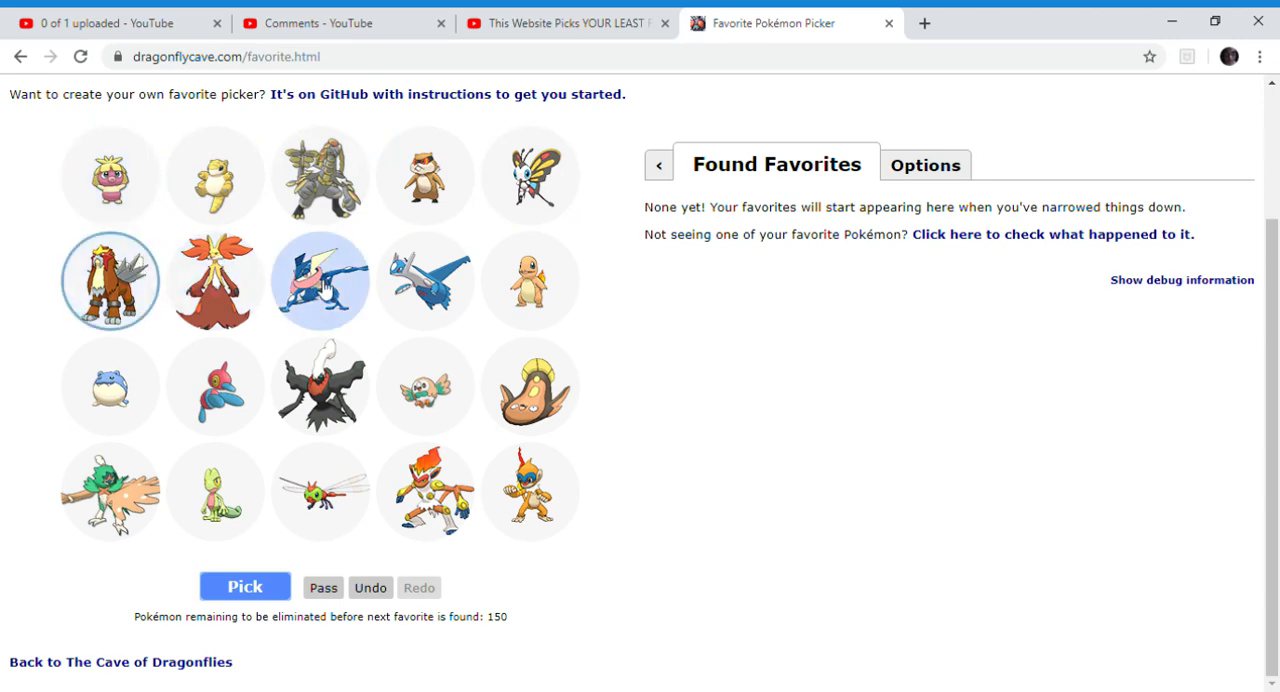
Mark Greninja, Infernape and Spheal, then submit the set, leaving 134.
left_click(424, 492)
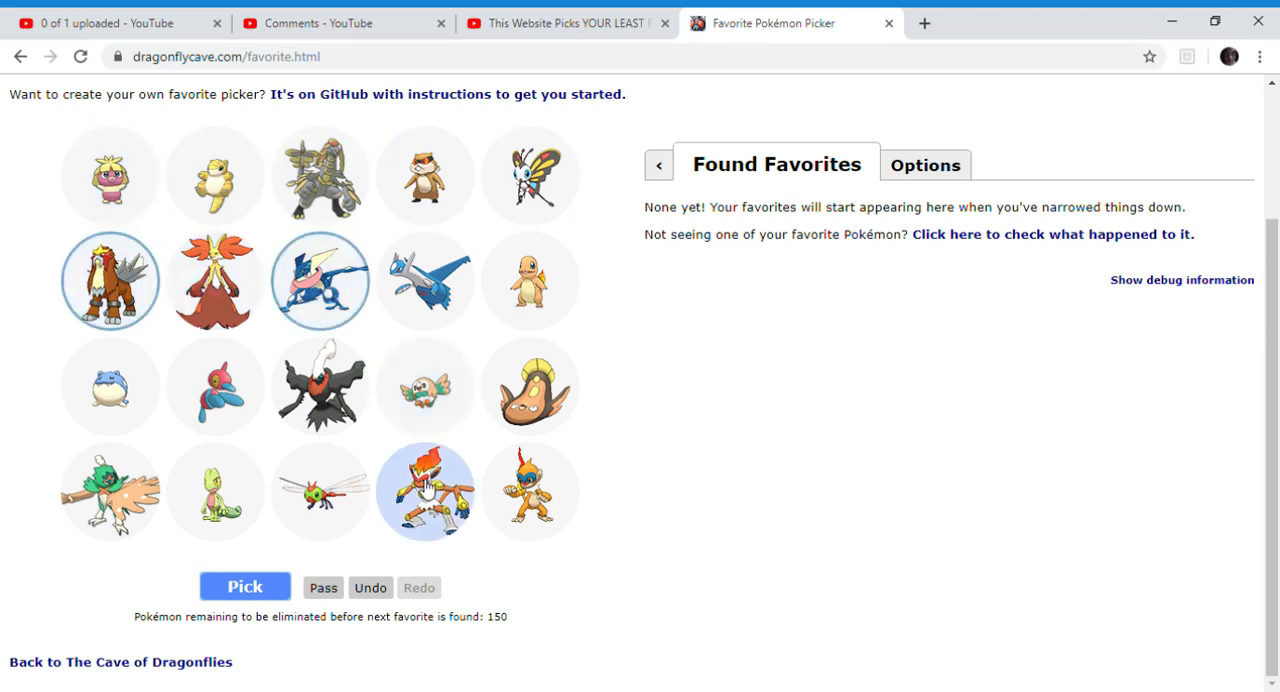
left_click(215, 503)
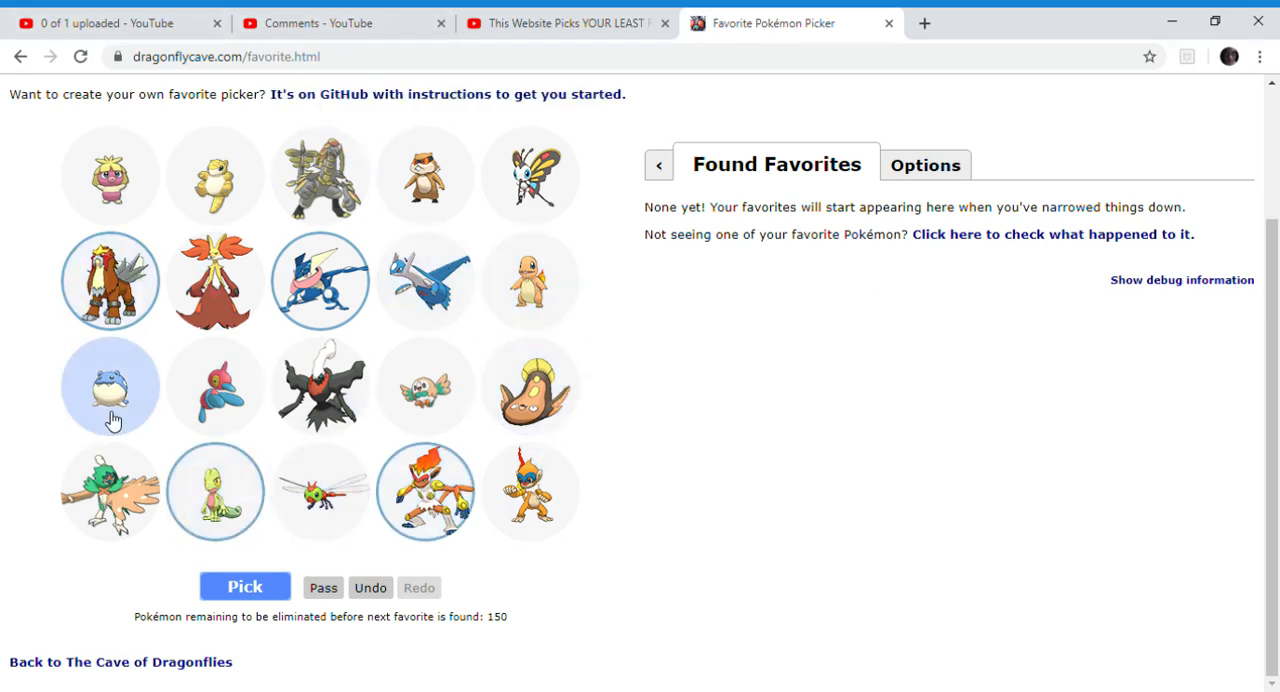
left_click(243, 587)
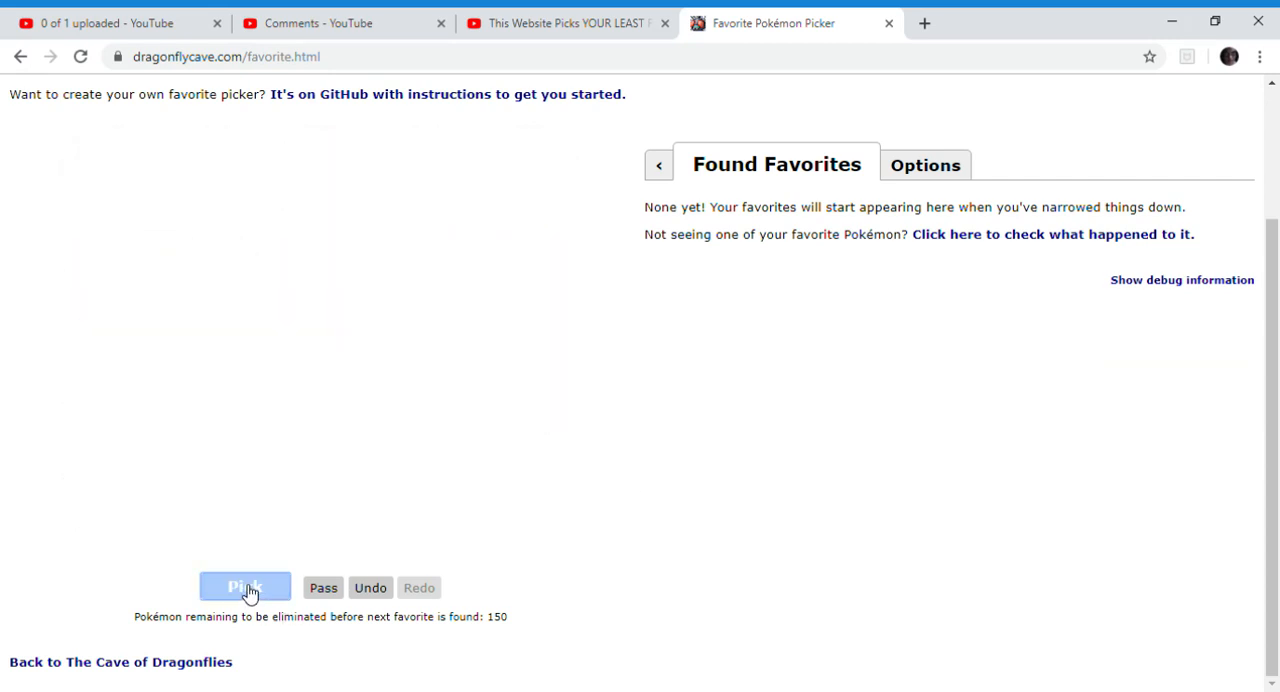
left_click(244, 587)
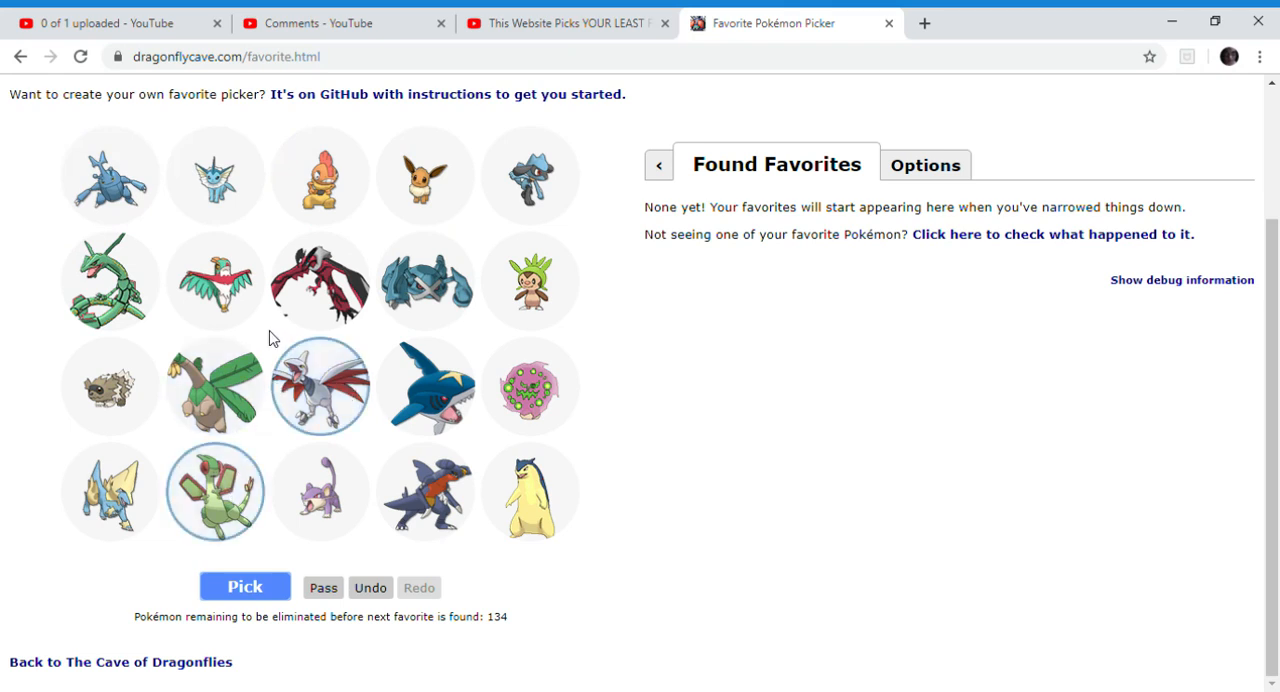
mouse_move(40, 242)
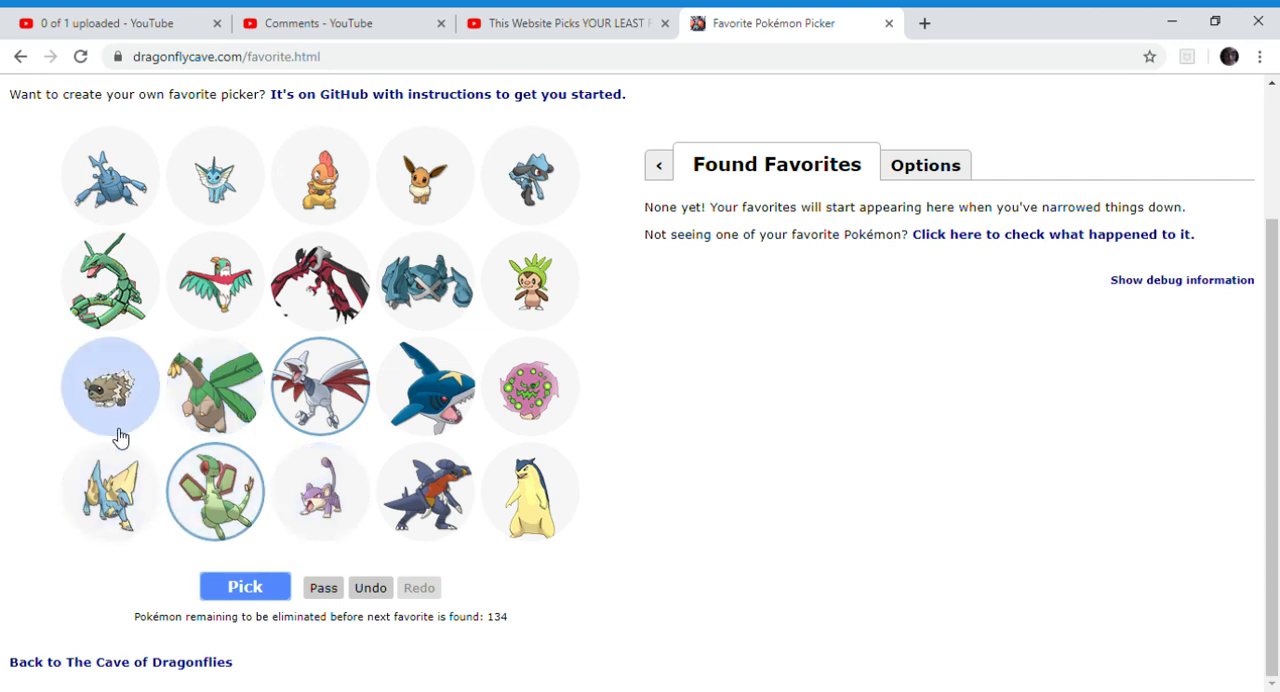
mouse_move(510, 263)
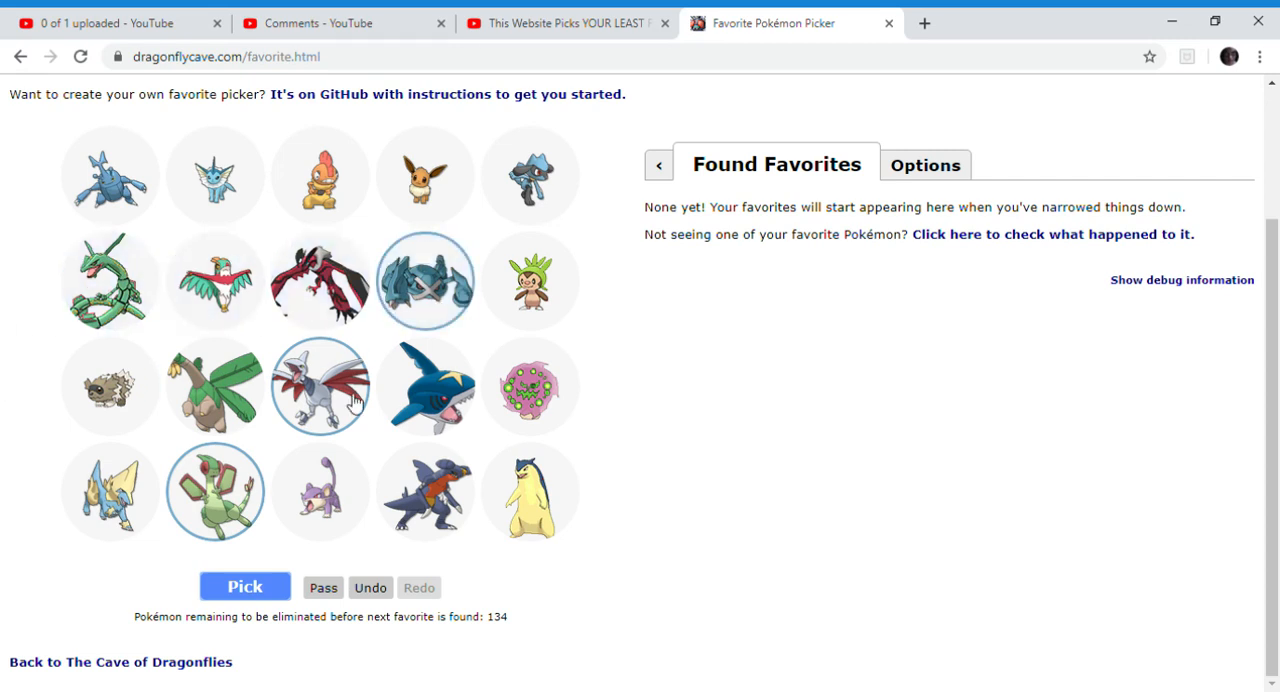
Mark favourites like the blue crocodile and submit rounds until 35 remain.
left_click(244, 587)
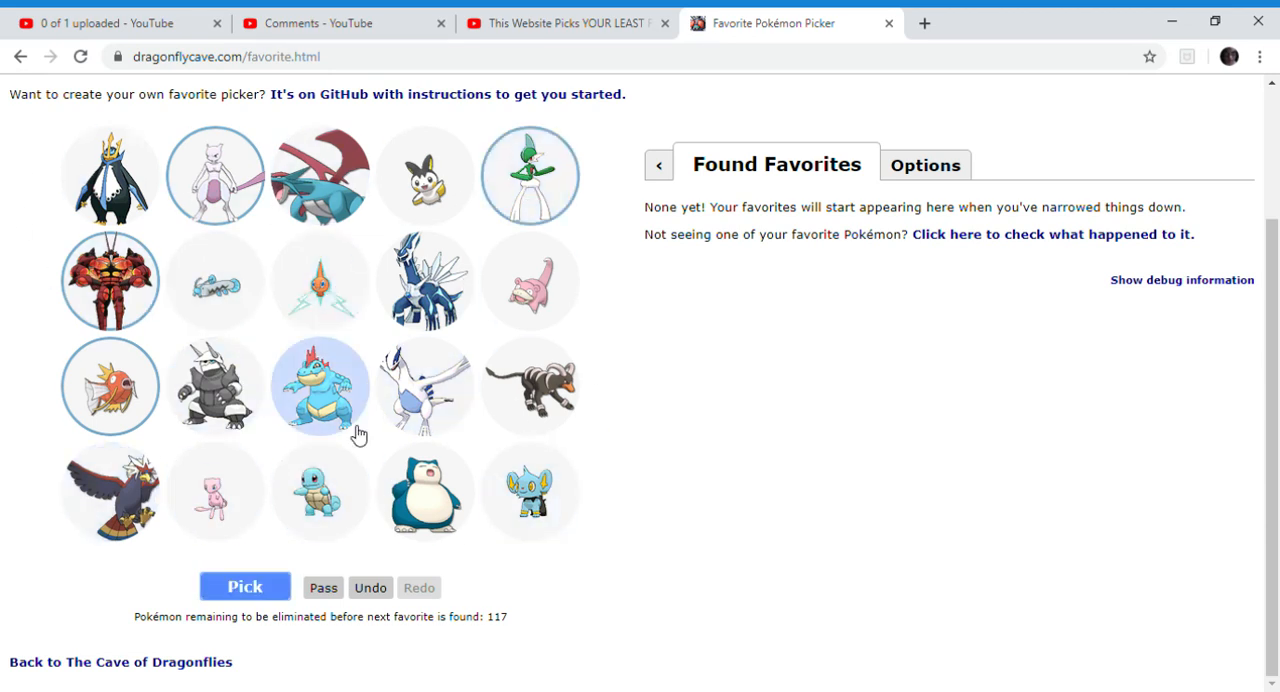
left_click(246, 587)
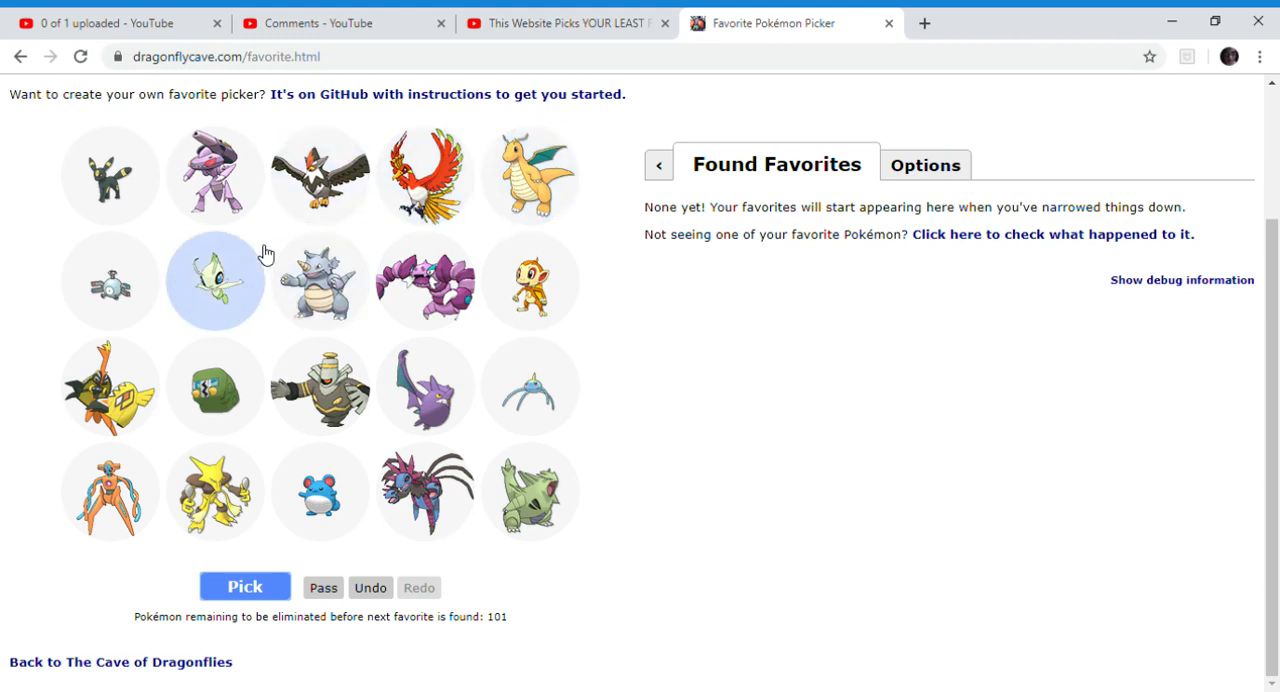
mouse_move(533, 188)
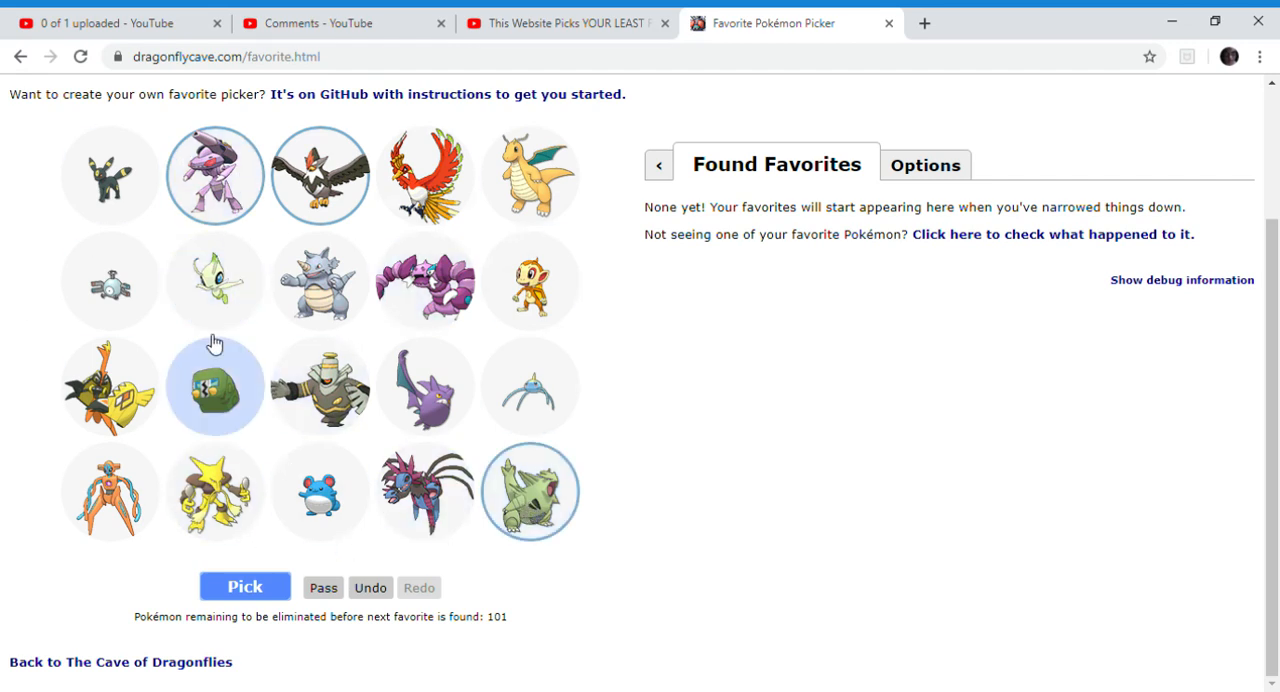
left_click(243, 586)
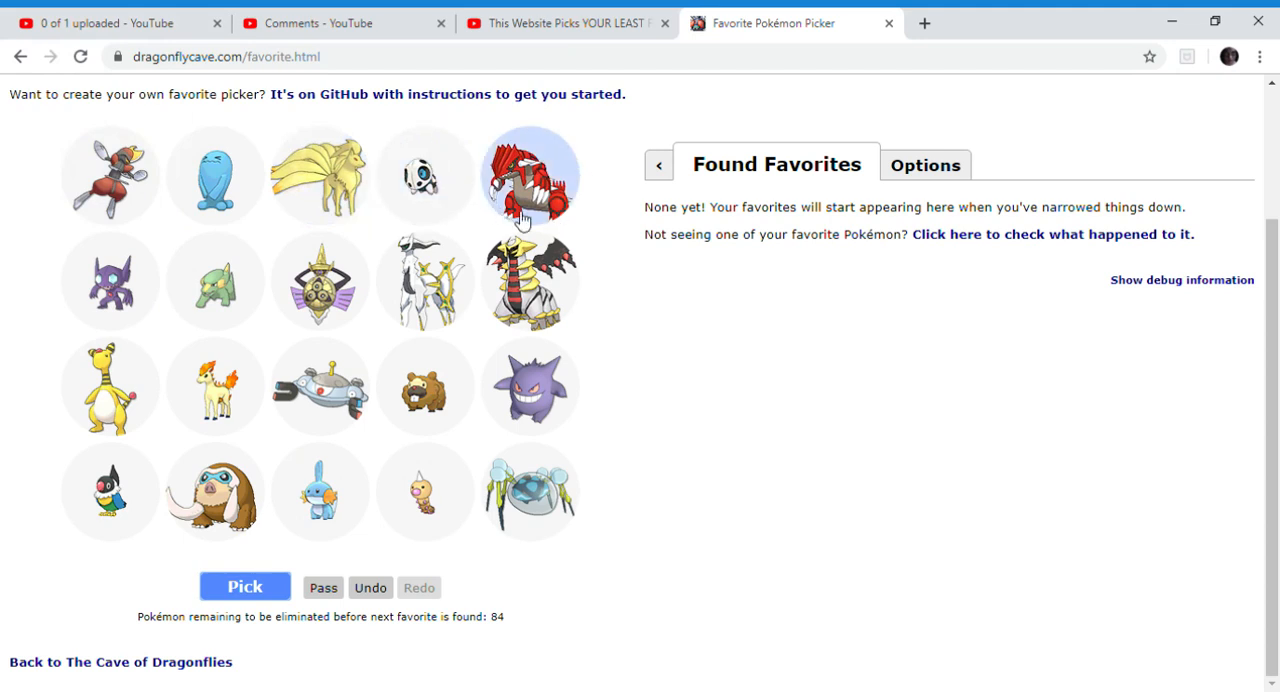
mouse_move(425, 412)
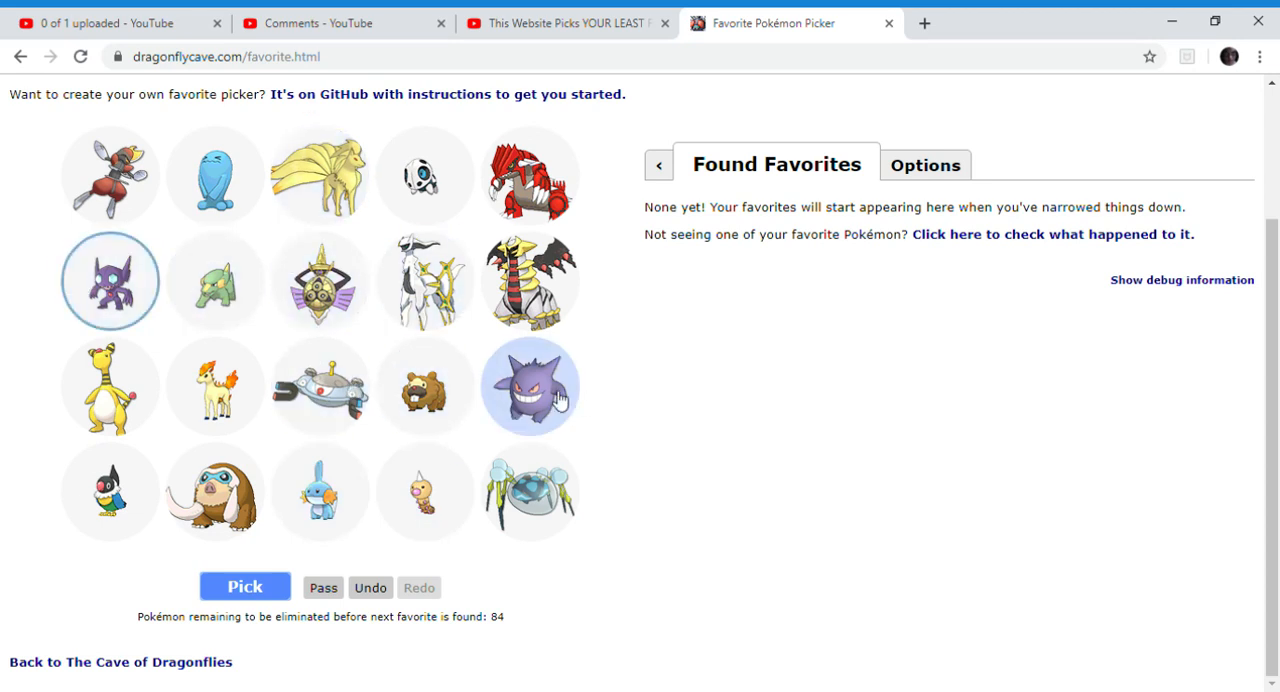
mouse_move(519, 423)
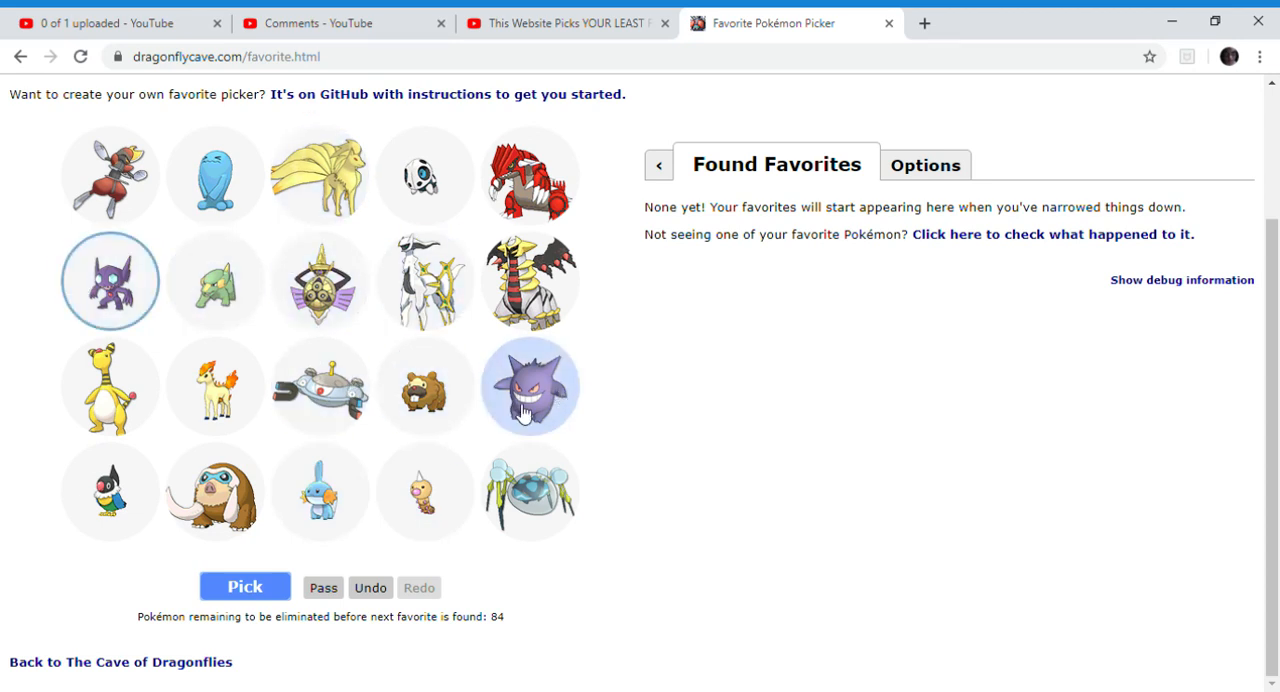
mouse_move(122, 501)
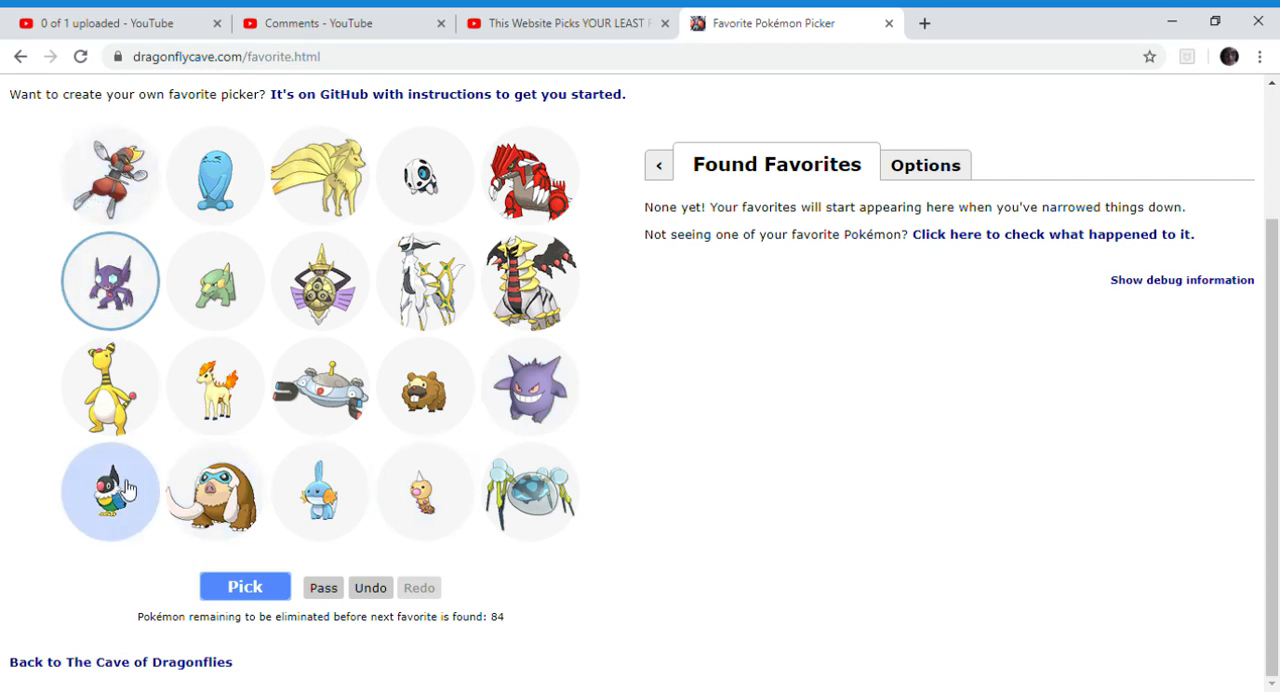
left_click(245, 587)
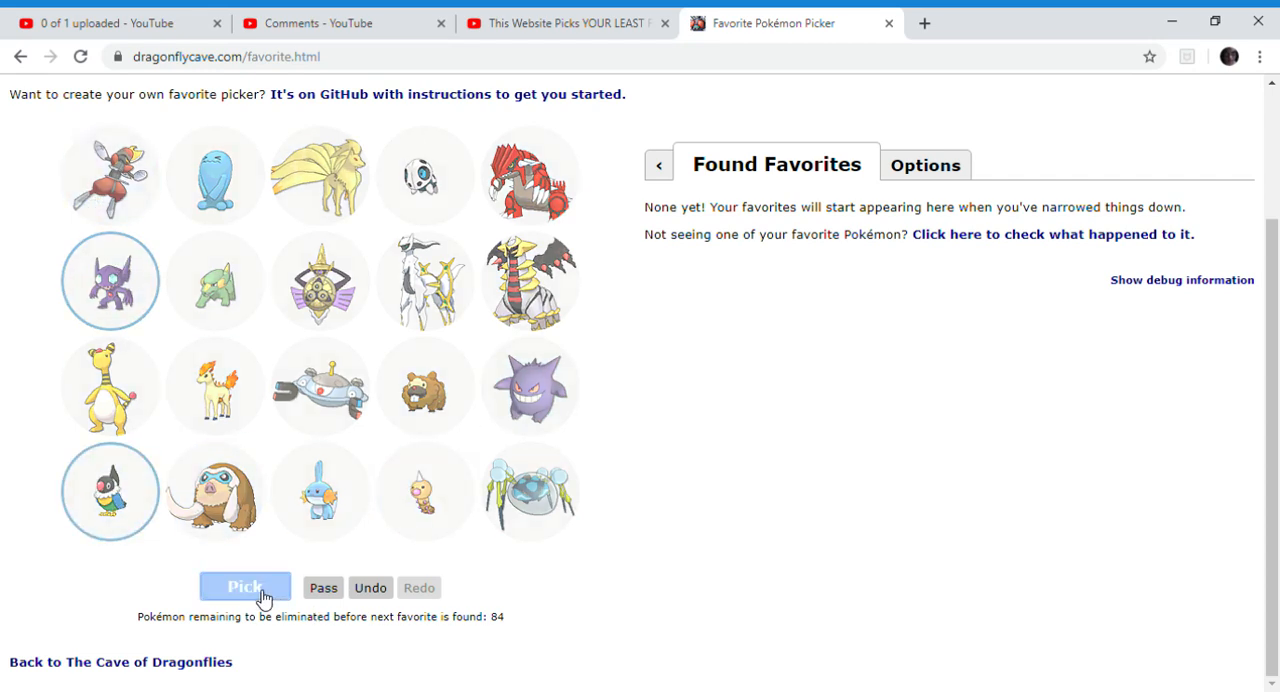
left_click(245, 587)
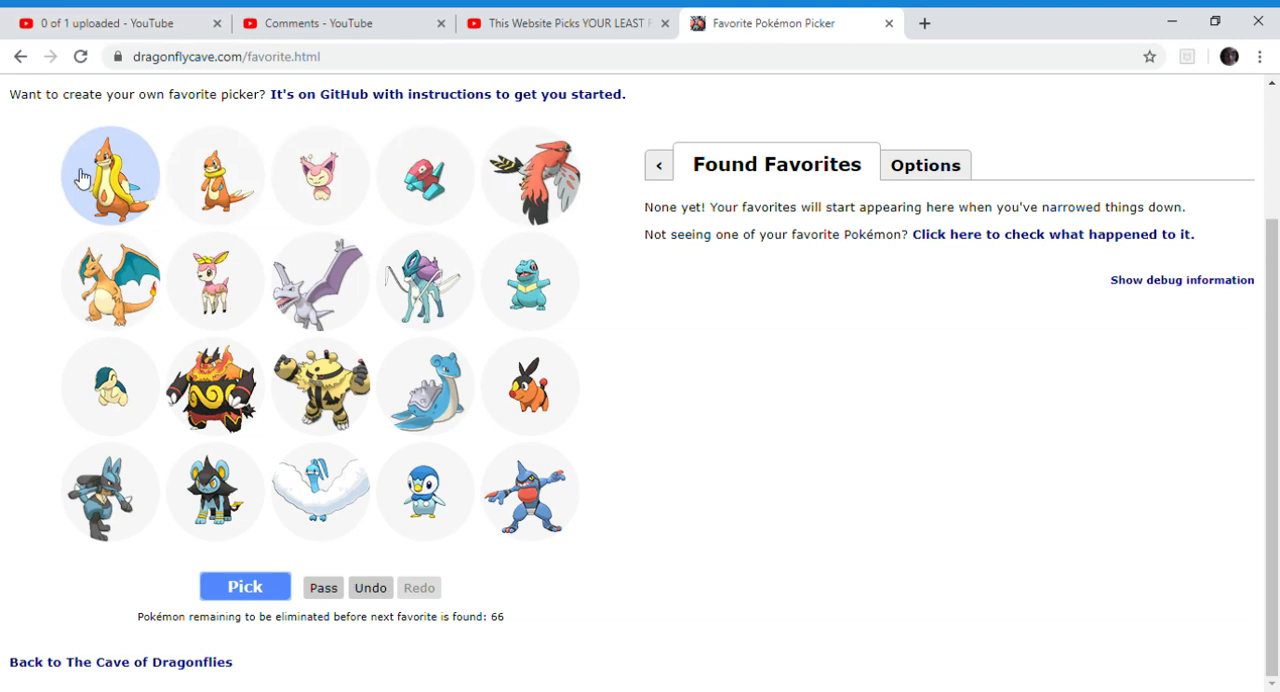
mouse_move(318, 504)
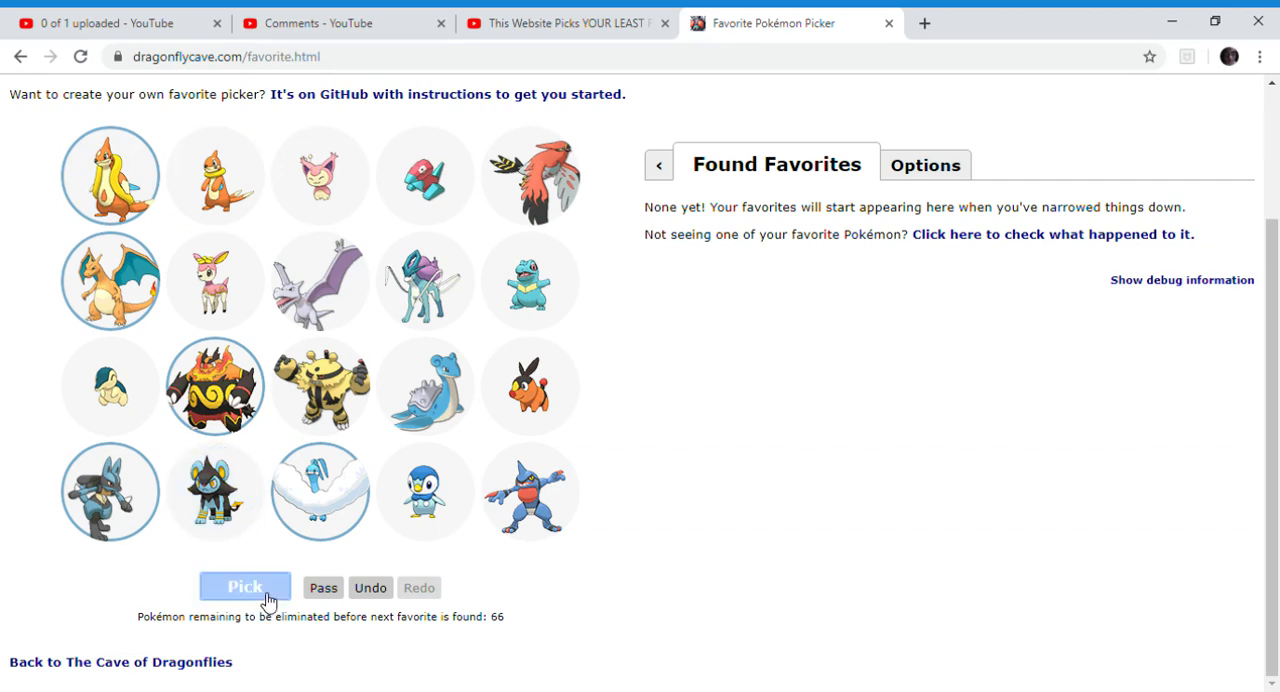
left_click(245, 587)
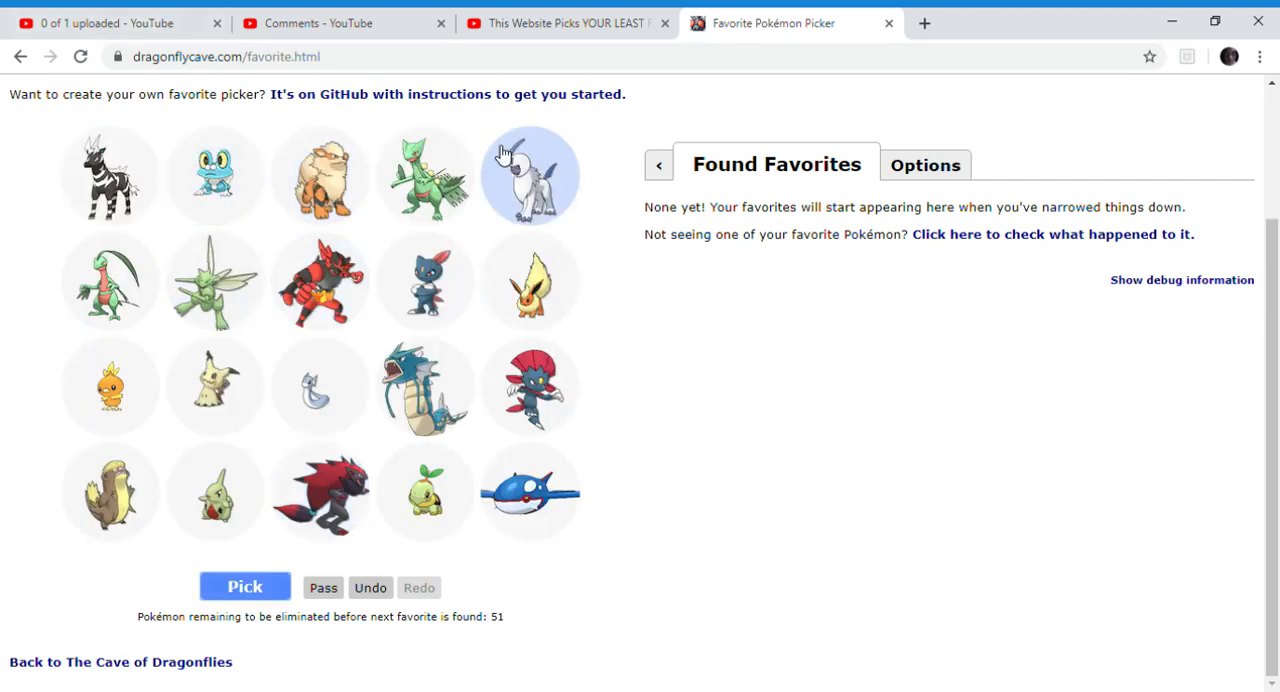
mouse_move(225, 475)
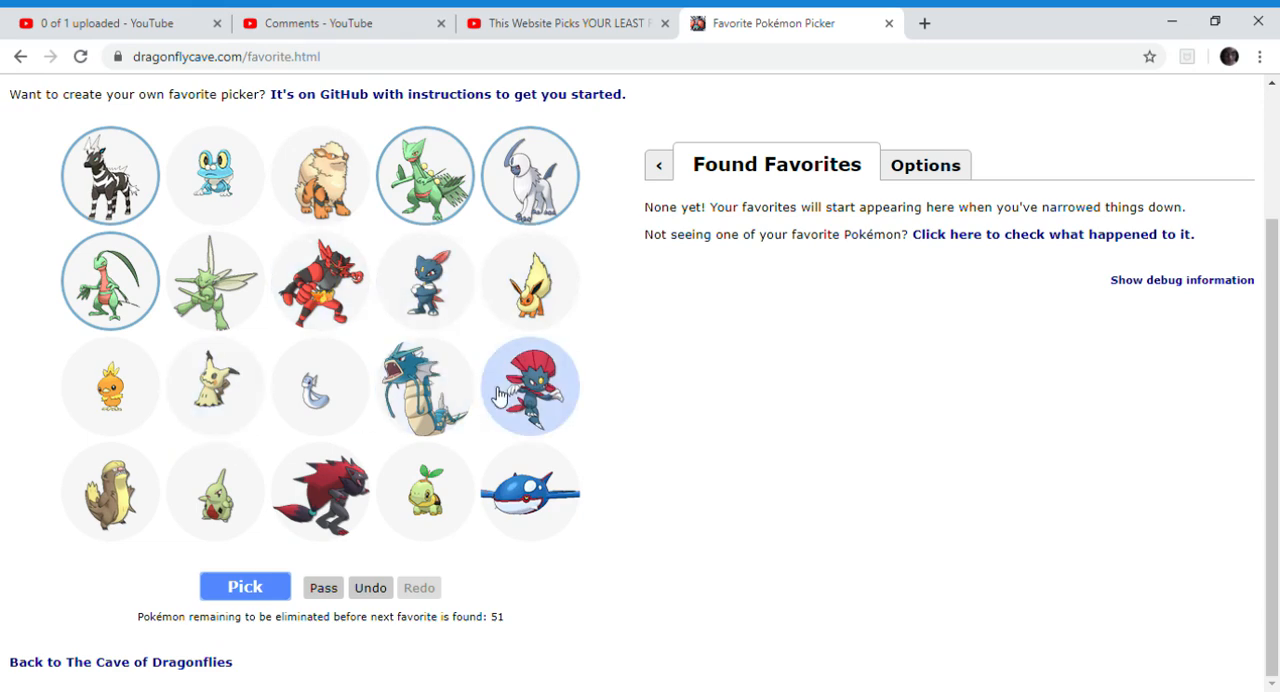
left_click(246, 587)
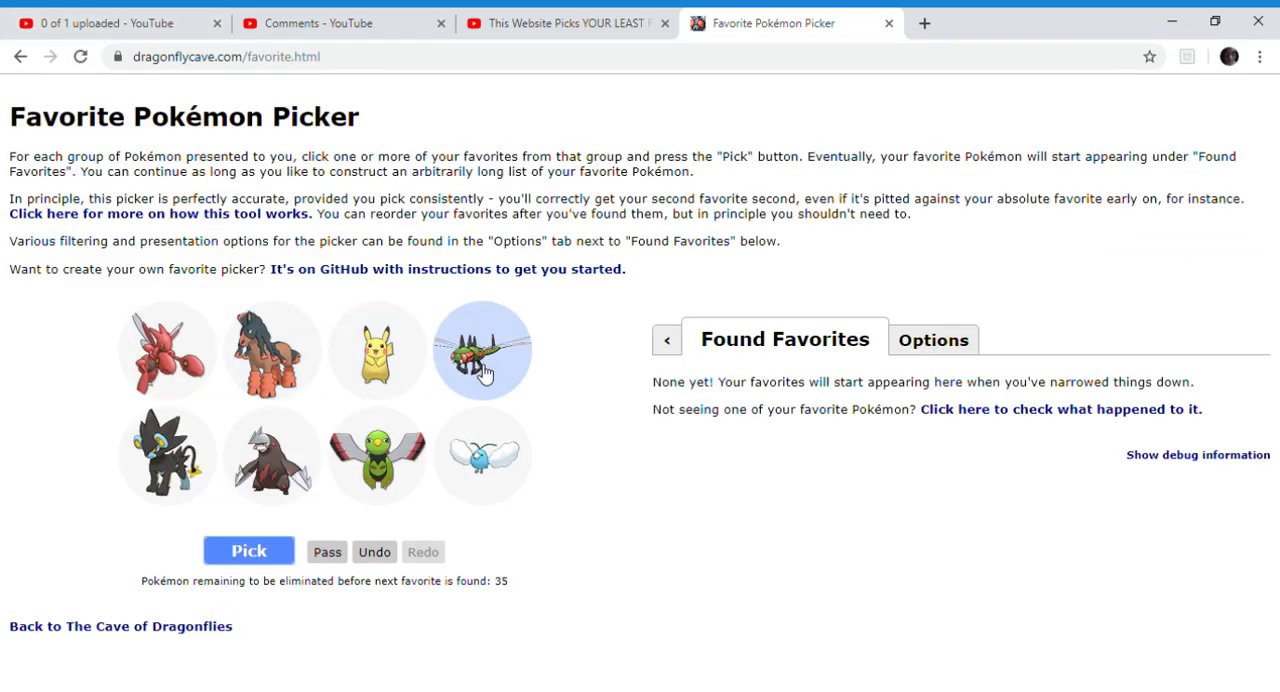
mouse_move(526, 391)
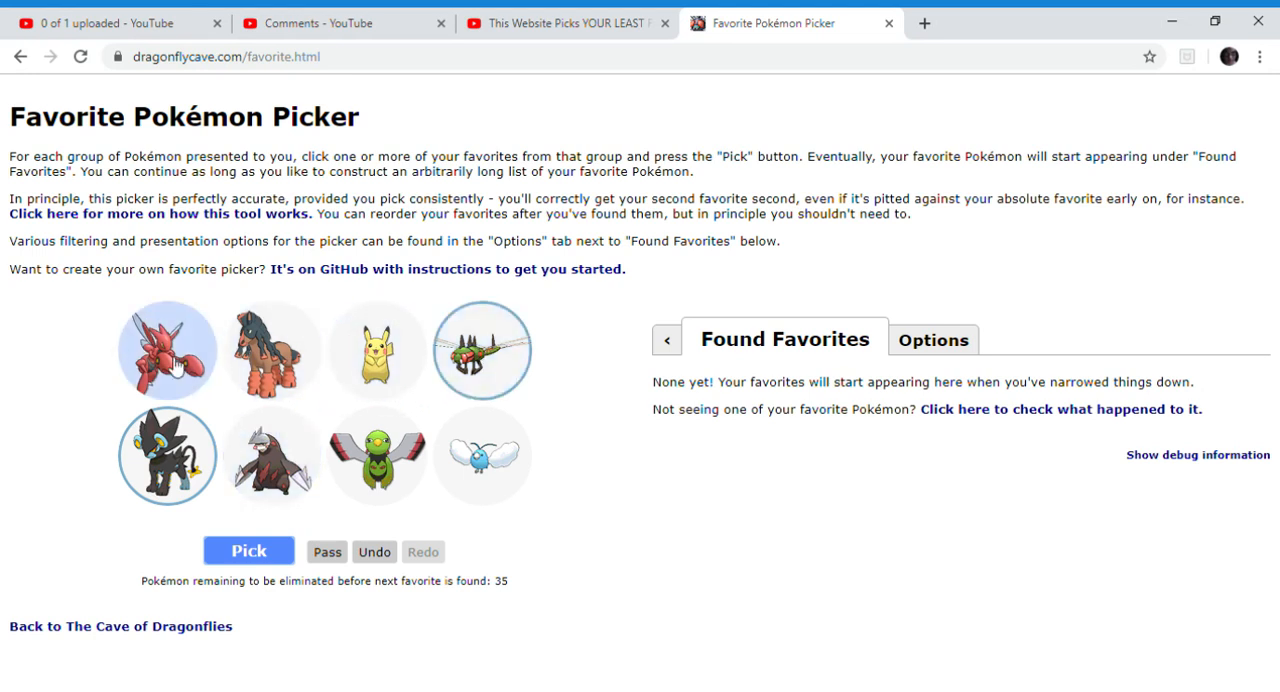
Choose favourites like the red pincer-armed and fiery monkey Pokémon, submitting rounds down to 16.
left_click(249, 551)
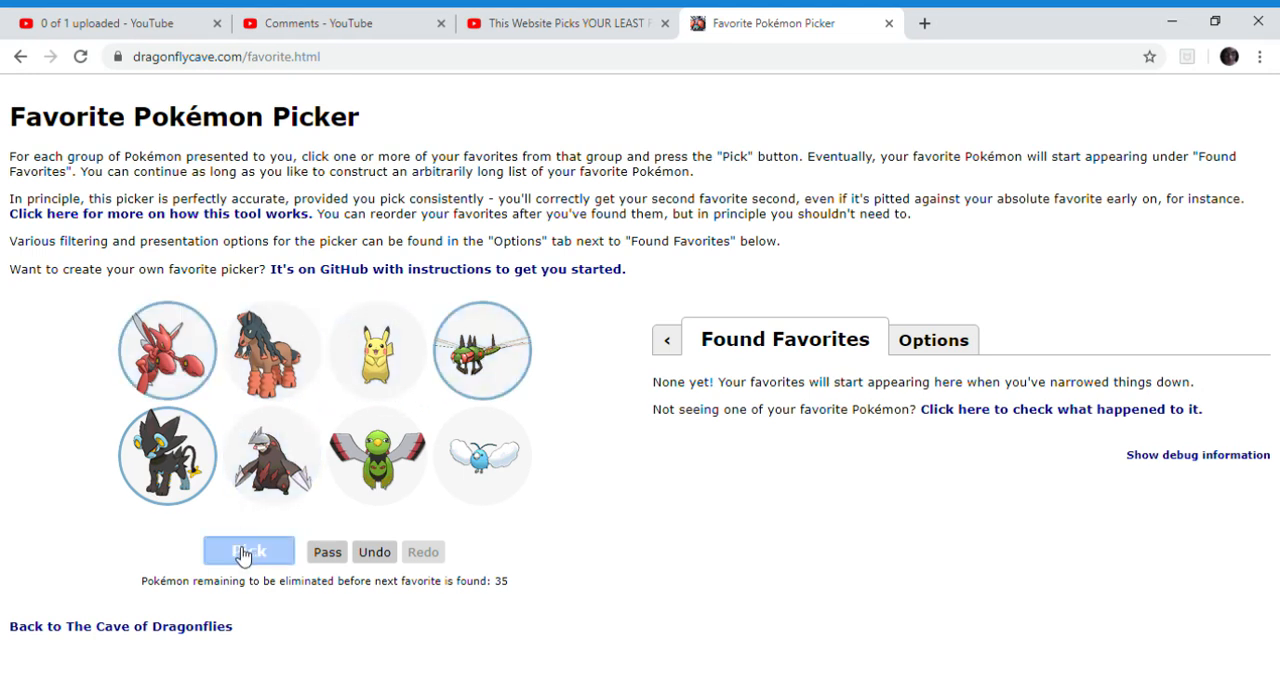
left_click(248, 551)
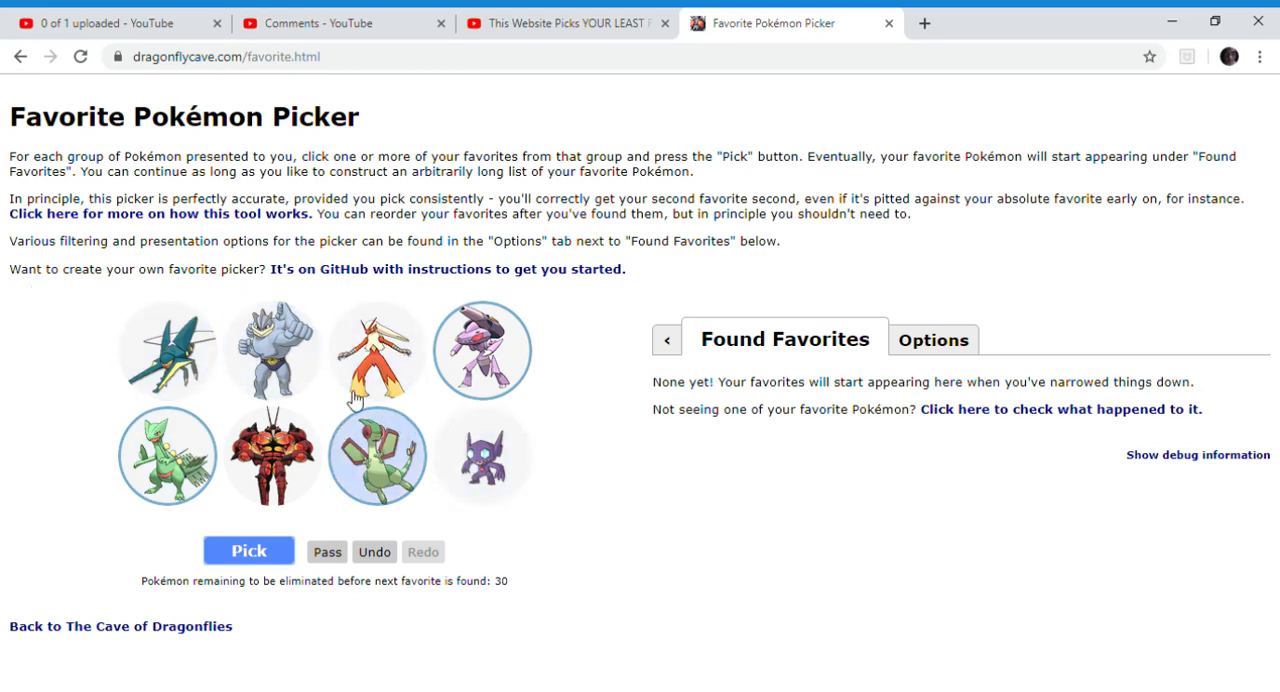
left_click(249, 551)
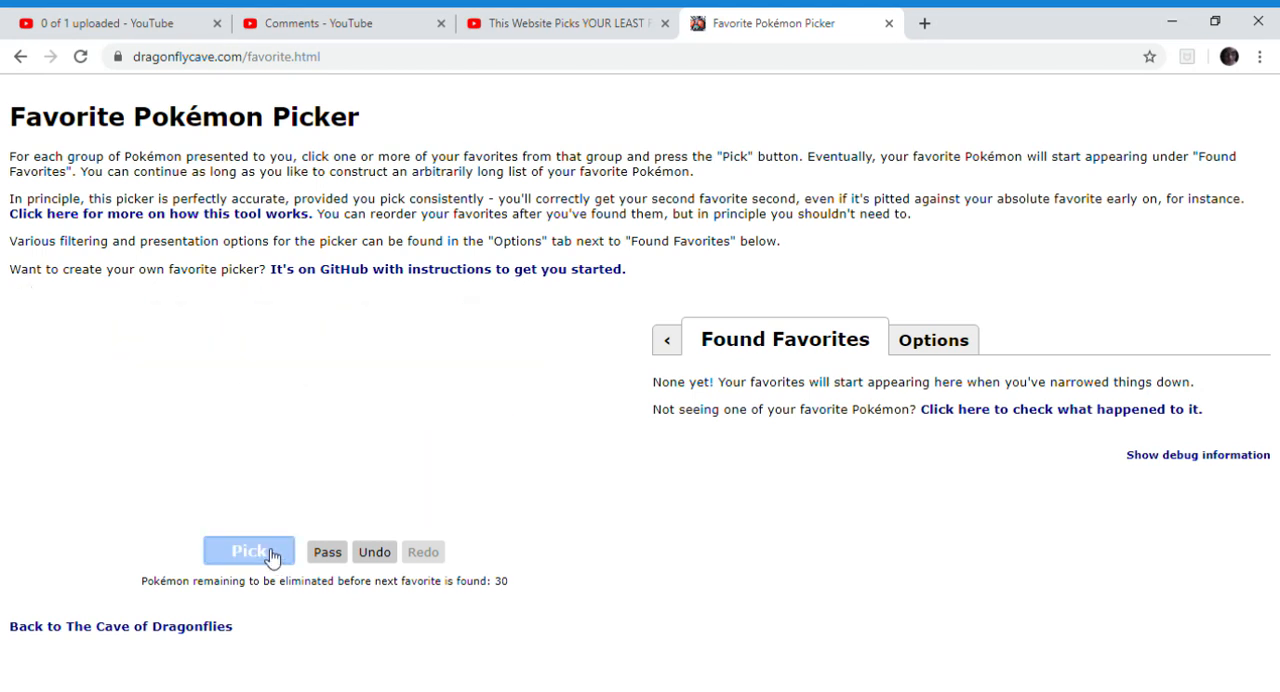
left_click(248, 551)
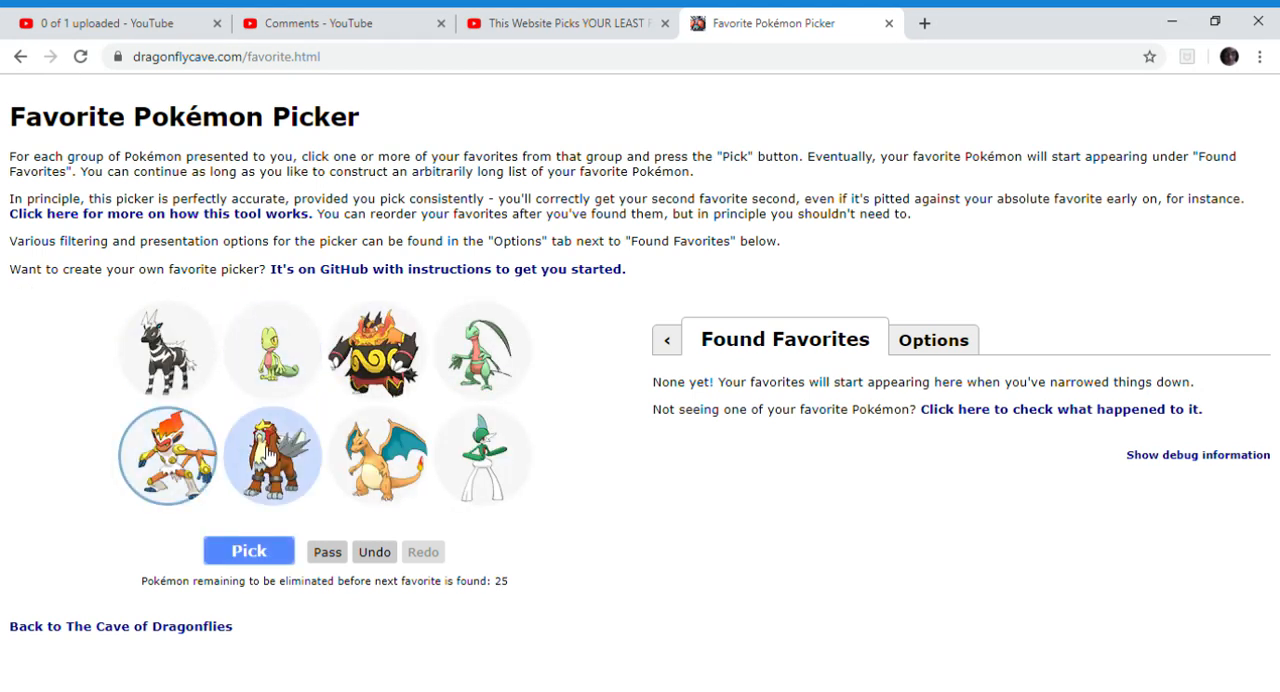
left_click(479, 458)
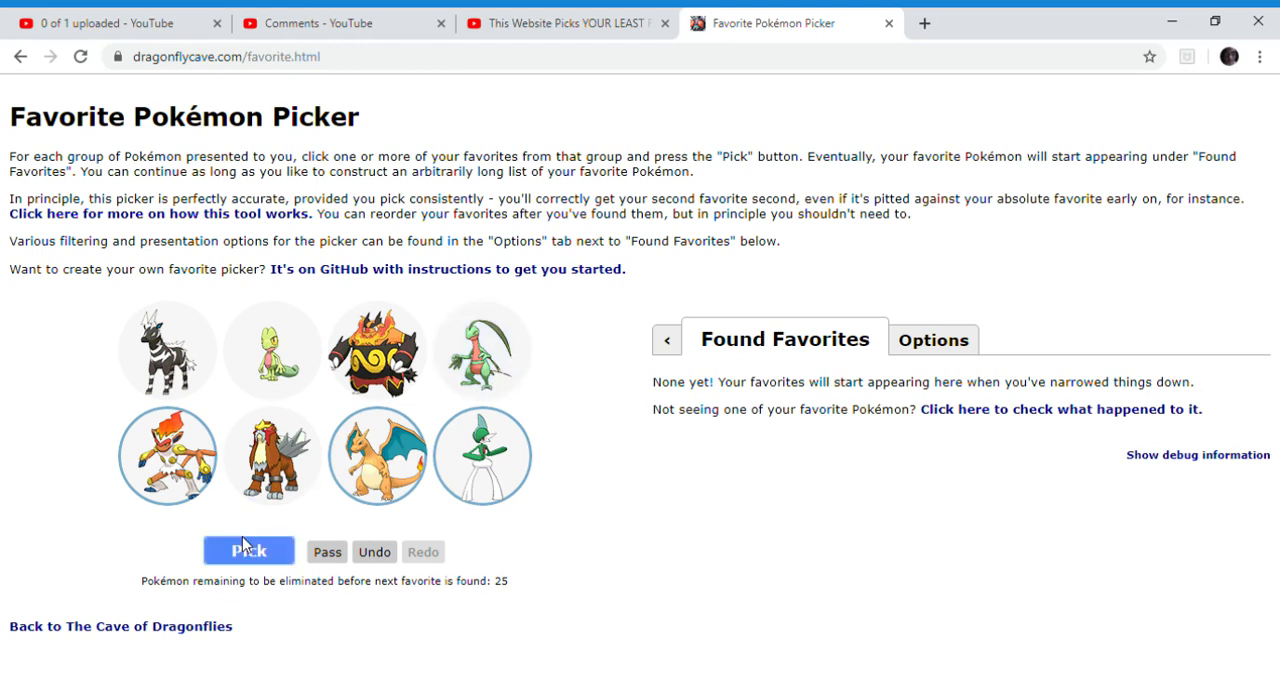
left_click(249, 549)
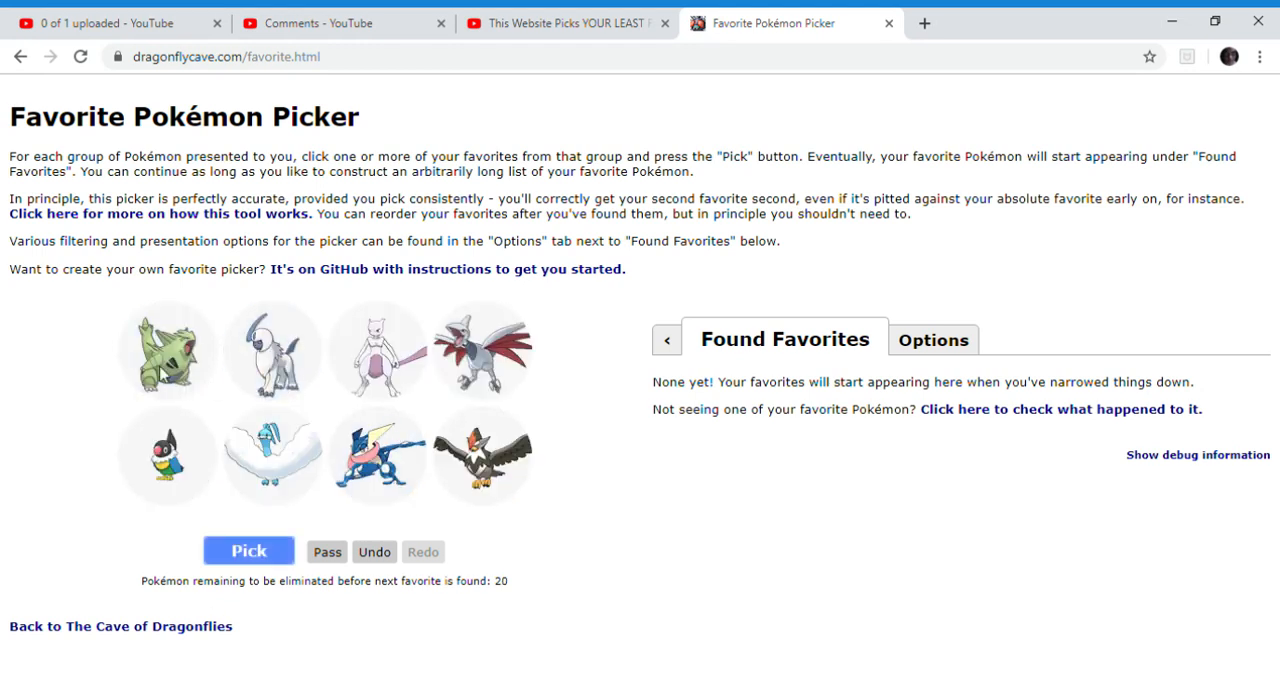
left_click(481, 456)
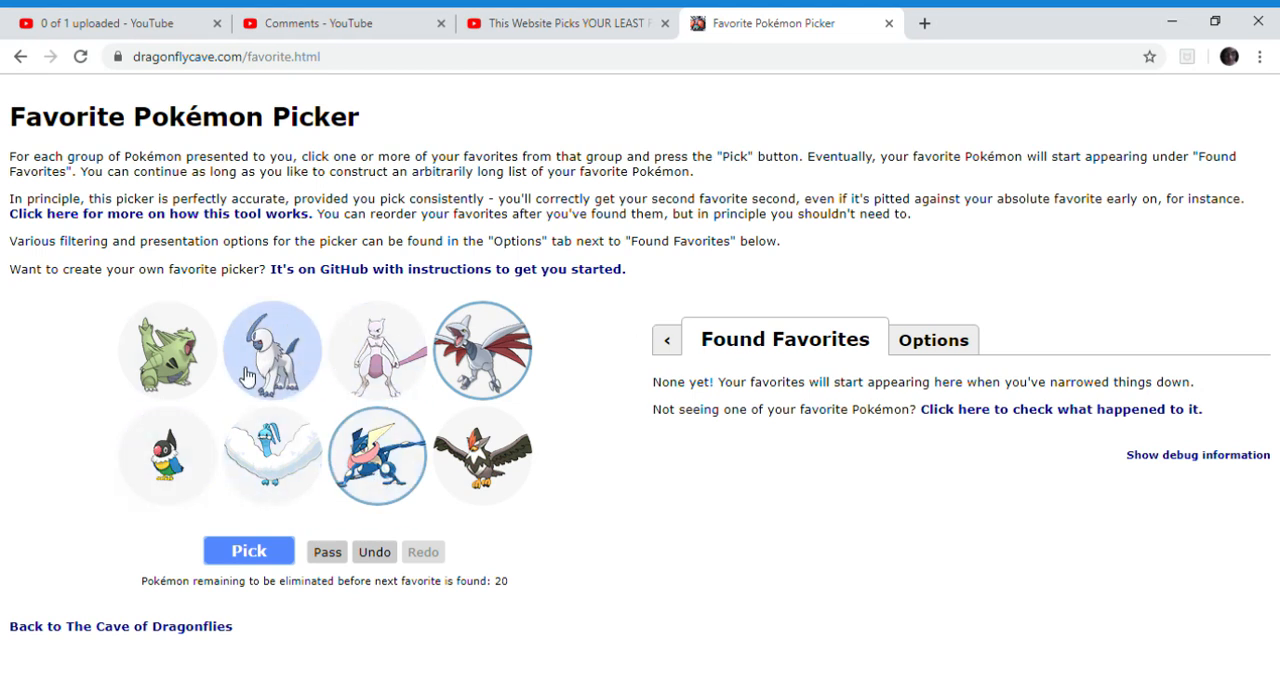
left_click(377, 350)
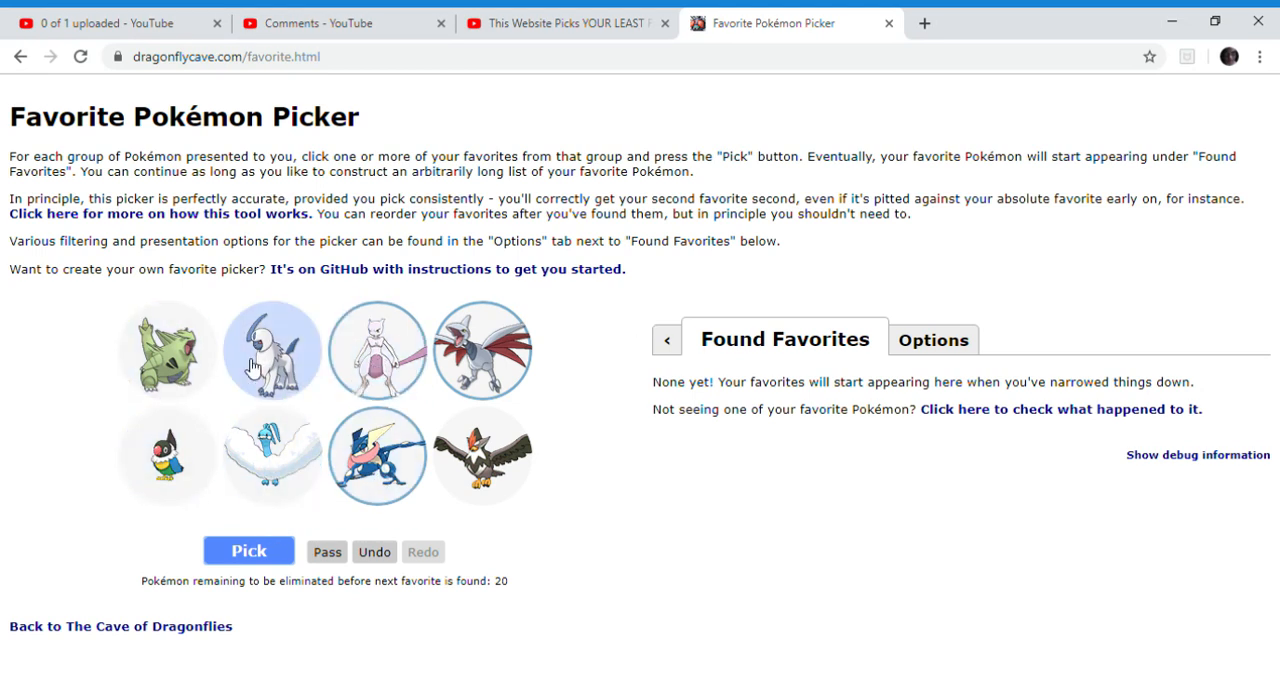
left_click(248, 550)
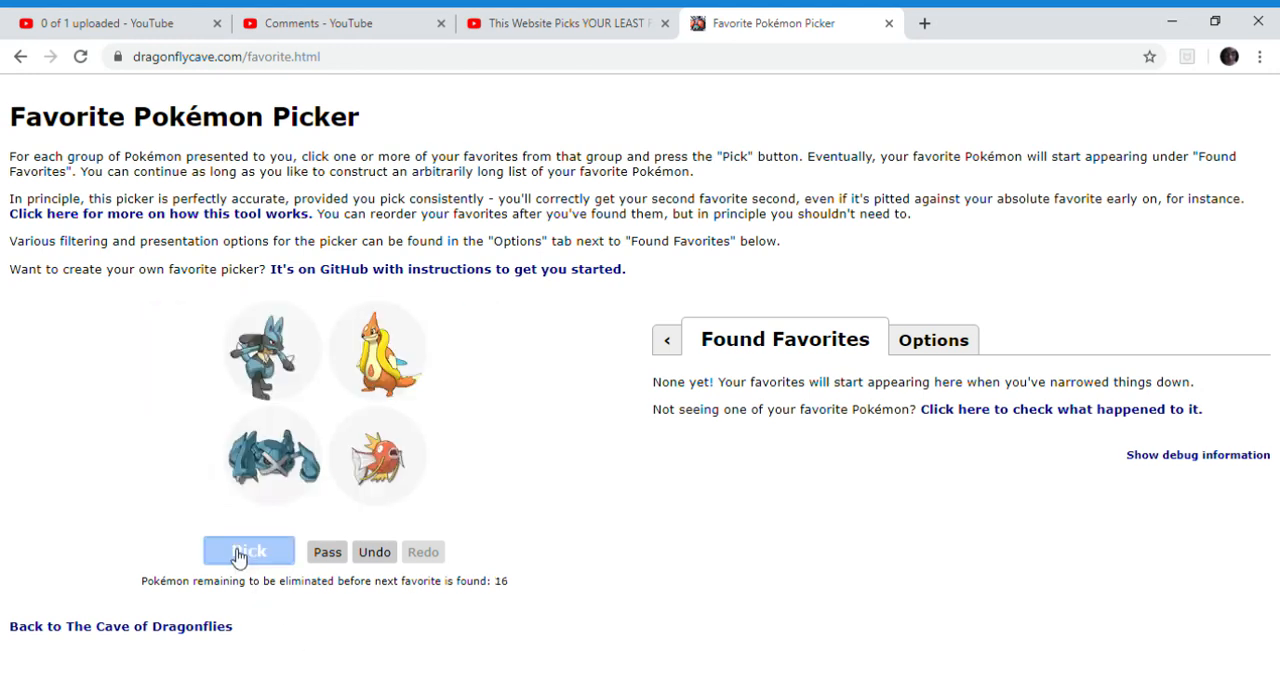
Choose the blue jackal, steel-blue armored and purple insect Pokémon, submitting rounds down to 11.
left_click(377, 350)
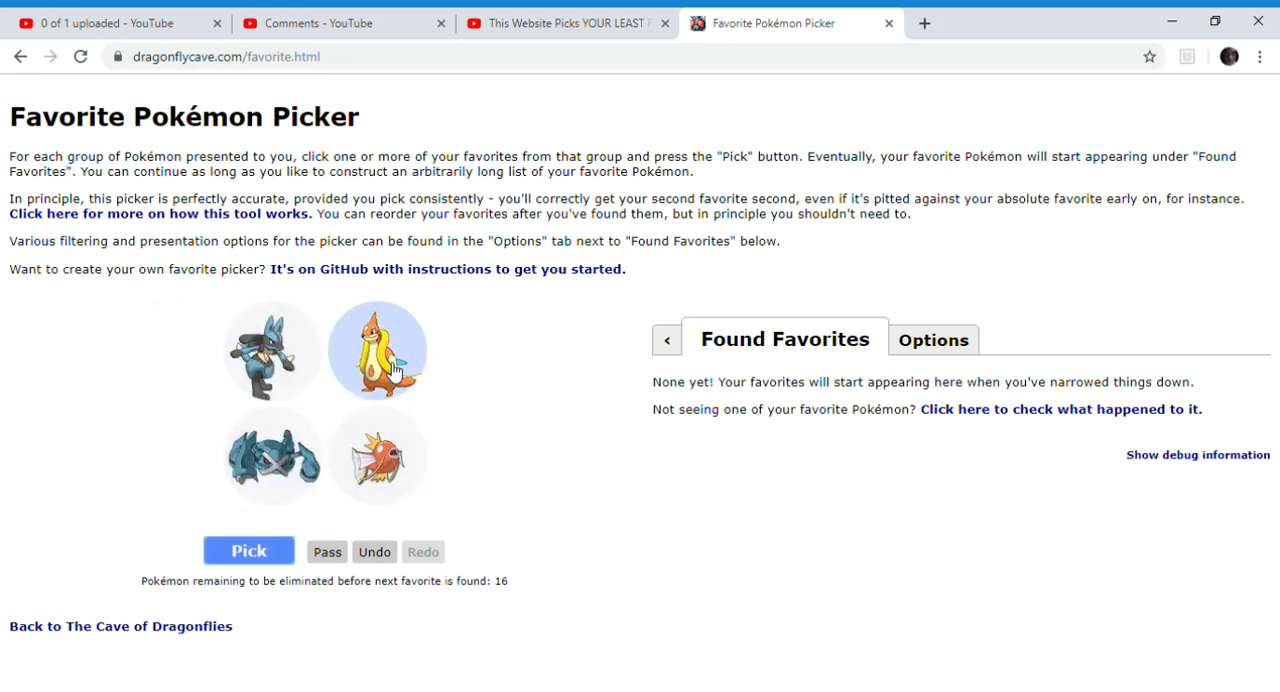
left_click(272, 350)
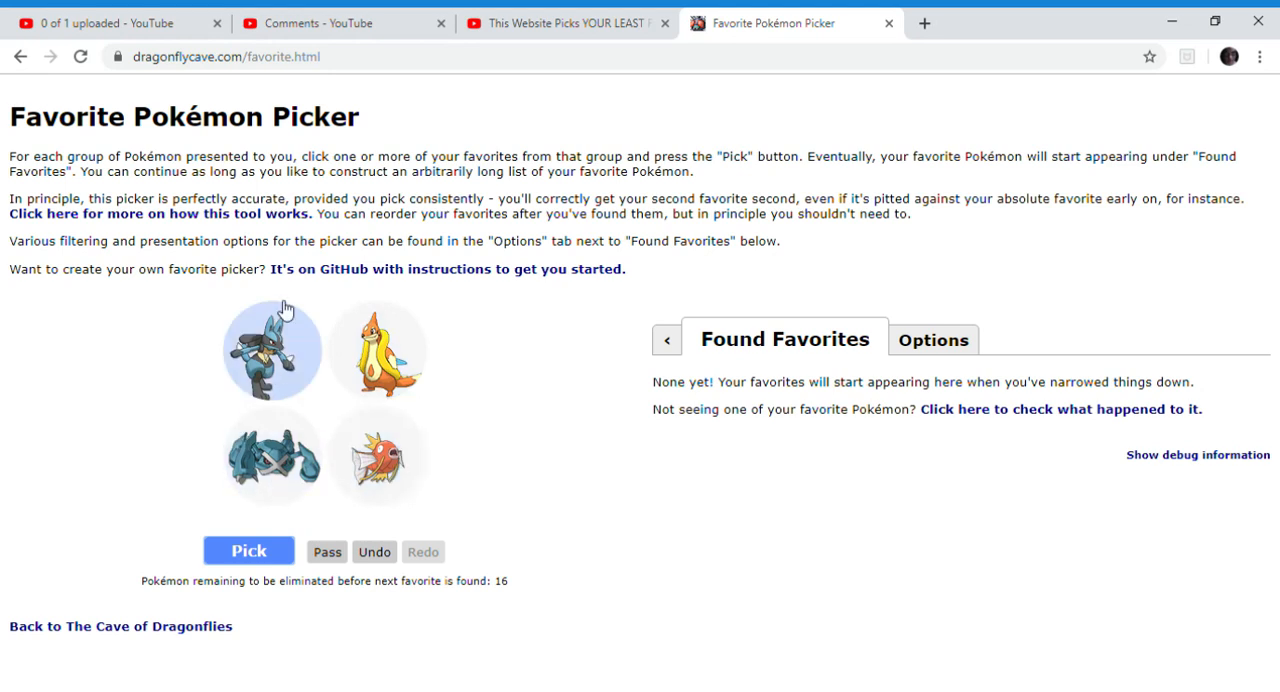
left_click(272, 473)
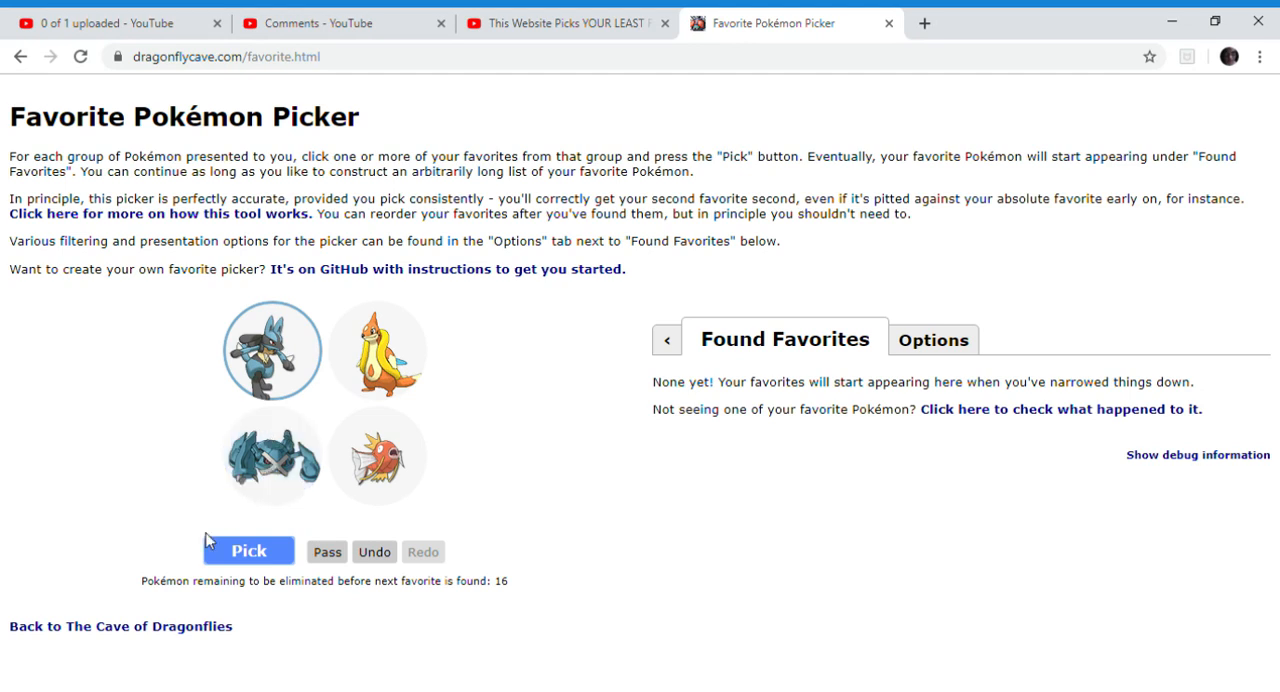
left_click(268, 466)
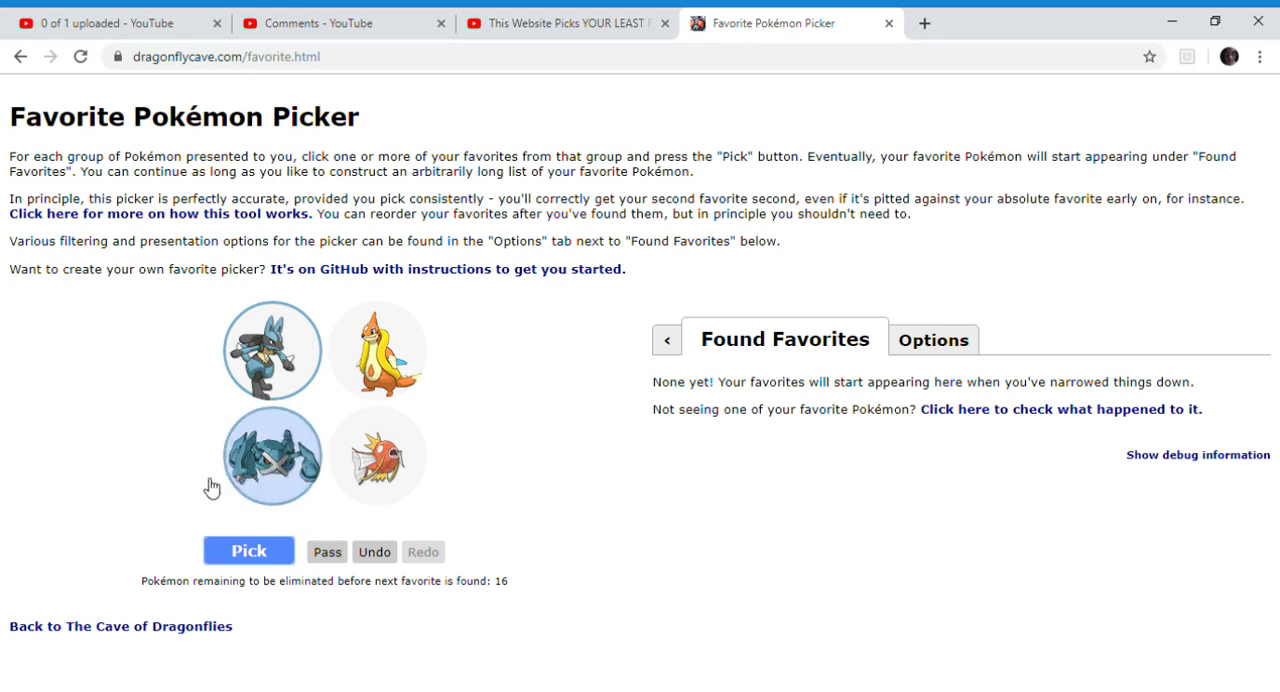
left_click(249, 551)
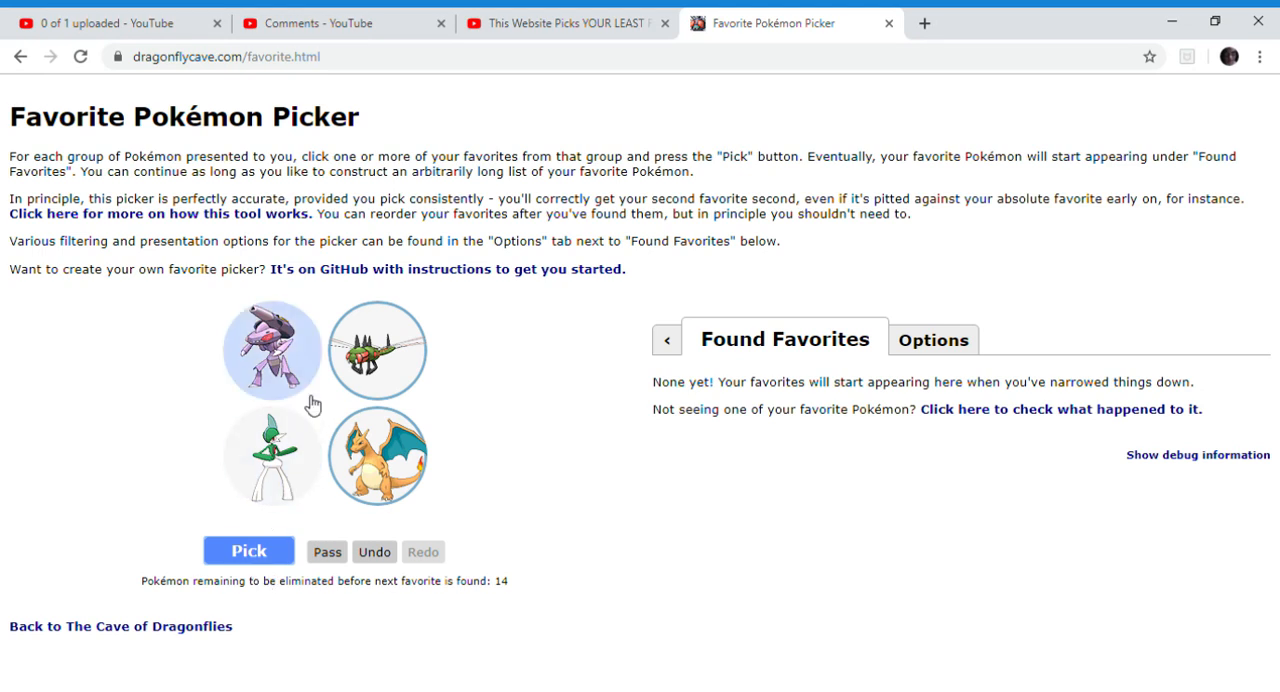
left_click(249, 551)
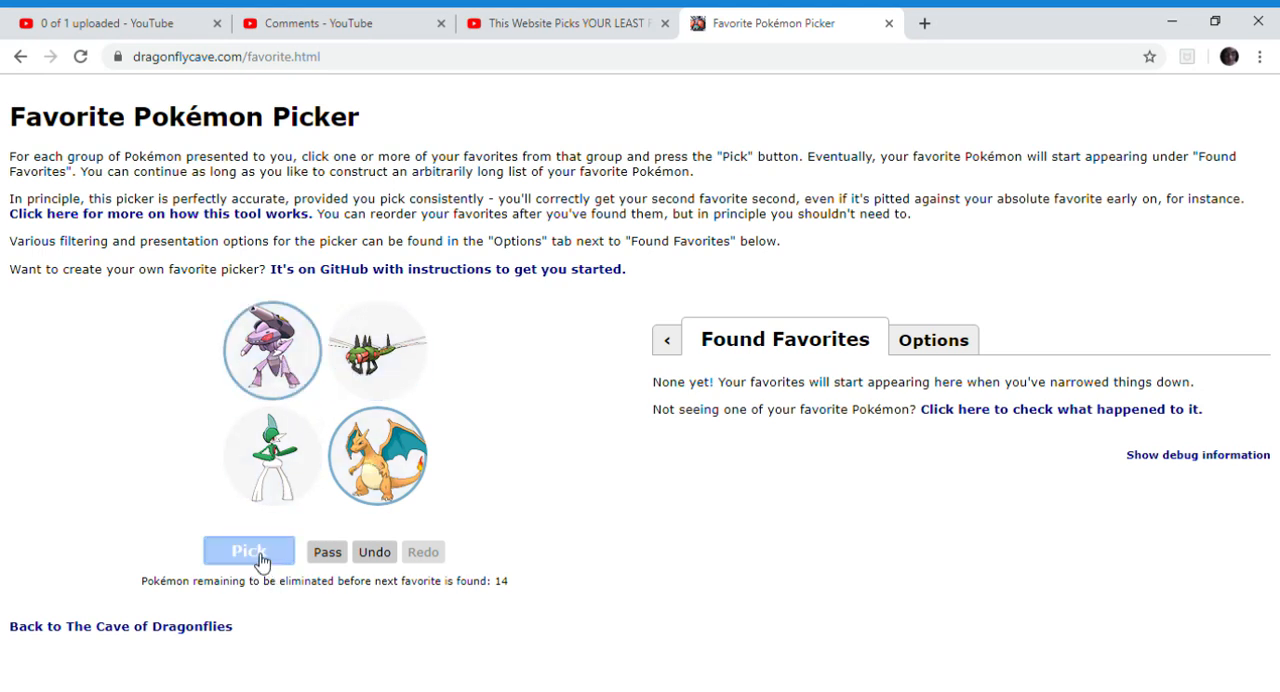
left_click(248, 551)
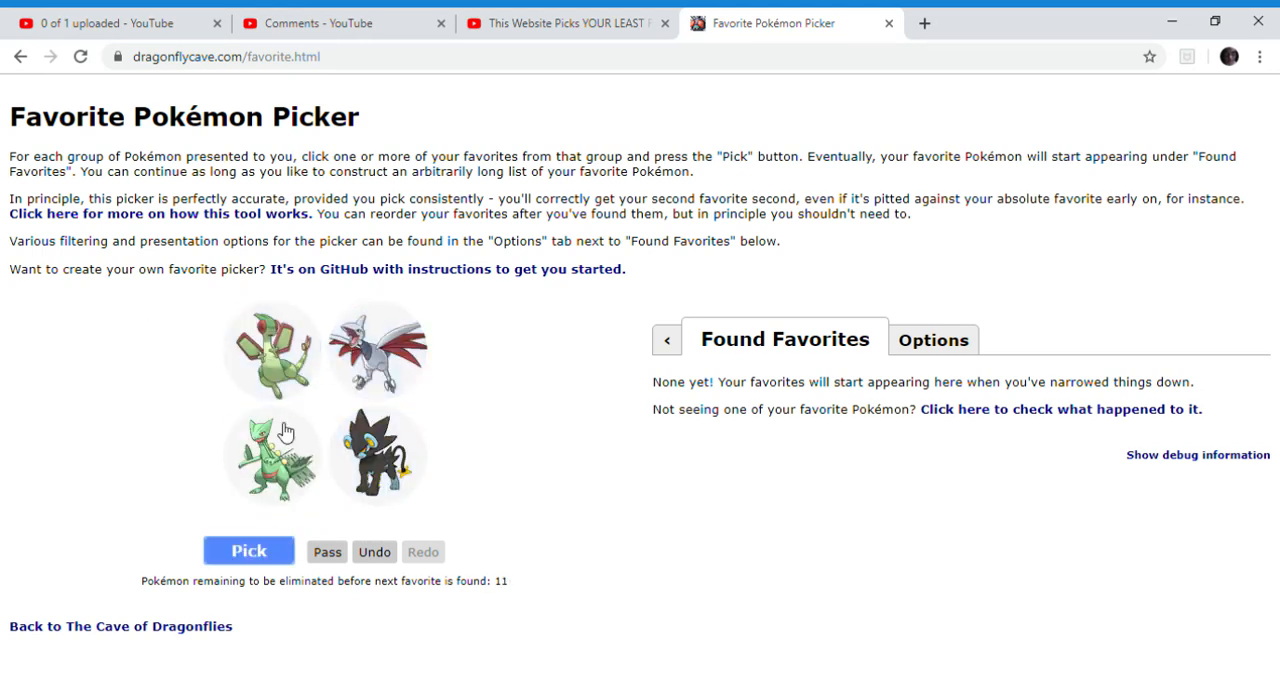
left_click(270, 352)
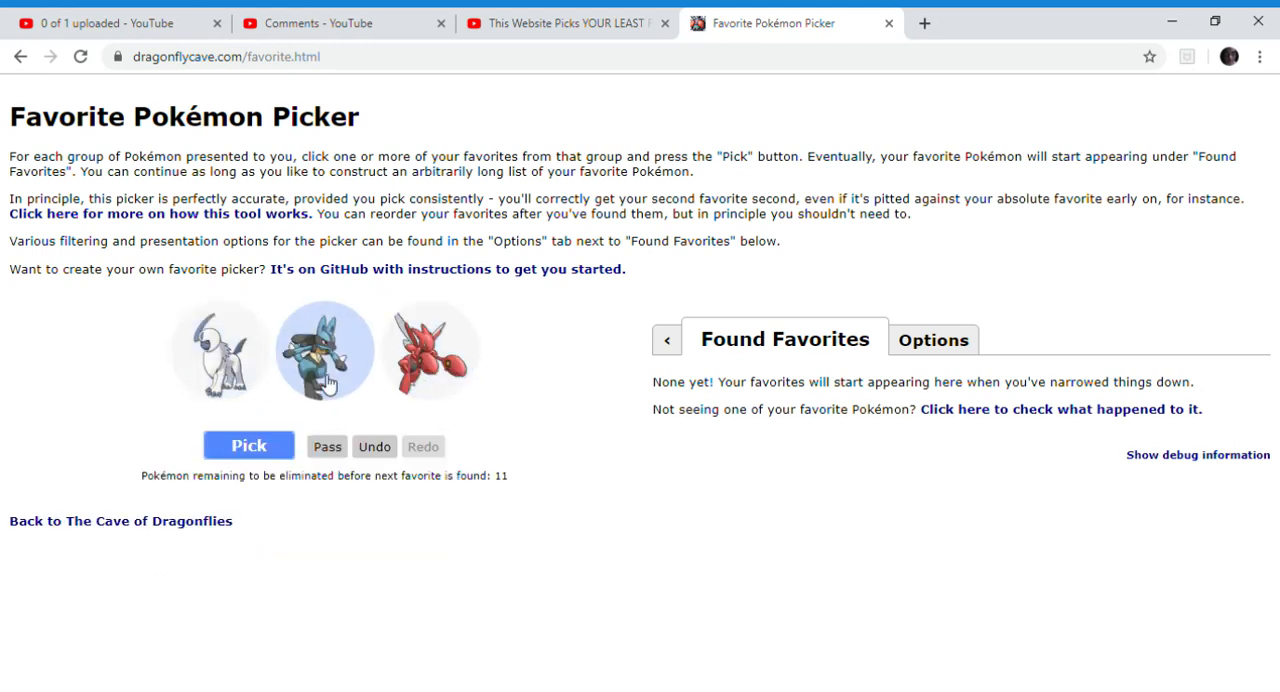
Submit three more groups, picking the fire monkey and silver bird, until 6 remain.
left_click(248, 444)
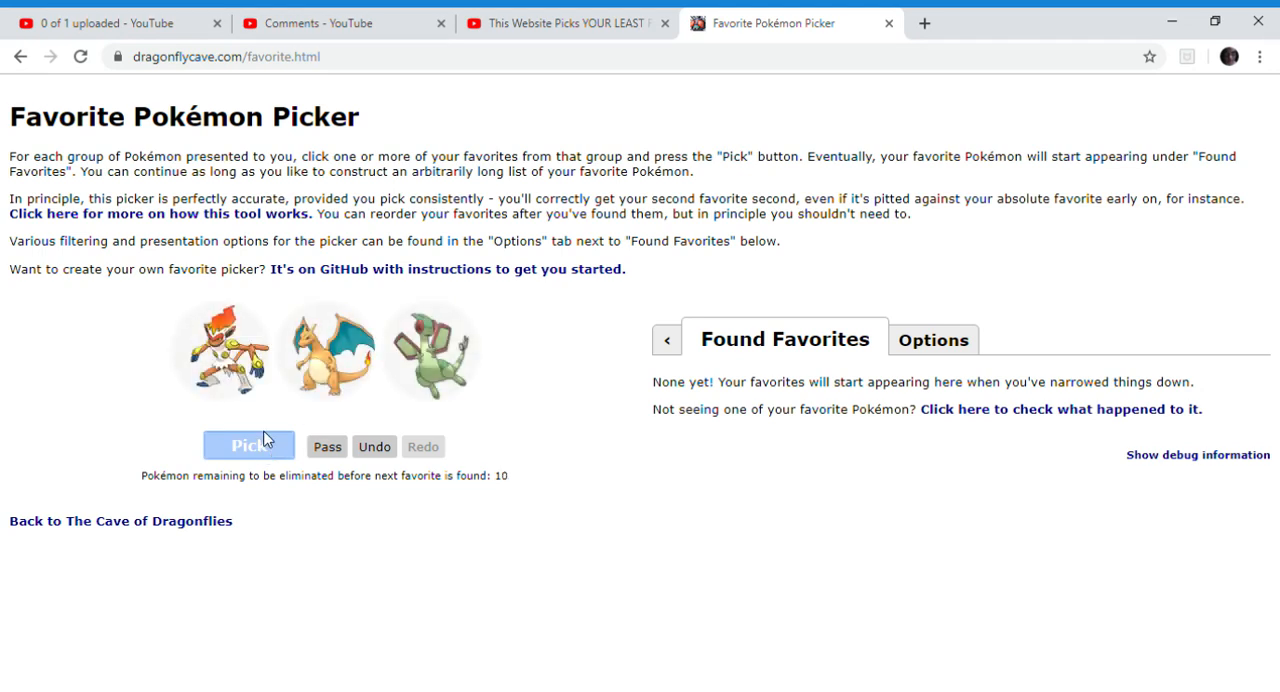
left_click(325, 351)
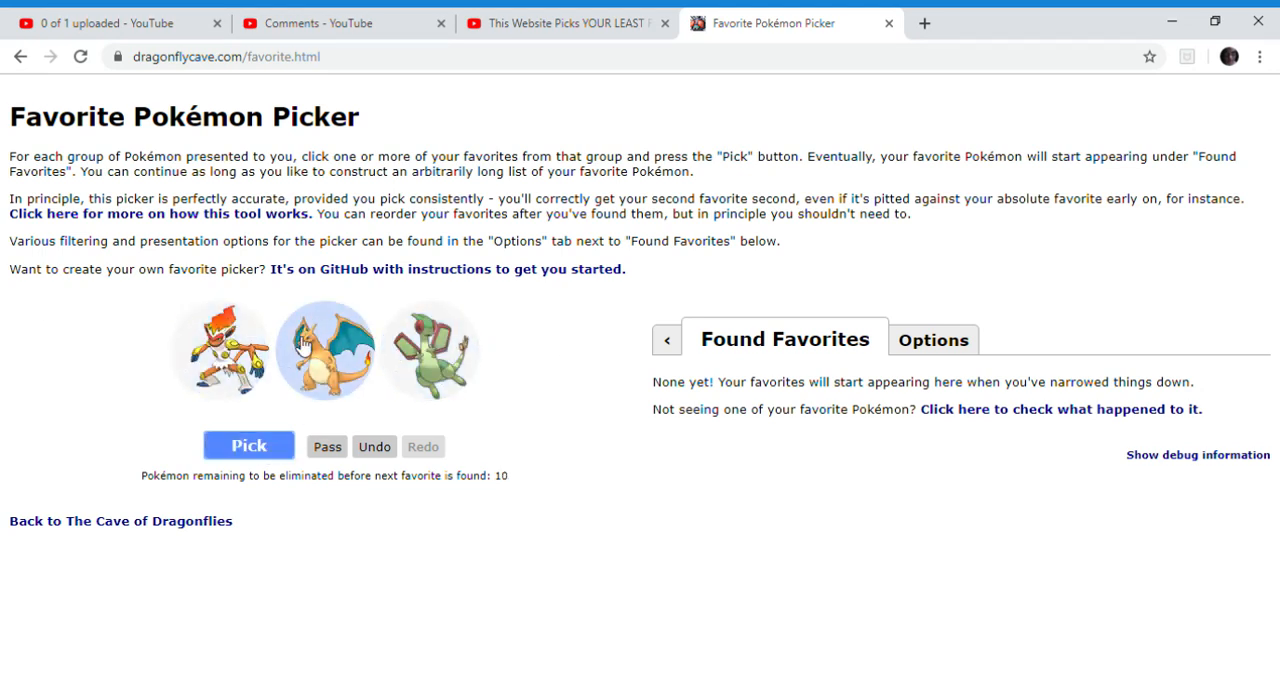
mouse_move(360, 348)
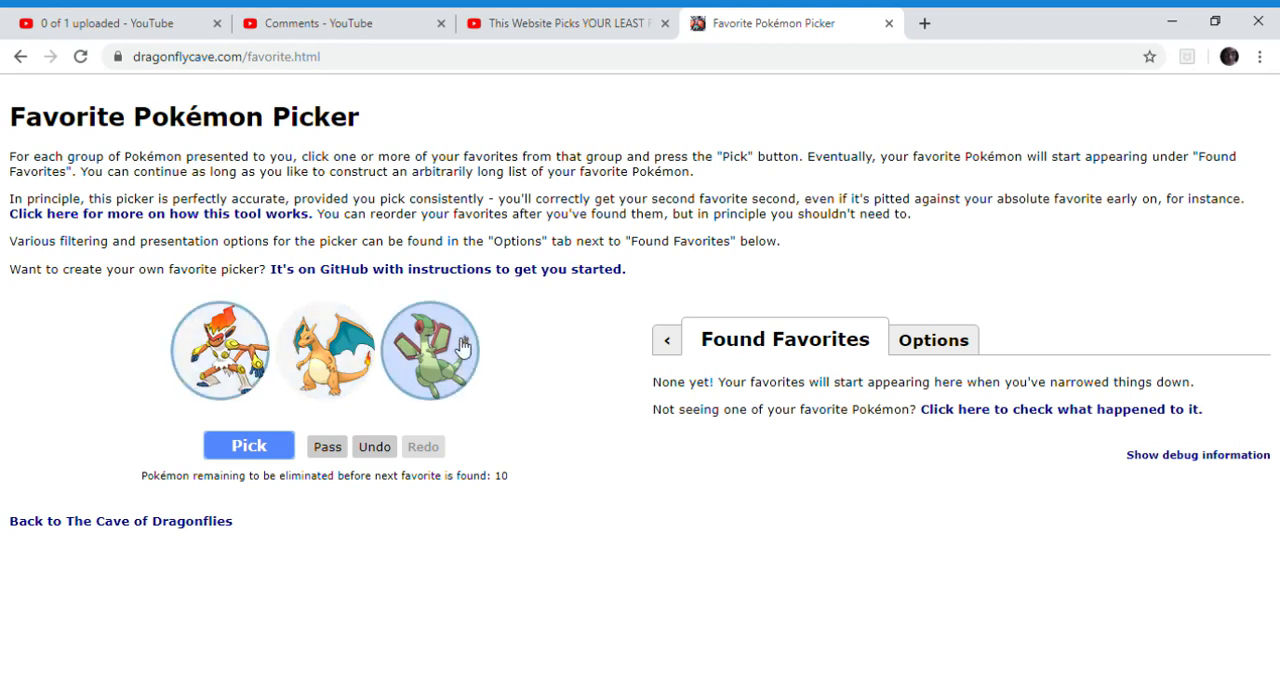
mouse_move(454, 368)
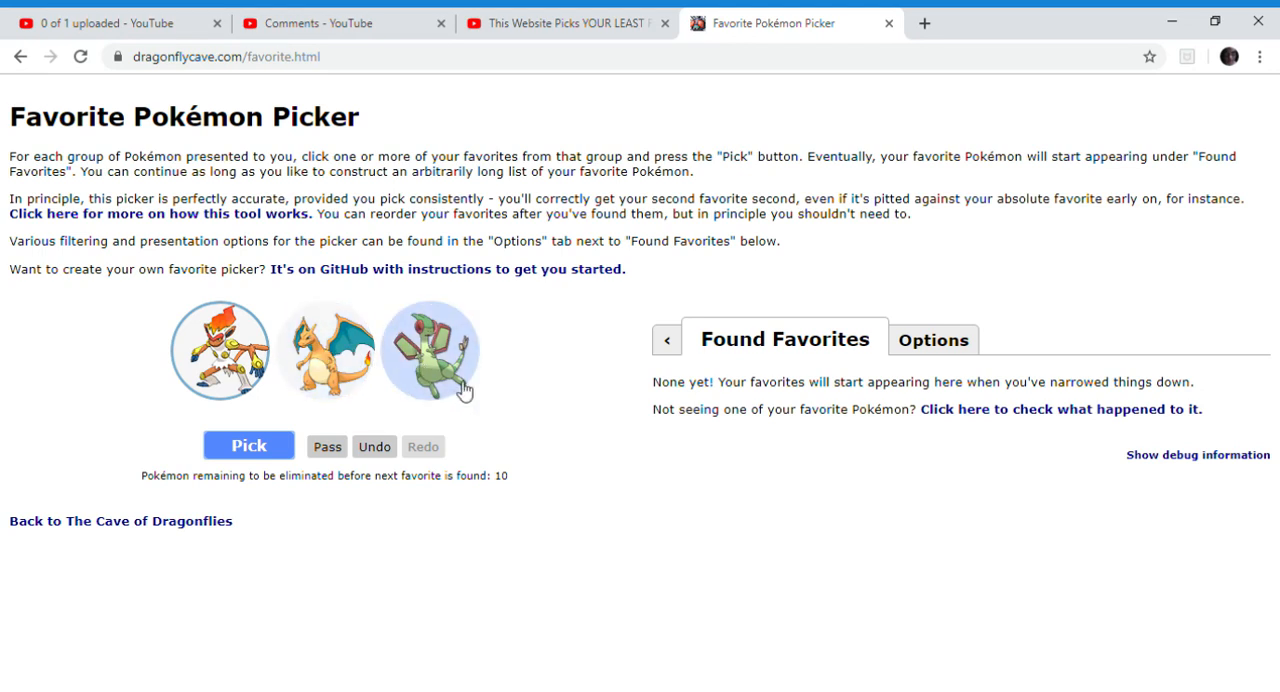
mouse_move(433, 389)
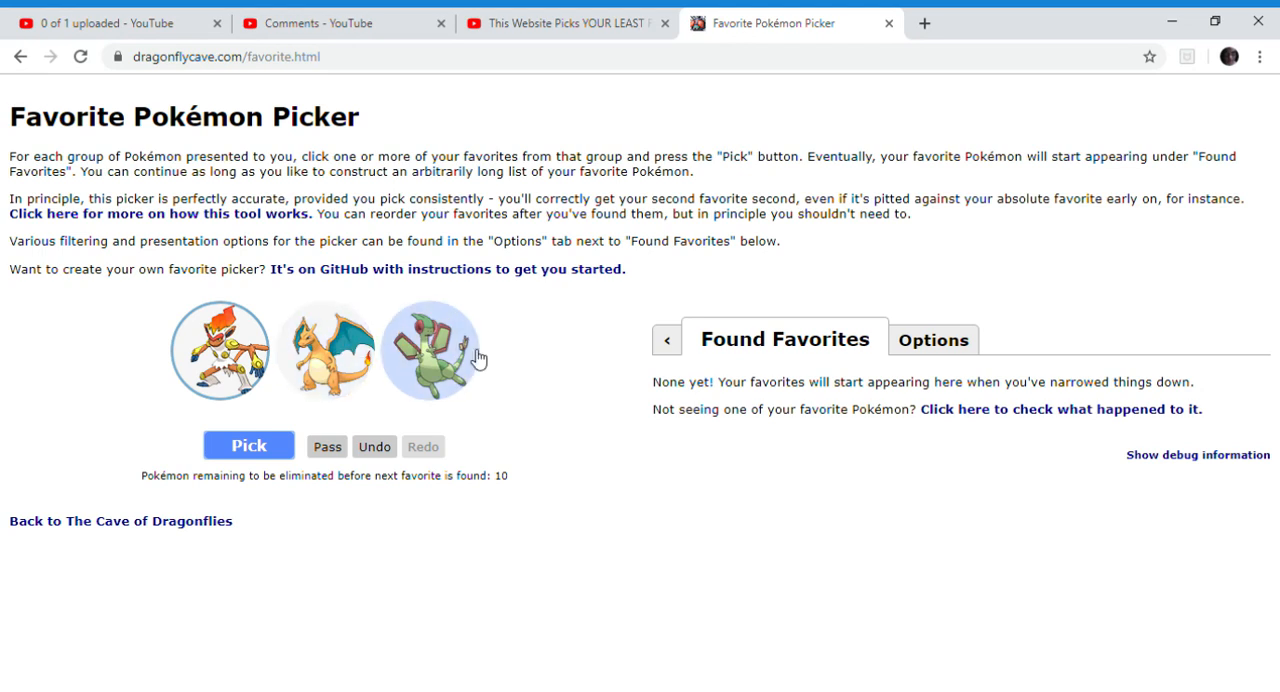
mouse_move(443, 363)
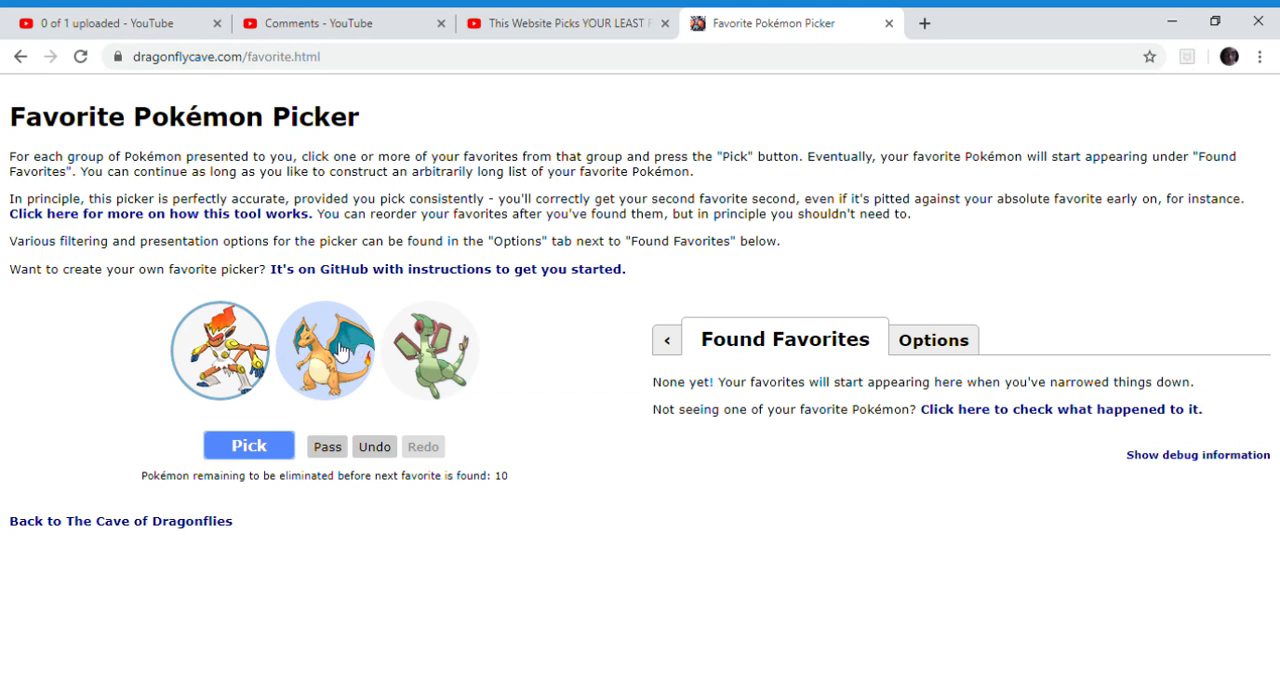
mouse_move(350, 362)
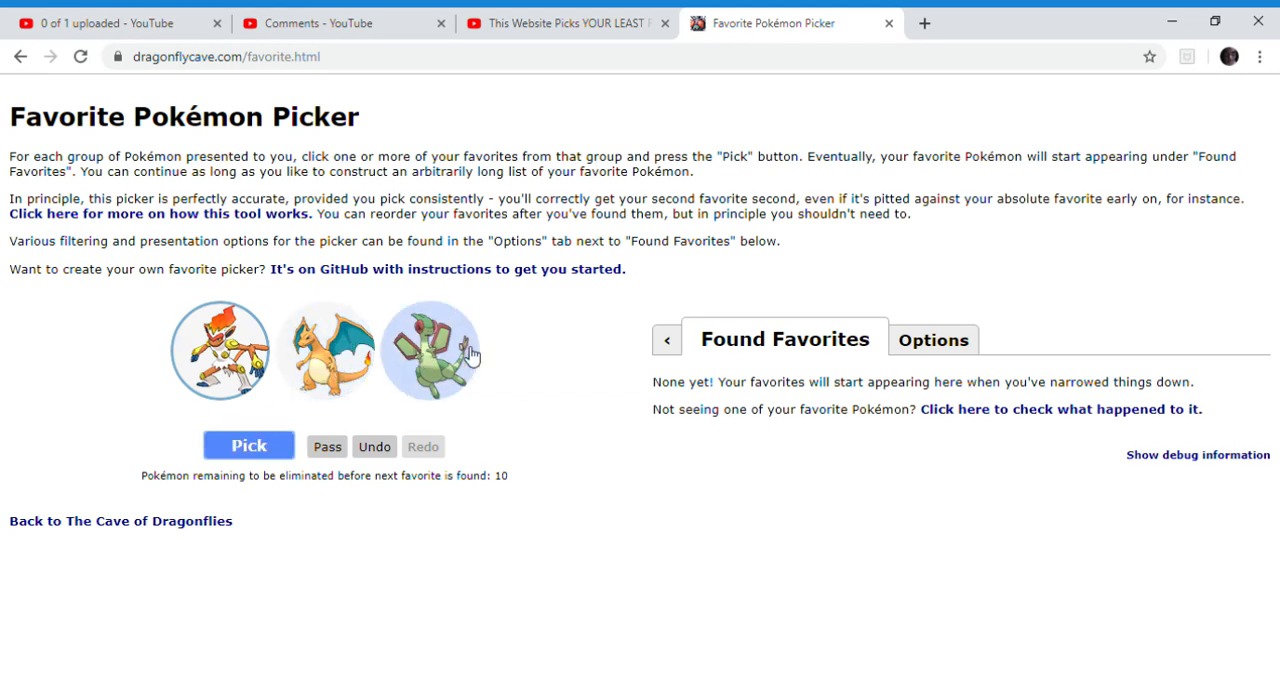
left_click(248, 445)
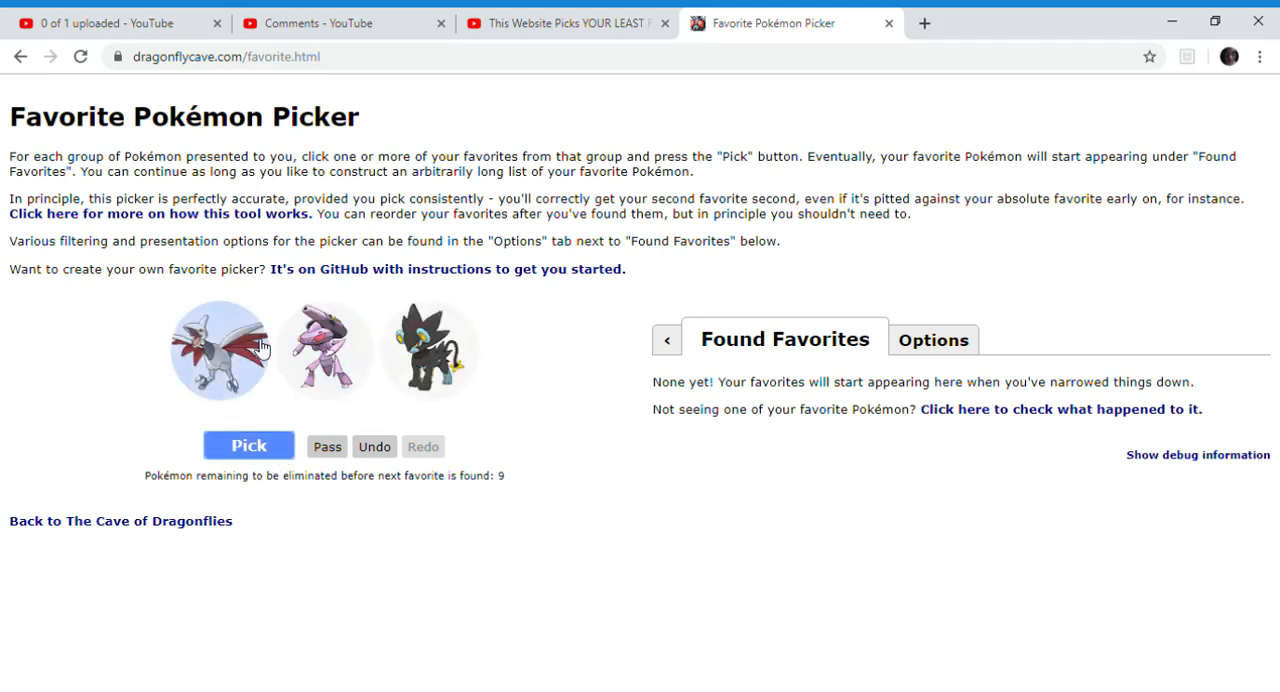
left_click(430, 350)
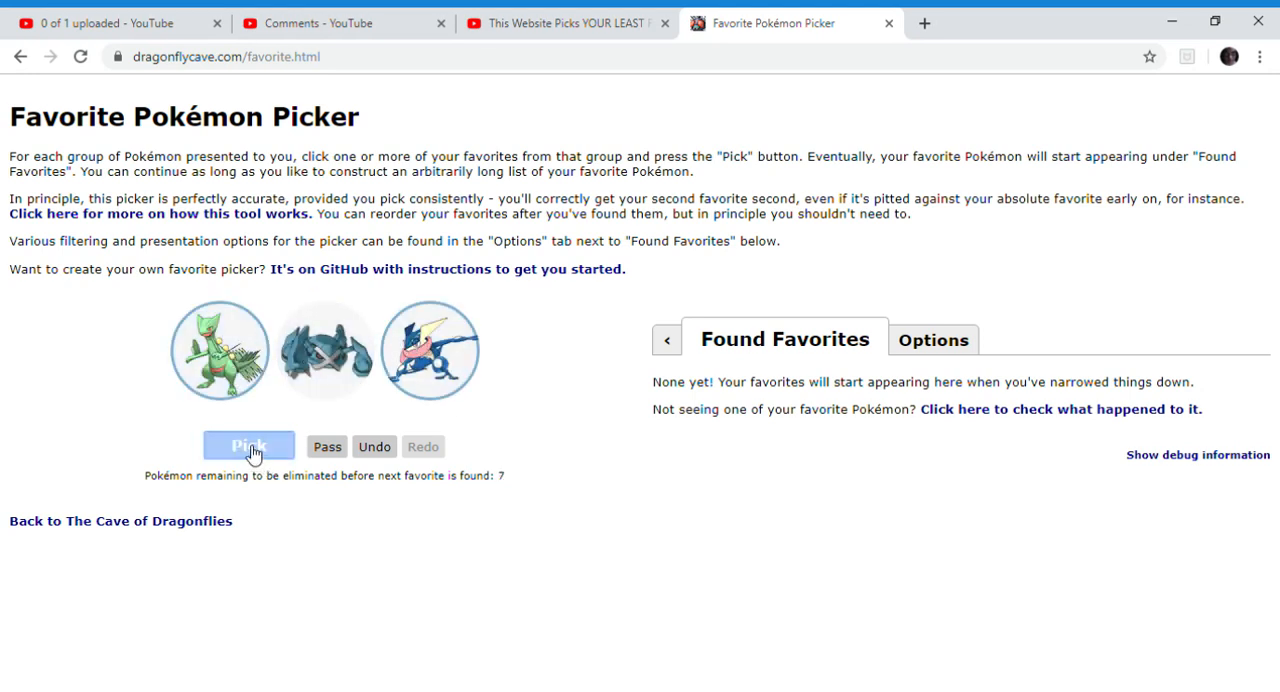
left_click(248, 445)
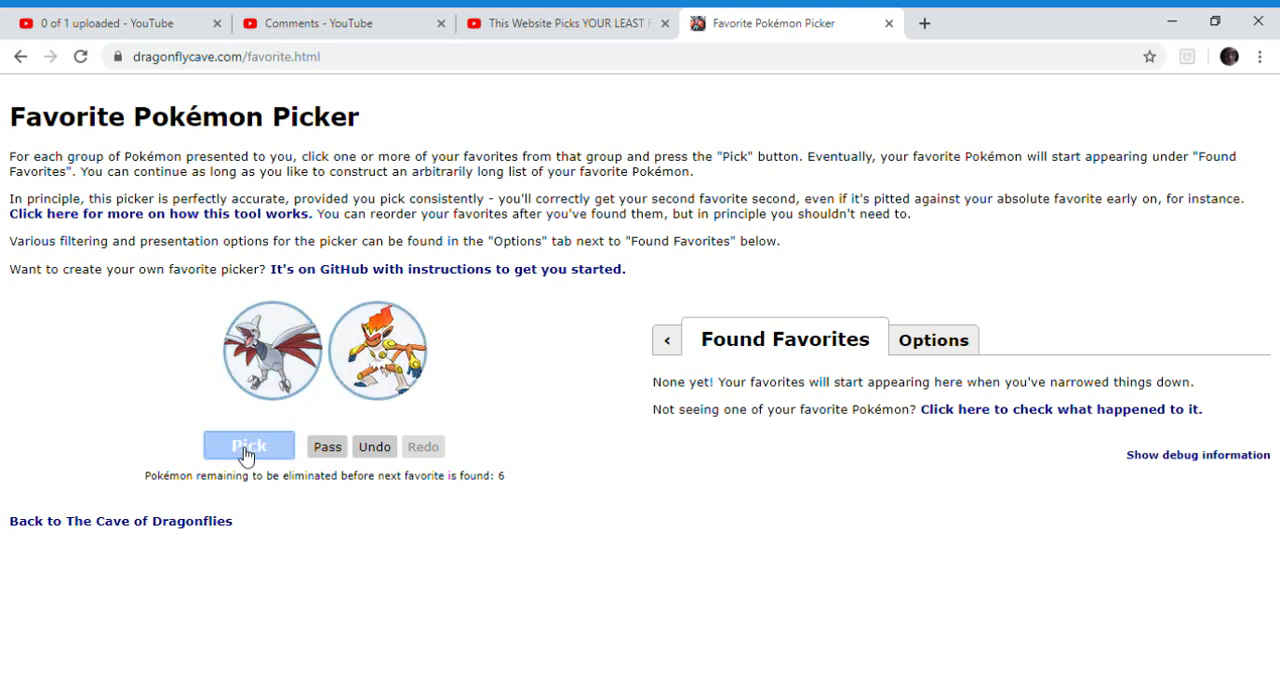
Pick among the silver bird, fire monkey, green gecko and green dragon in early pairings.
left_click(248, 446)
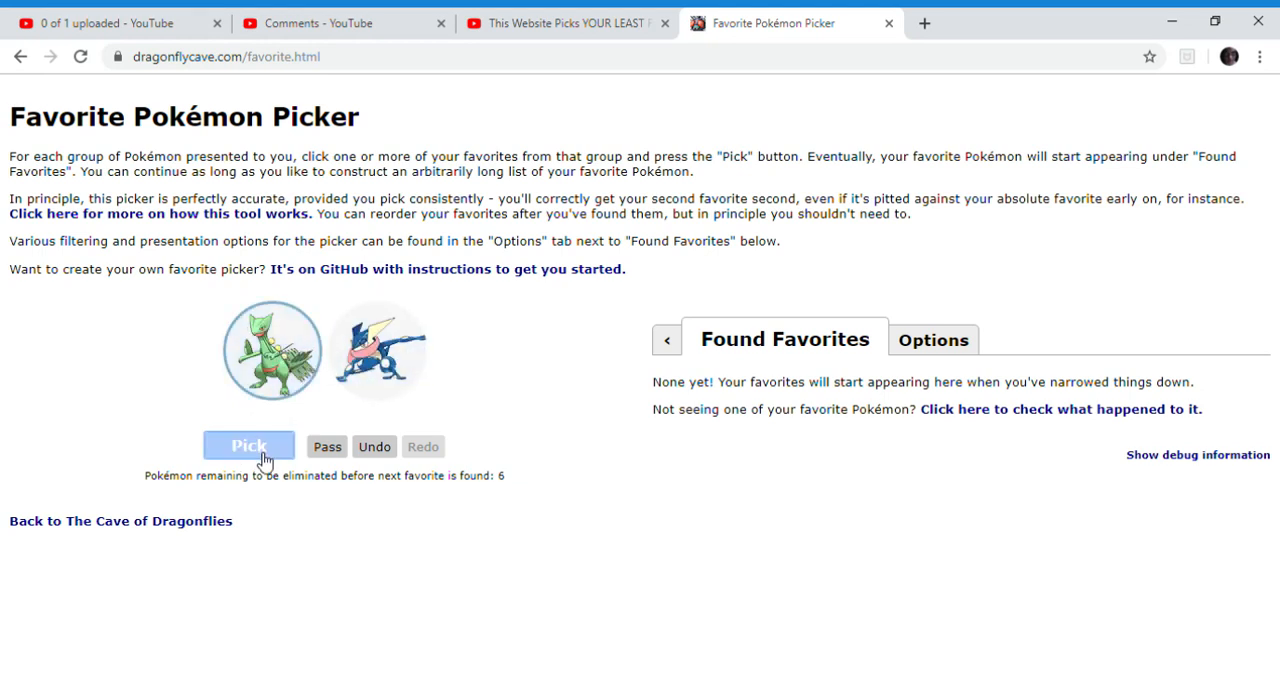
left_click(248, 446)
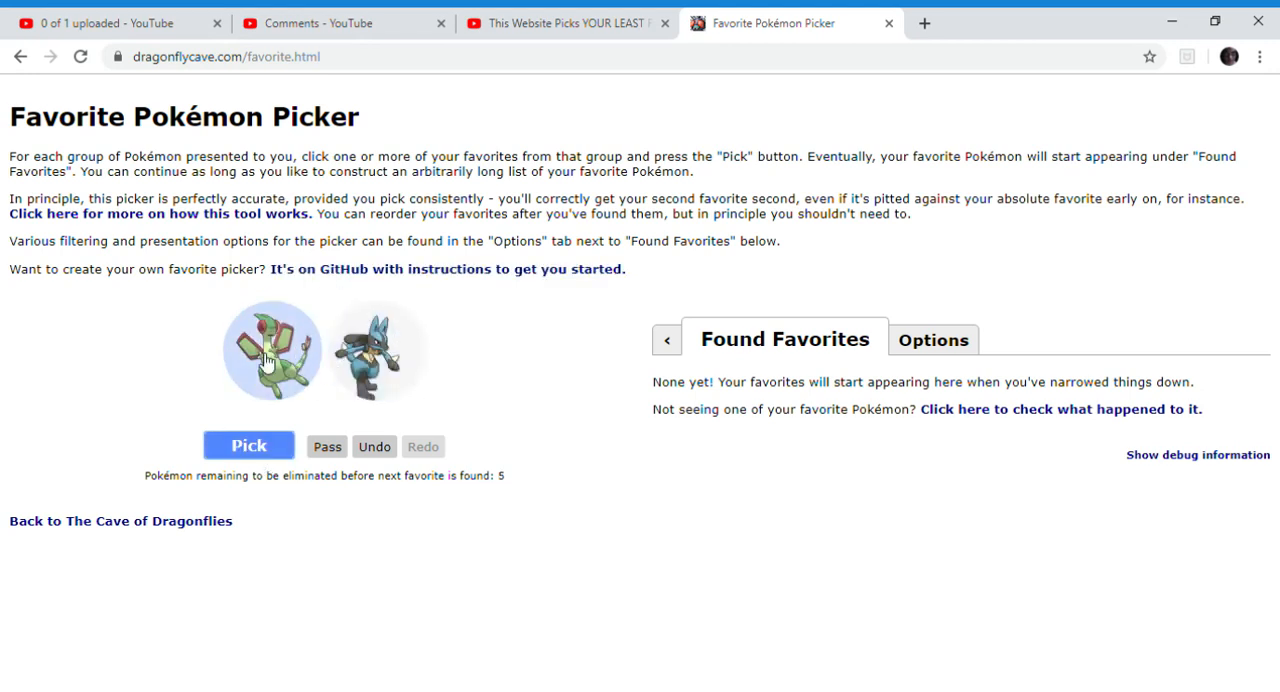
left_click(248, 444)
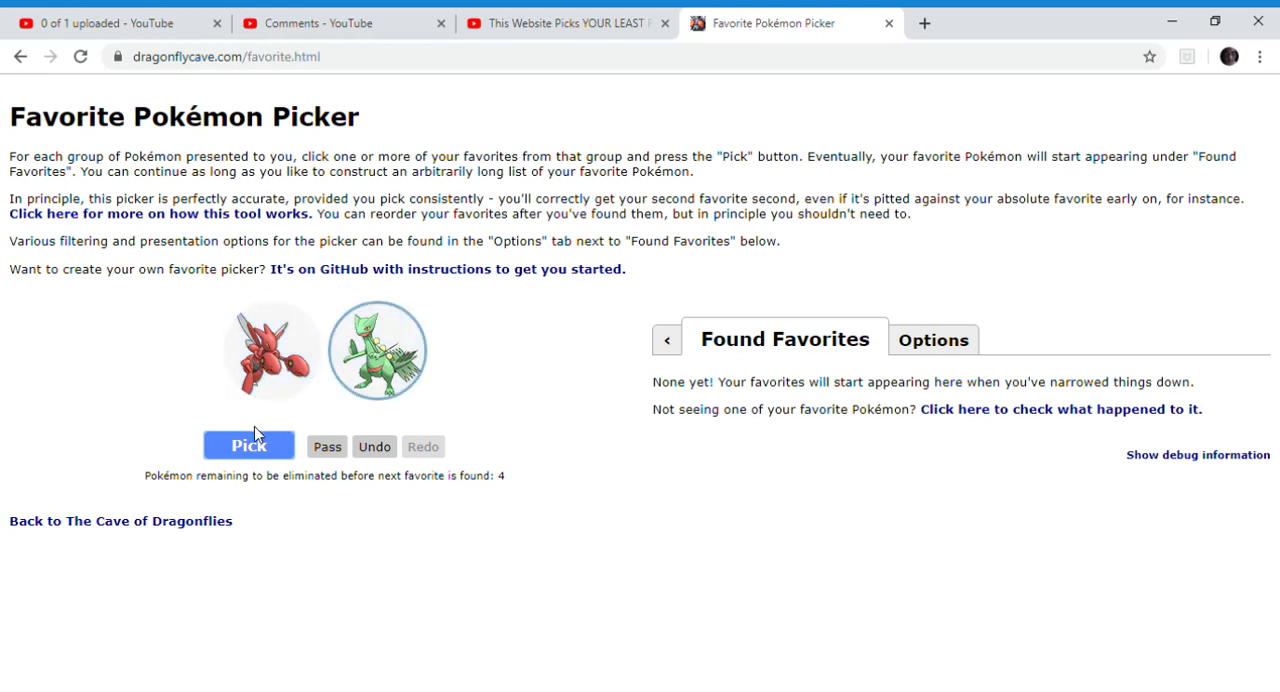
left_click(248, 445)
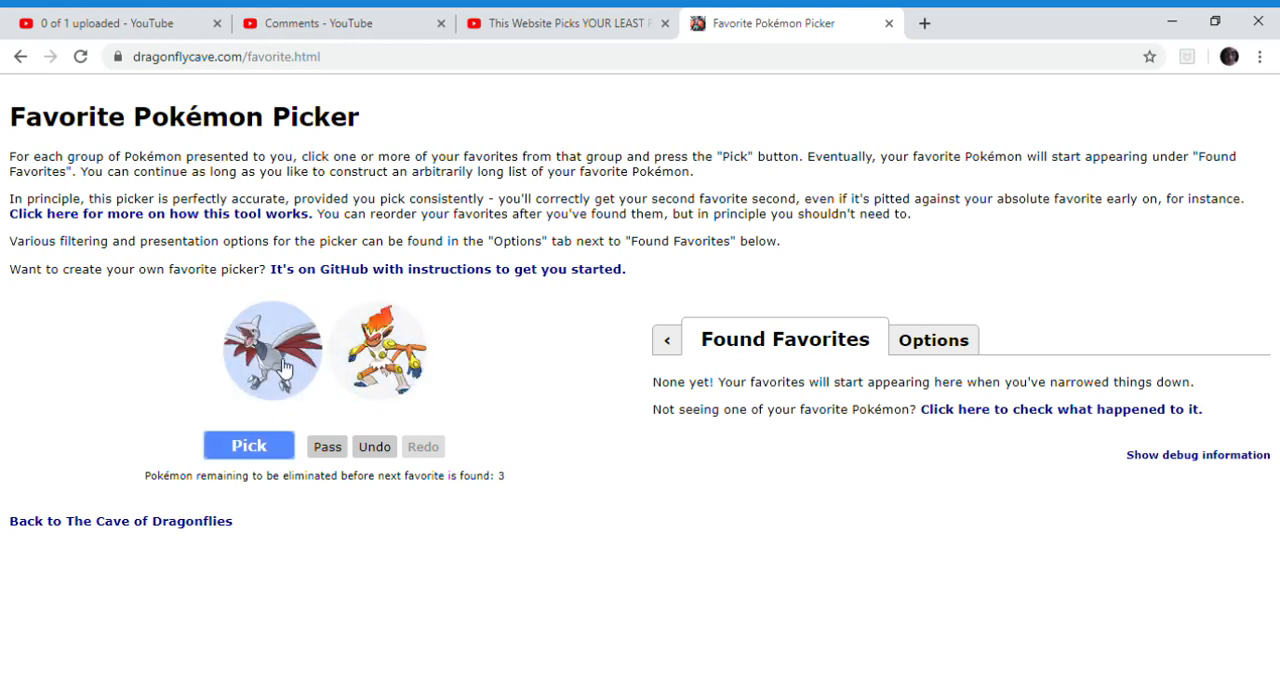
left_click(378, 350)
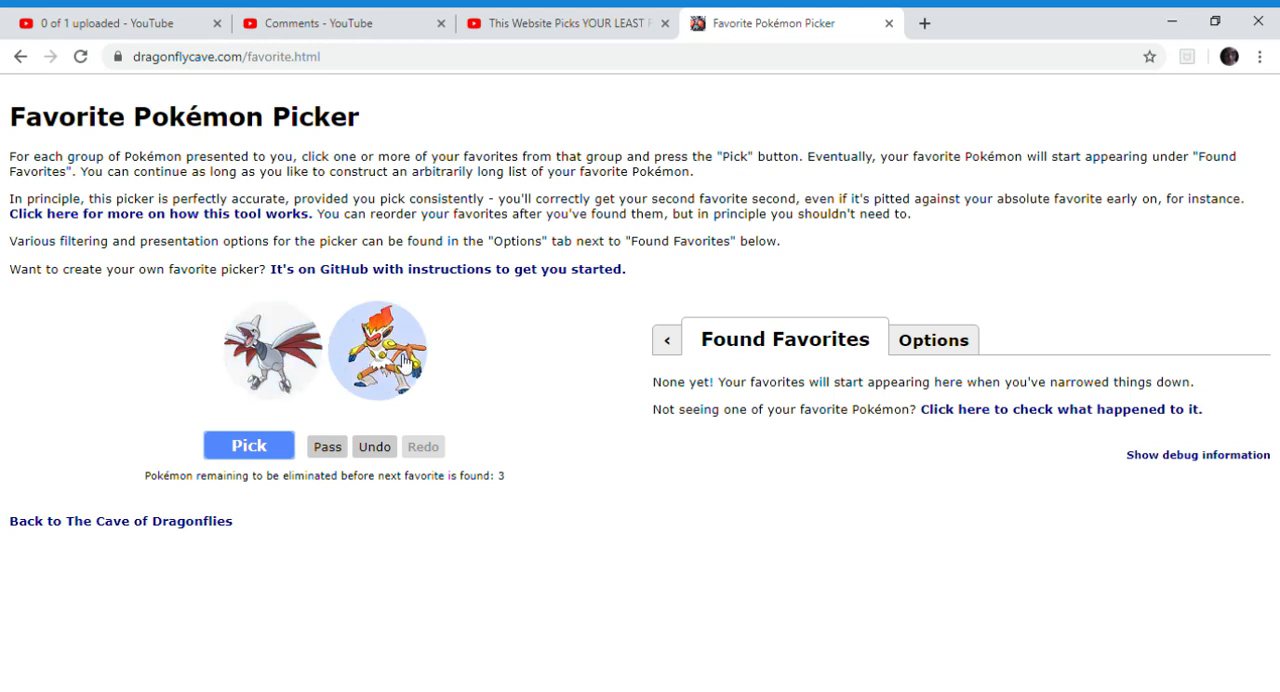
left_click(248, 445)
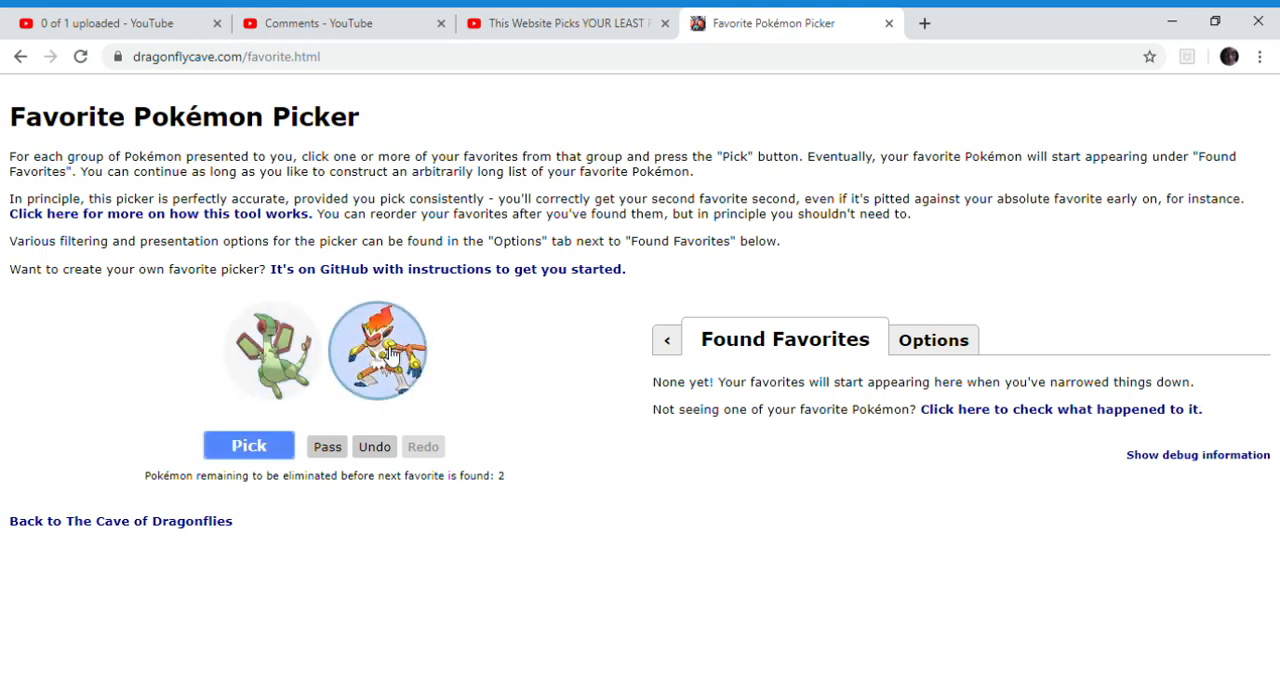
left_click(248, 444)
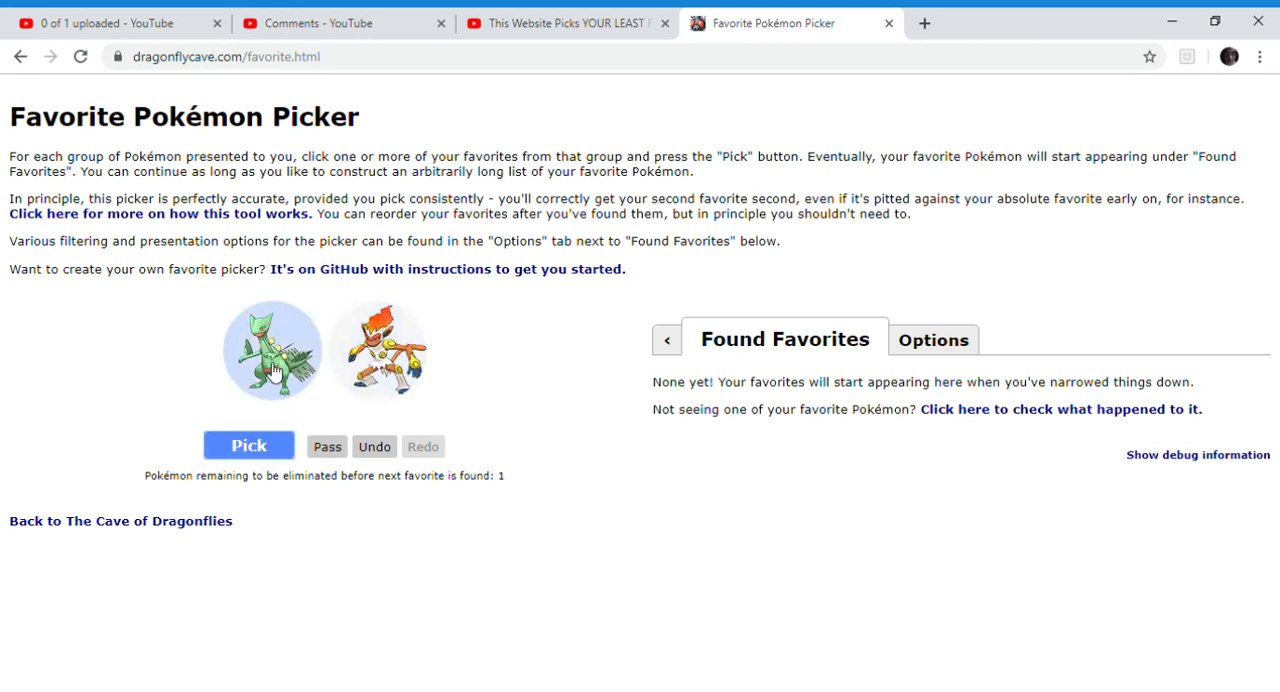
left_click(378, 350)
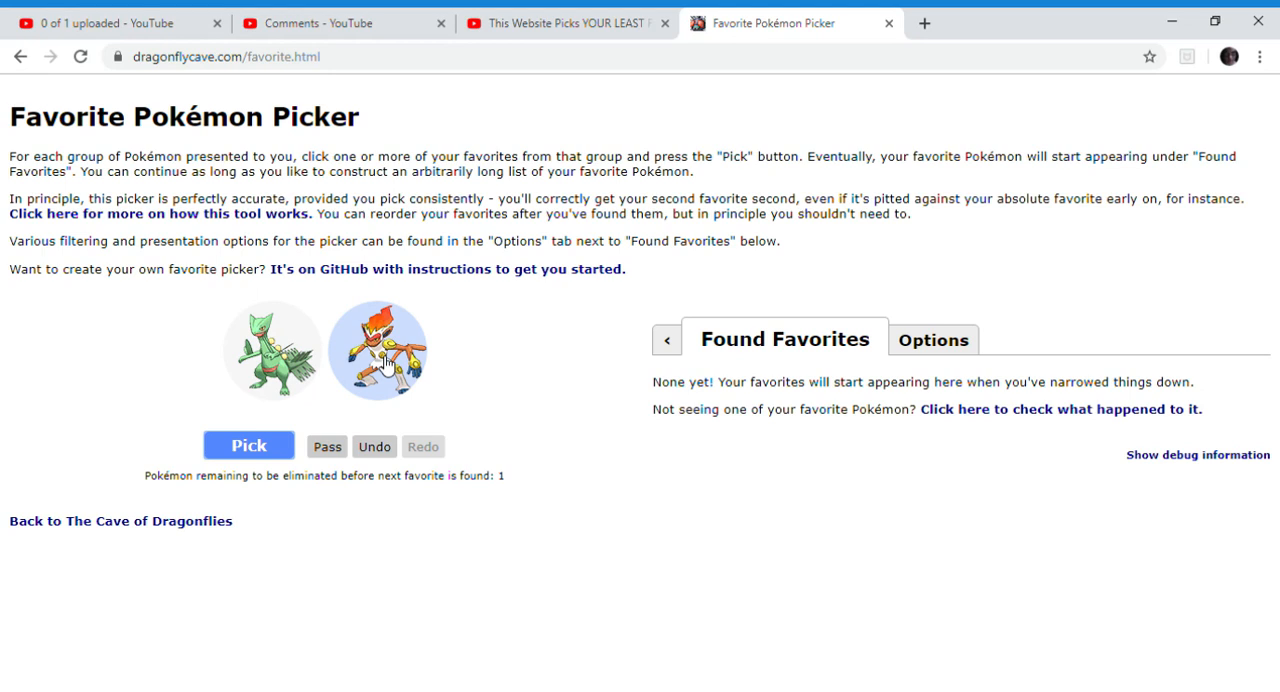
Choose the fire monkey and silver bird as the first two found favorites.
left_click(271, 350)
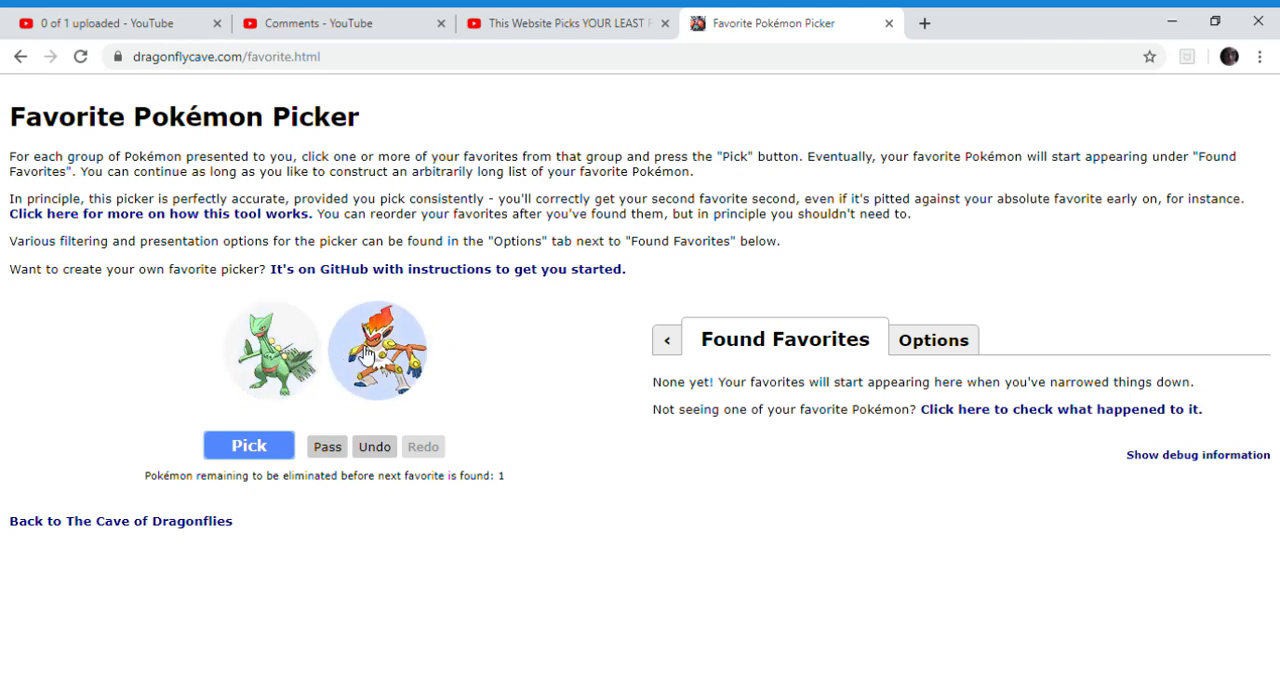
left_click(377, 350)
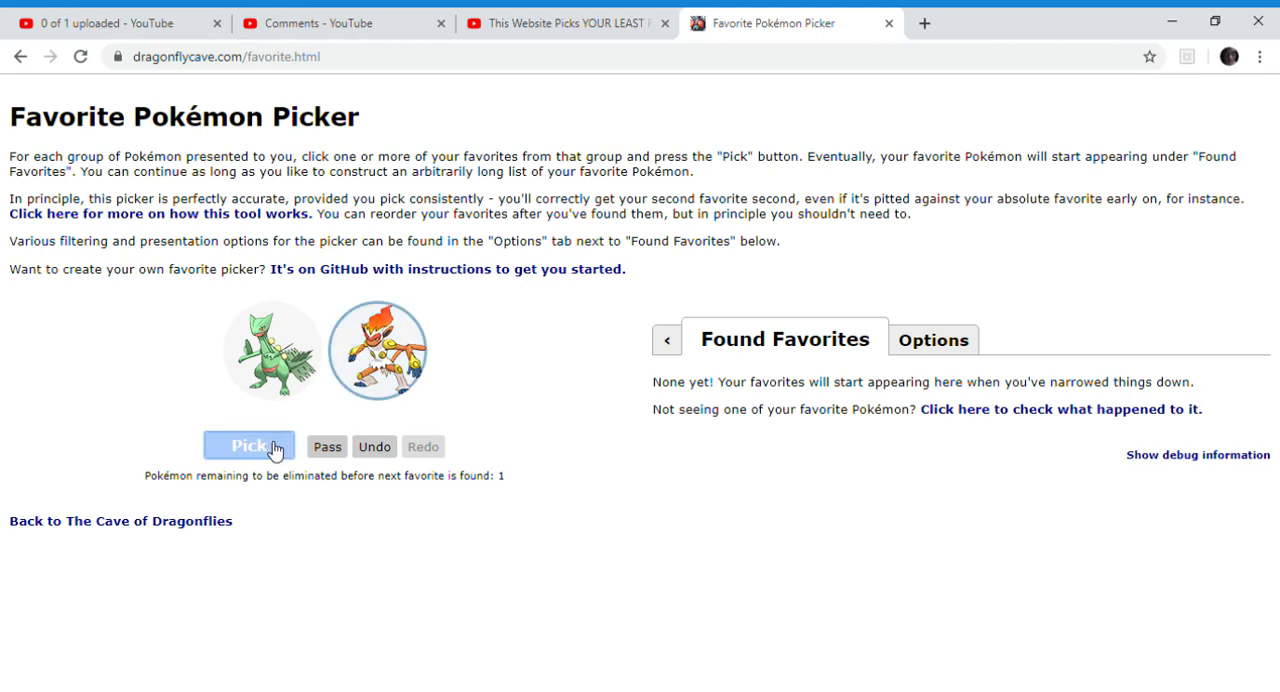
left_click(248, 445)
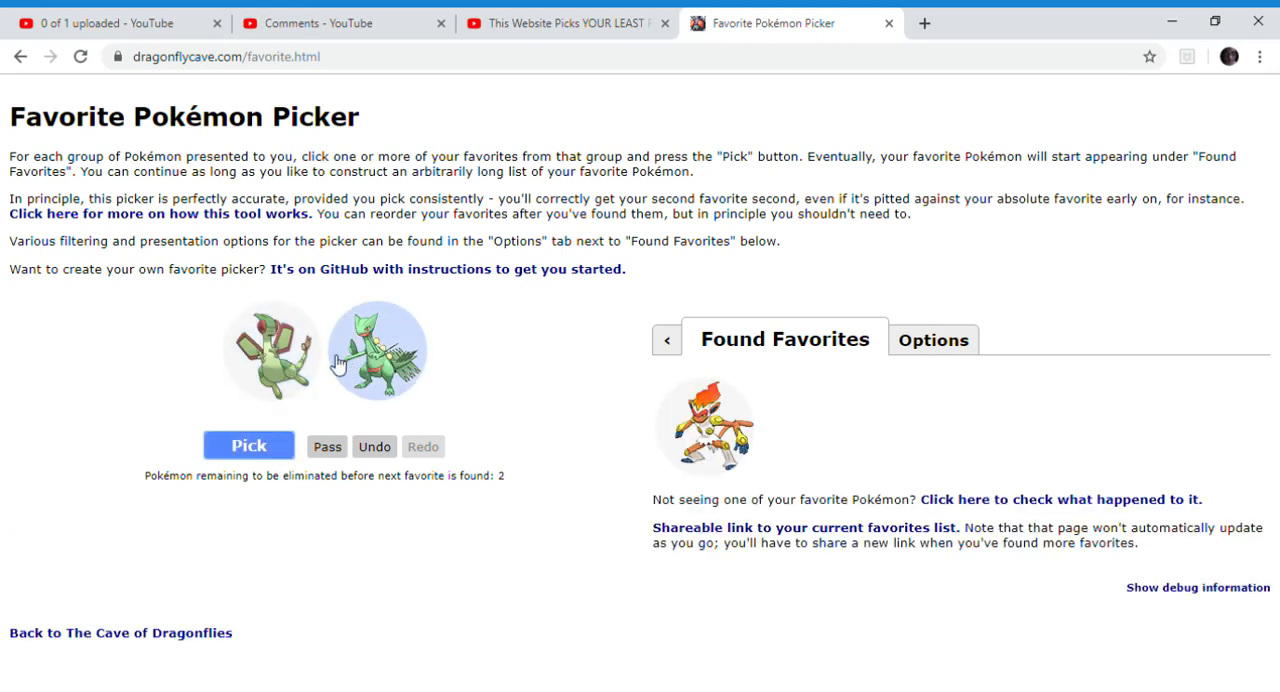
left_click(271, 350)
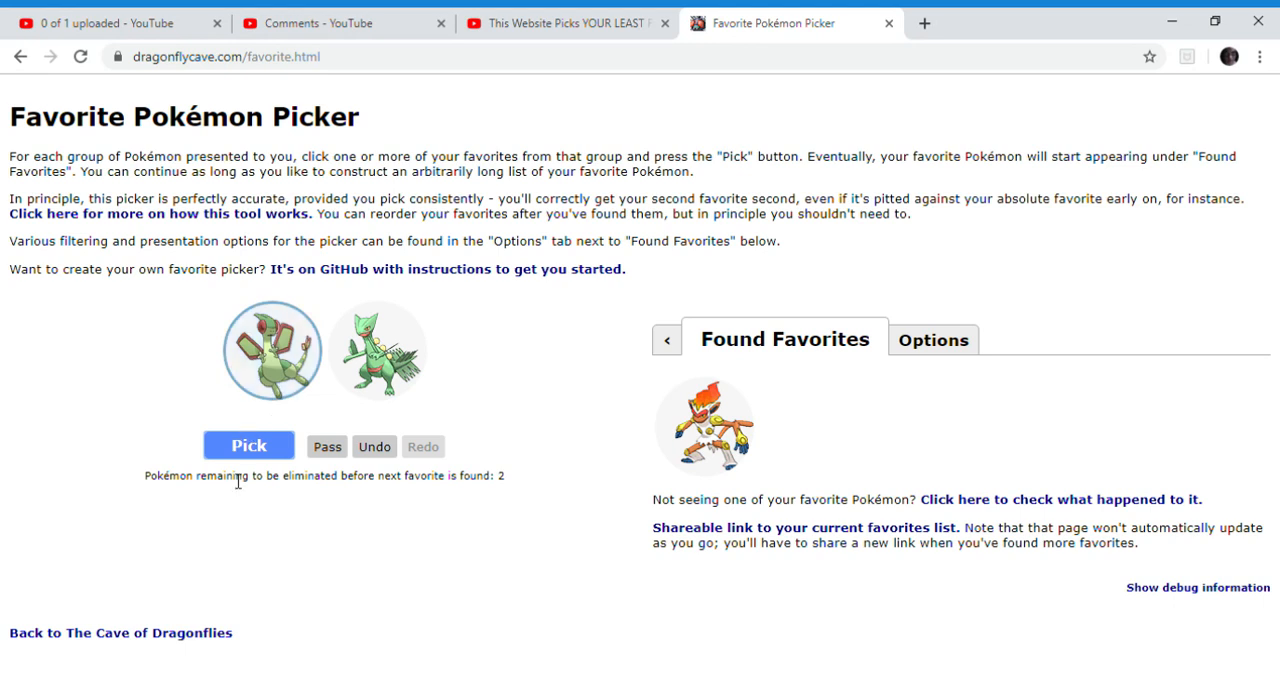
left_click(377, 350)
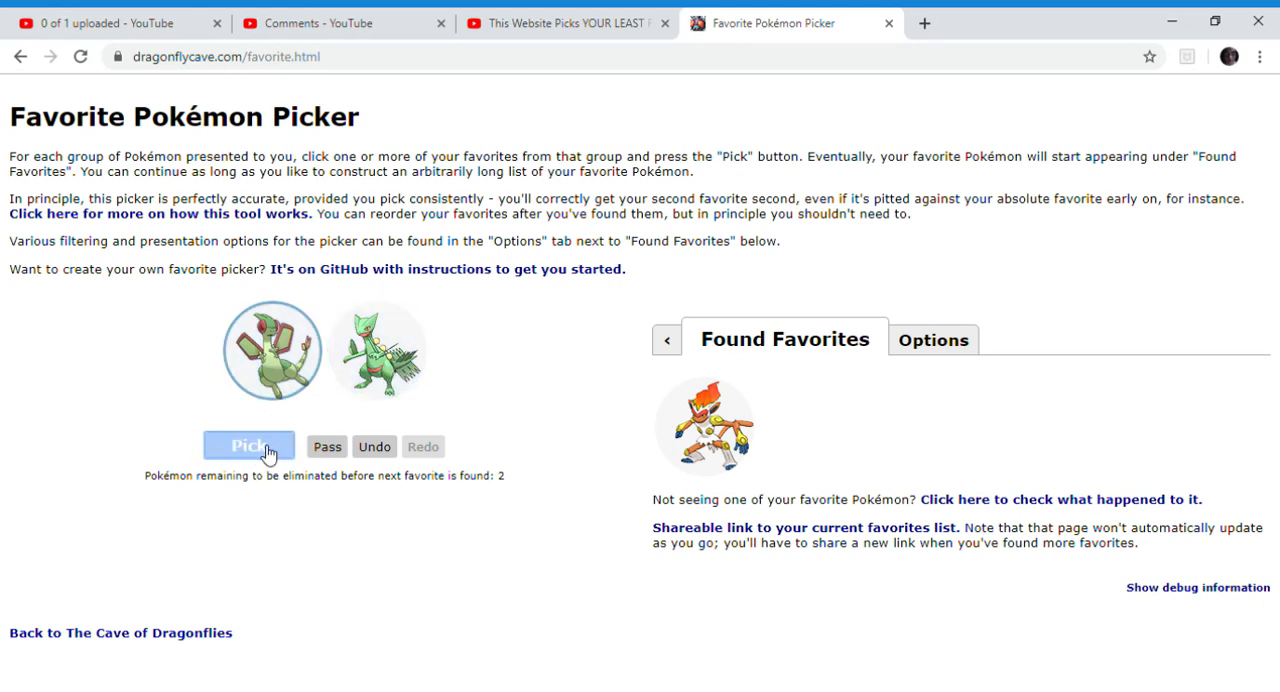
left_click(248, 446)
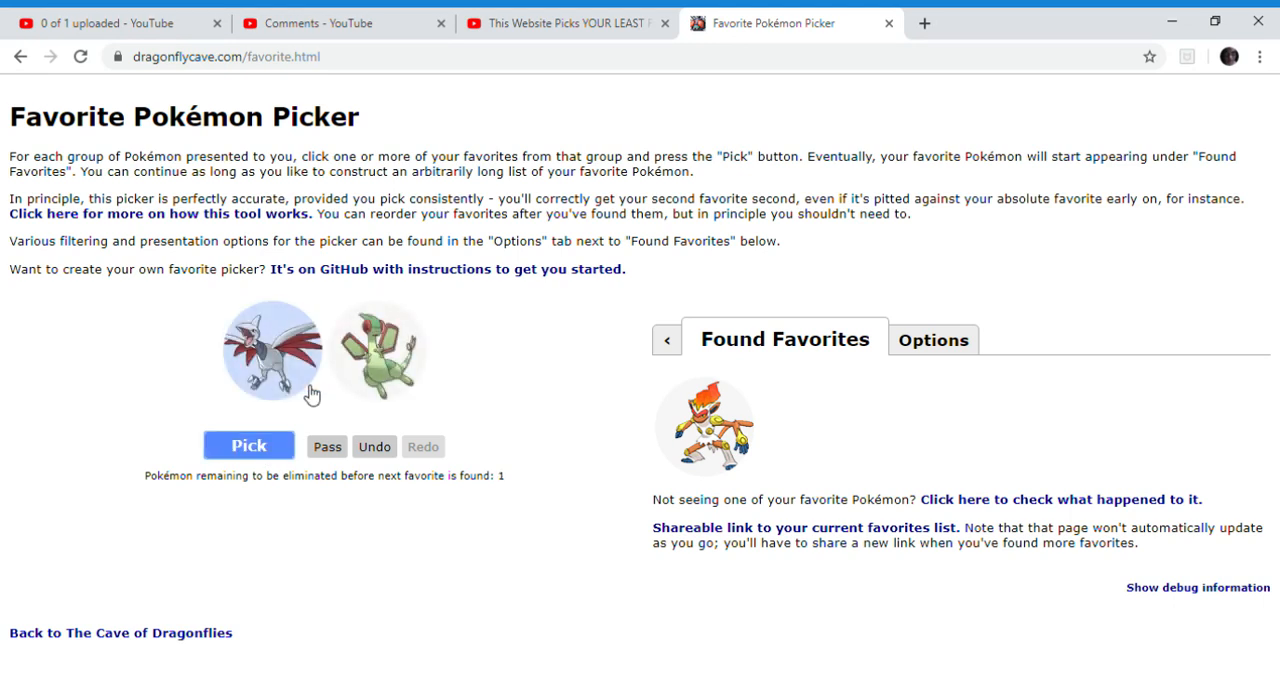
left_click(248, 445)
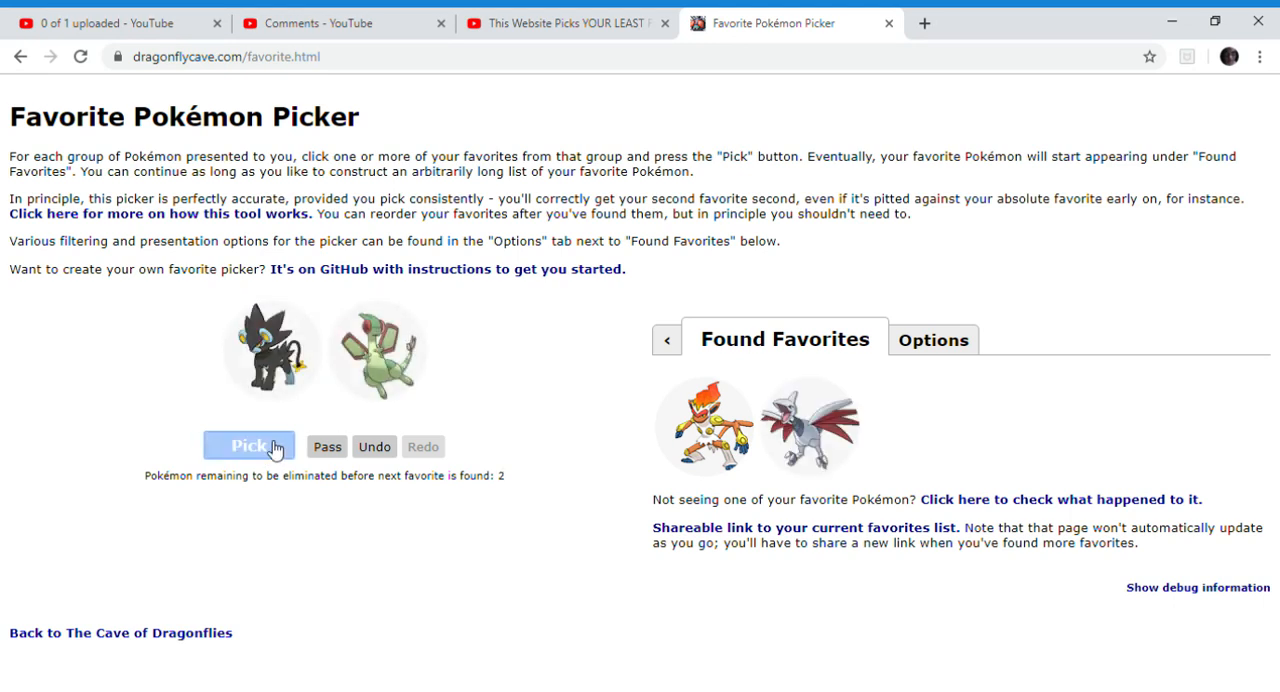
left_click(379, 350)
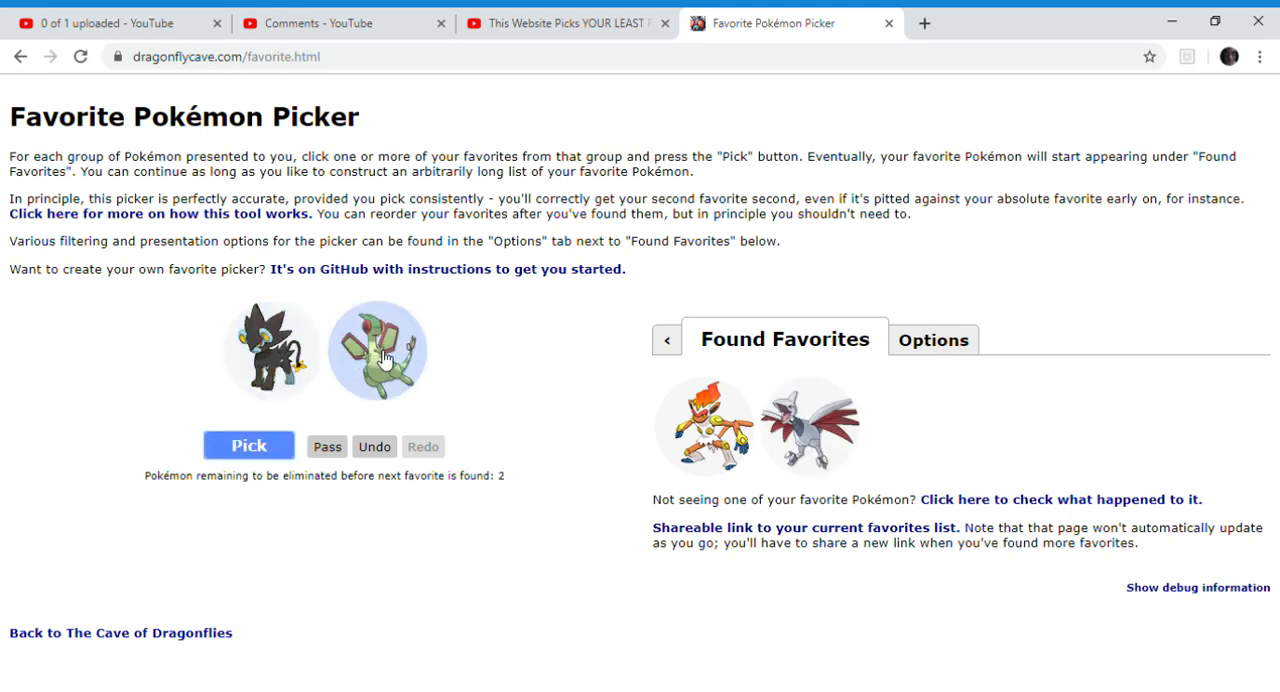
Prefer the green gecko over the black lion, purple bug and orange dragon.
left_click(272, 350)
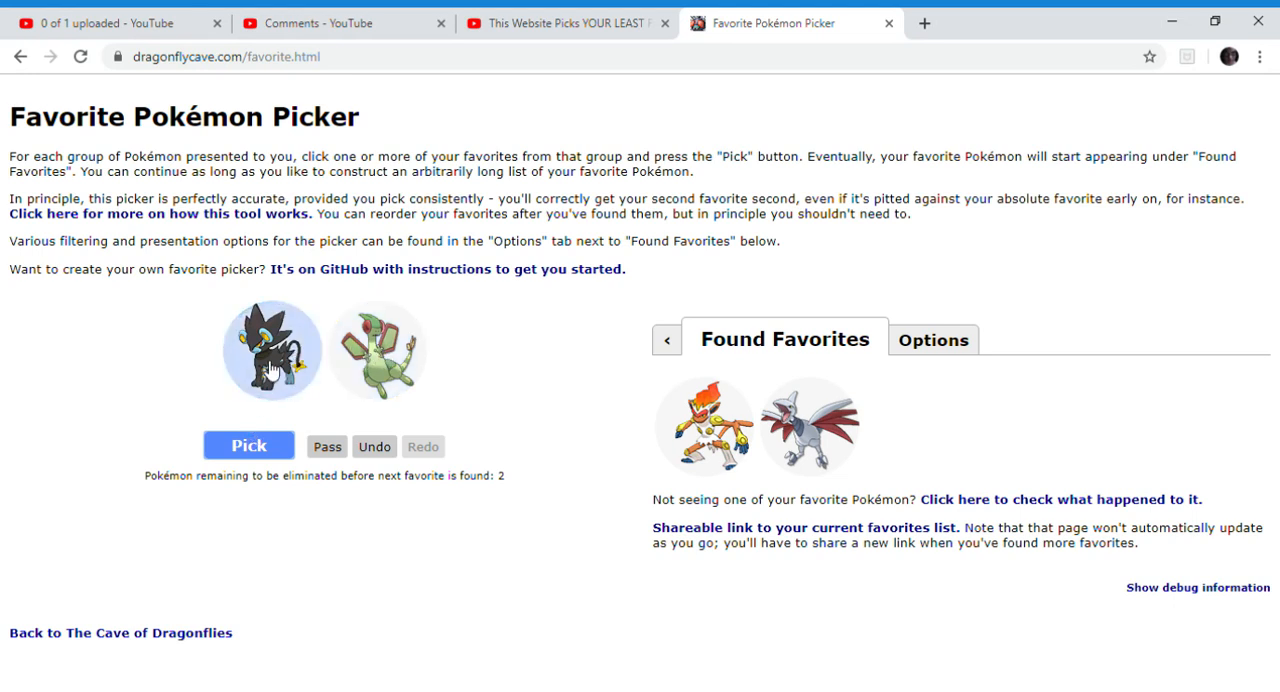
left_click(248, 445)
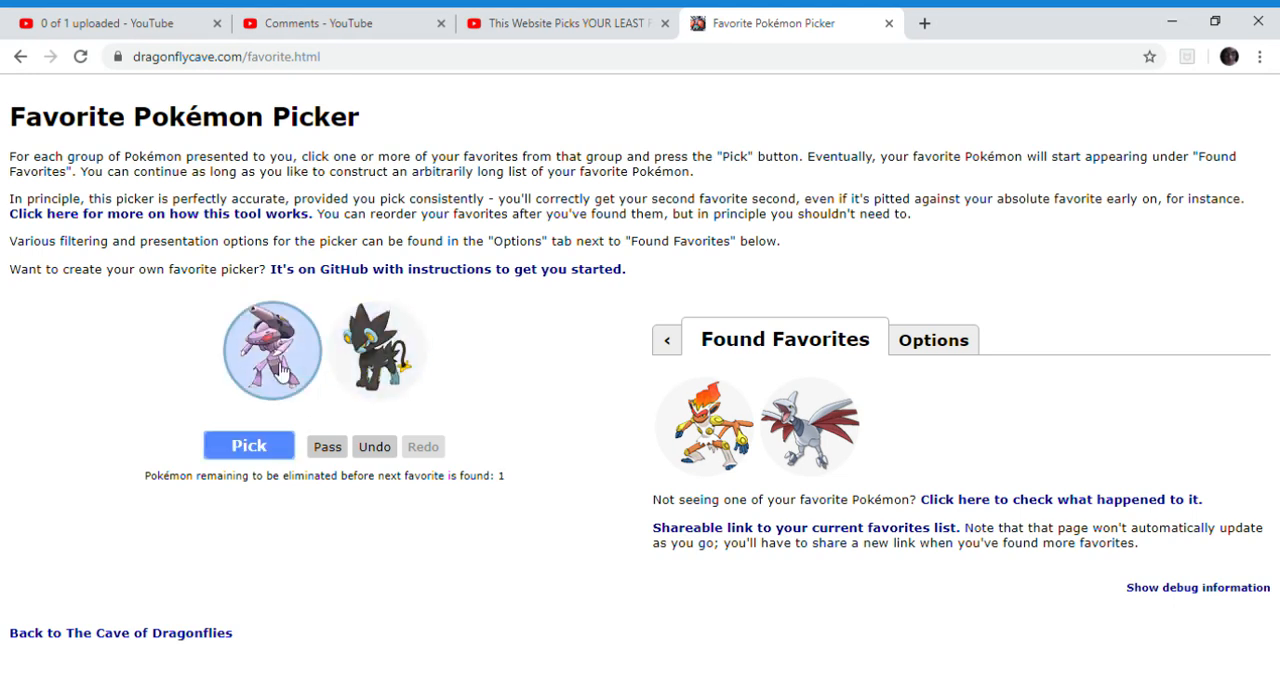
left_click(248, 445)
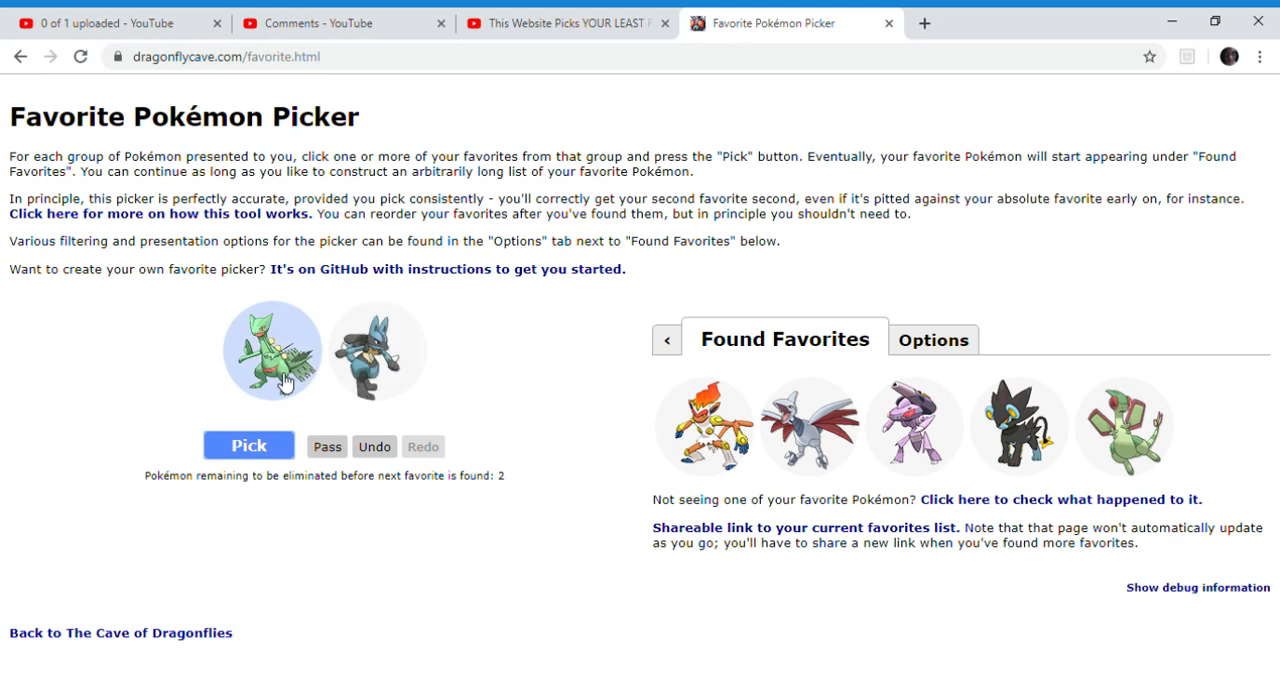
left_click(271, 350)
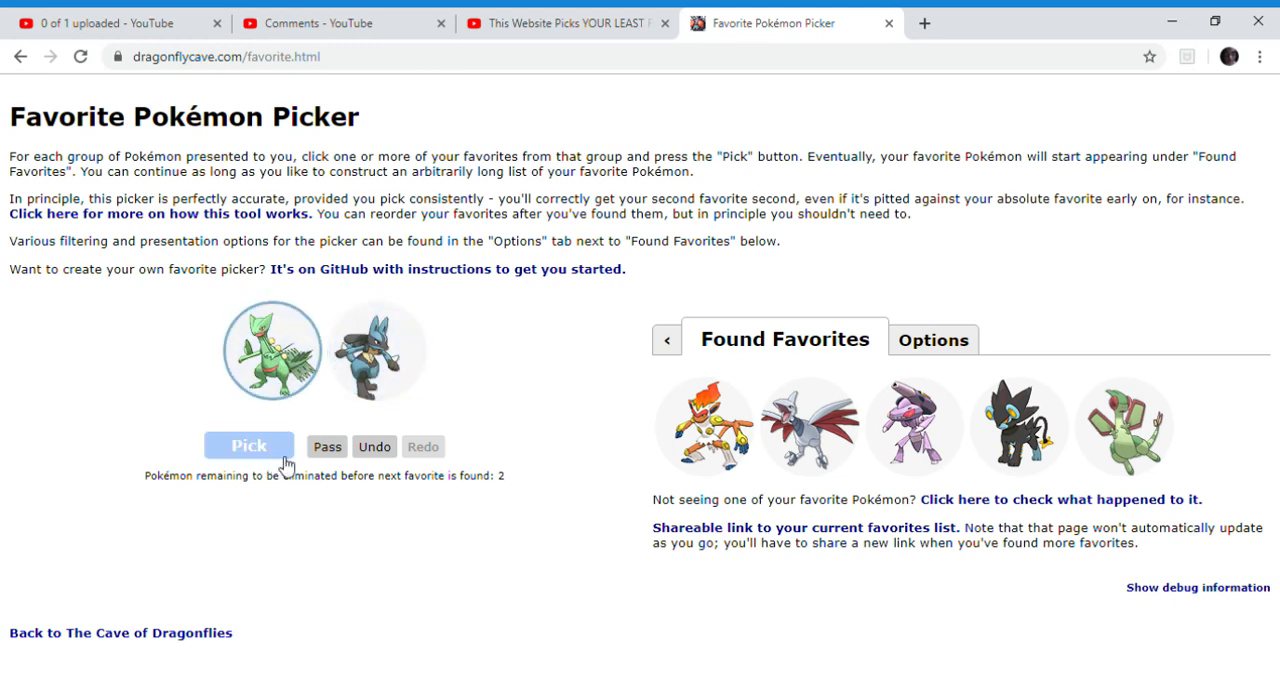
left_click(249, 446)
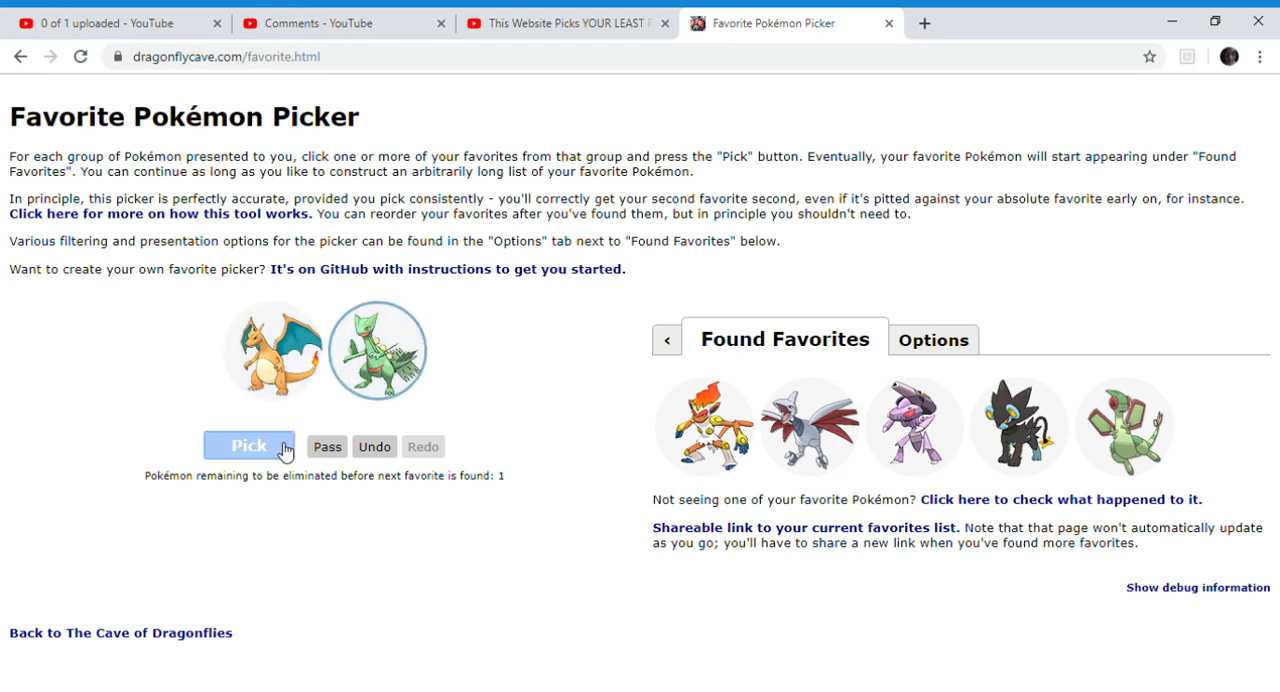
left_click(248, 446)
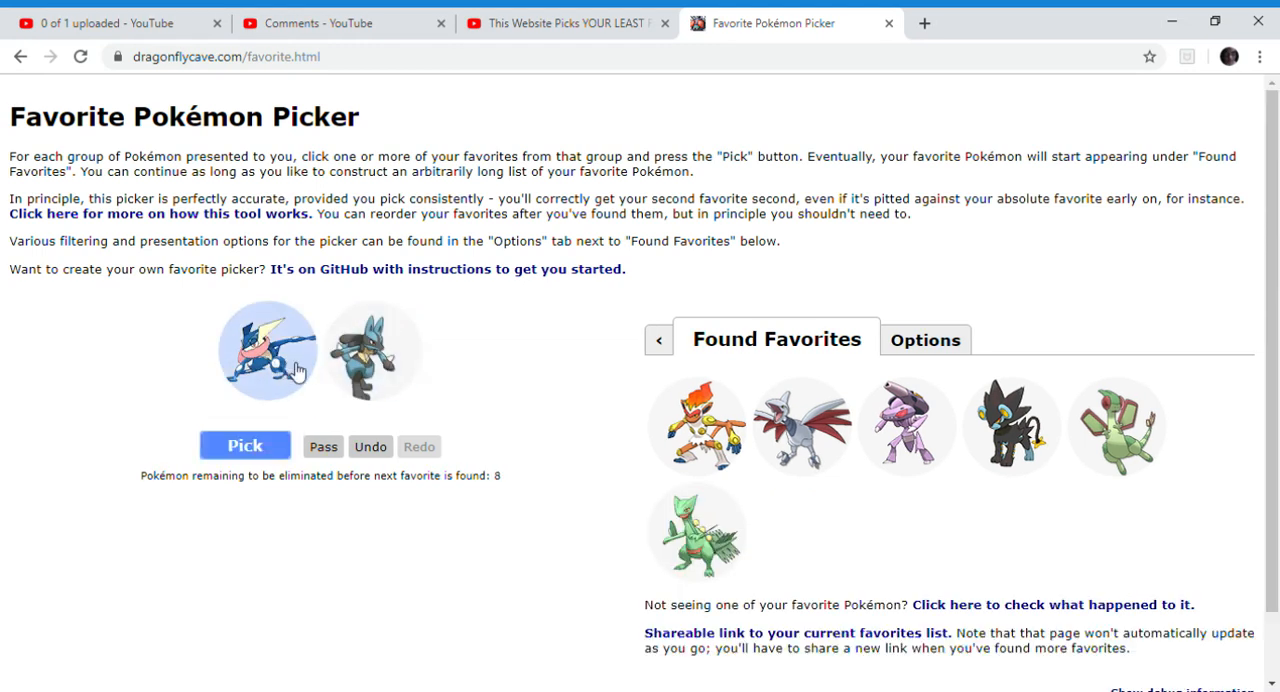
Pick the blue ninja frog, red bird fighter and orange dragon in the next pairings.
left_click(267, 350)
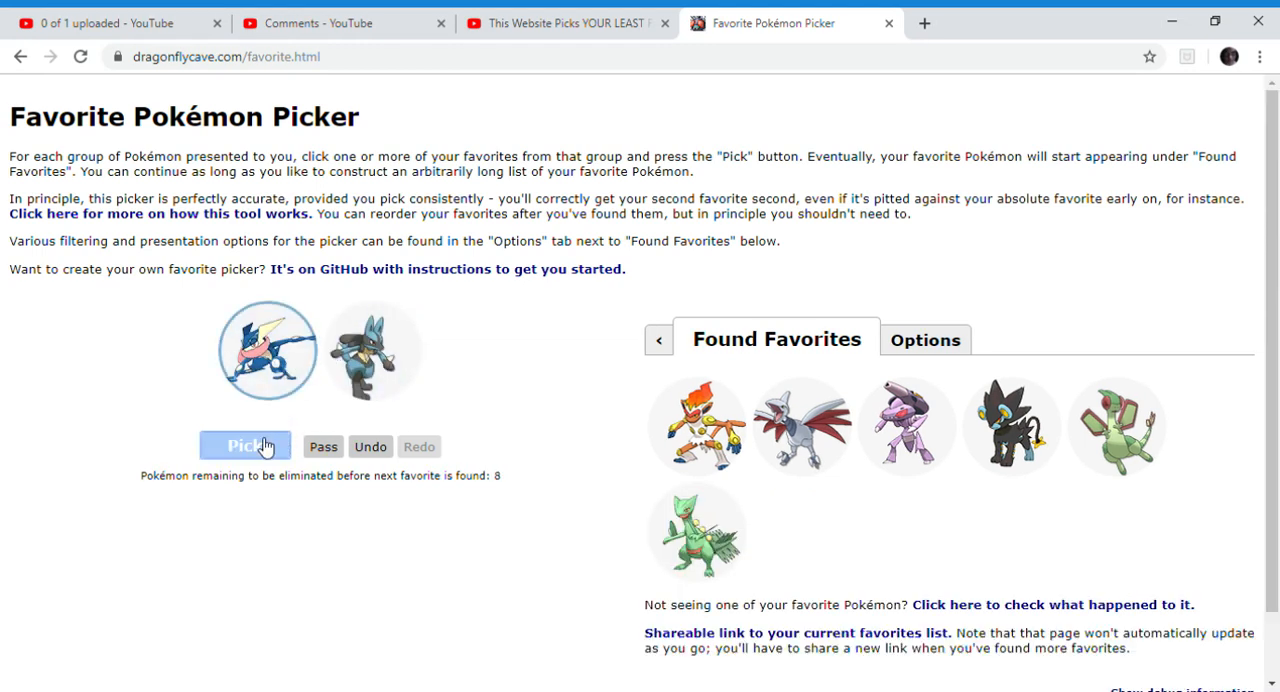
left_click(245, 446)
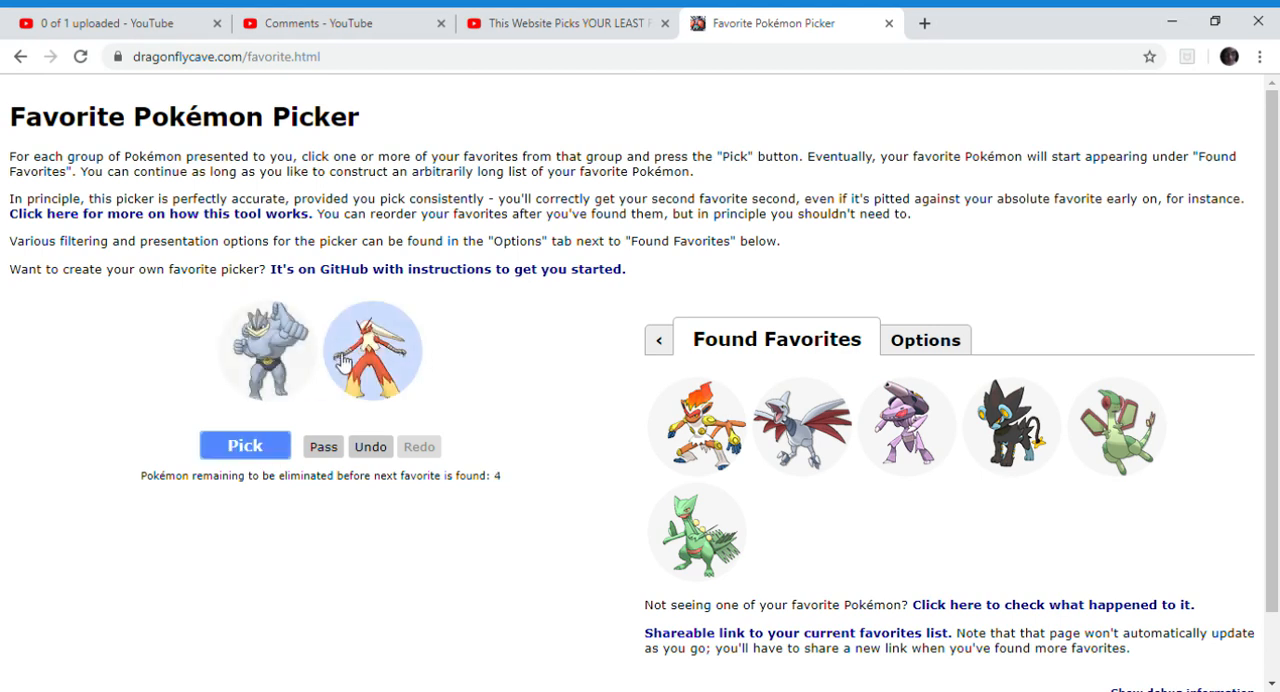
left_click(245, 445)
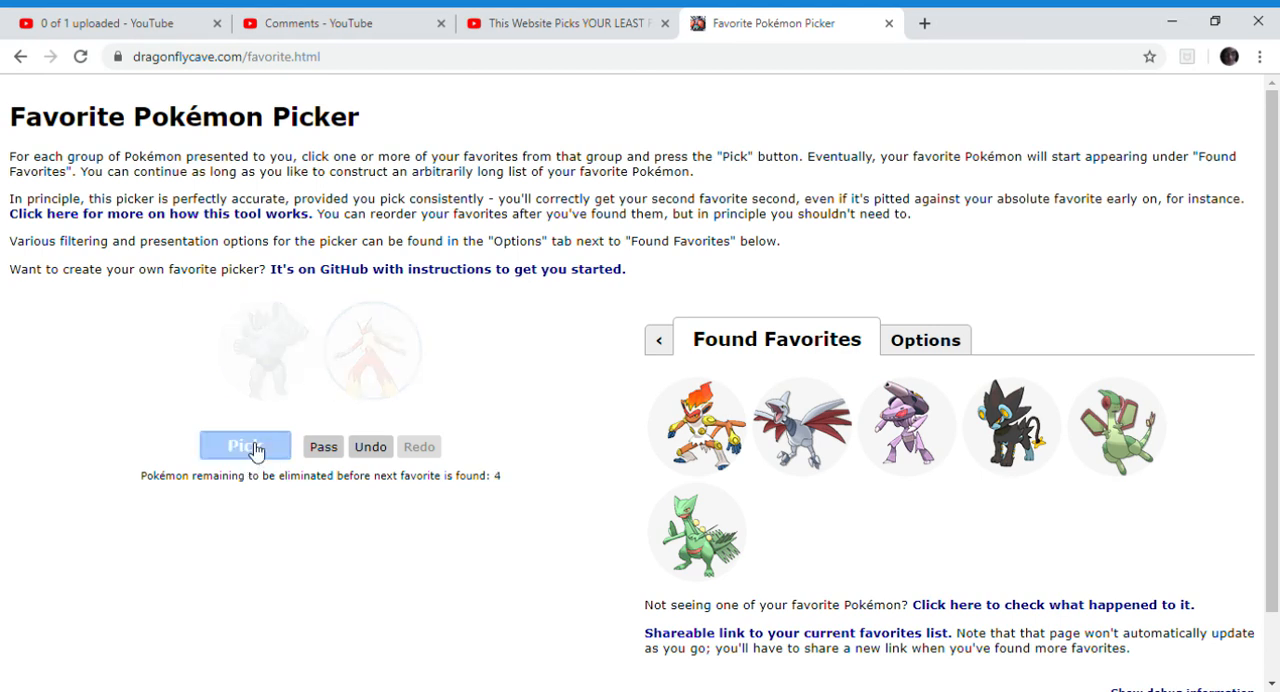
left_click(245, 446)
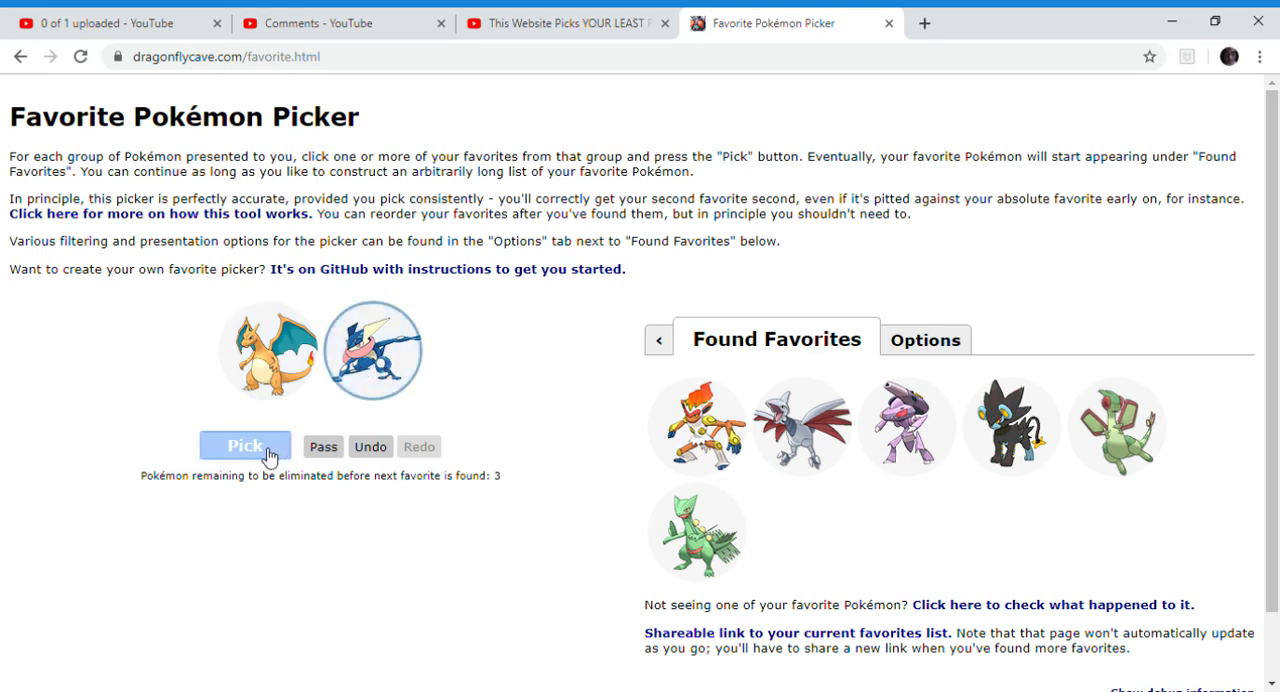
left_click(245, 445)
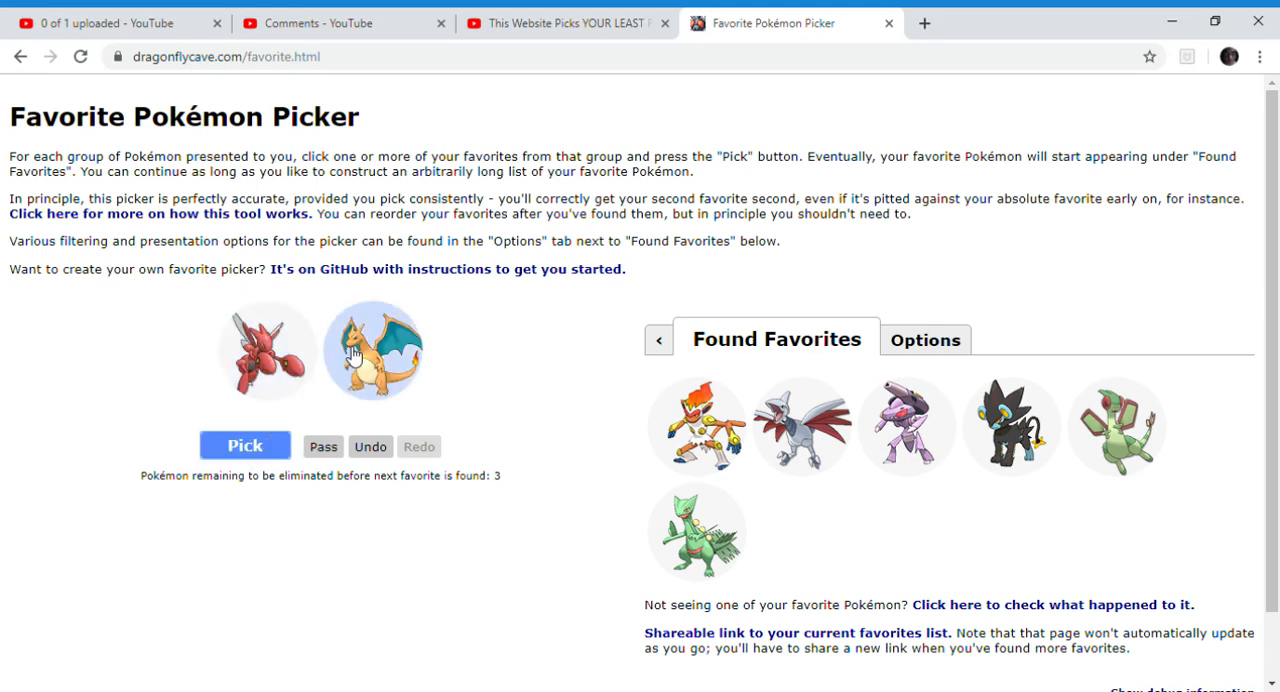
left_click(373, 350)
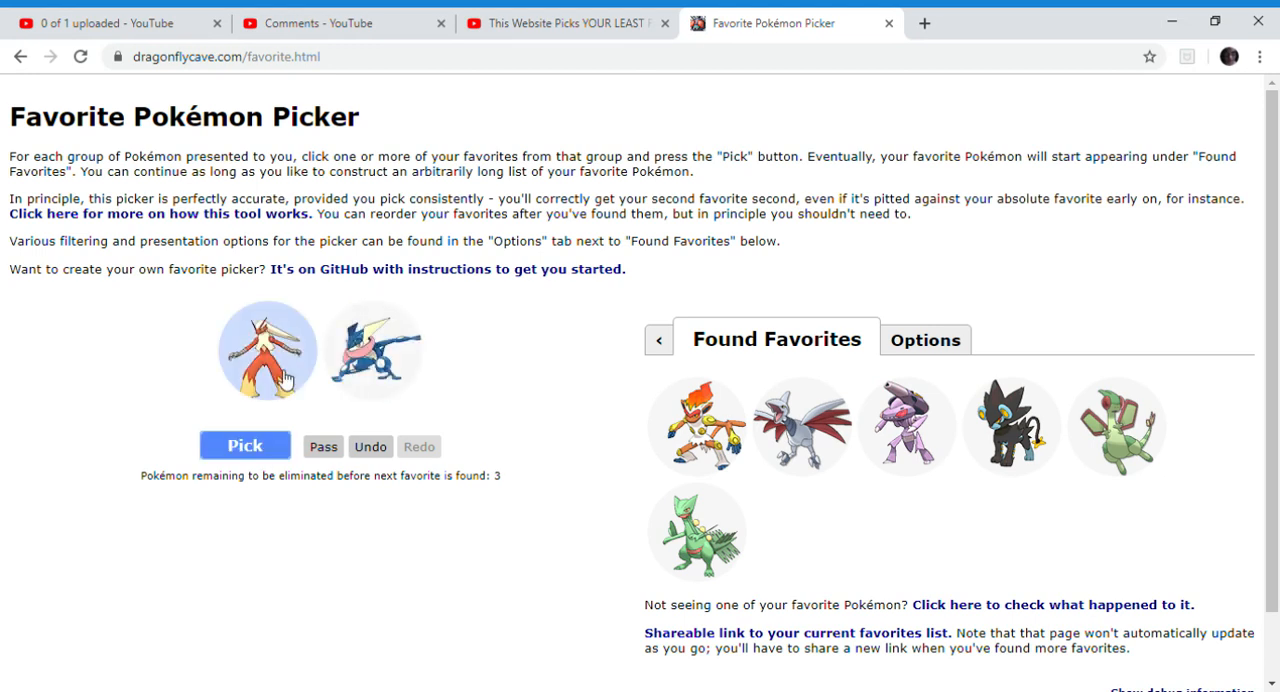
left_click(244, 445)
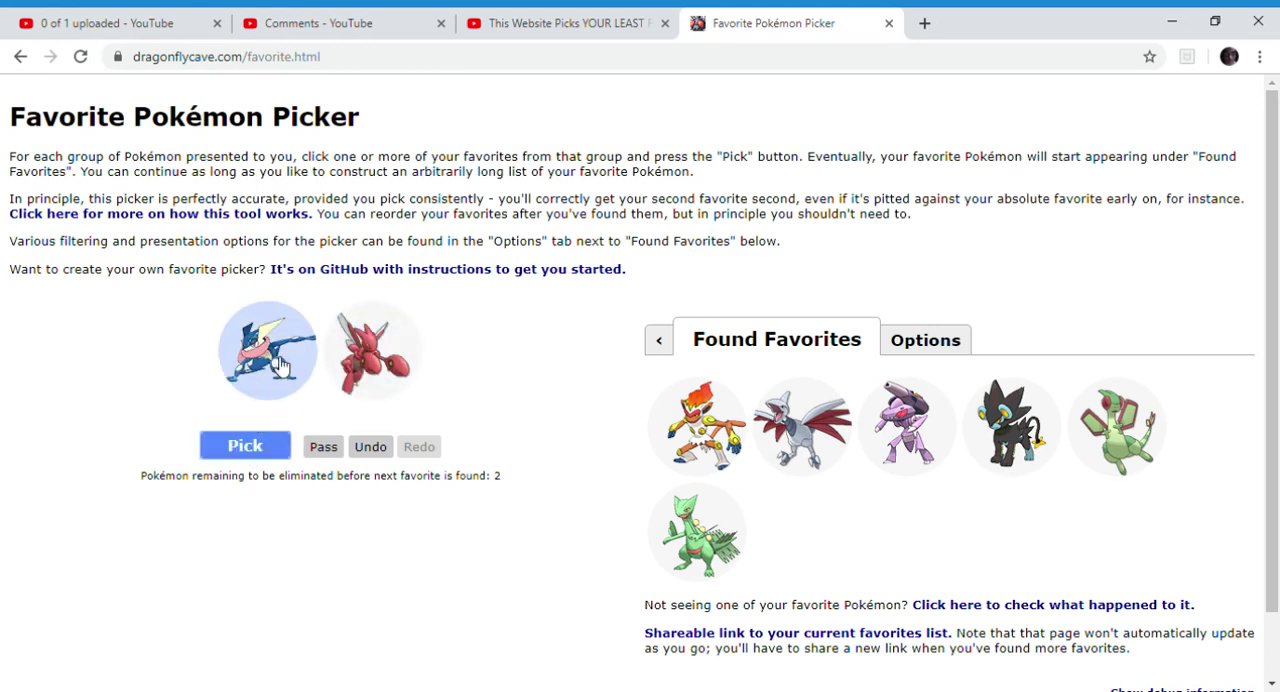
Pass two pairings, then prefer the blue ninja frog over the red pincer bug.
left_click(322, 446)
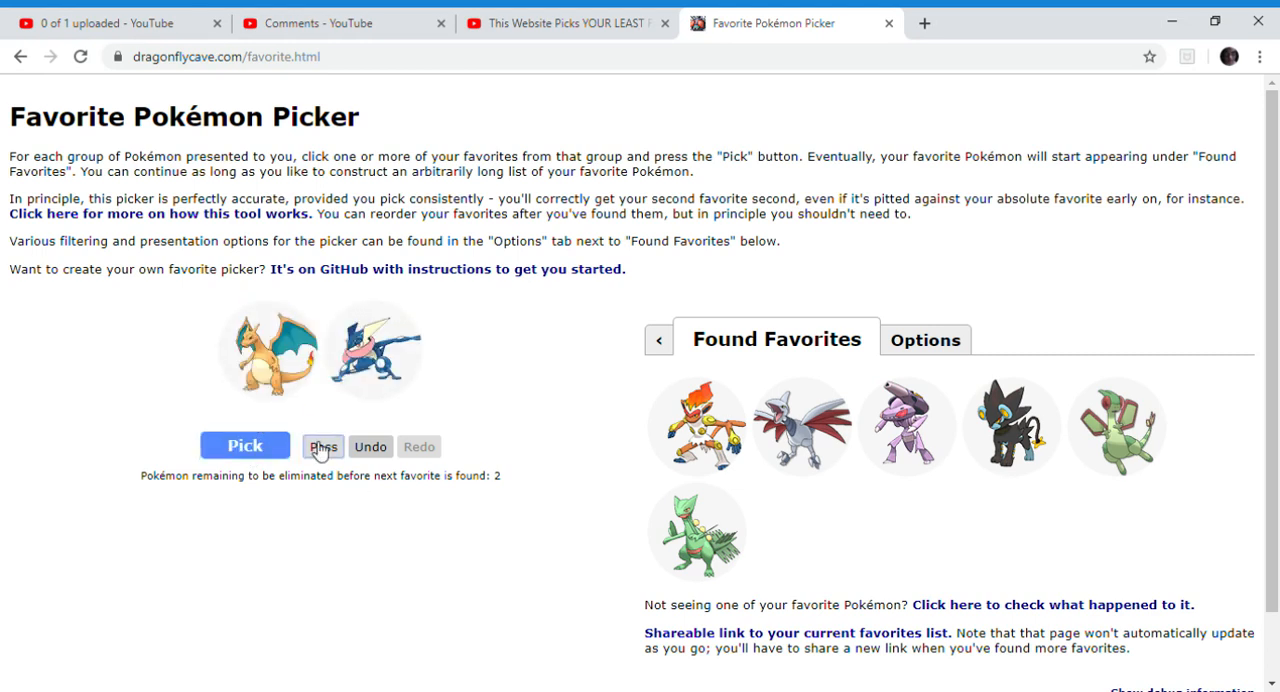
left_click(322, 446)
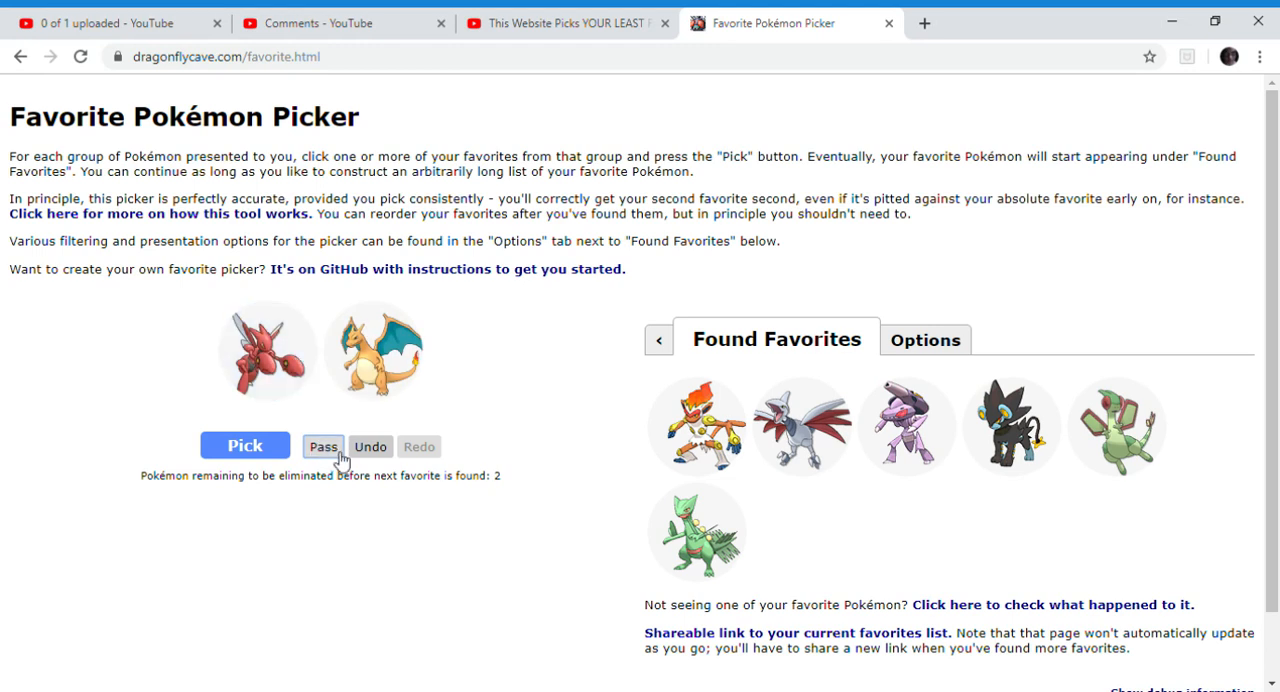
left_click(322, 446)
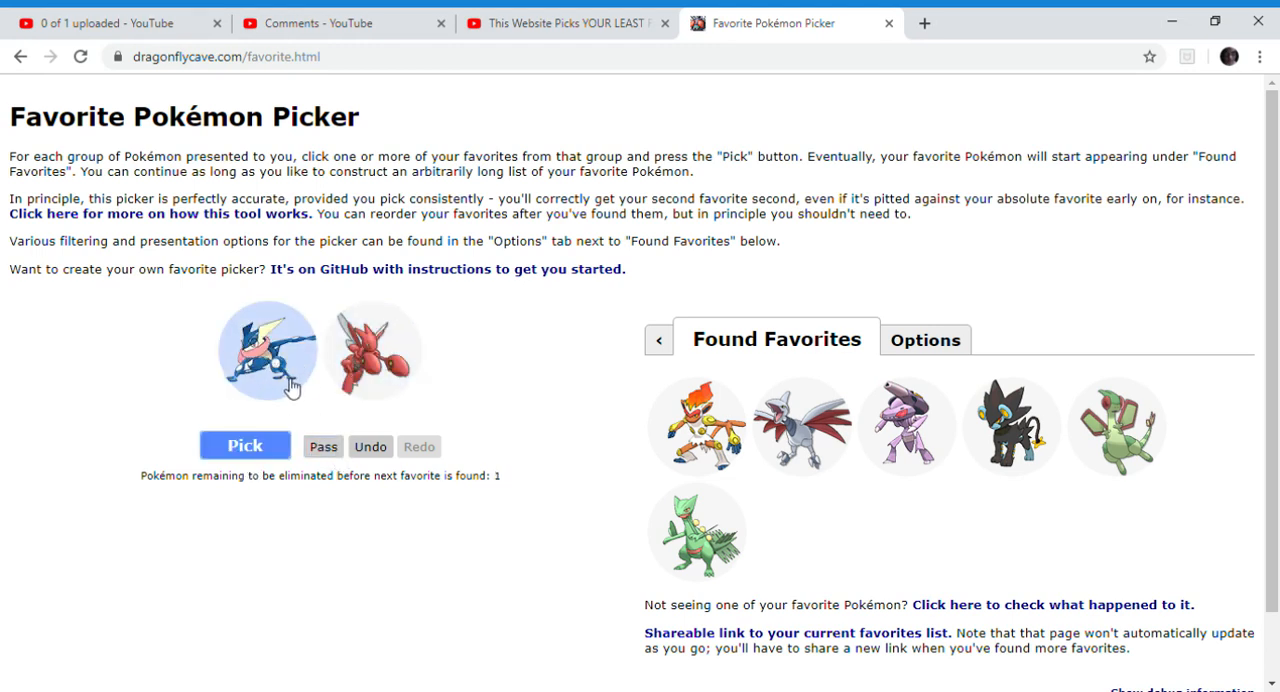
left_click(370, 350)
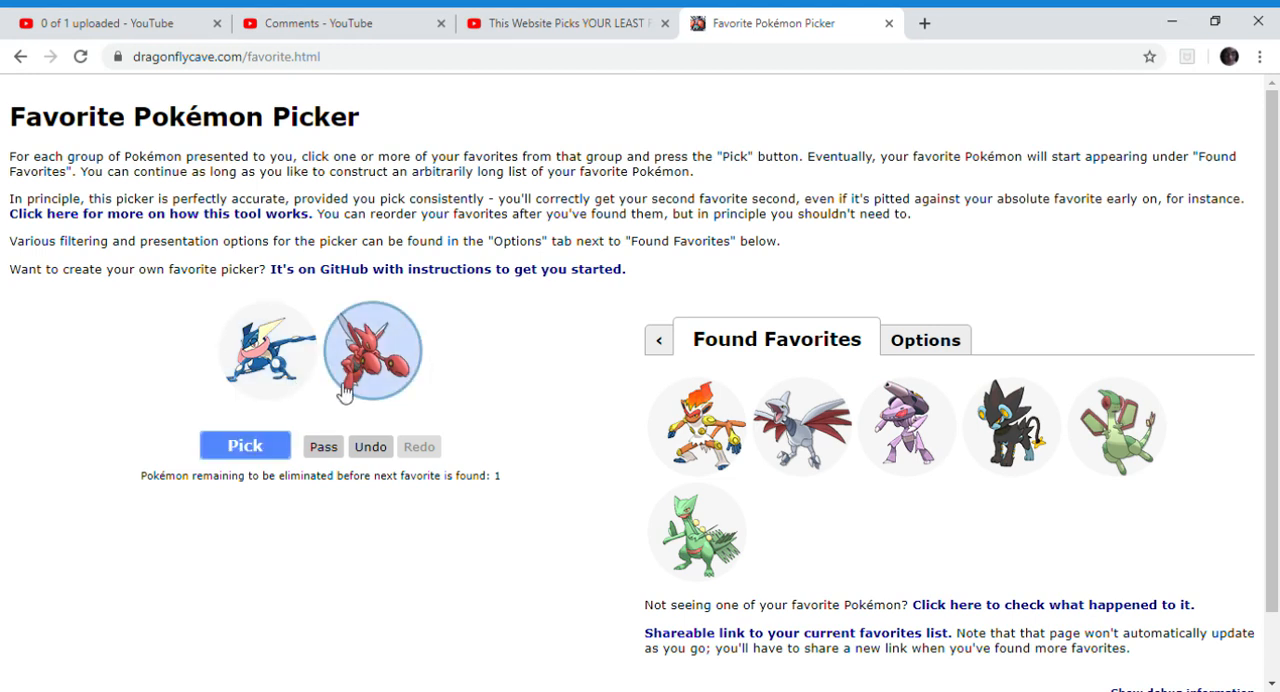
left_click(244, 445)
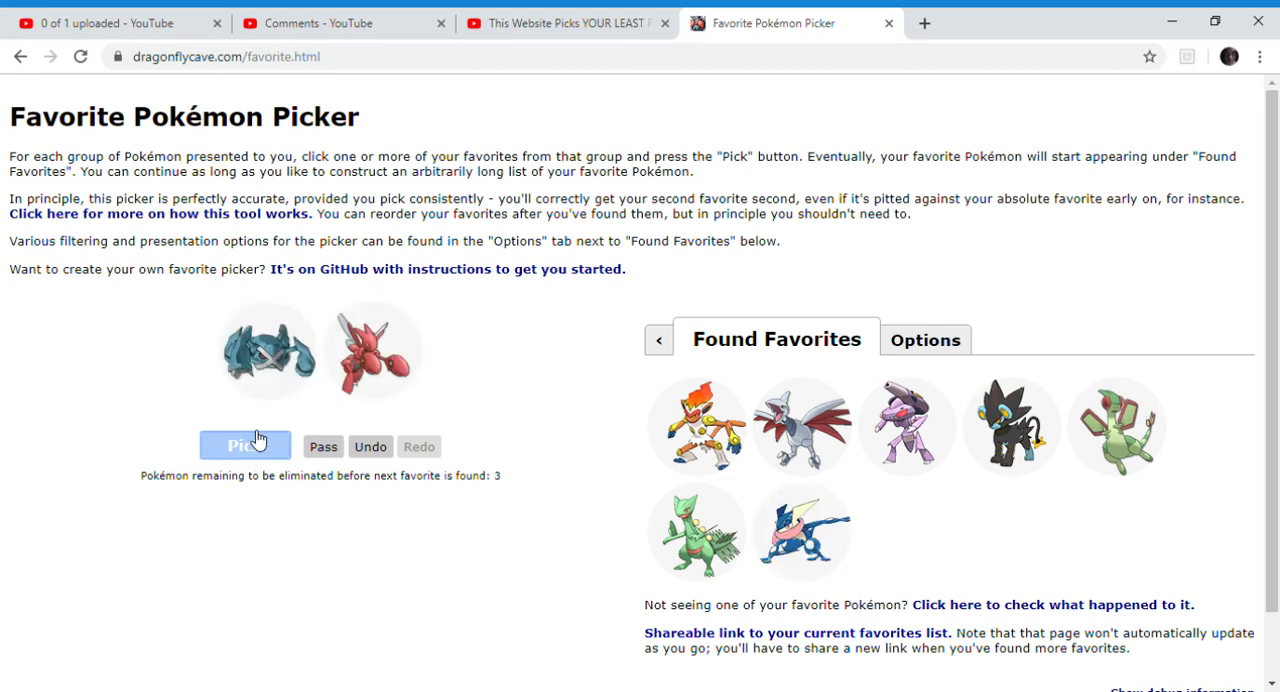
left_click(267, 350)
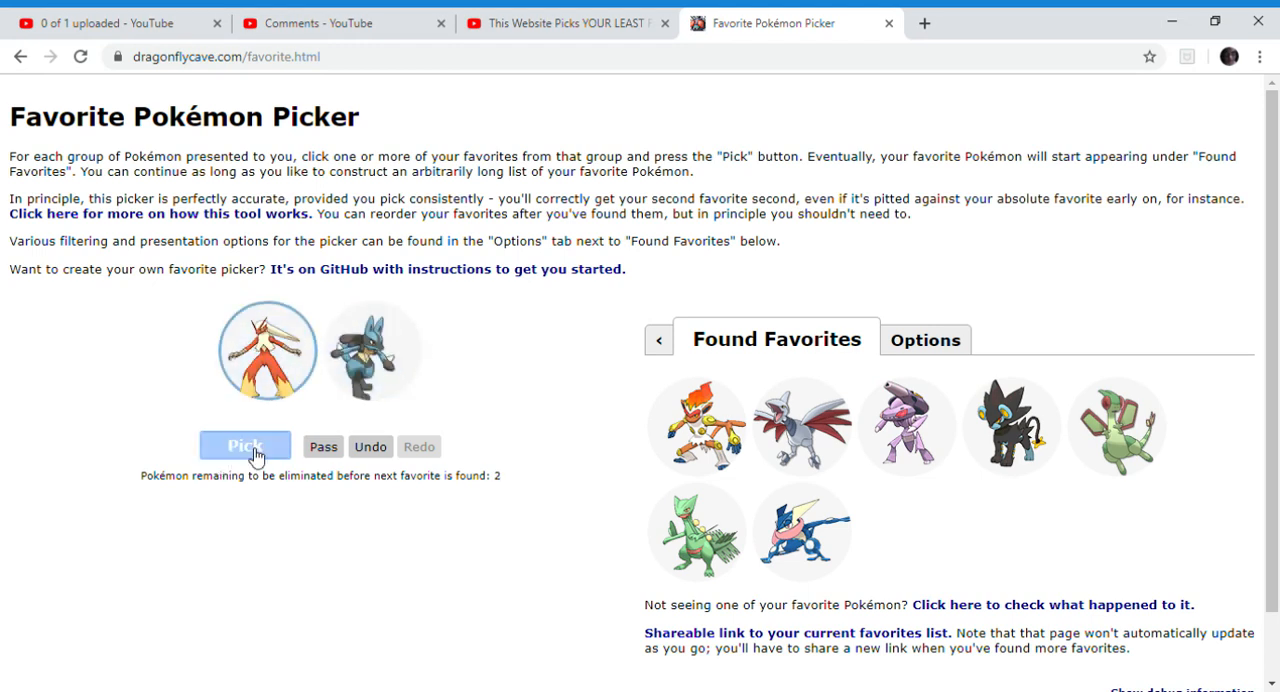
Choose the red pincer bug, blue jackal fighter and orange dragon in successive pairings.
left_click(245, 446)
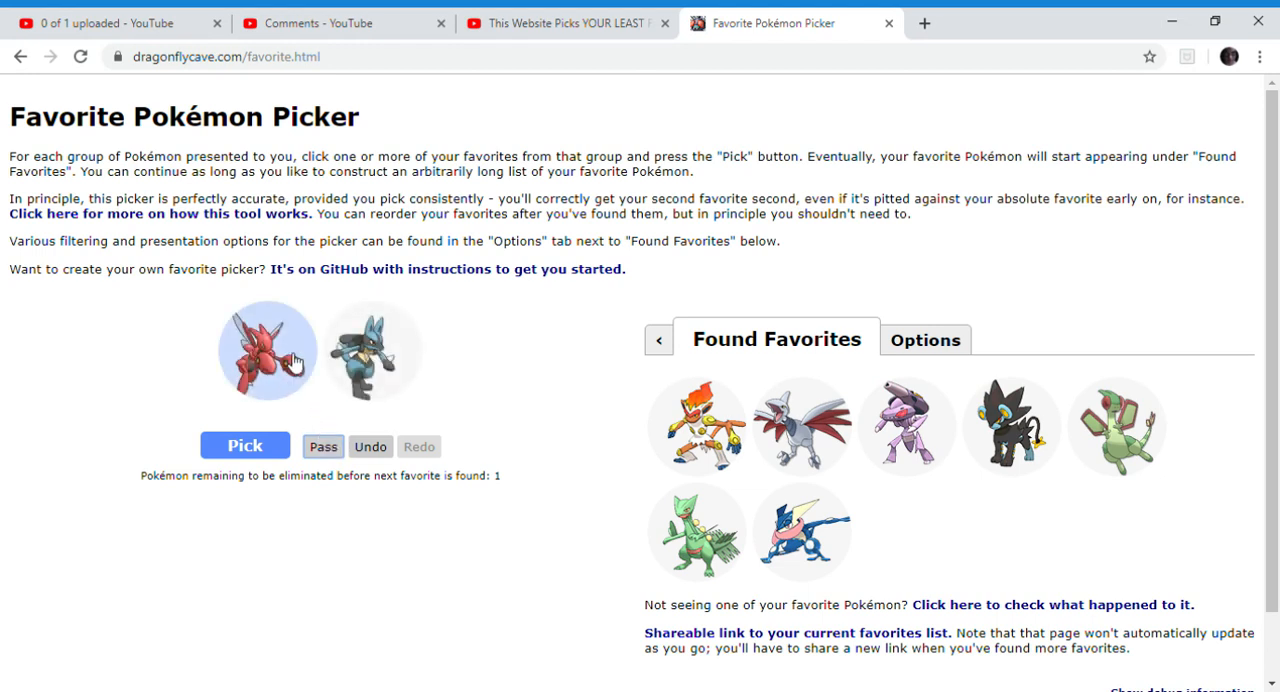
left_click(370, 350)
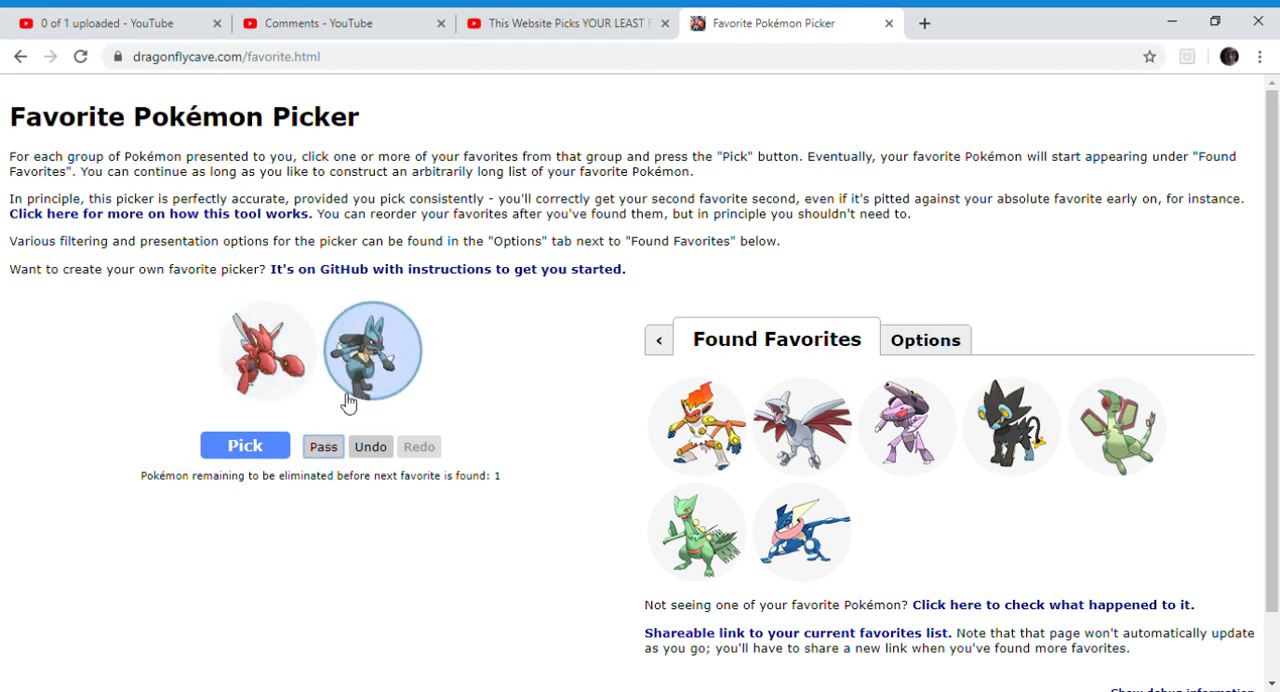
left_click(245, 446)
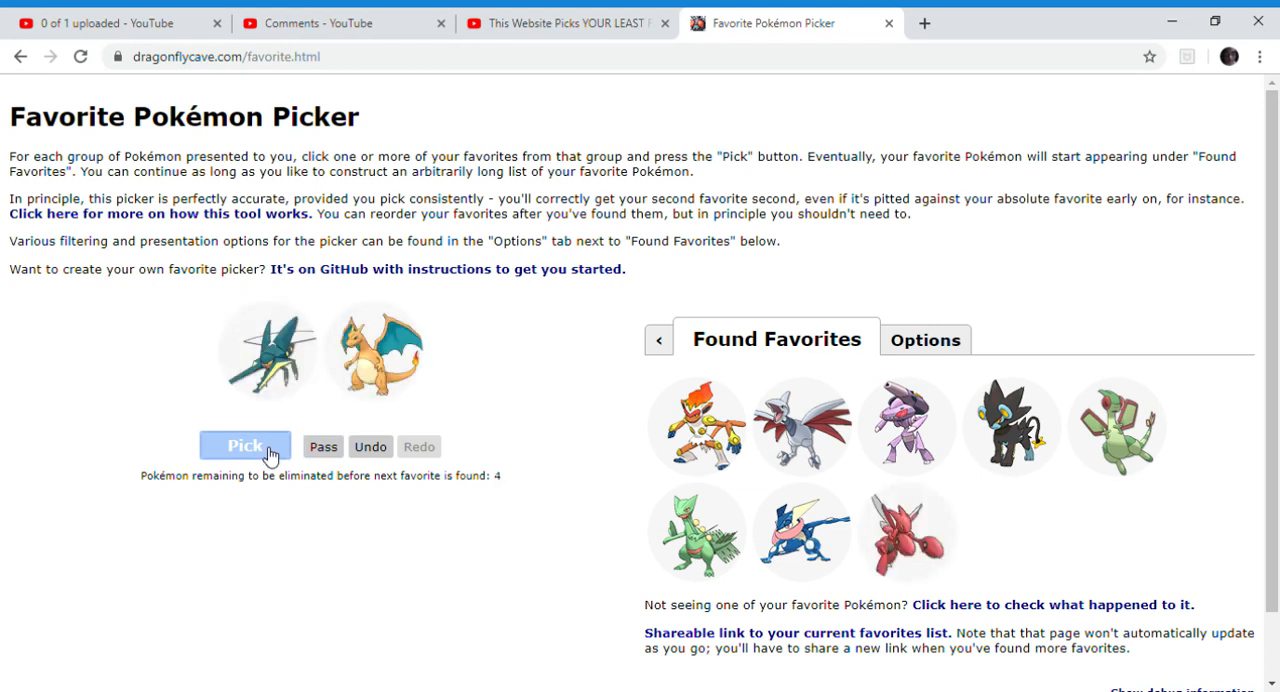
left_click(374, 350)
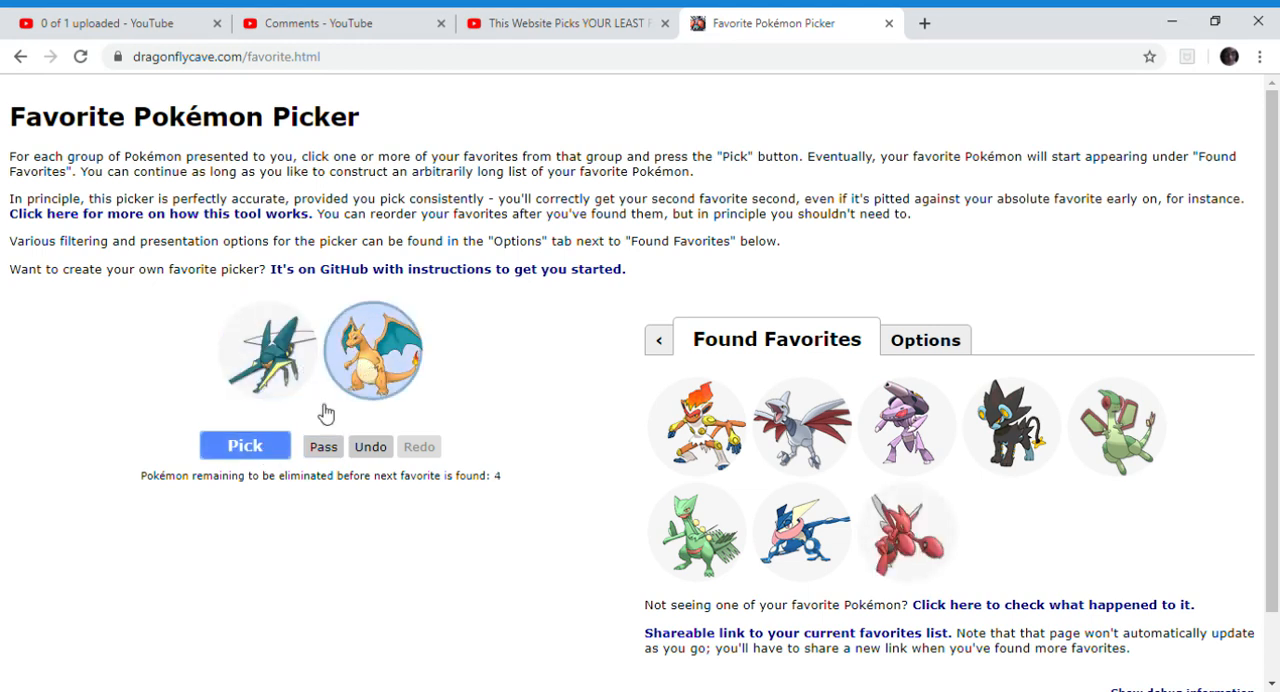
left_click(245, 445)
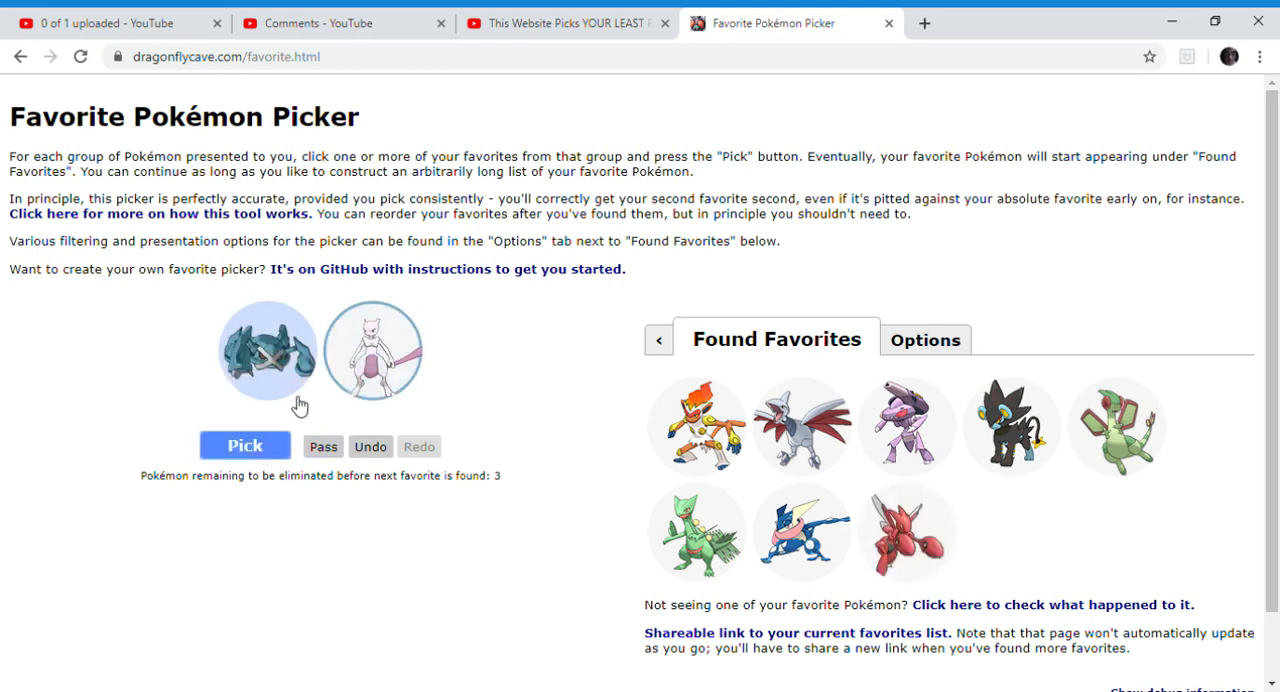
left_click(245, 445)
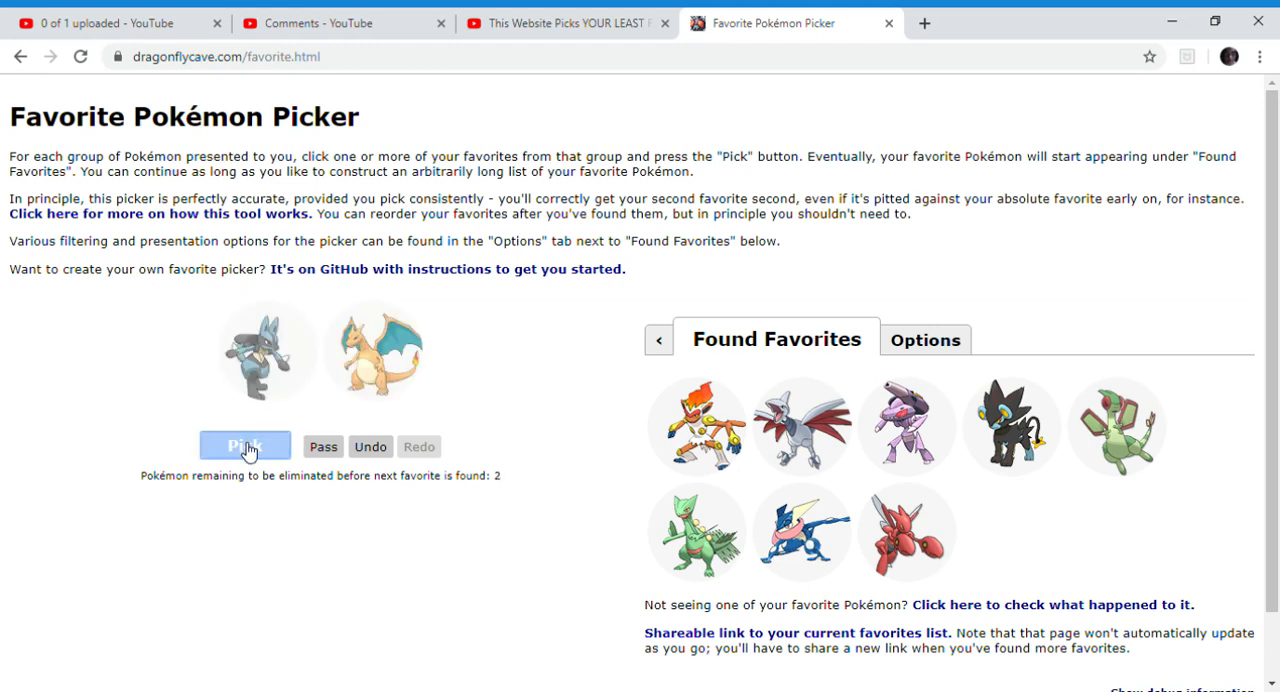
left_click(374, 353)
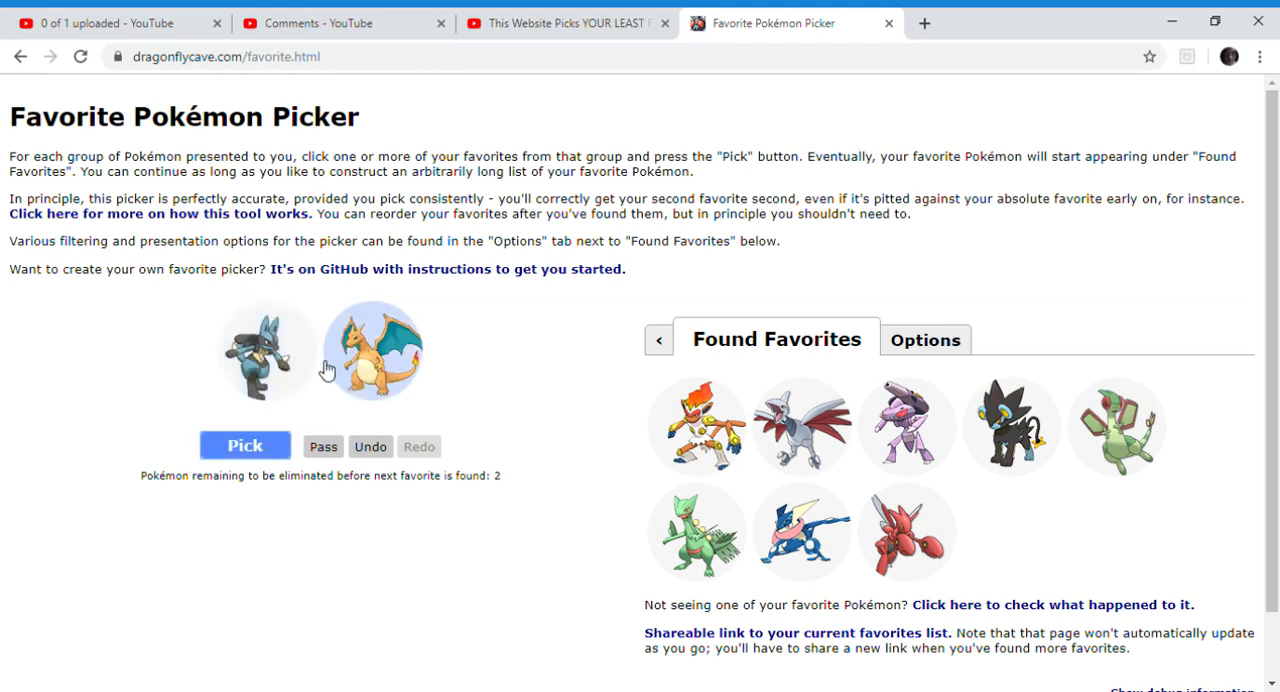
Settle the last pairings, submitting the orange dragon as the final favorite.
left_click(373, 350)
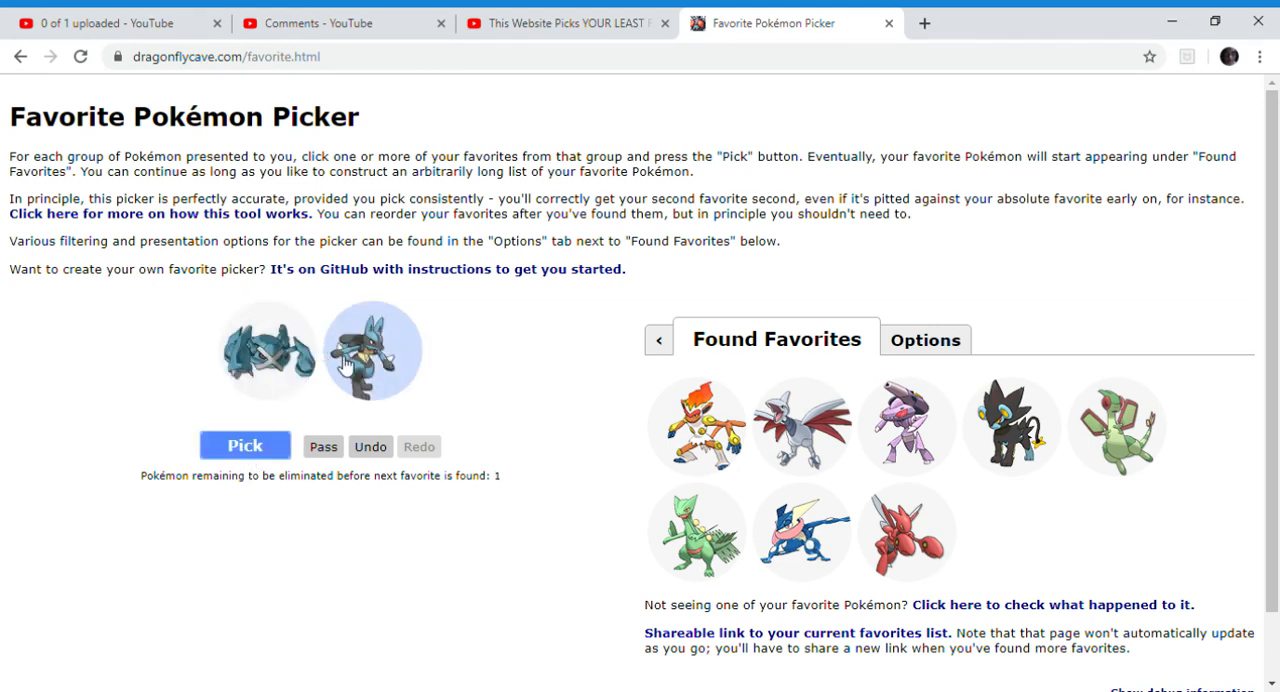
left_click(371, 349)
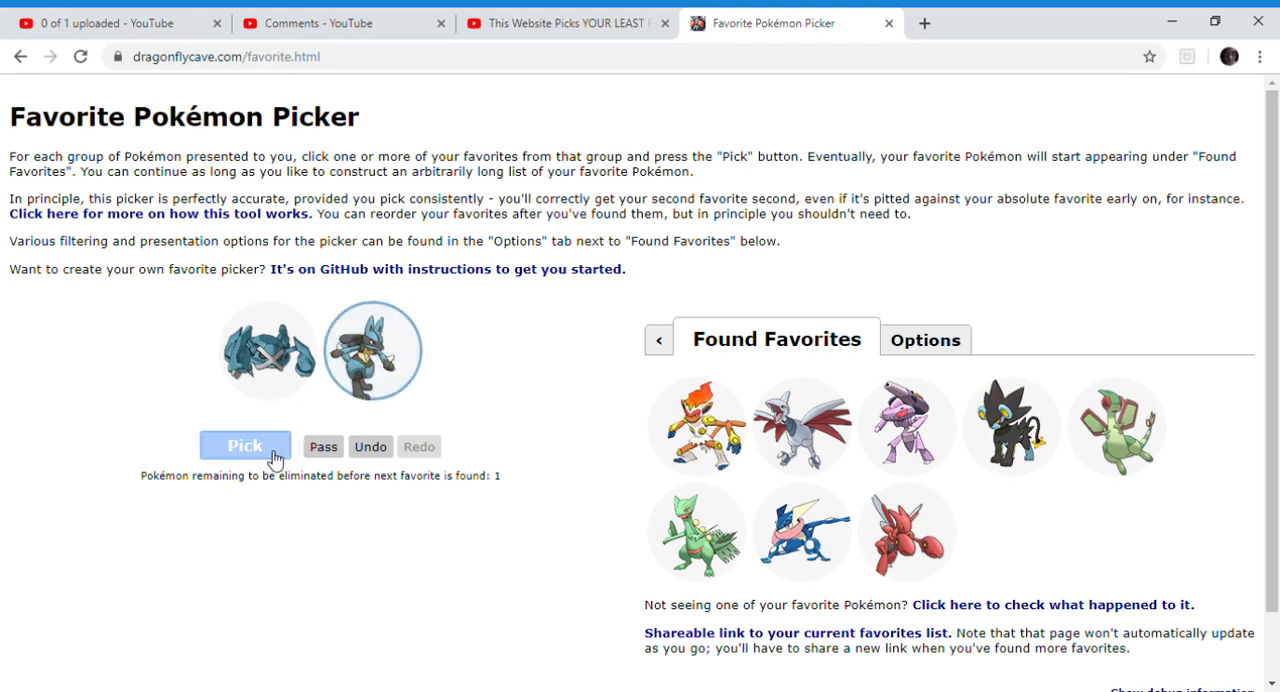
left_click(245, 446)
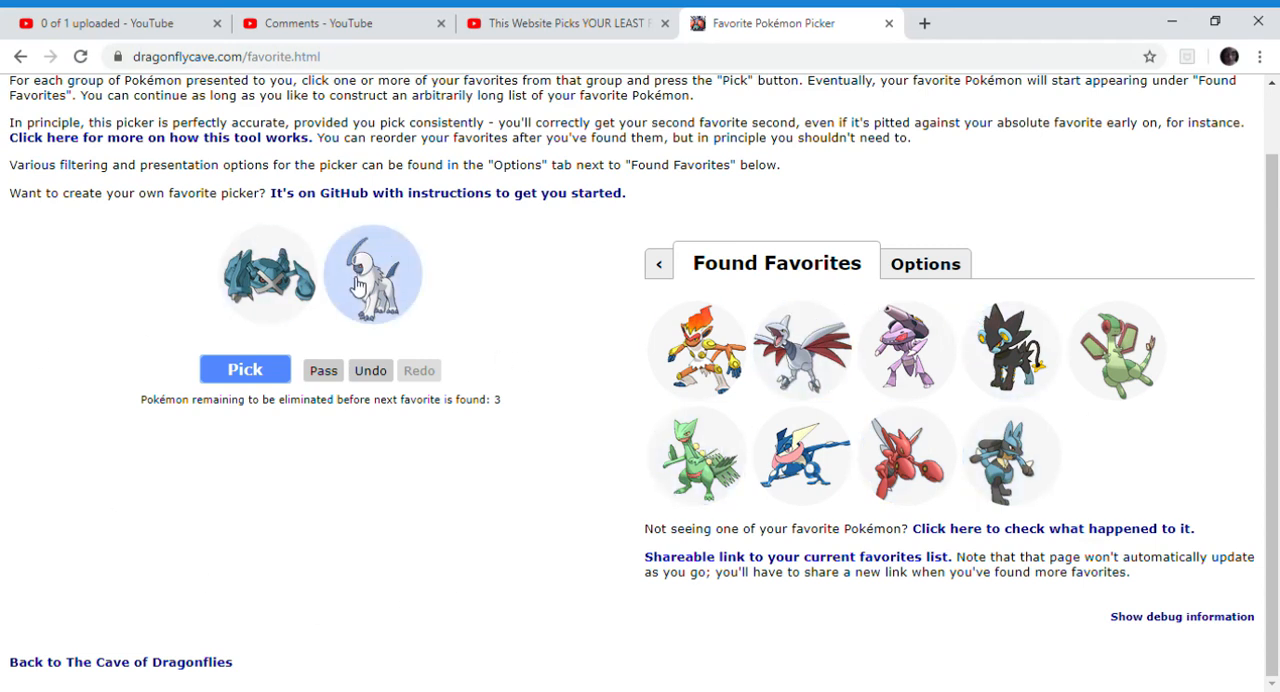
left_click(244, 369)
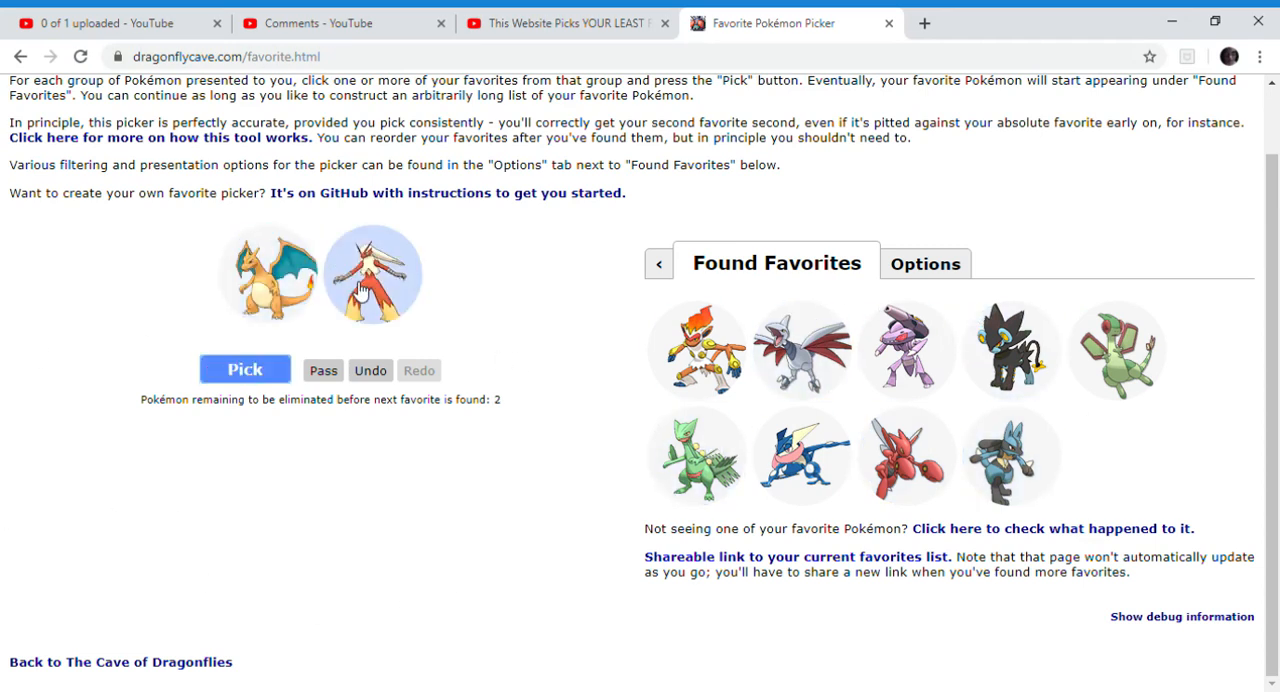
left_click(245, 369)
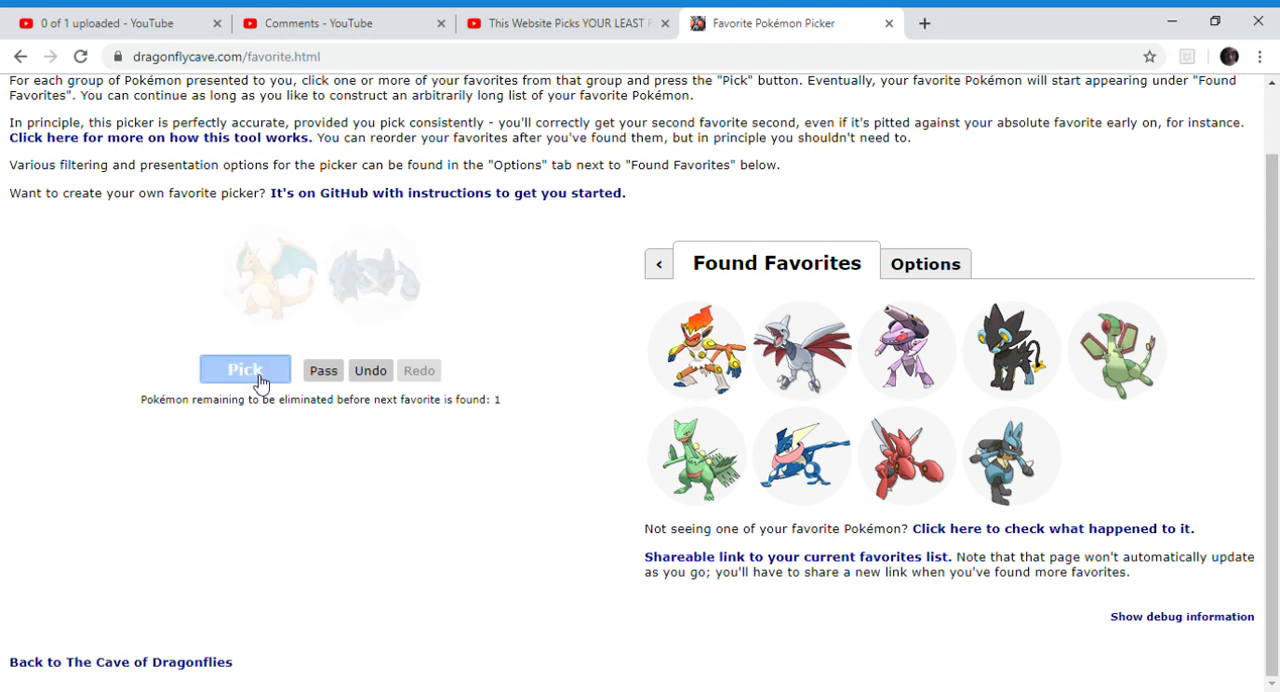
left_click(267, 273)
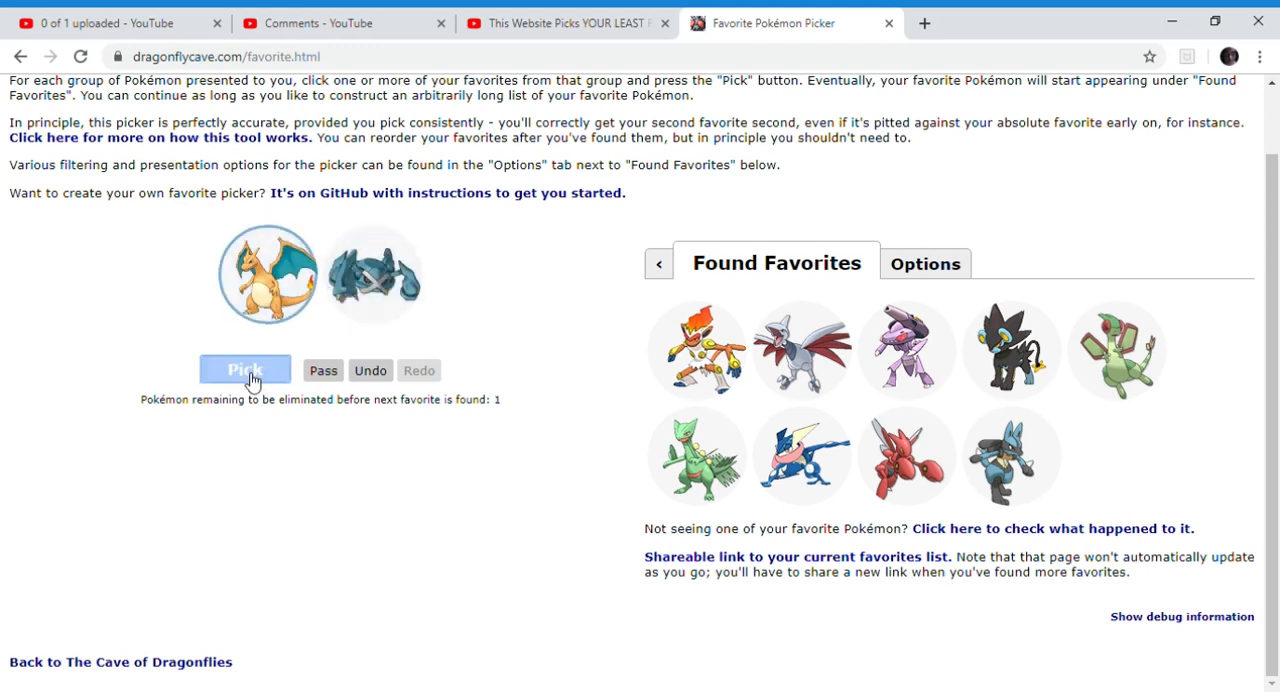
left_click(245, 370)
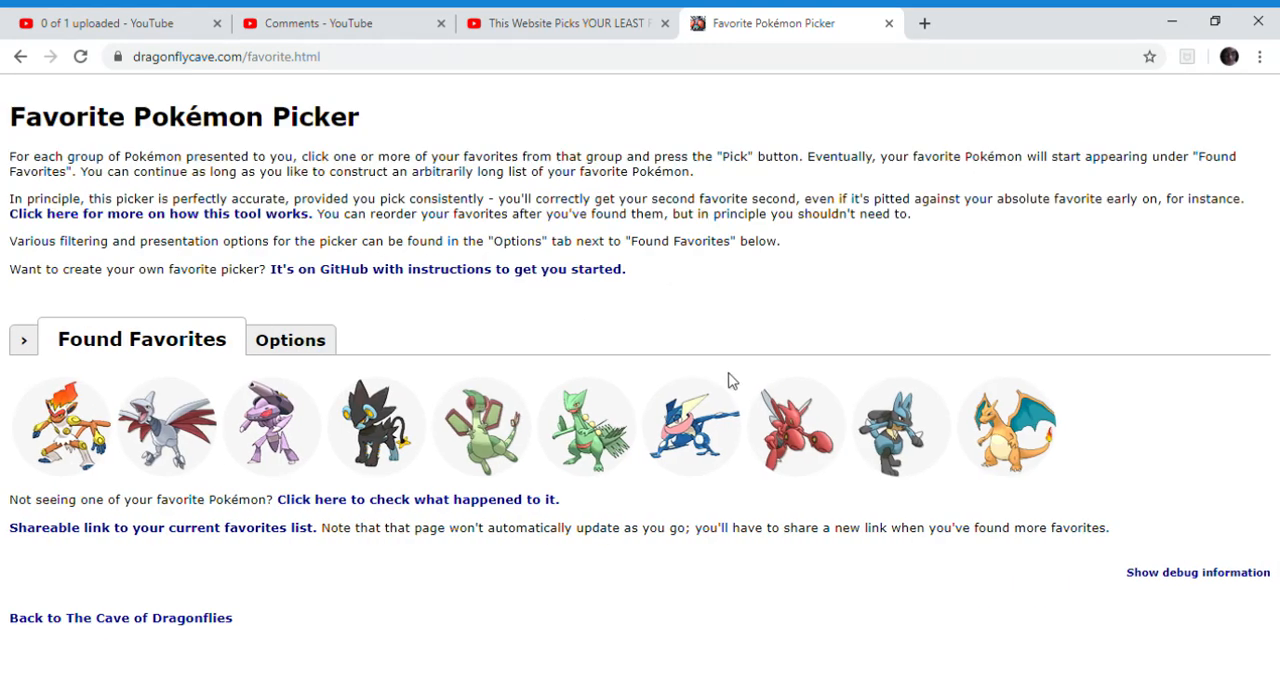
mouse_move(400, 221)
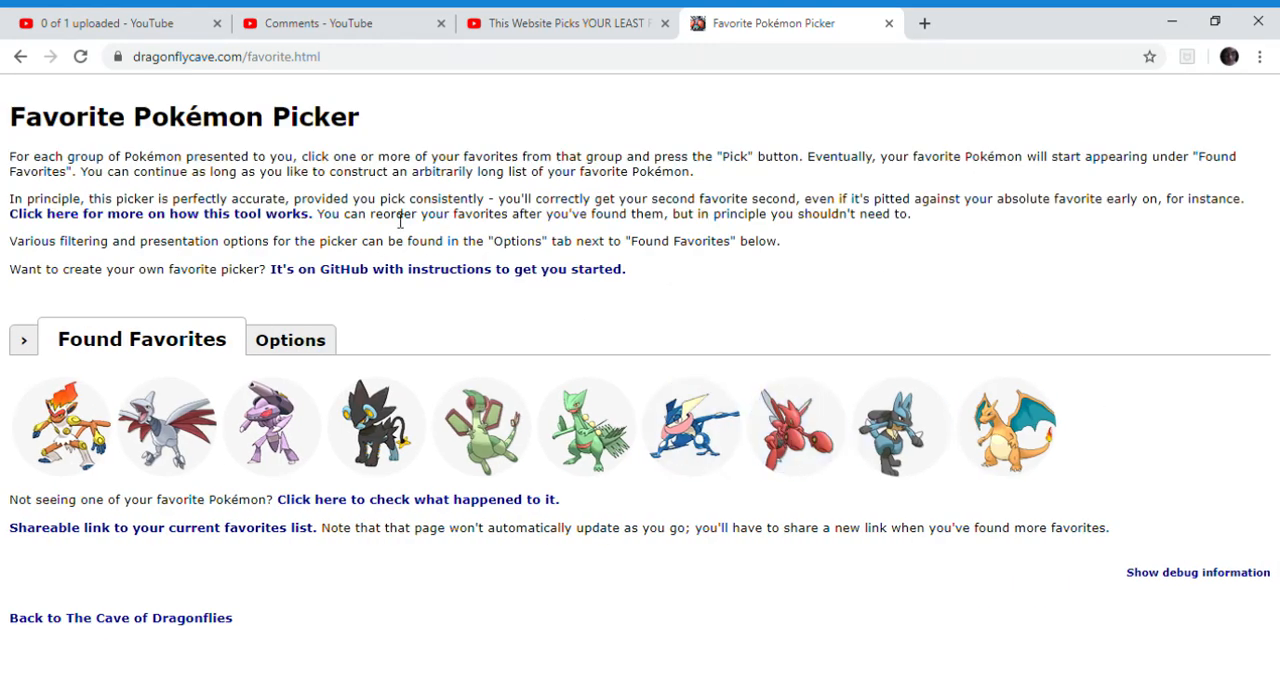
mouse_move(467, 371)
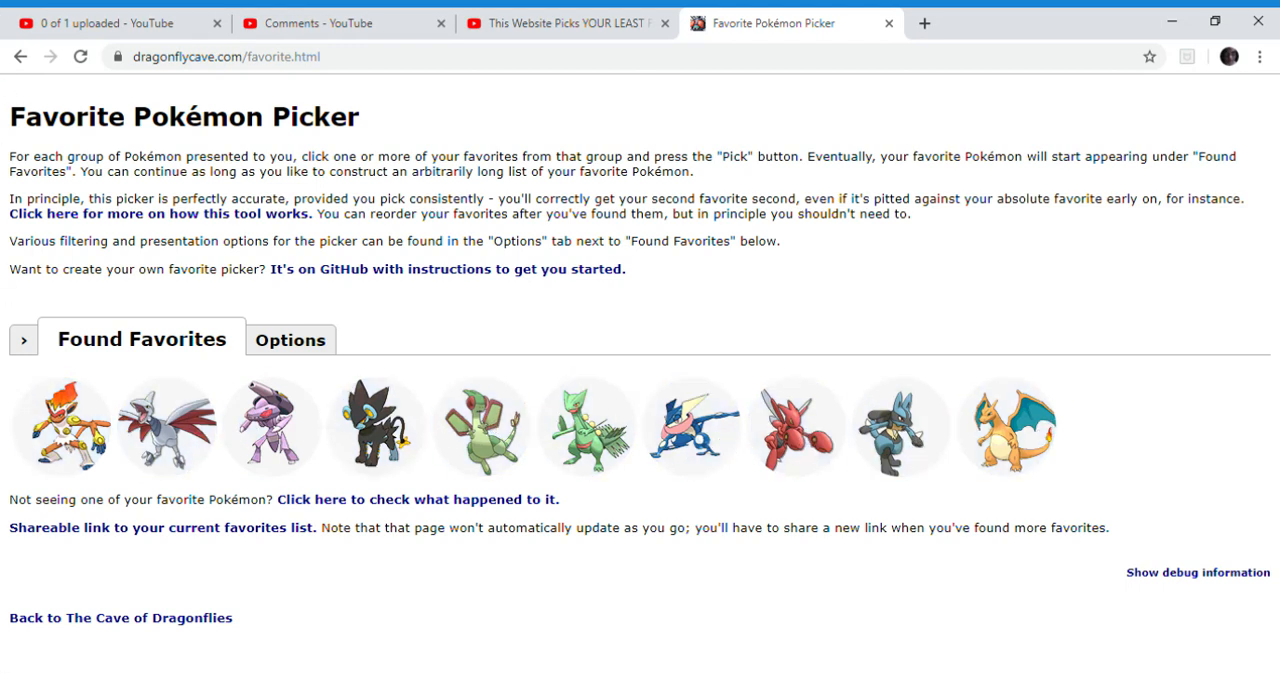
mouse_move(583, 434)
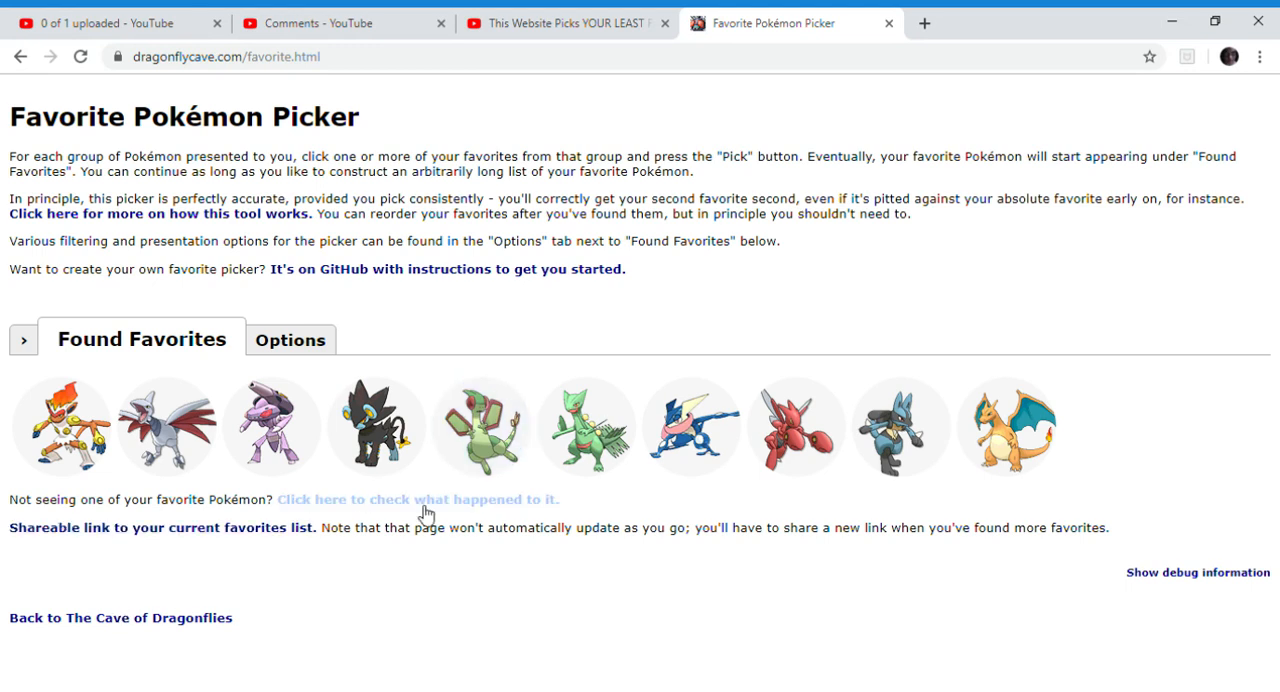
left_click(426, 500)
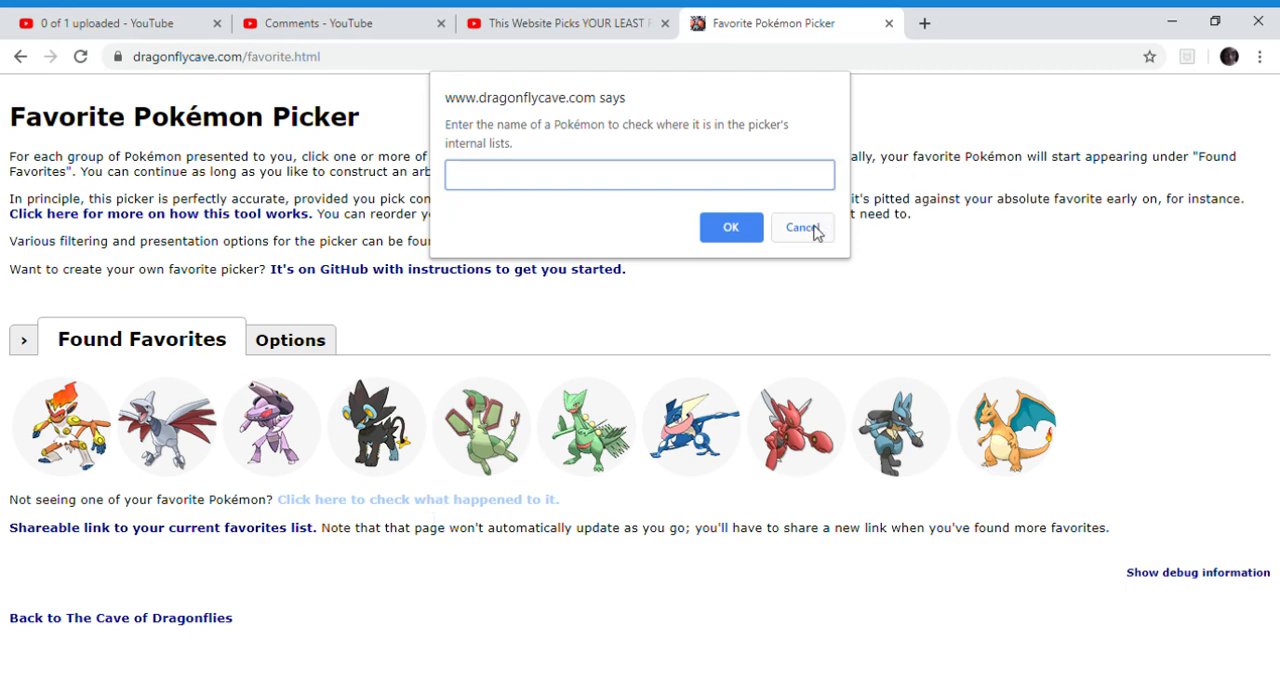
left_click(802, 227)
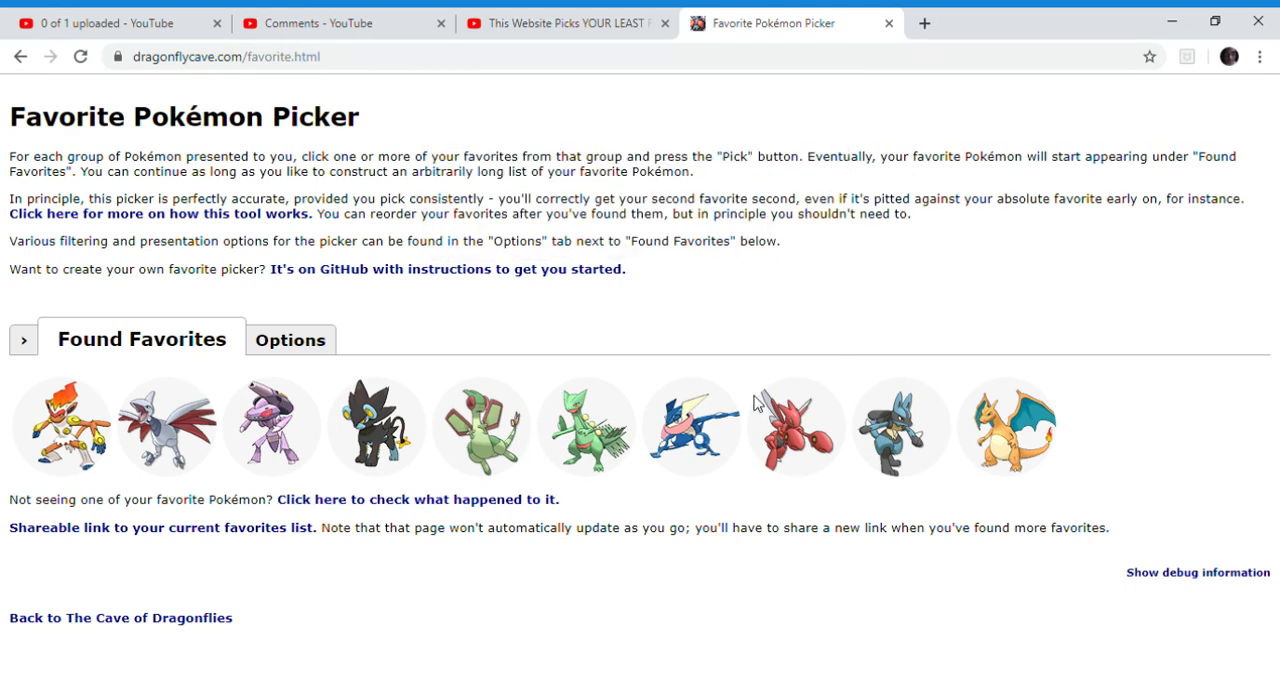